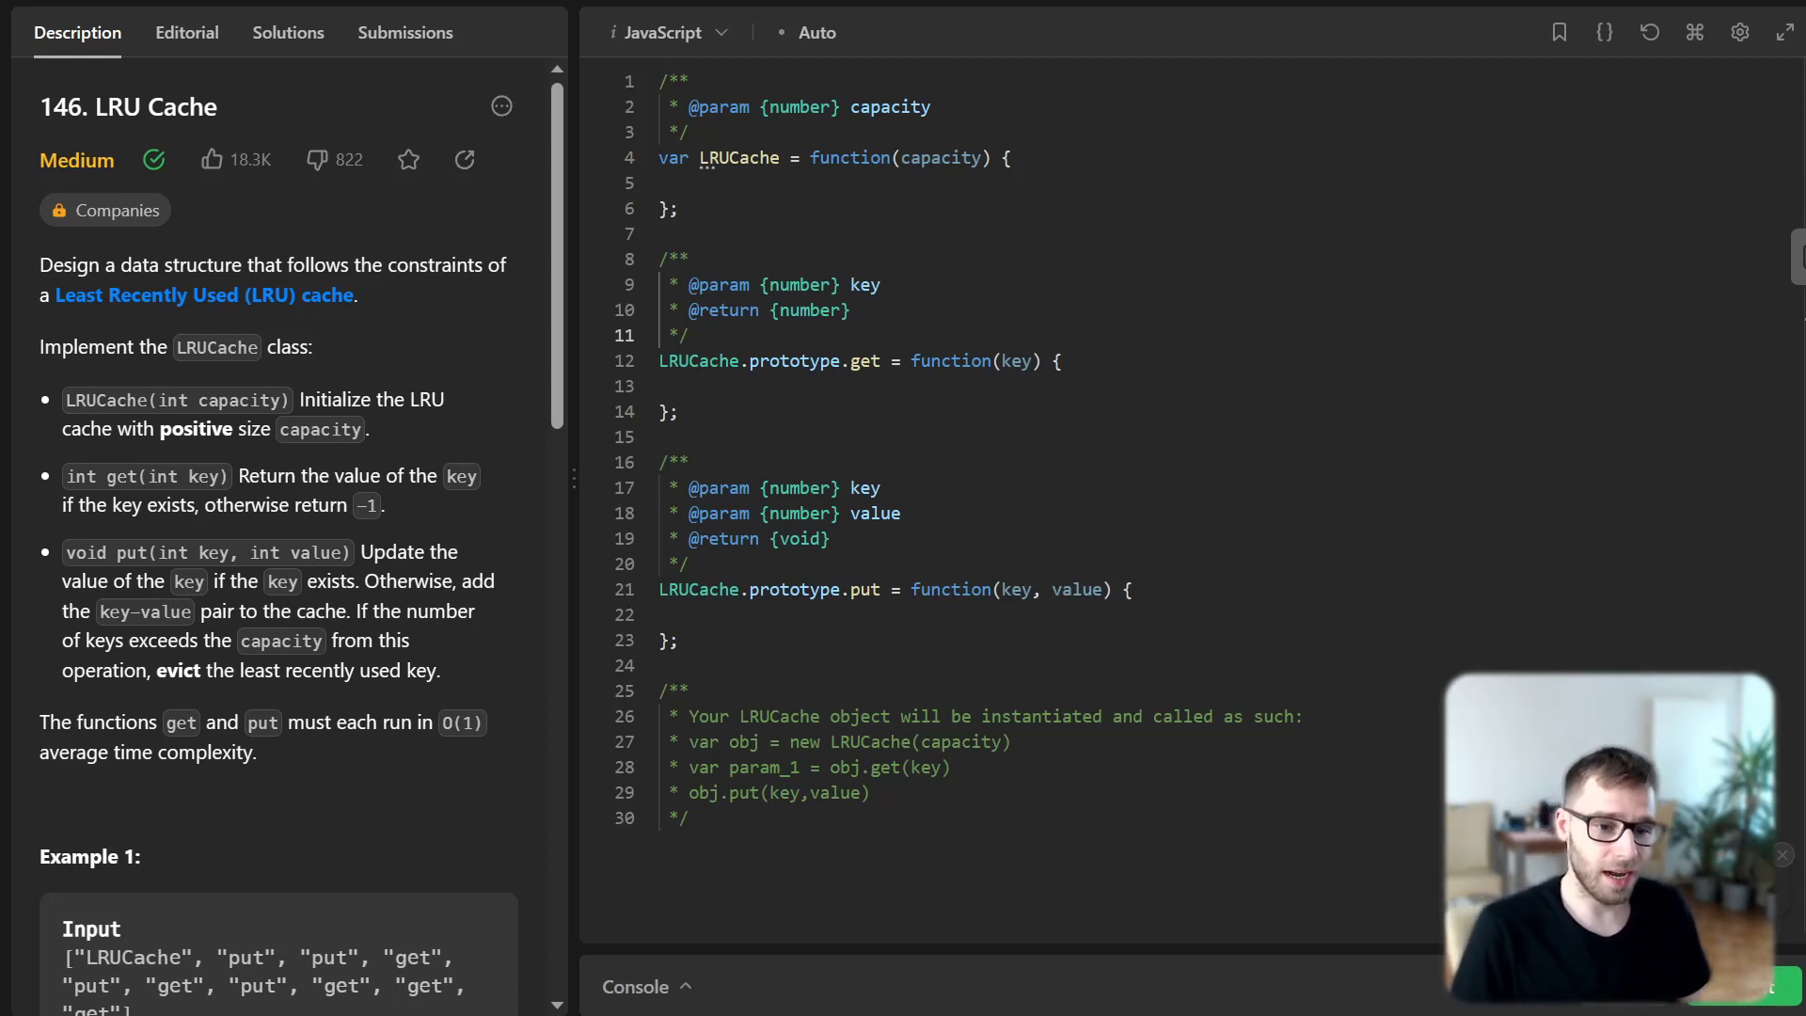
mouse_move(1275, 480)
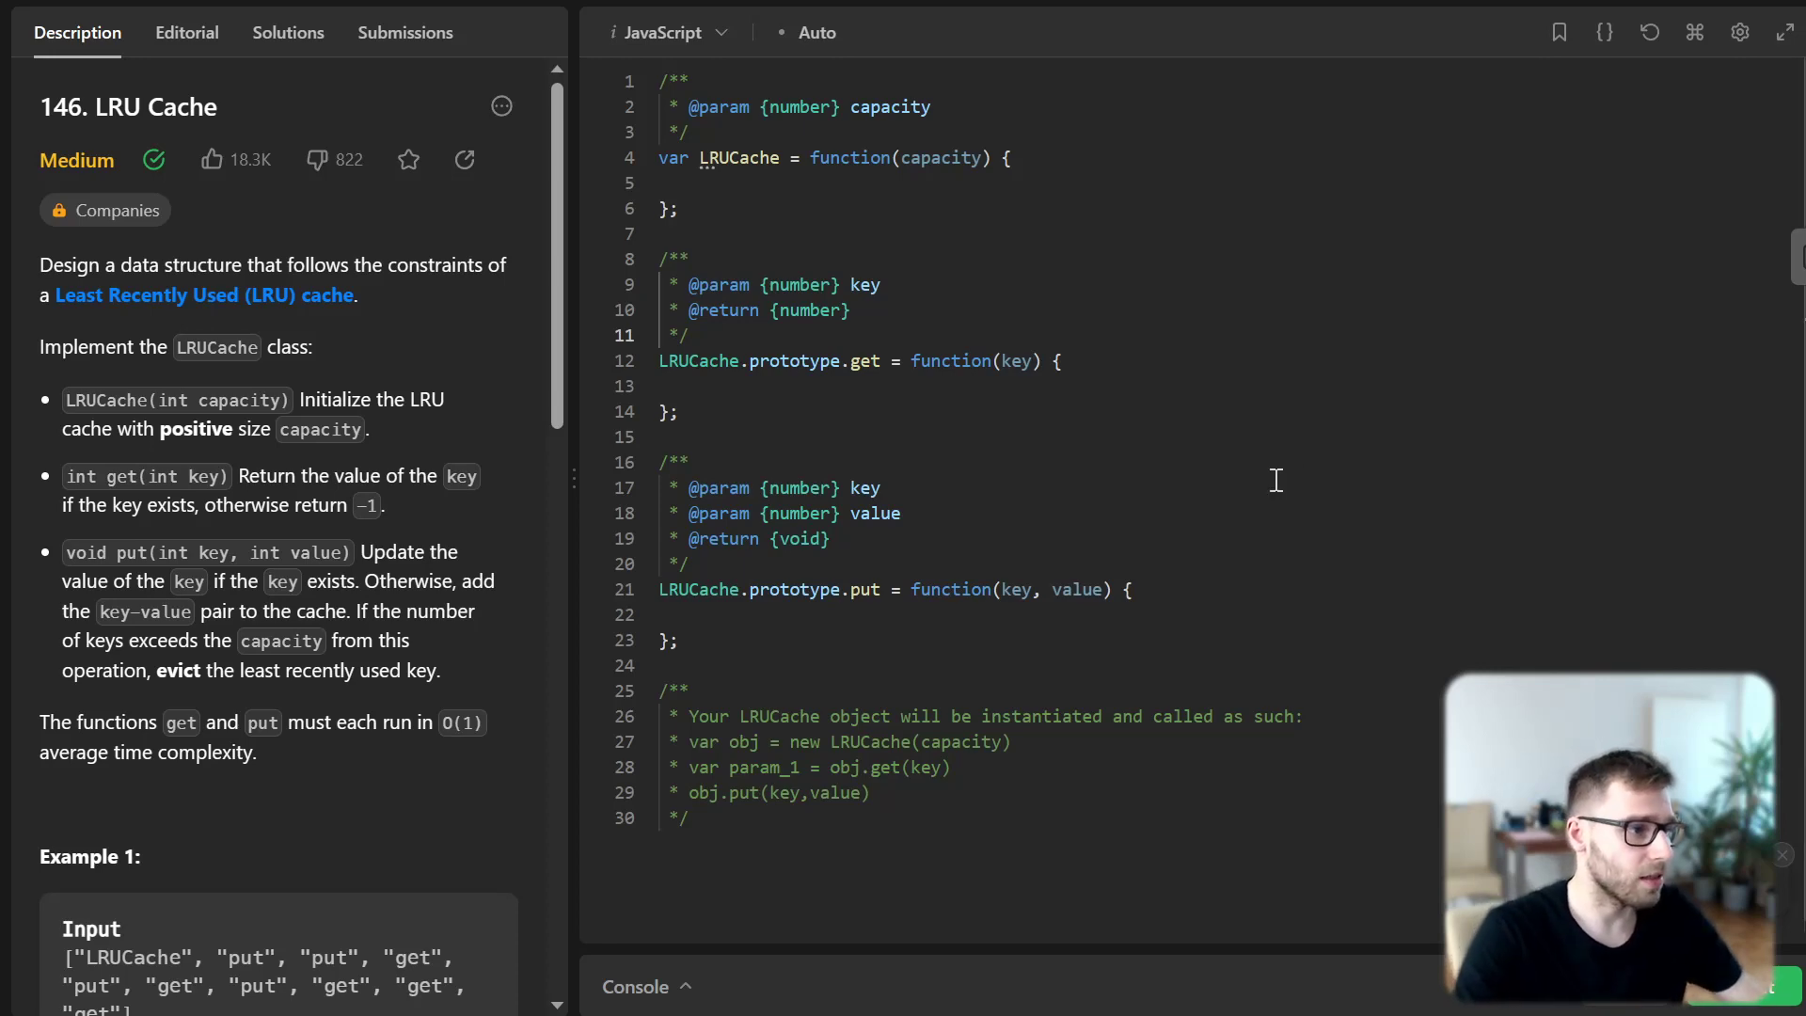
mouse_move(1253, 368)
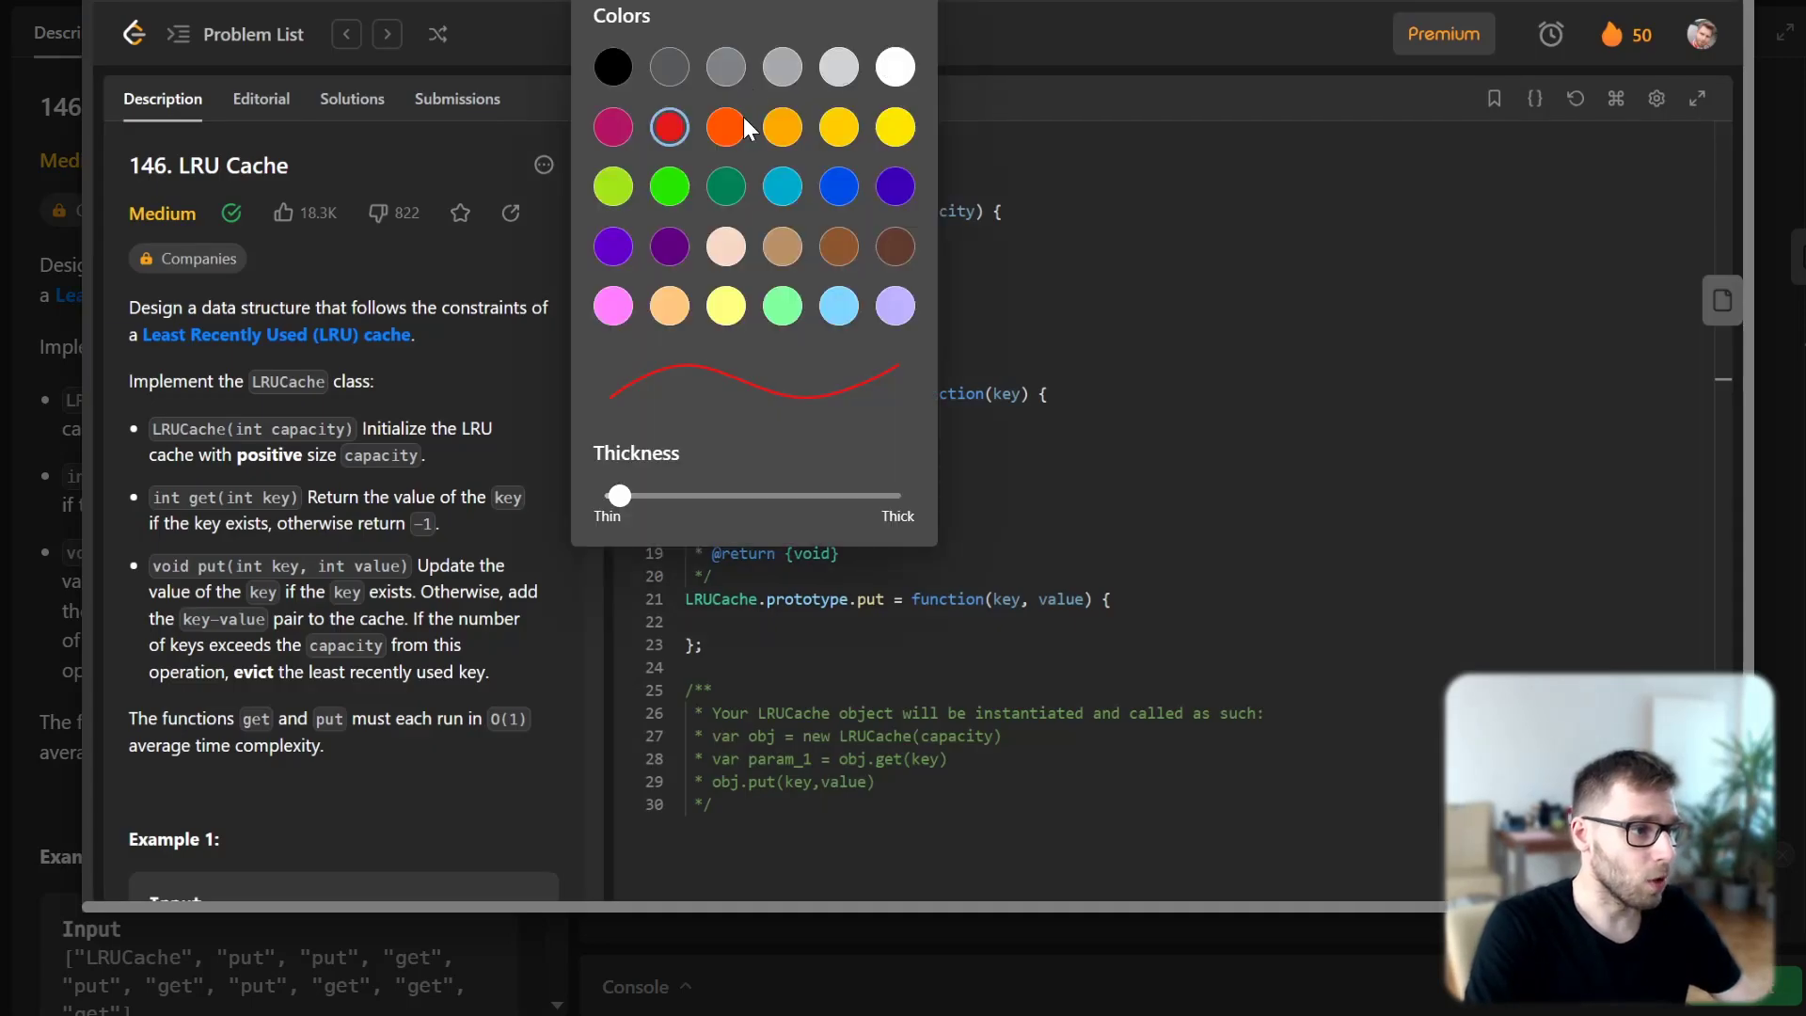
Set the sketching pen to orange with a thin stroke
left_click(724, 126)
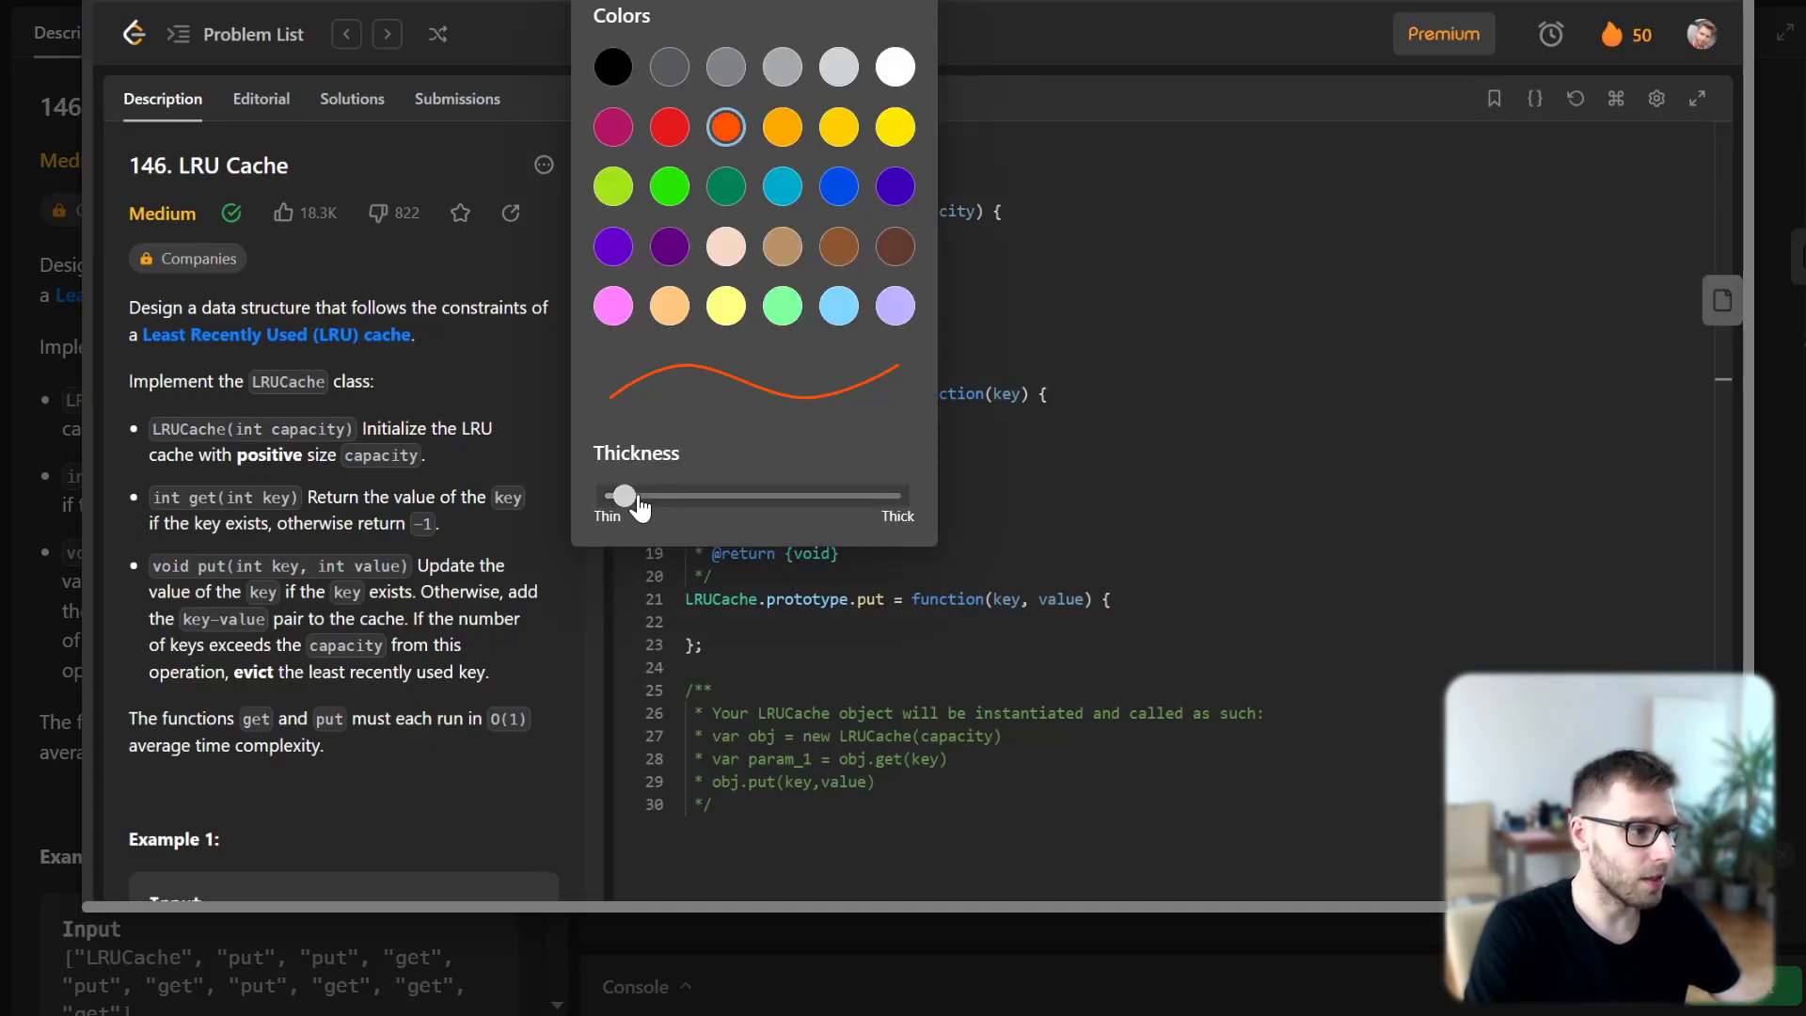
left_click(1085, 120)
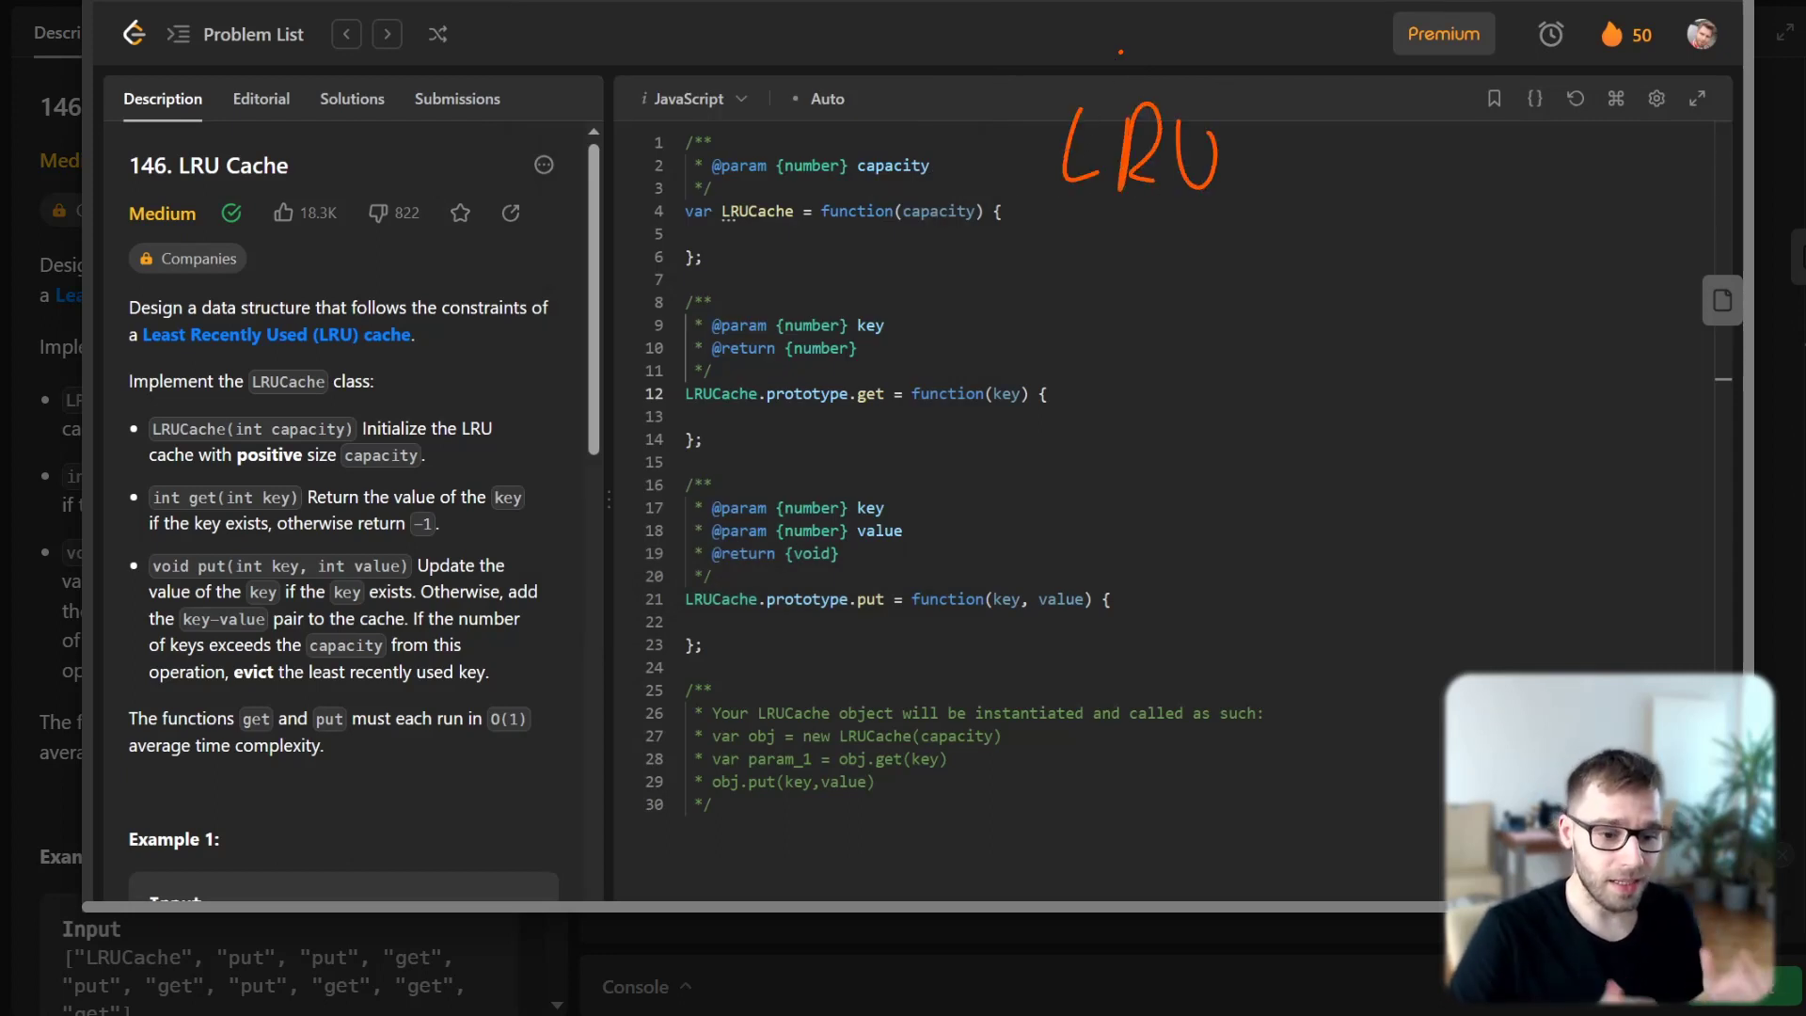
mouse_move(831, 316)
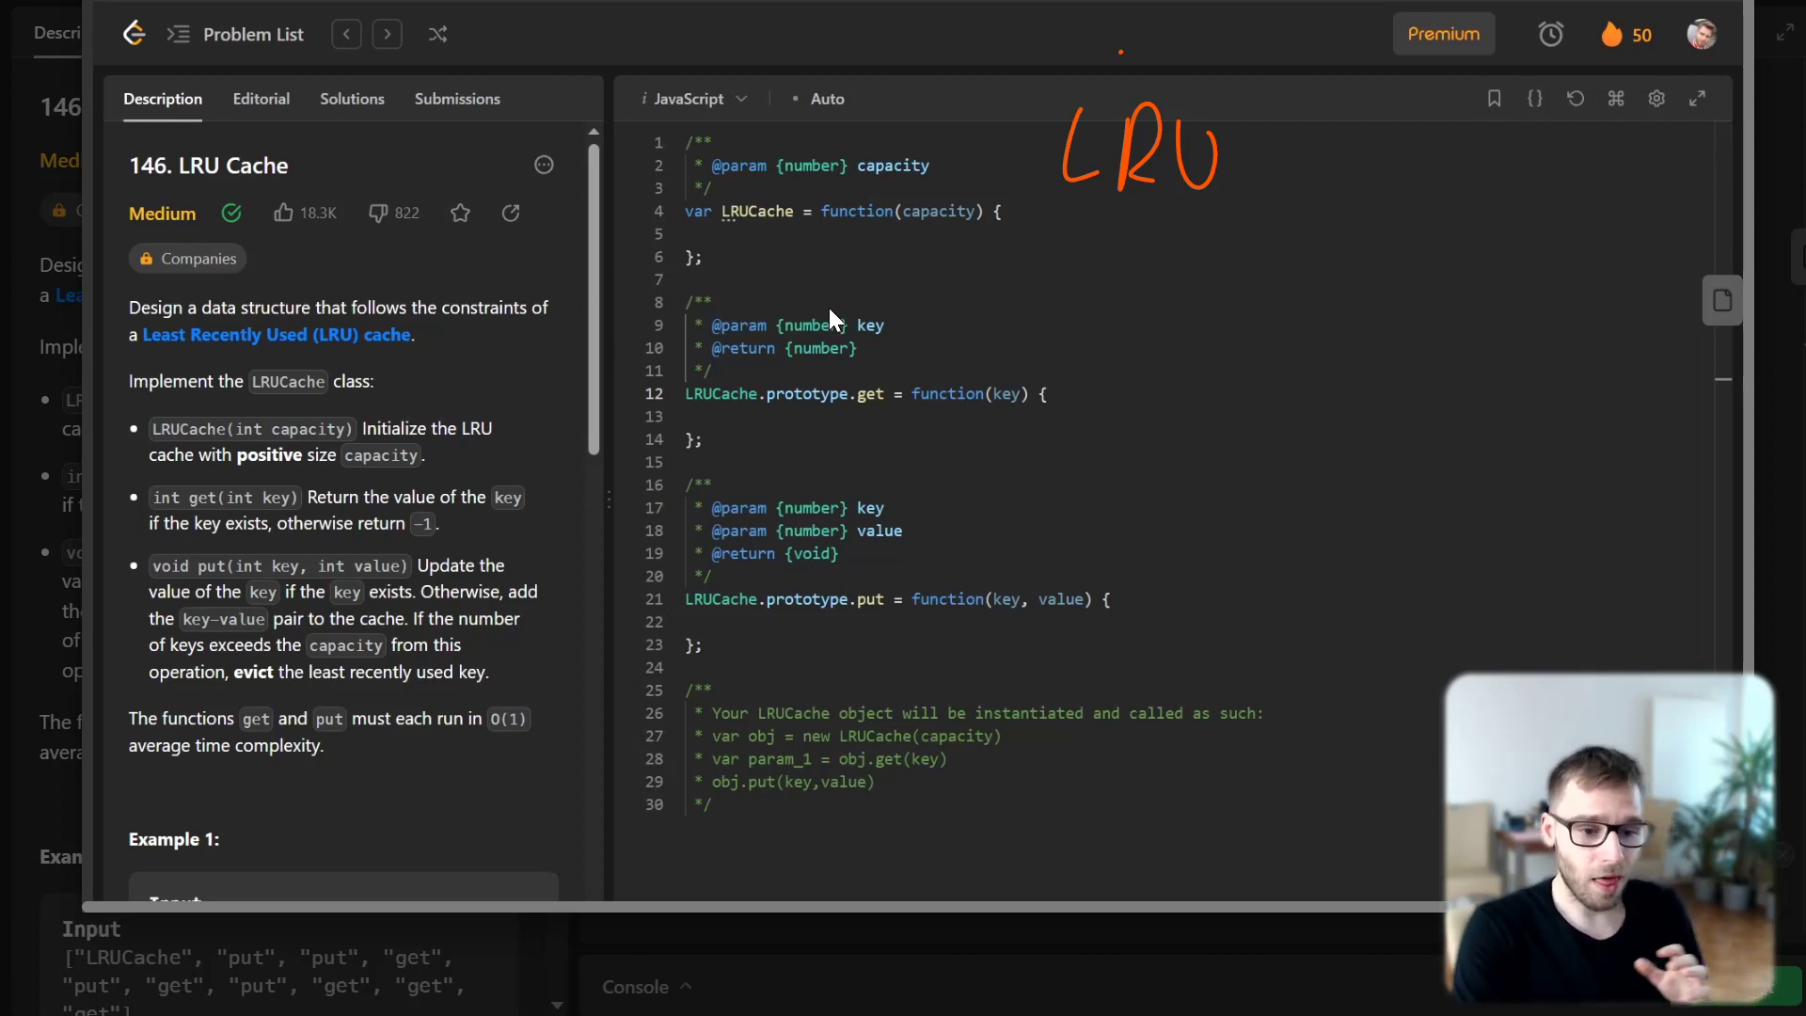
mouse_move(771, 651)
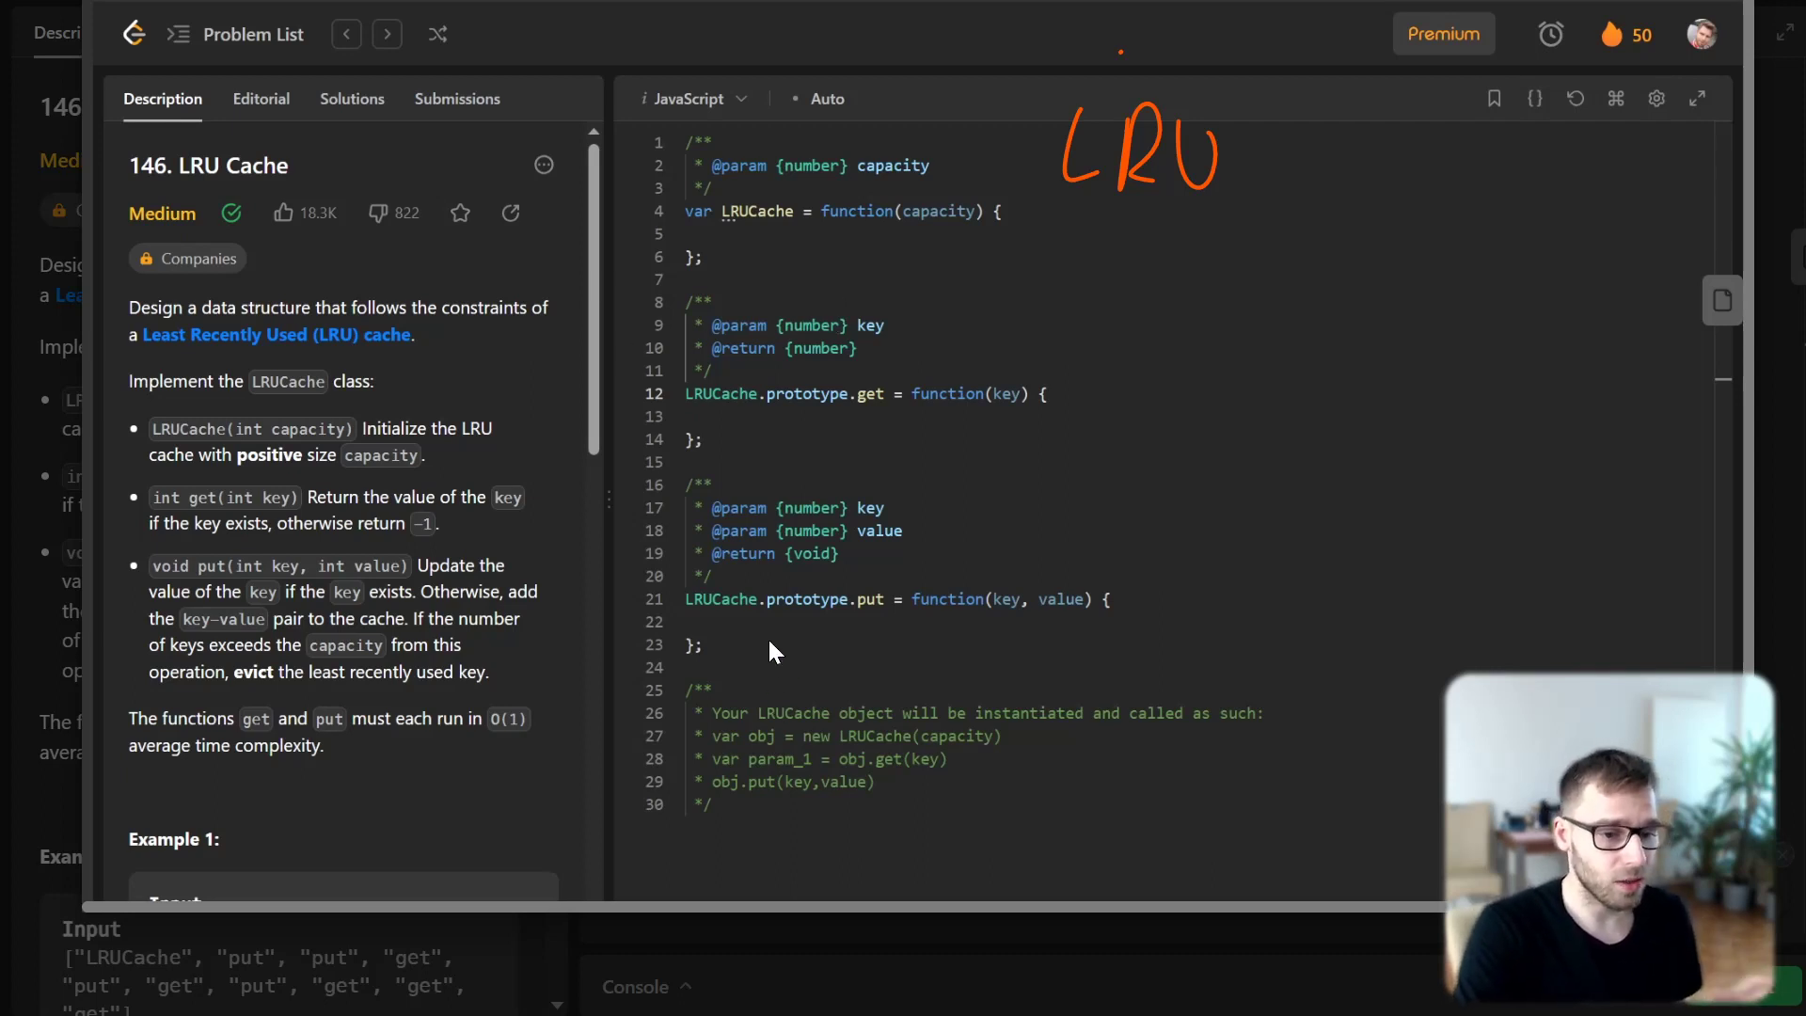
mouse_move(771, 618)
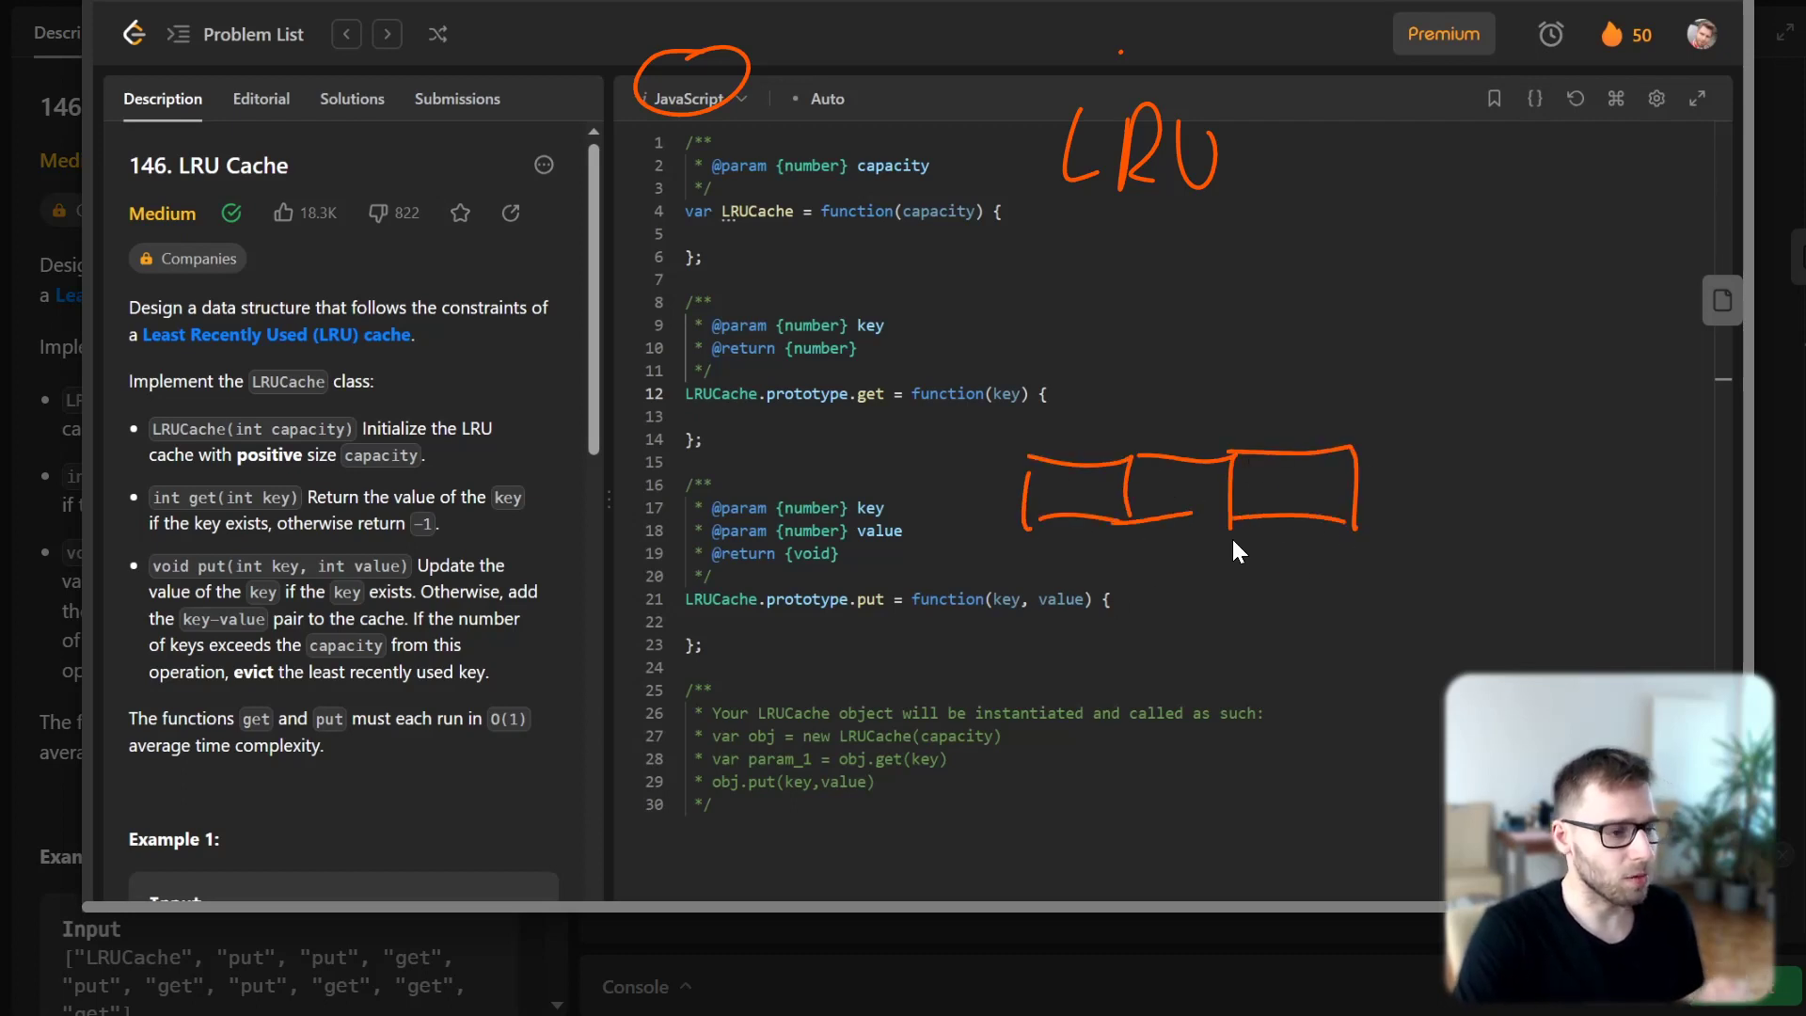
mouse_move(1013, 439)
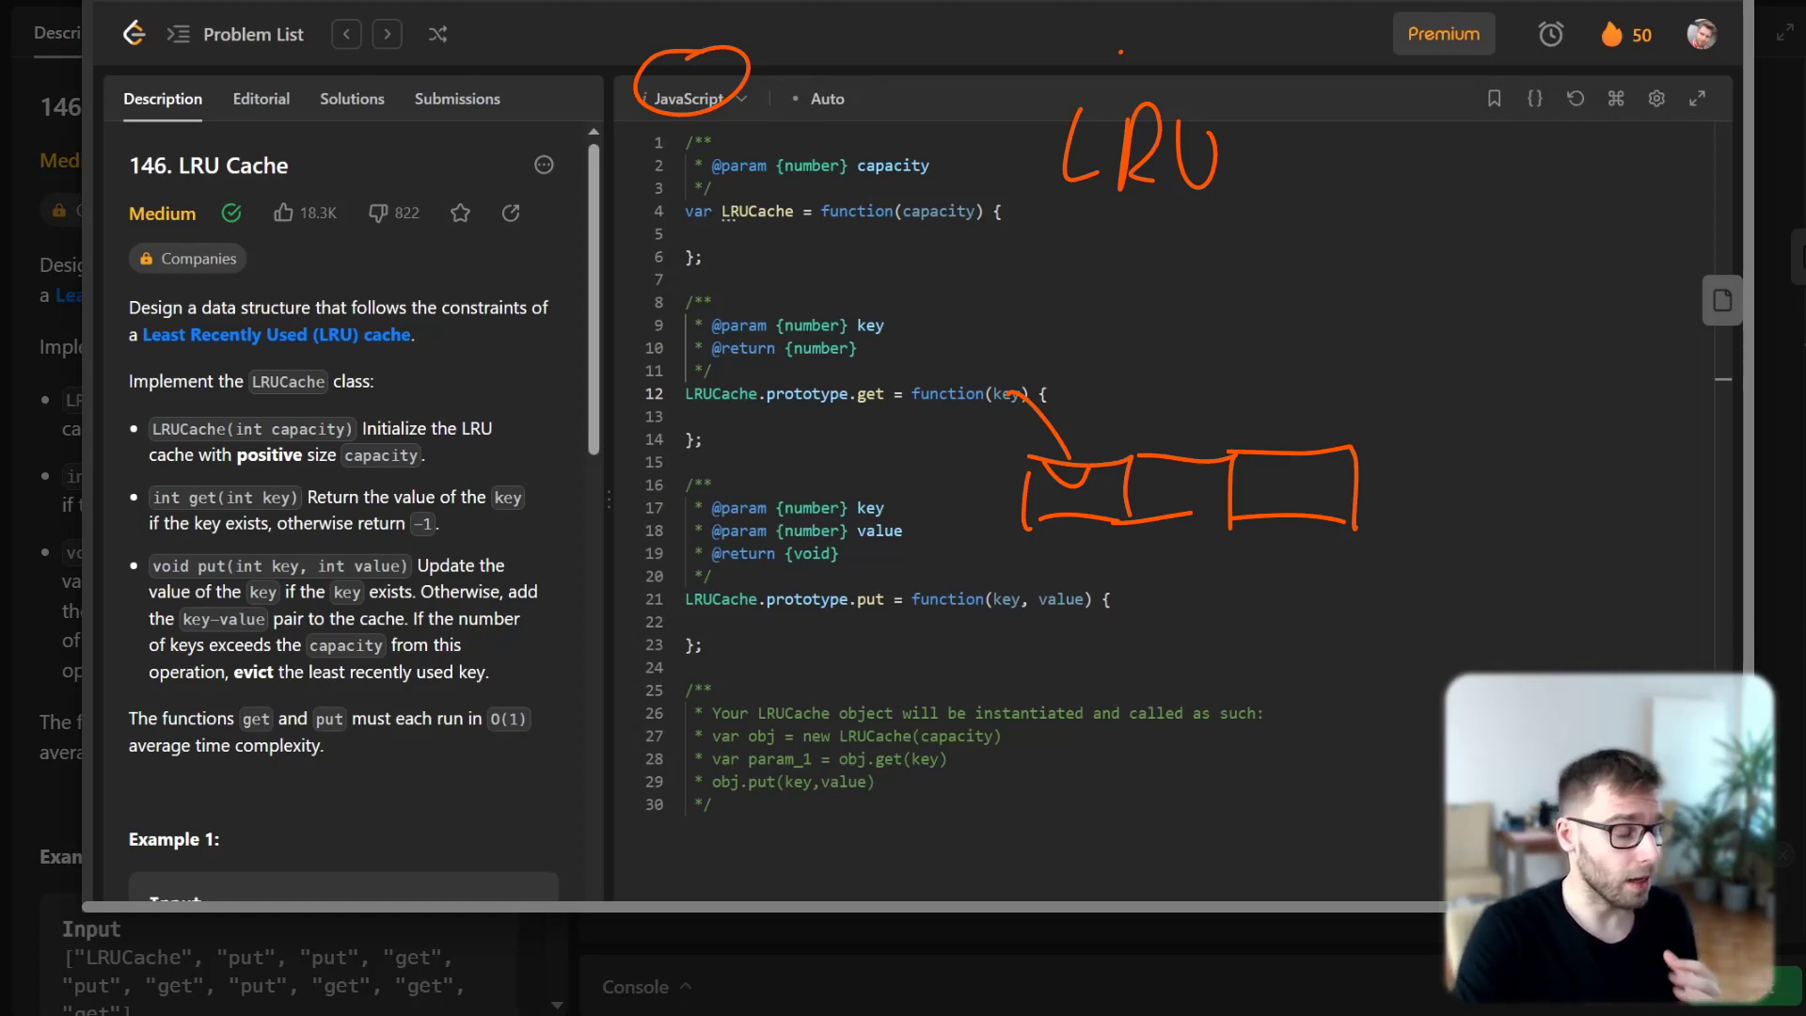
mouse_move(1123, 482)
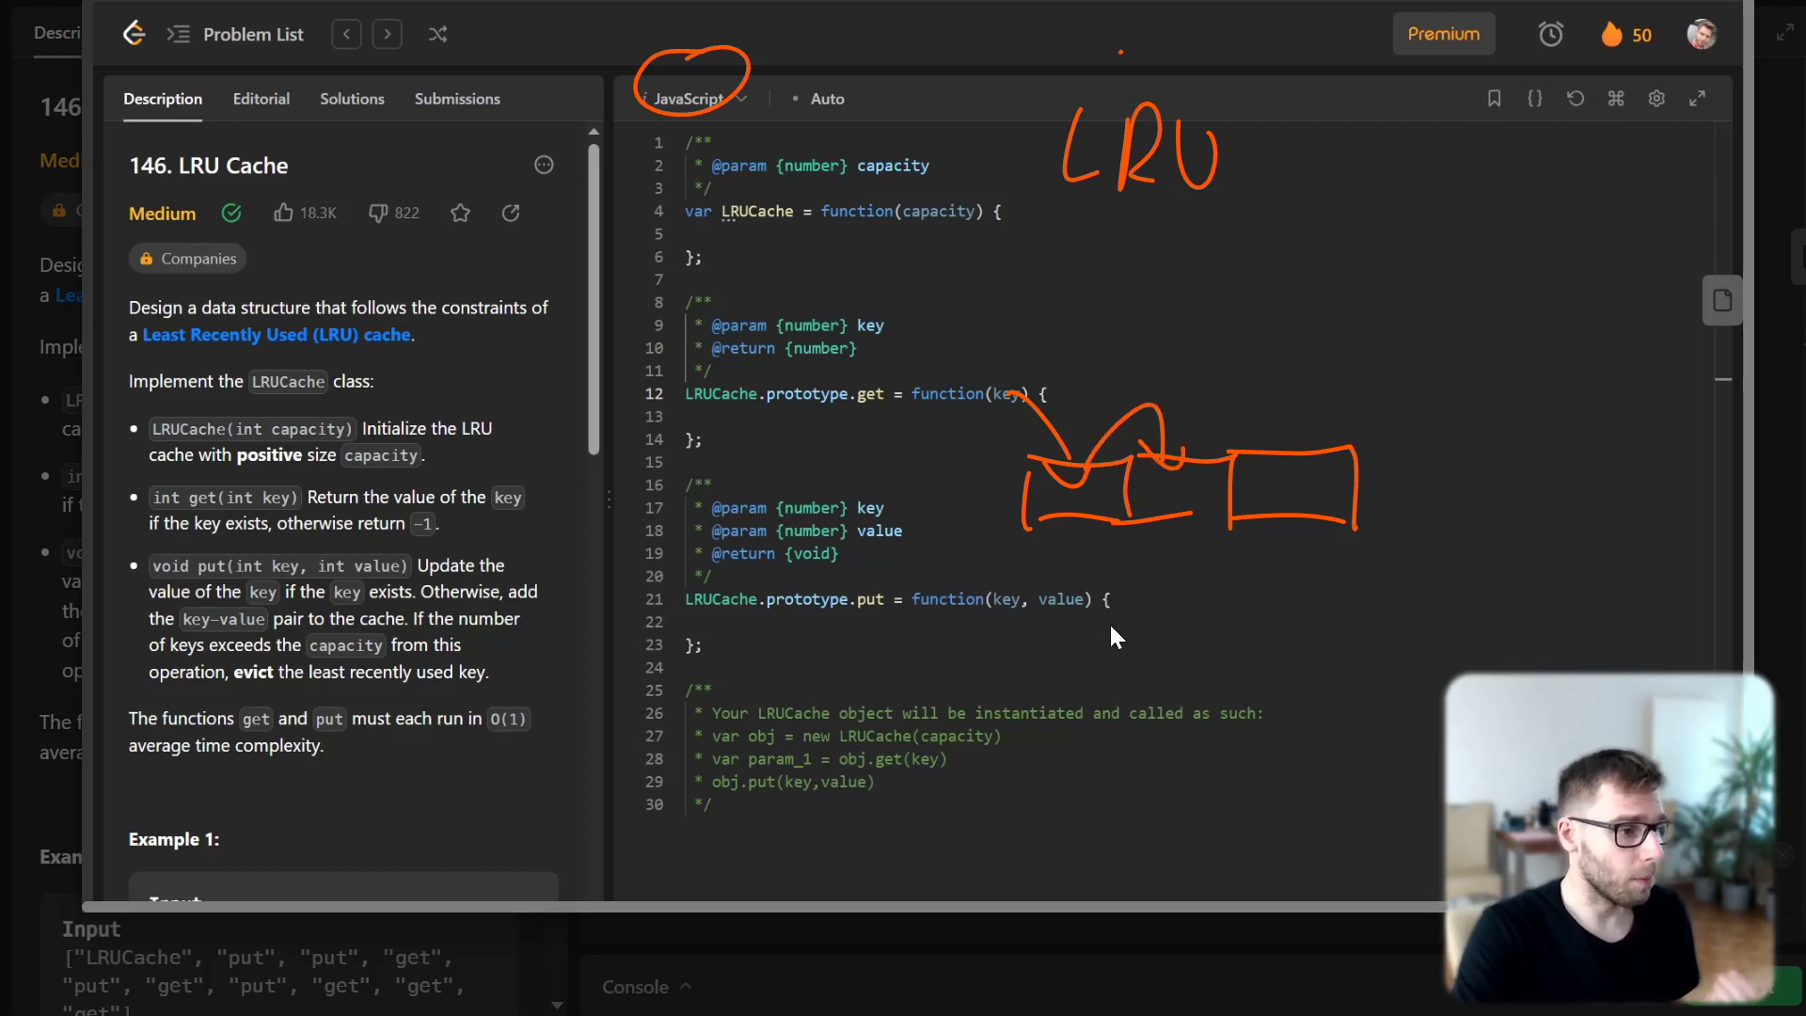
mouse_move(1104, 585)
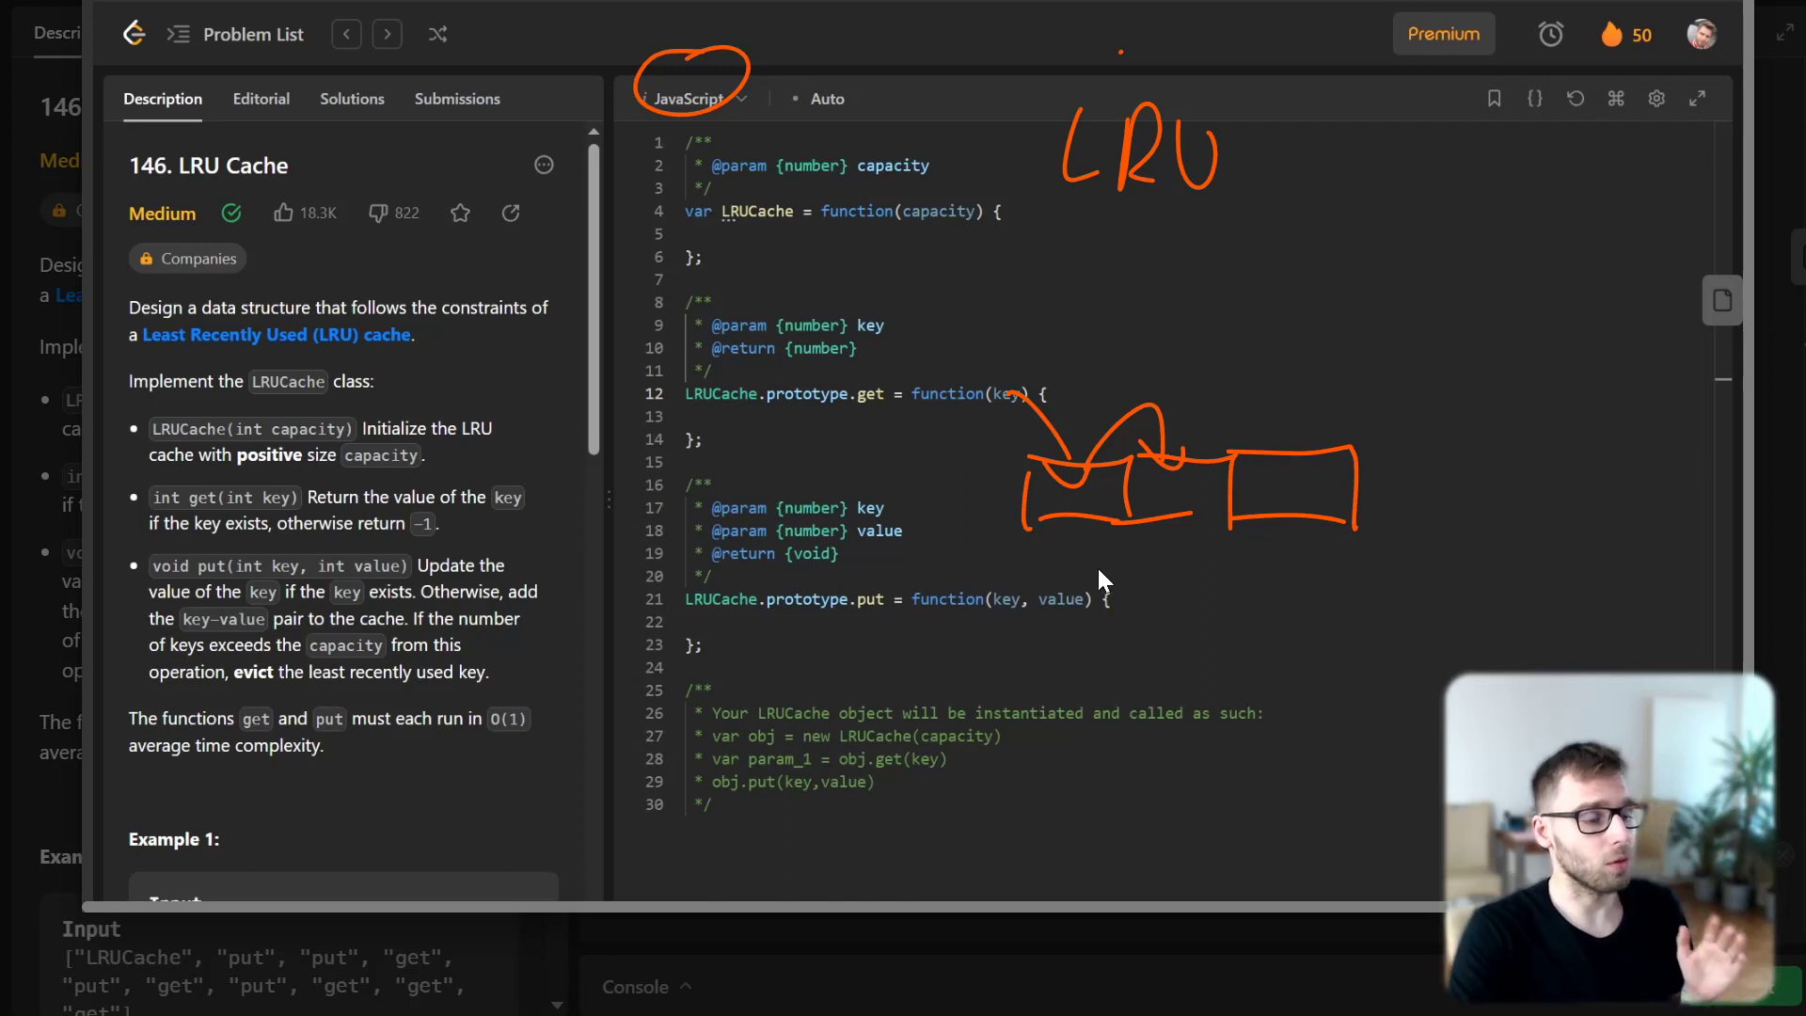
mouse_move(1192, 564)
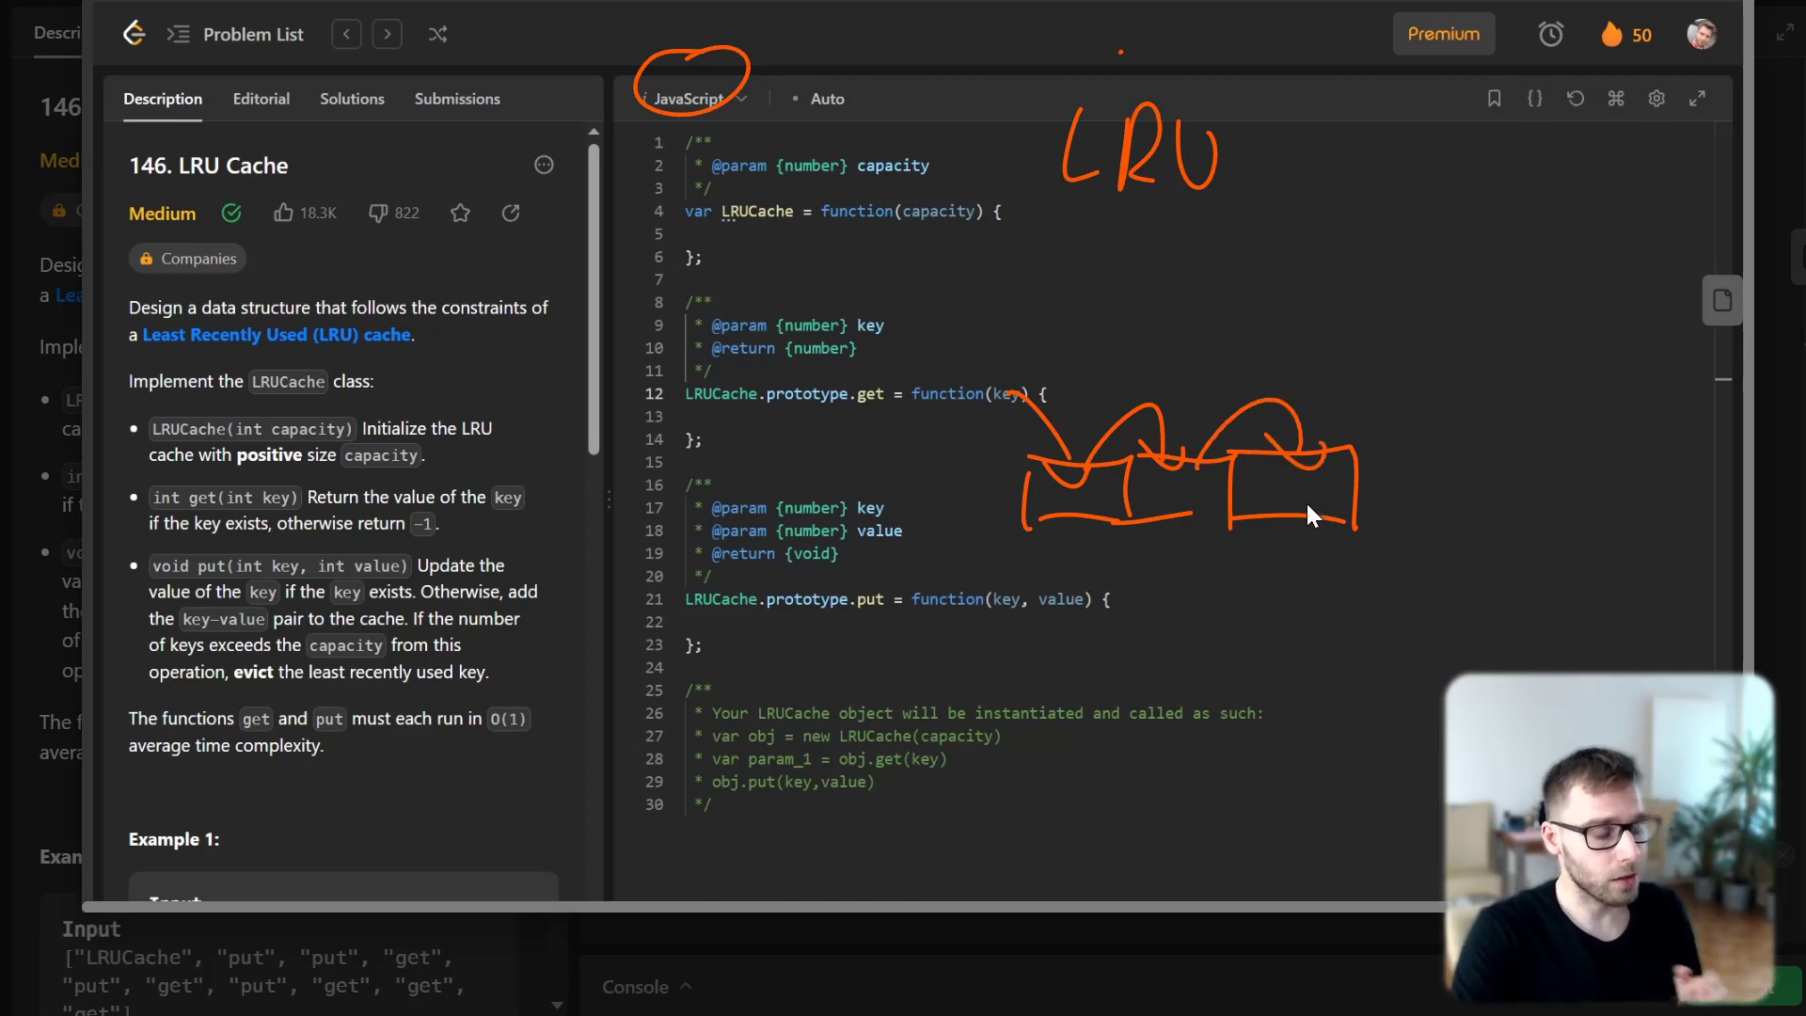
mouse_move(1394, 440)
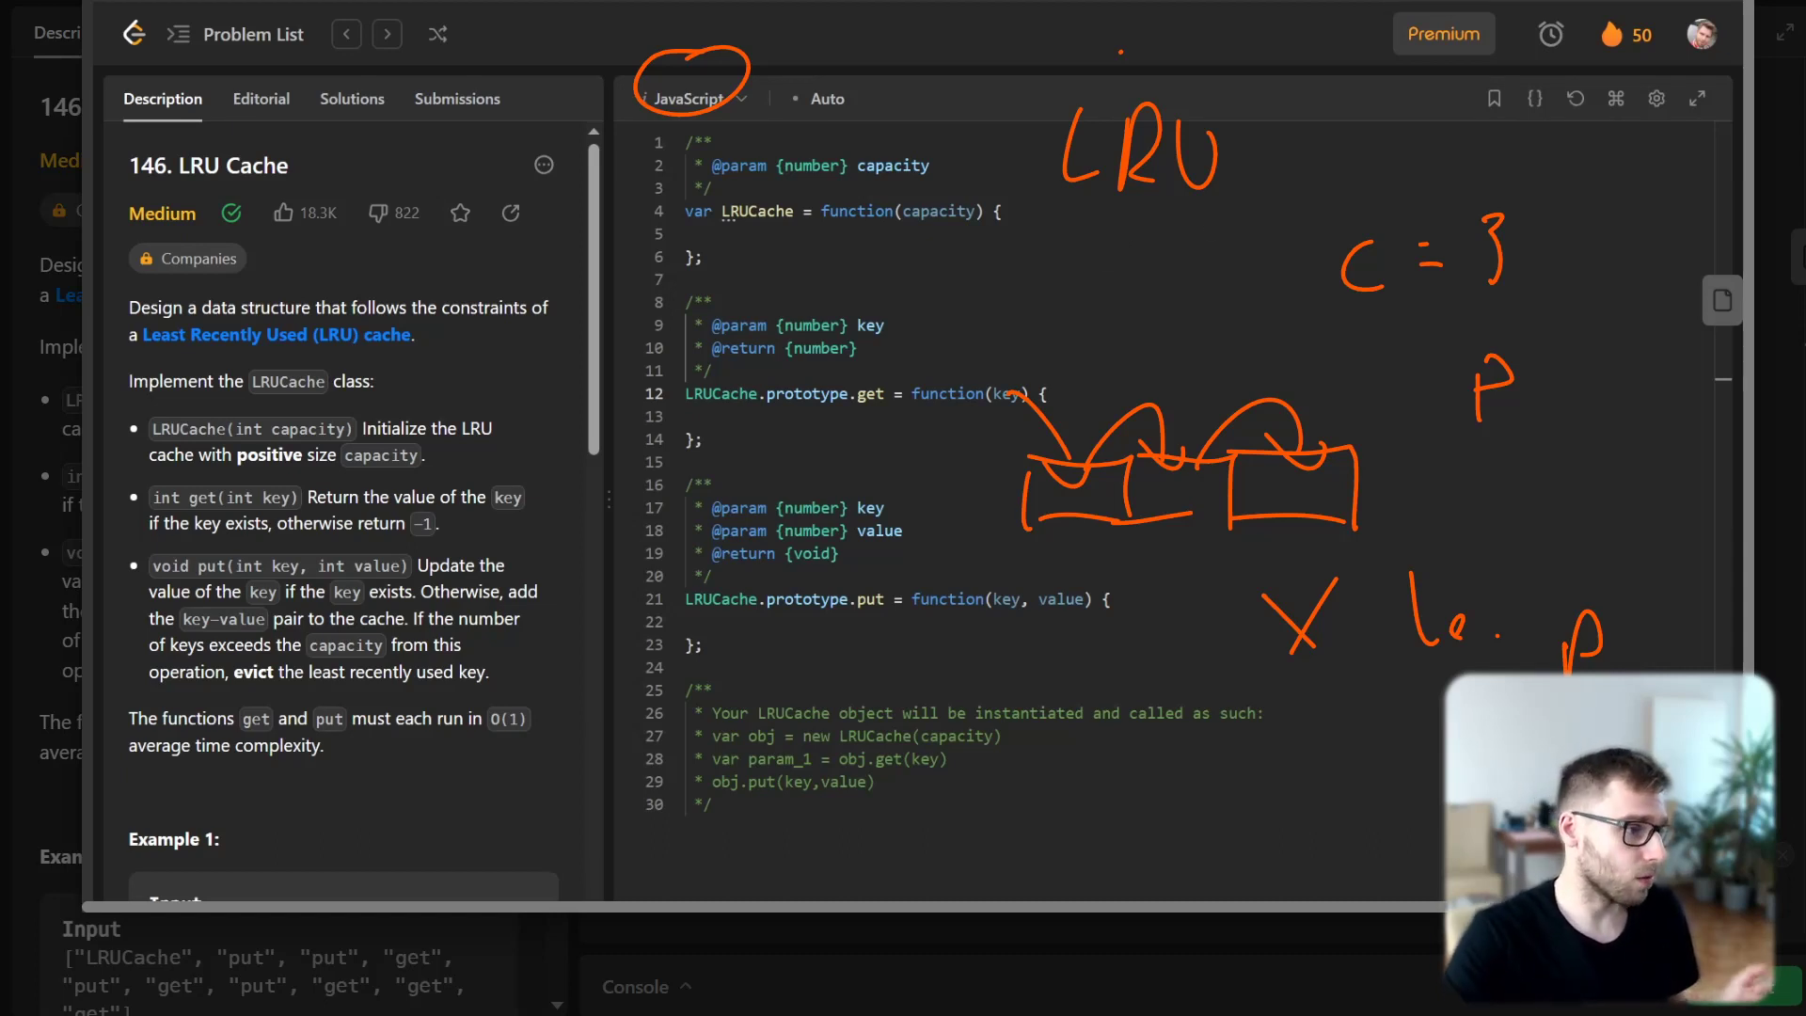
mouse_move(1337, 717)
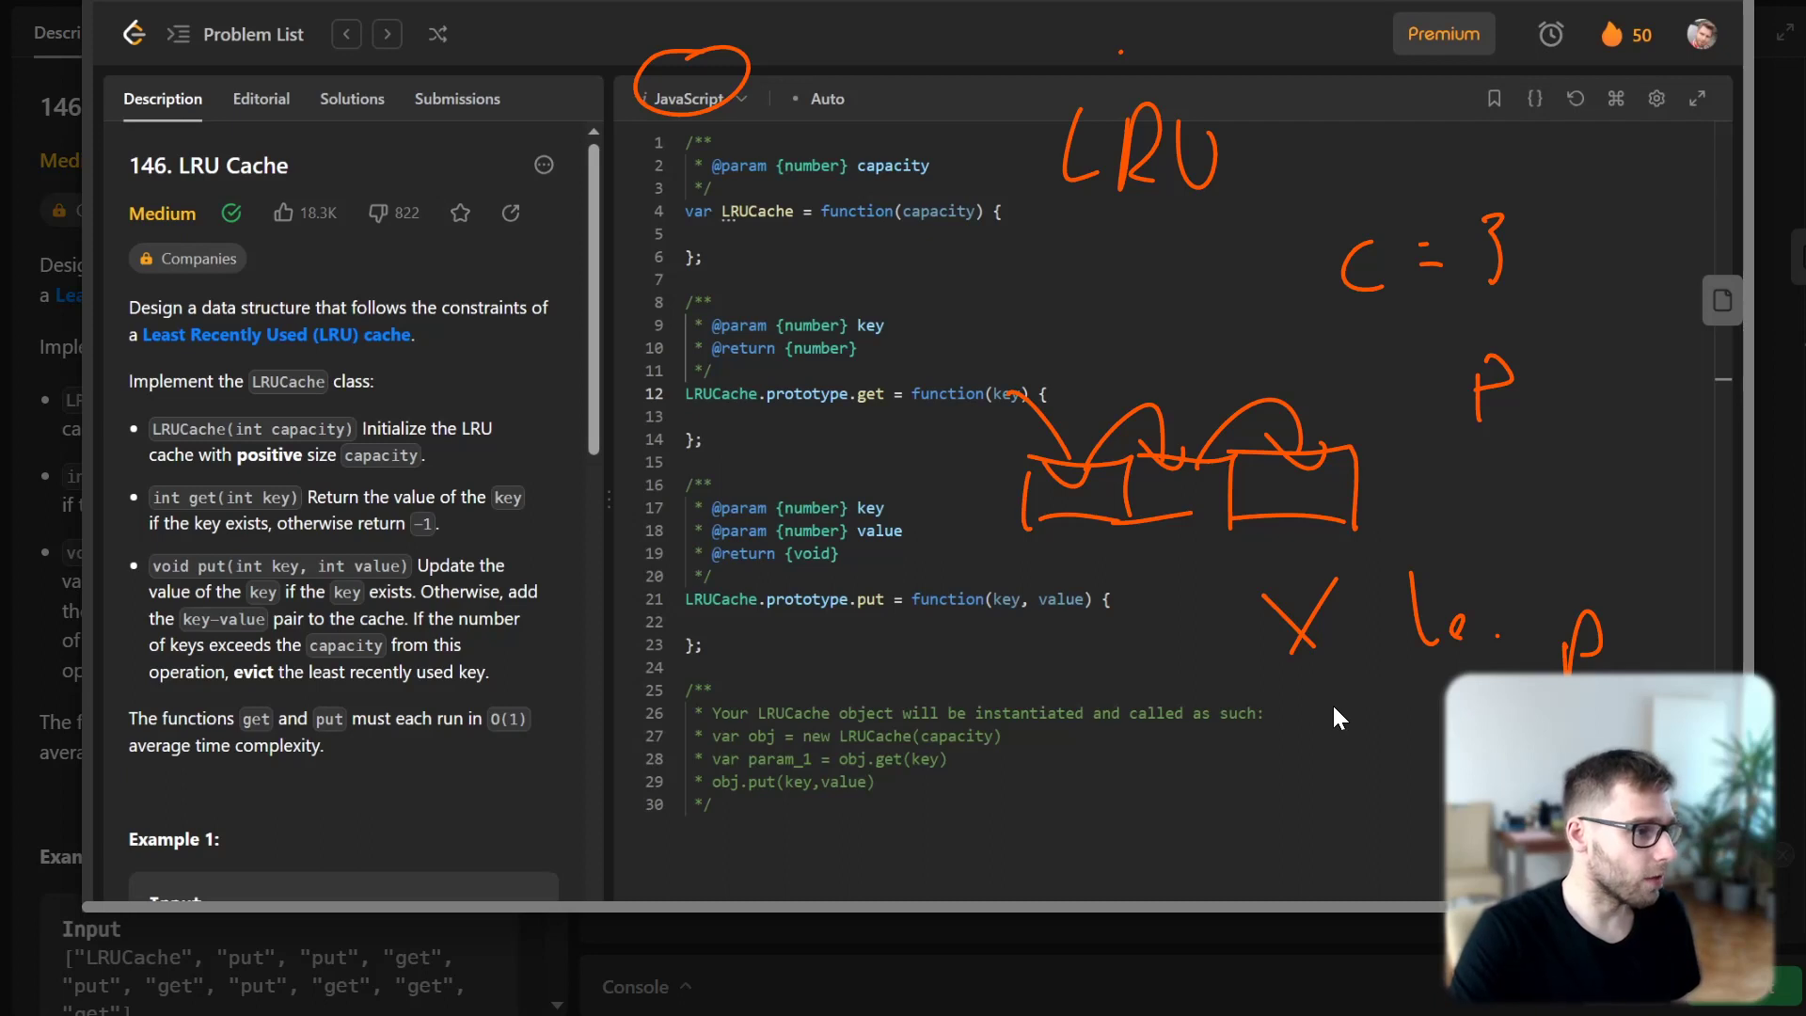
mouse_move(1287, 807)
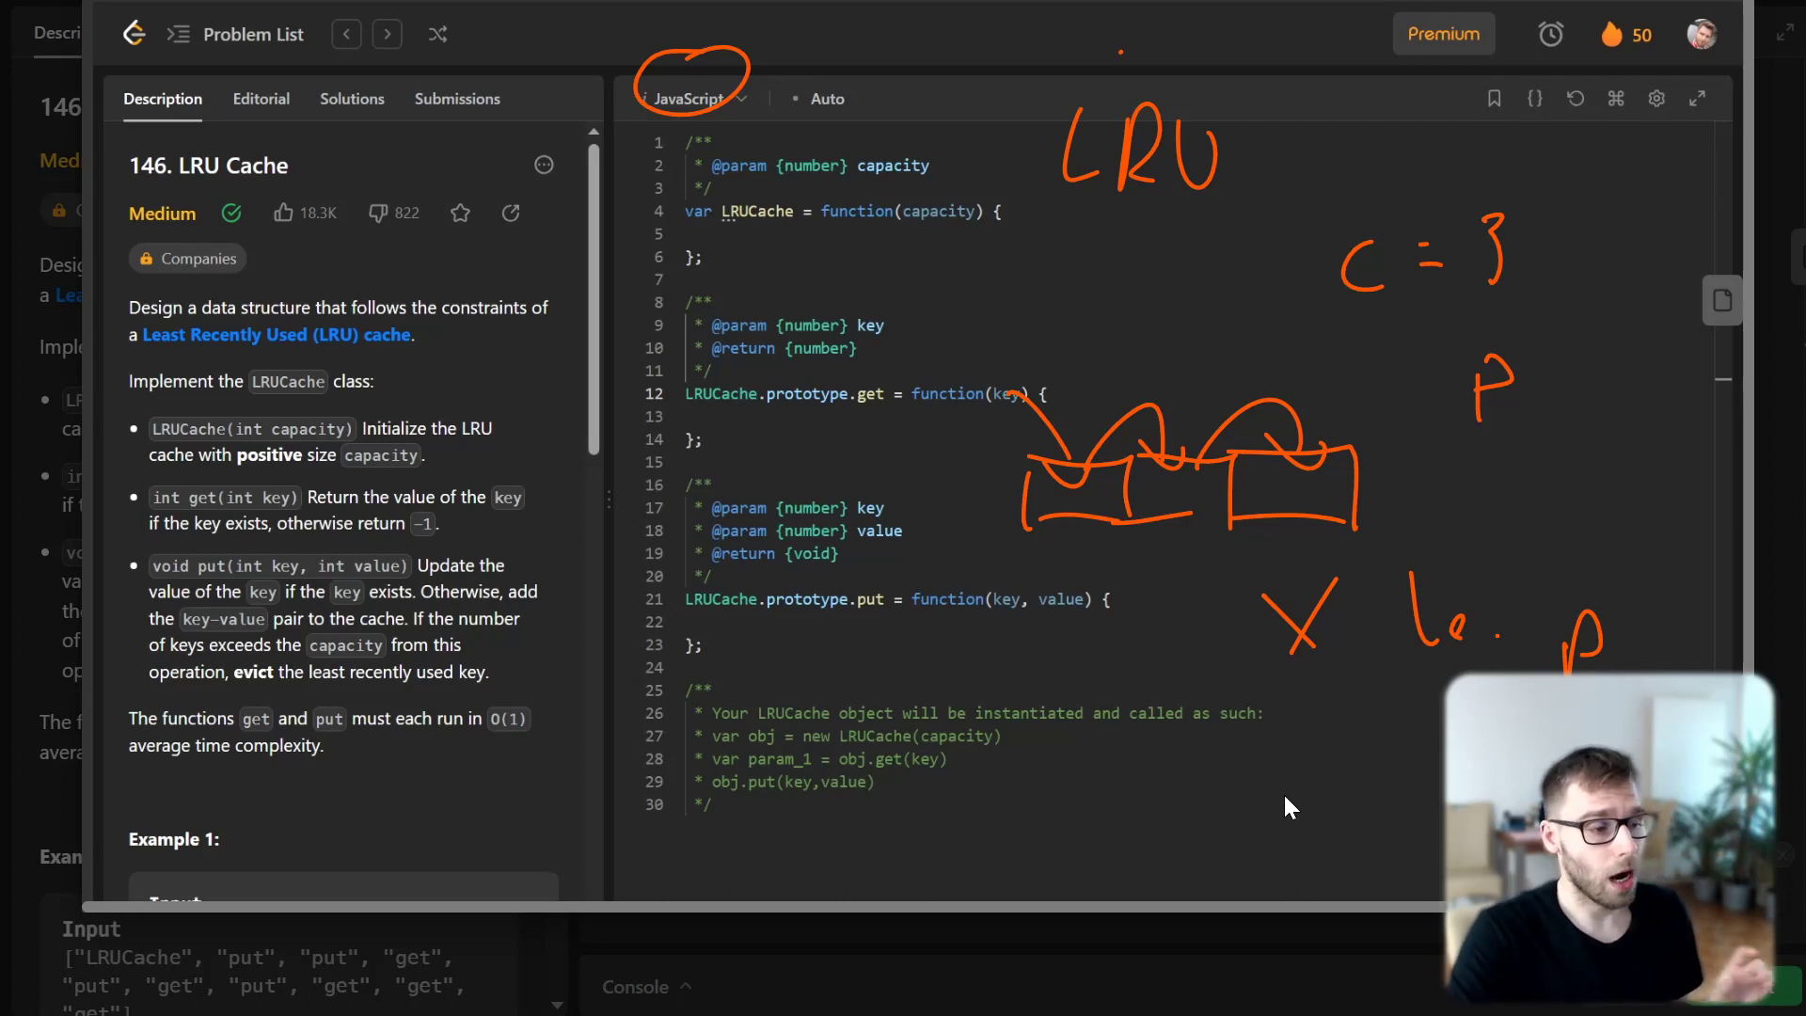
mouse_move(1313, 791)
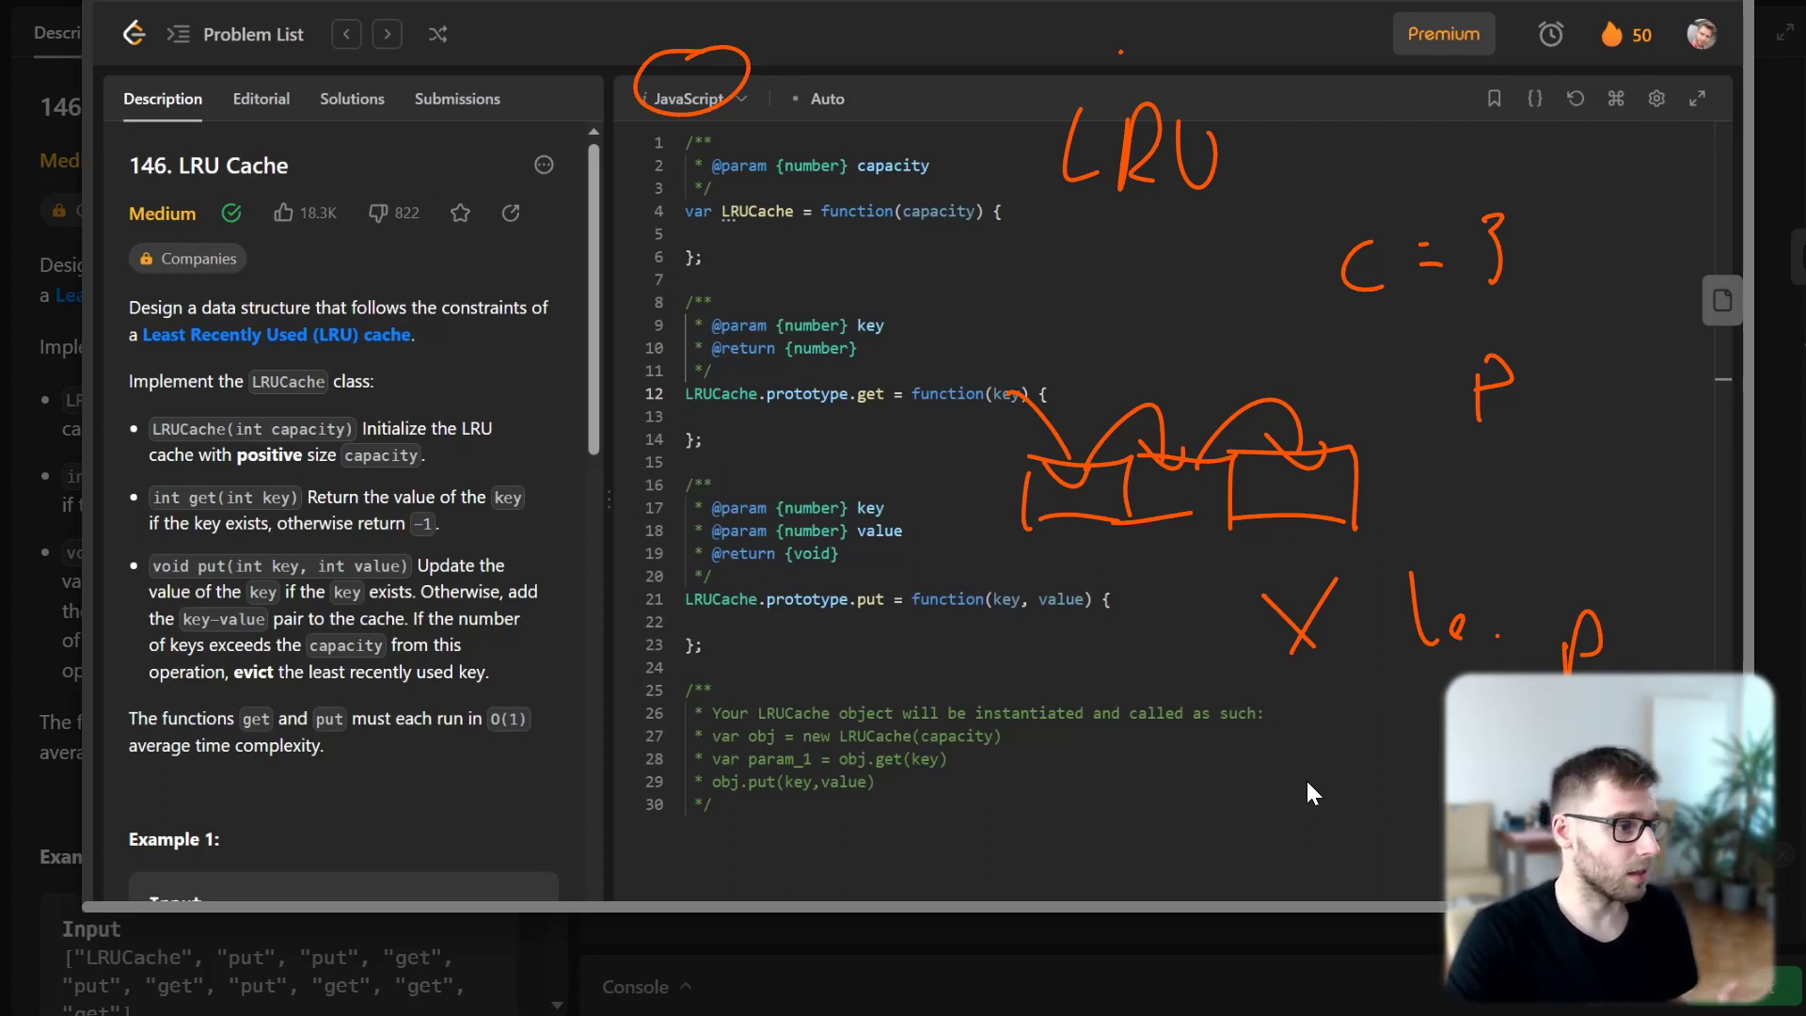
mouse_move(1320, 777)
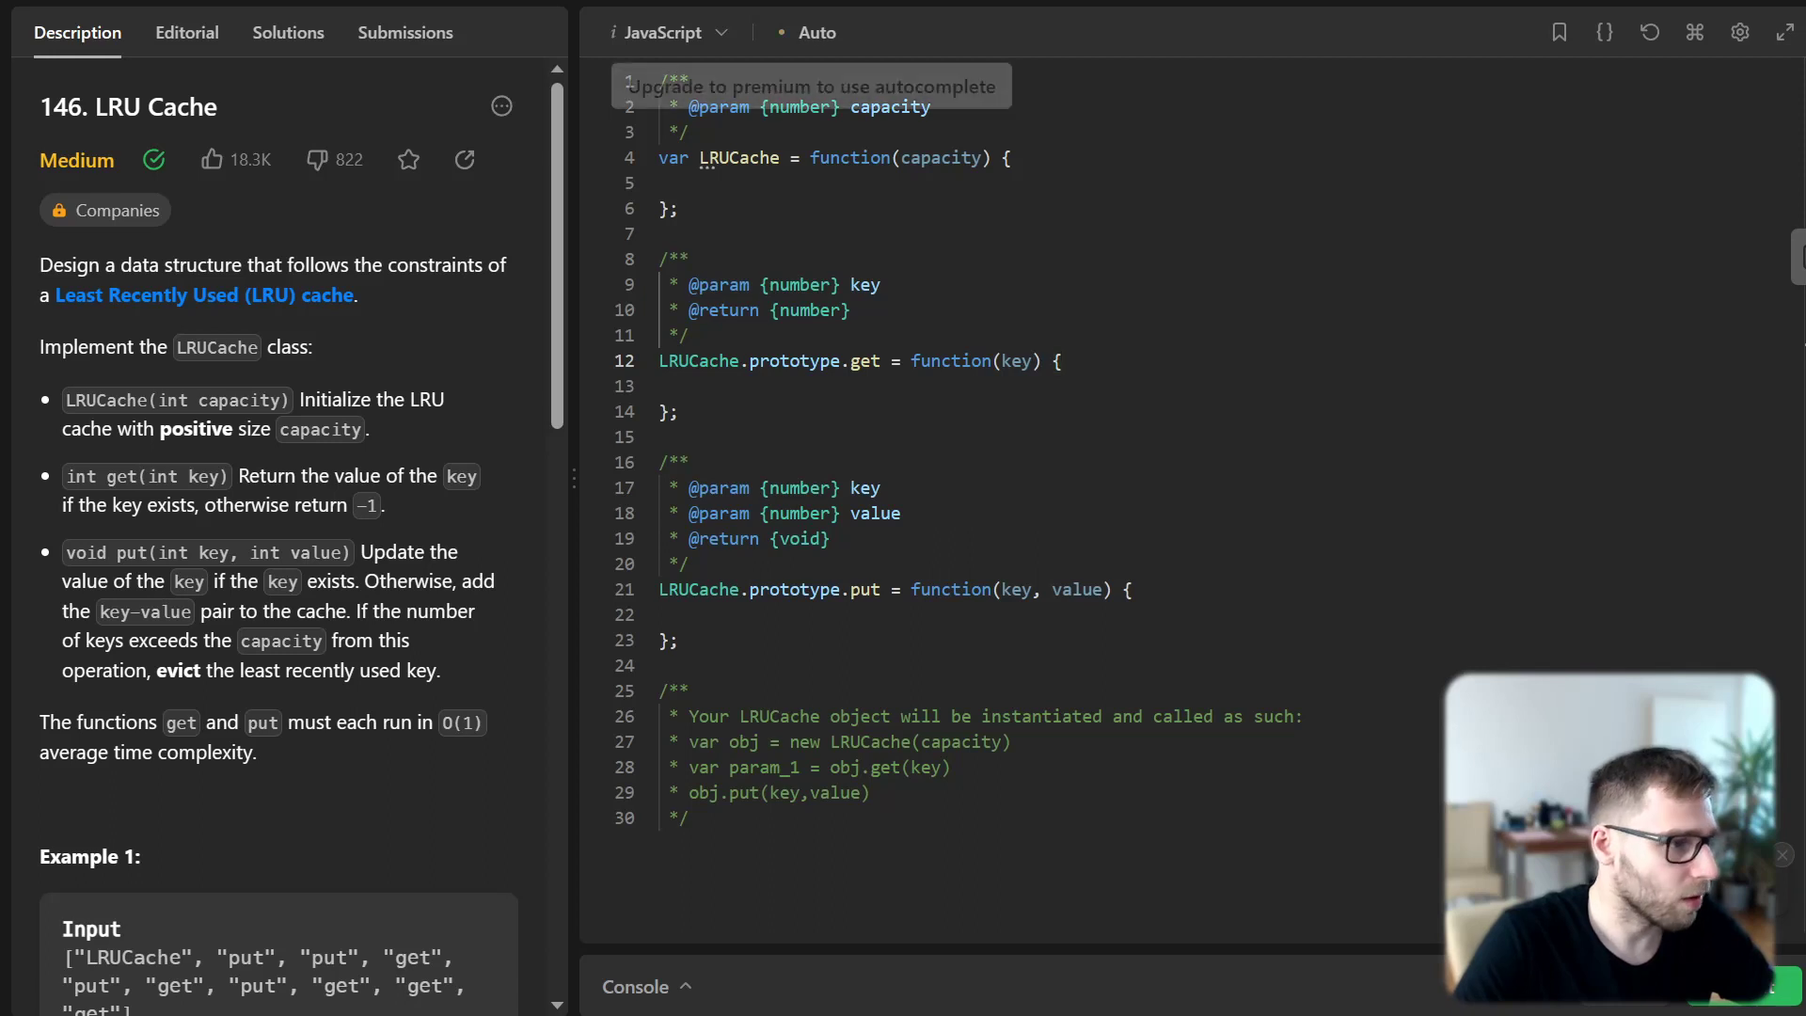
Write the constructor body: this.capacity = capacity; and this.cache = new Map()
left_click(754, 175)
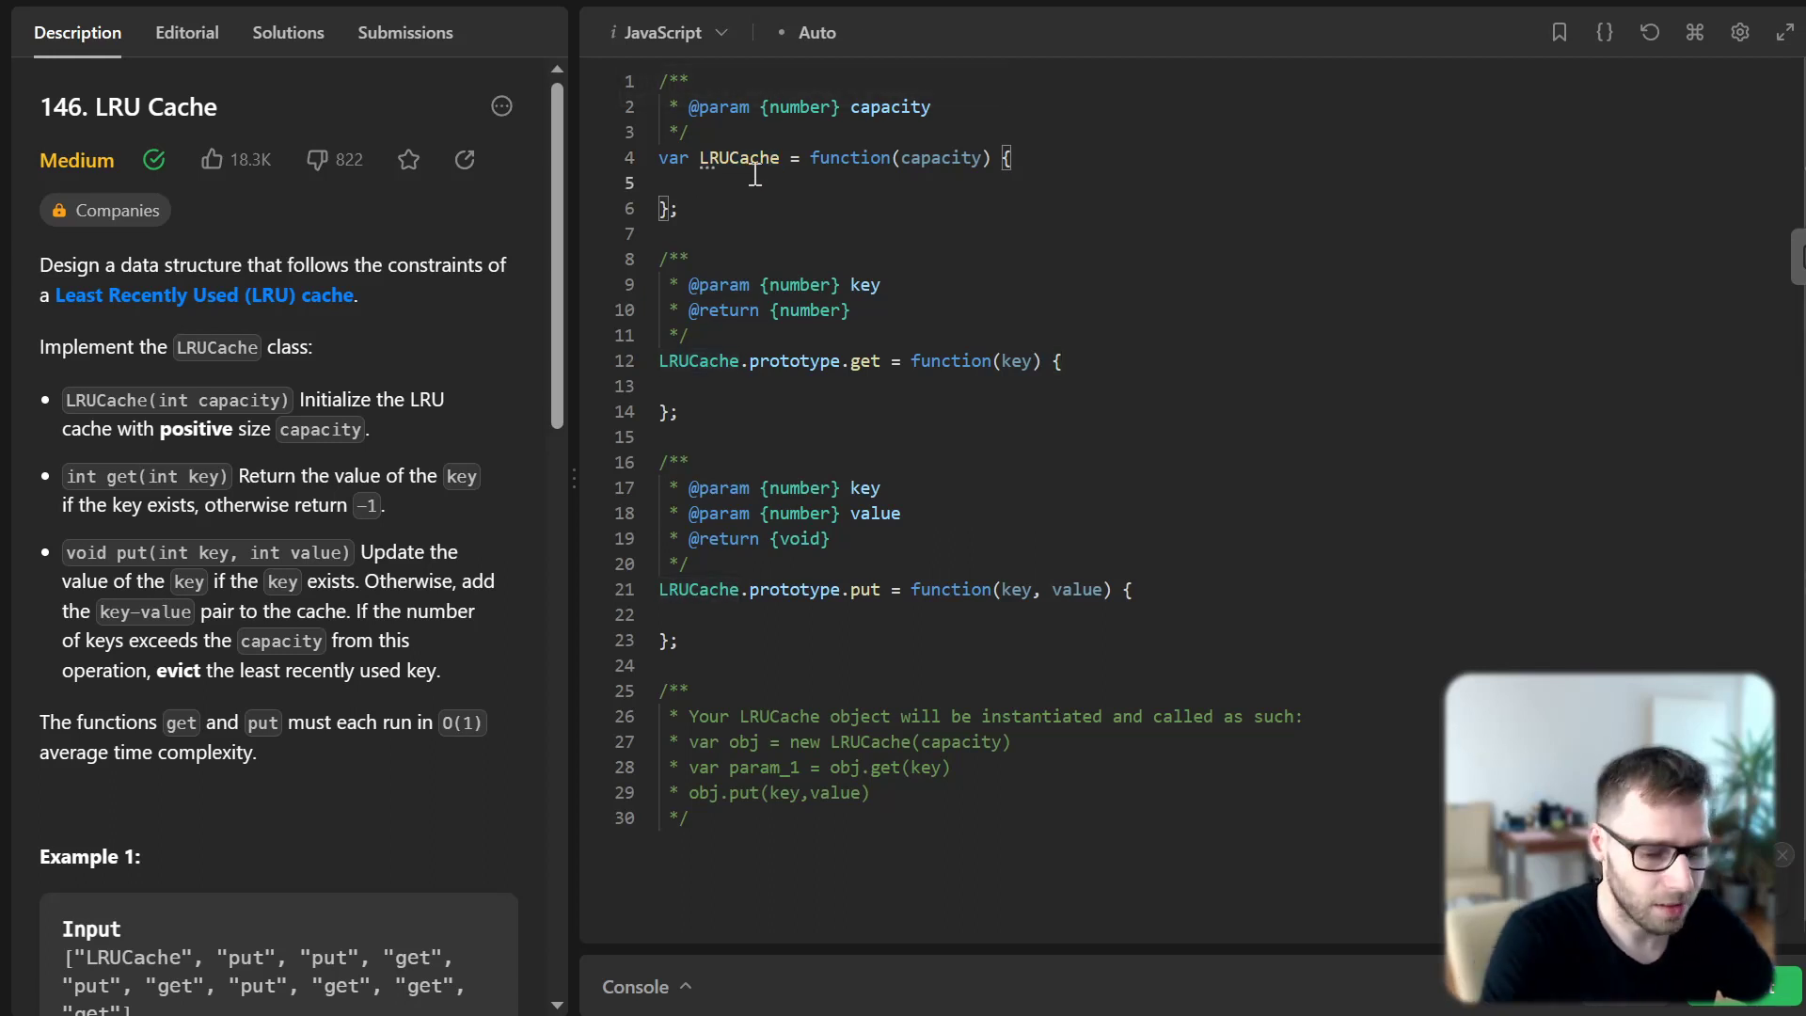
type("t")
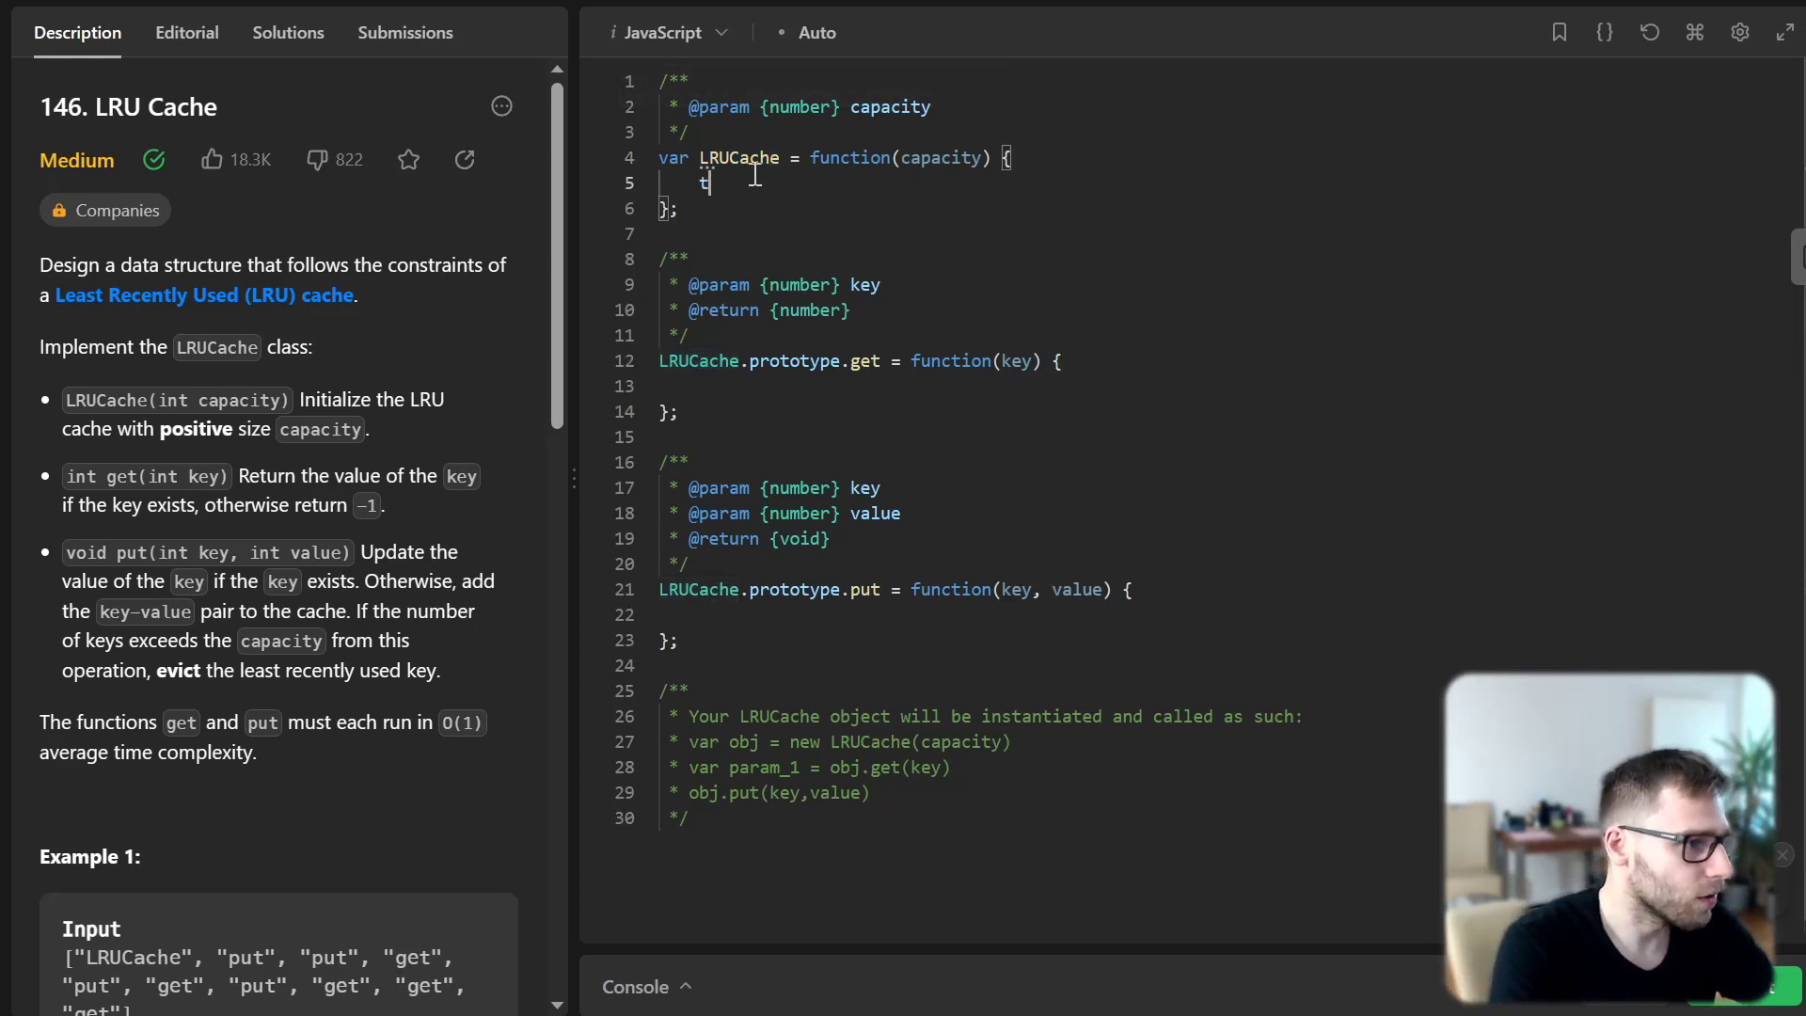
type("his.capacity = c")
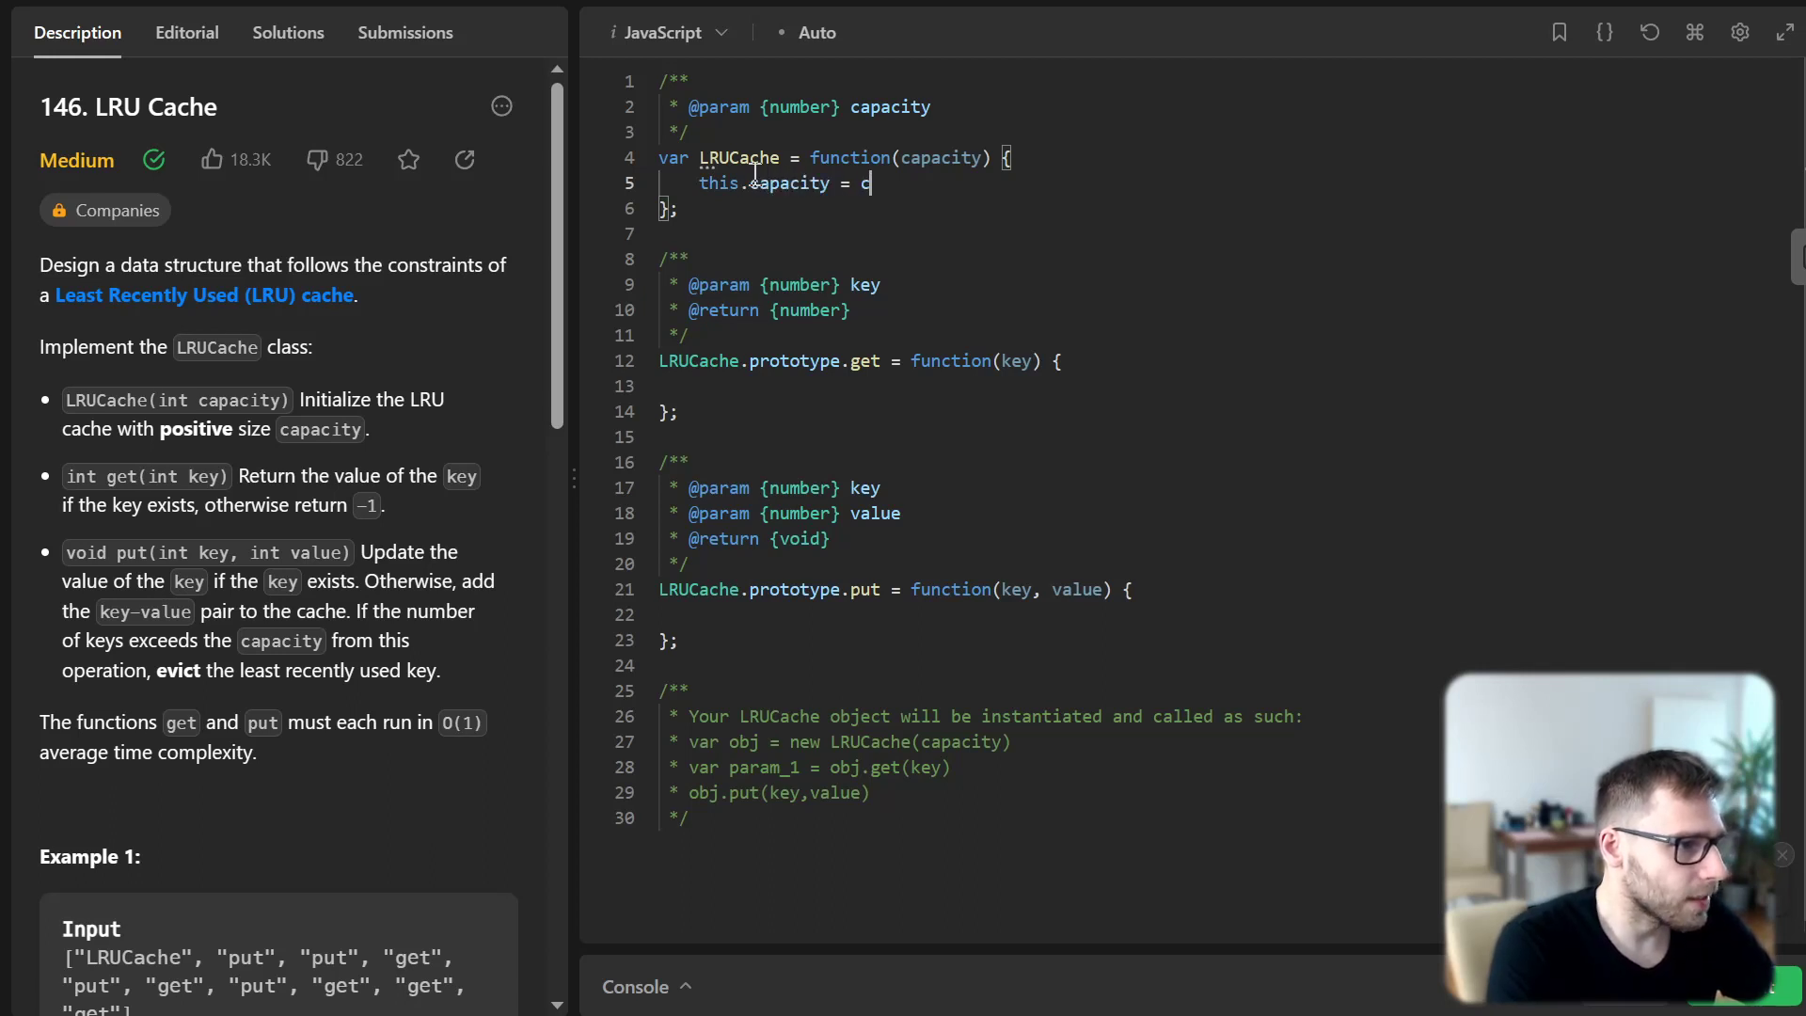
type("apacity;")
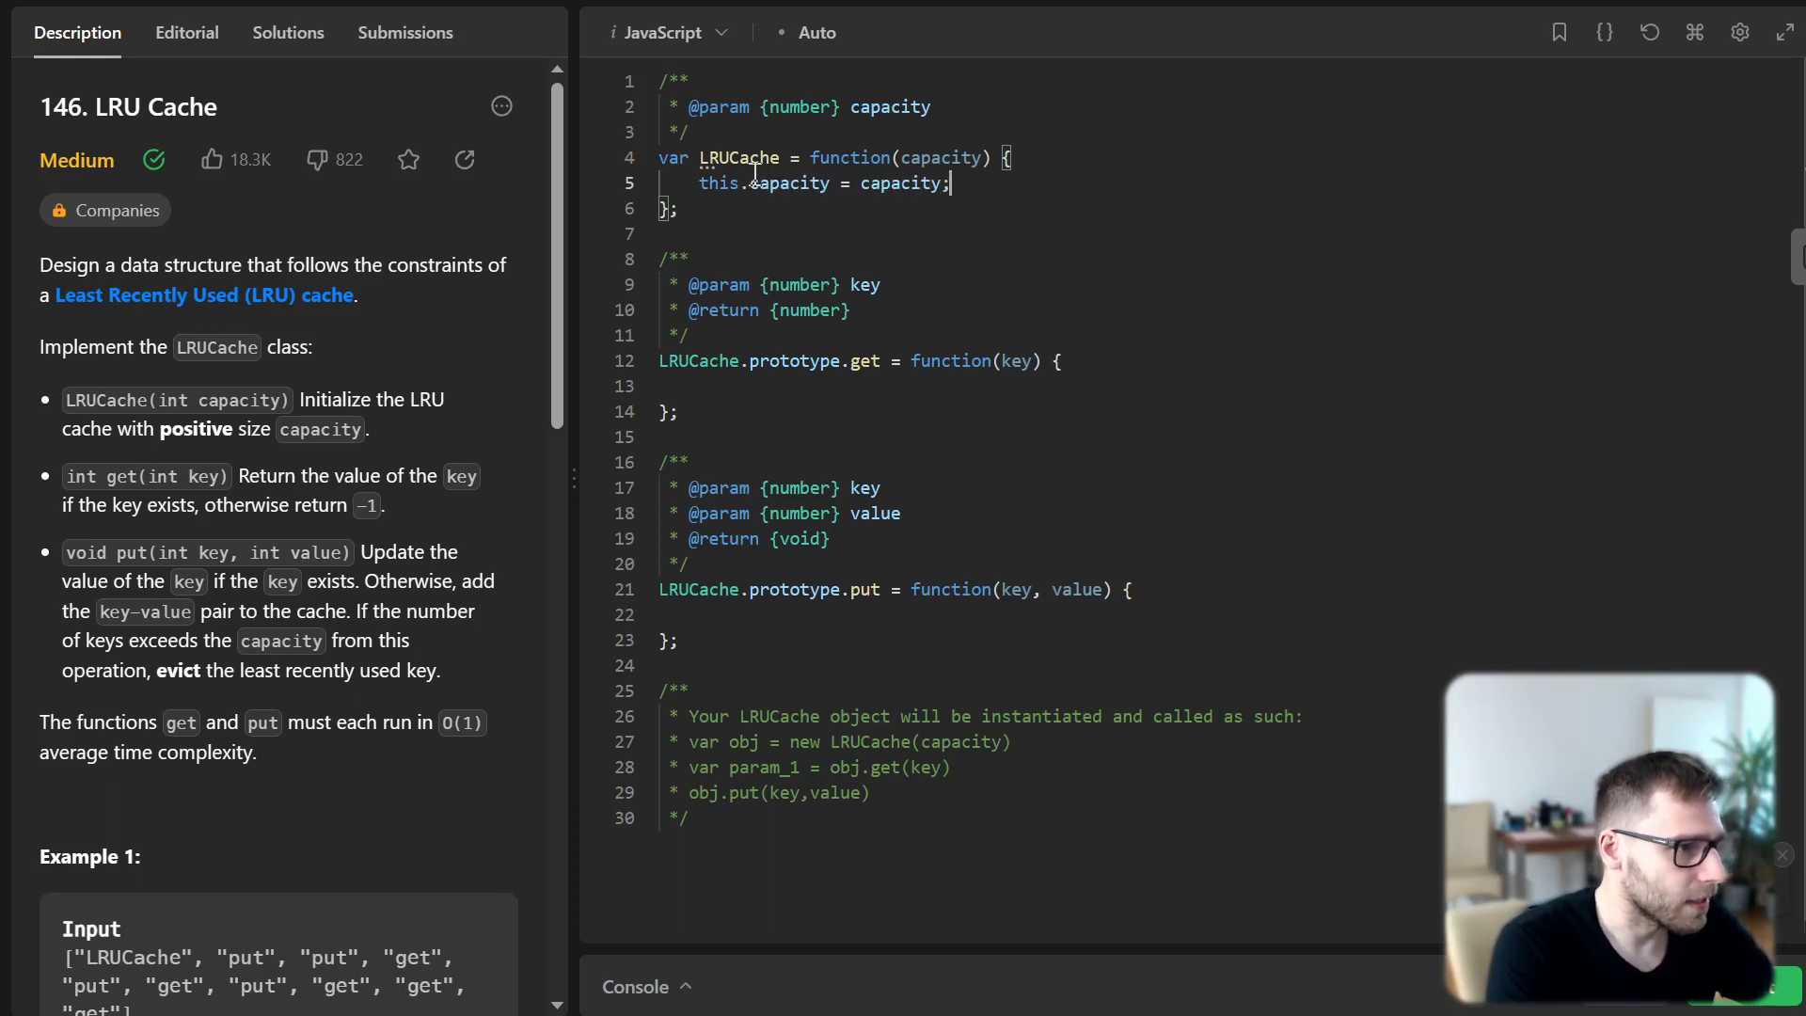
type("this.c")
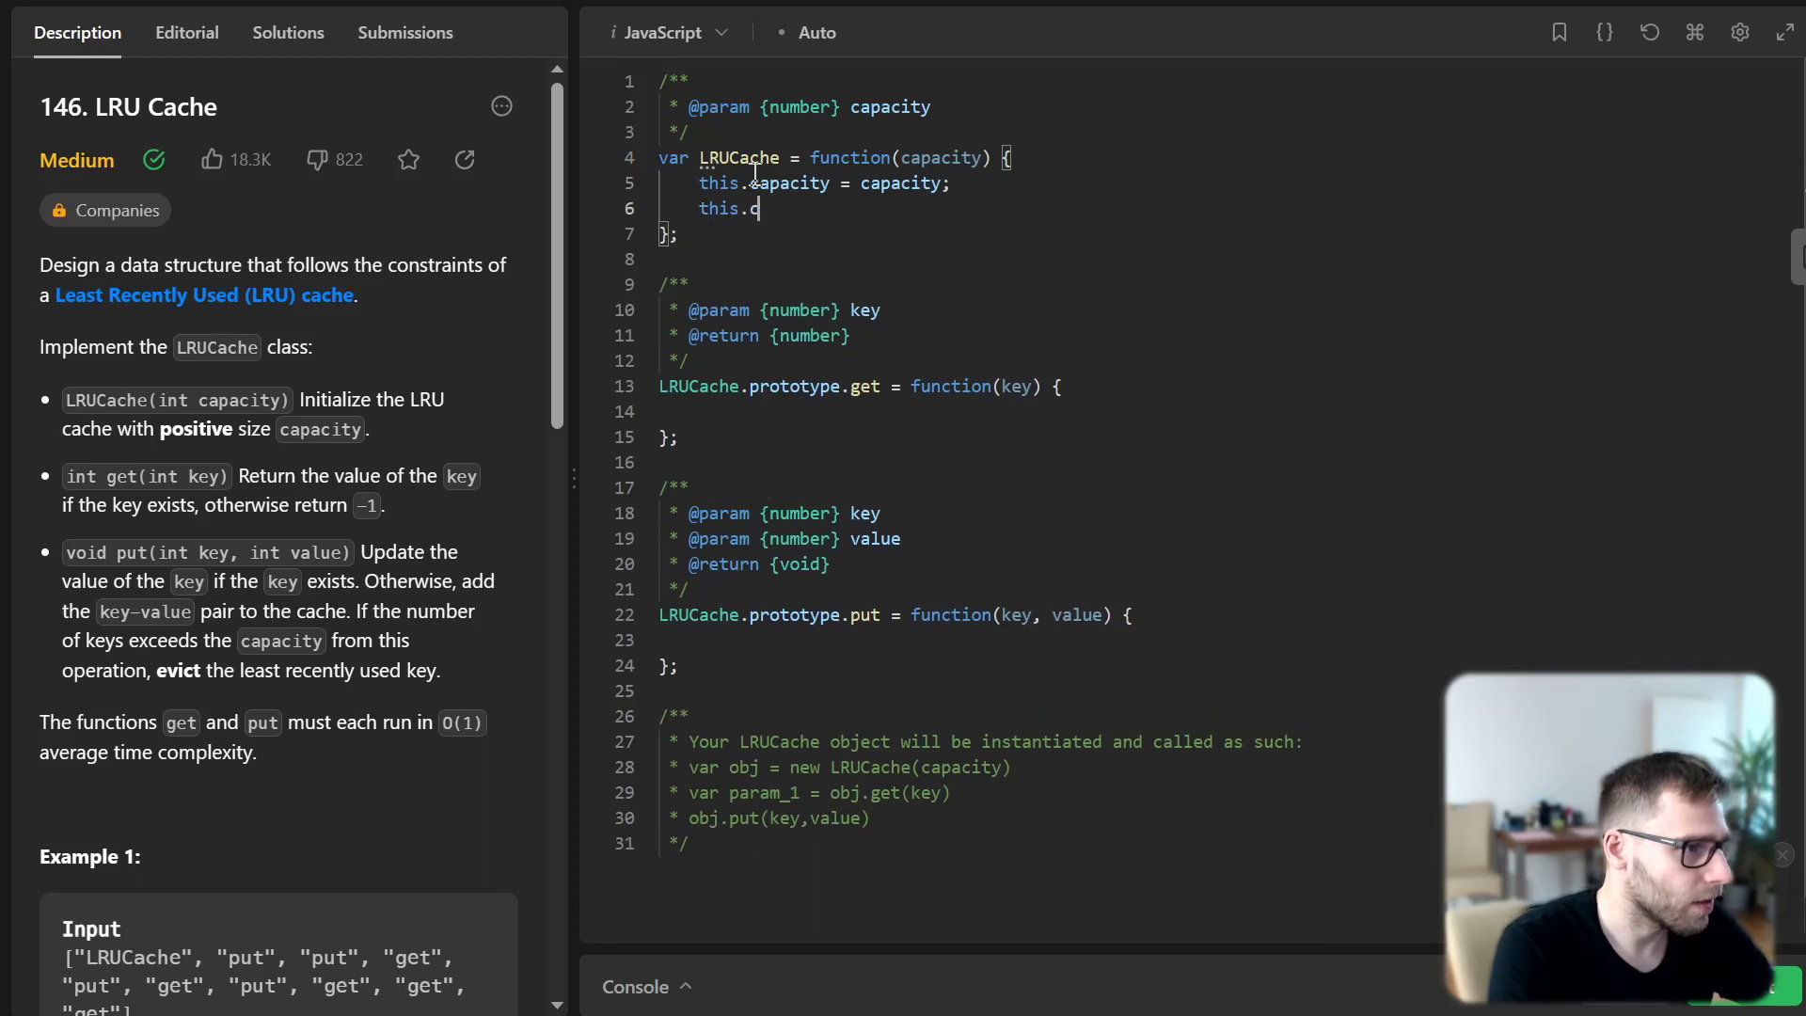
type("ache = n")
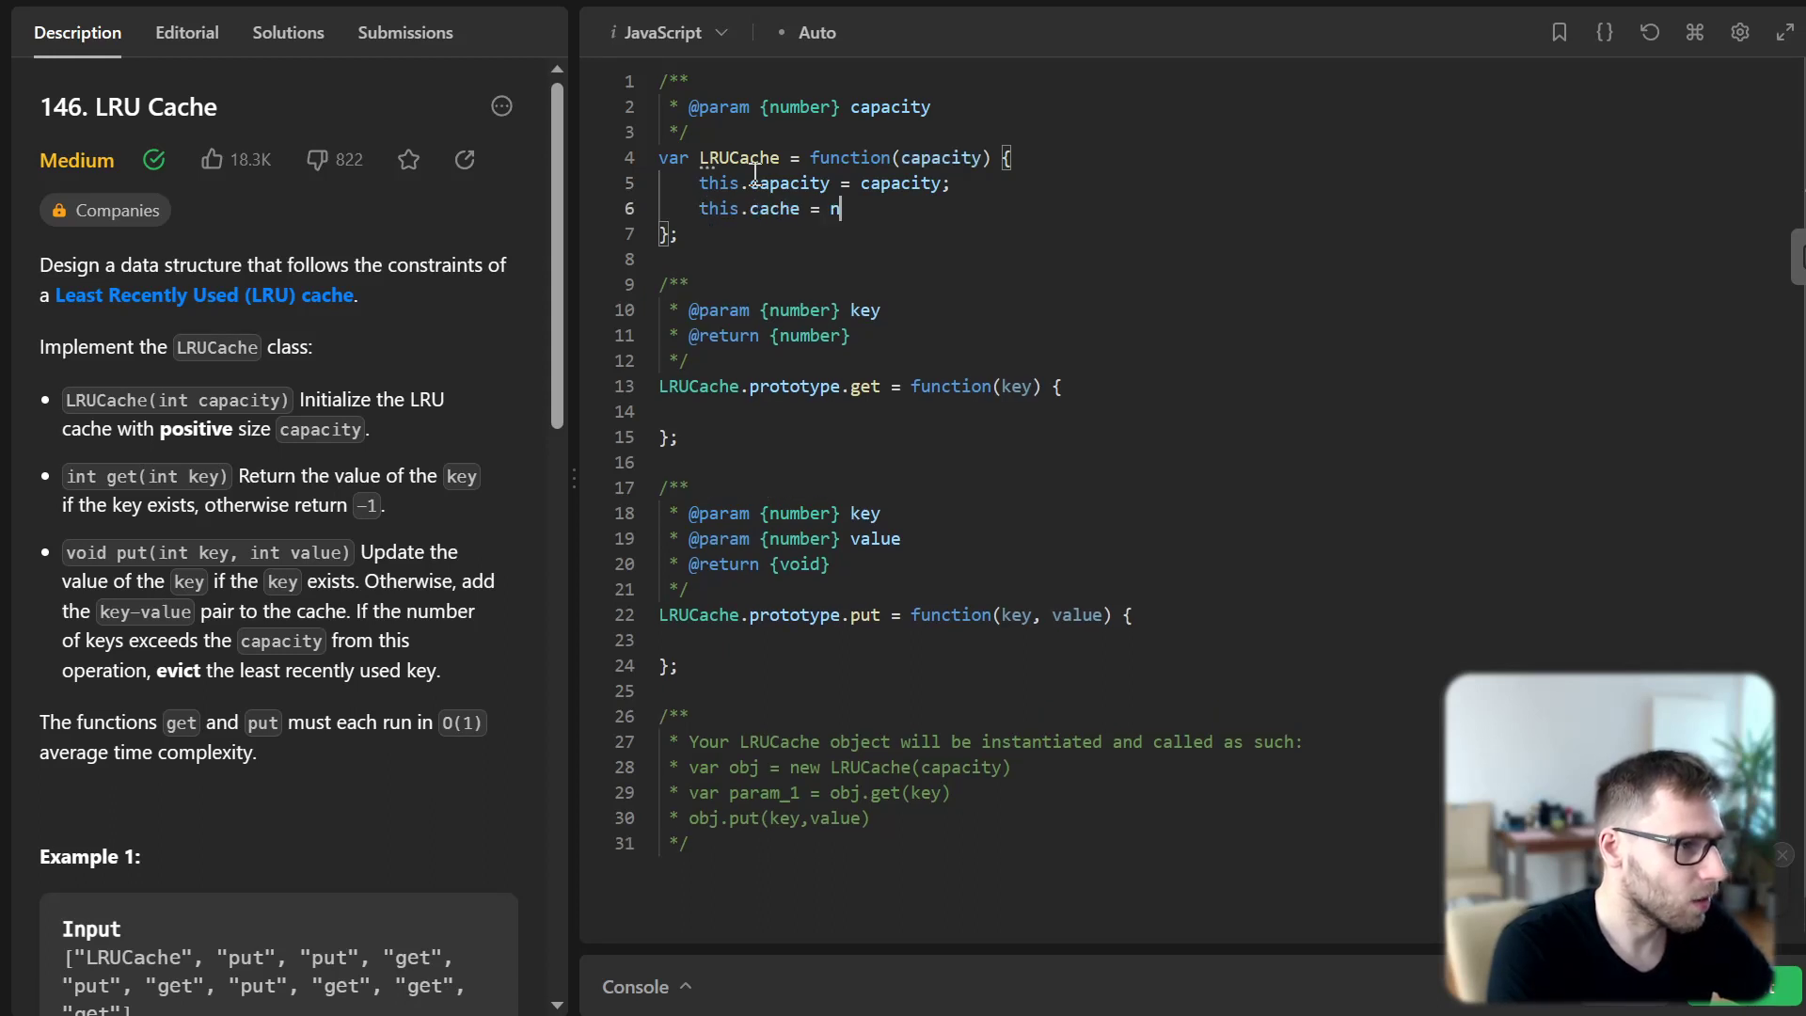
type("ew Map()")
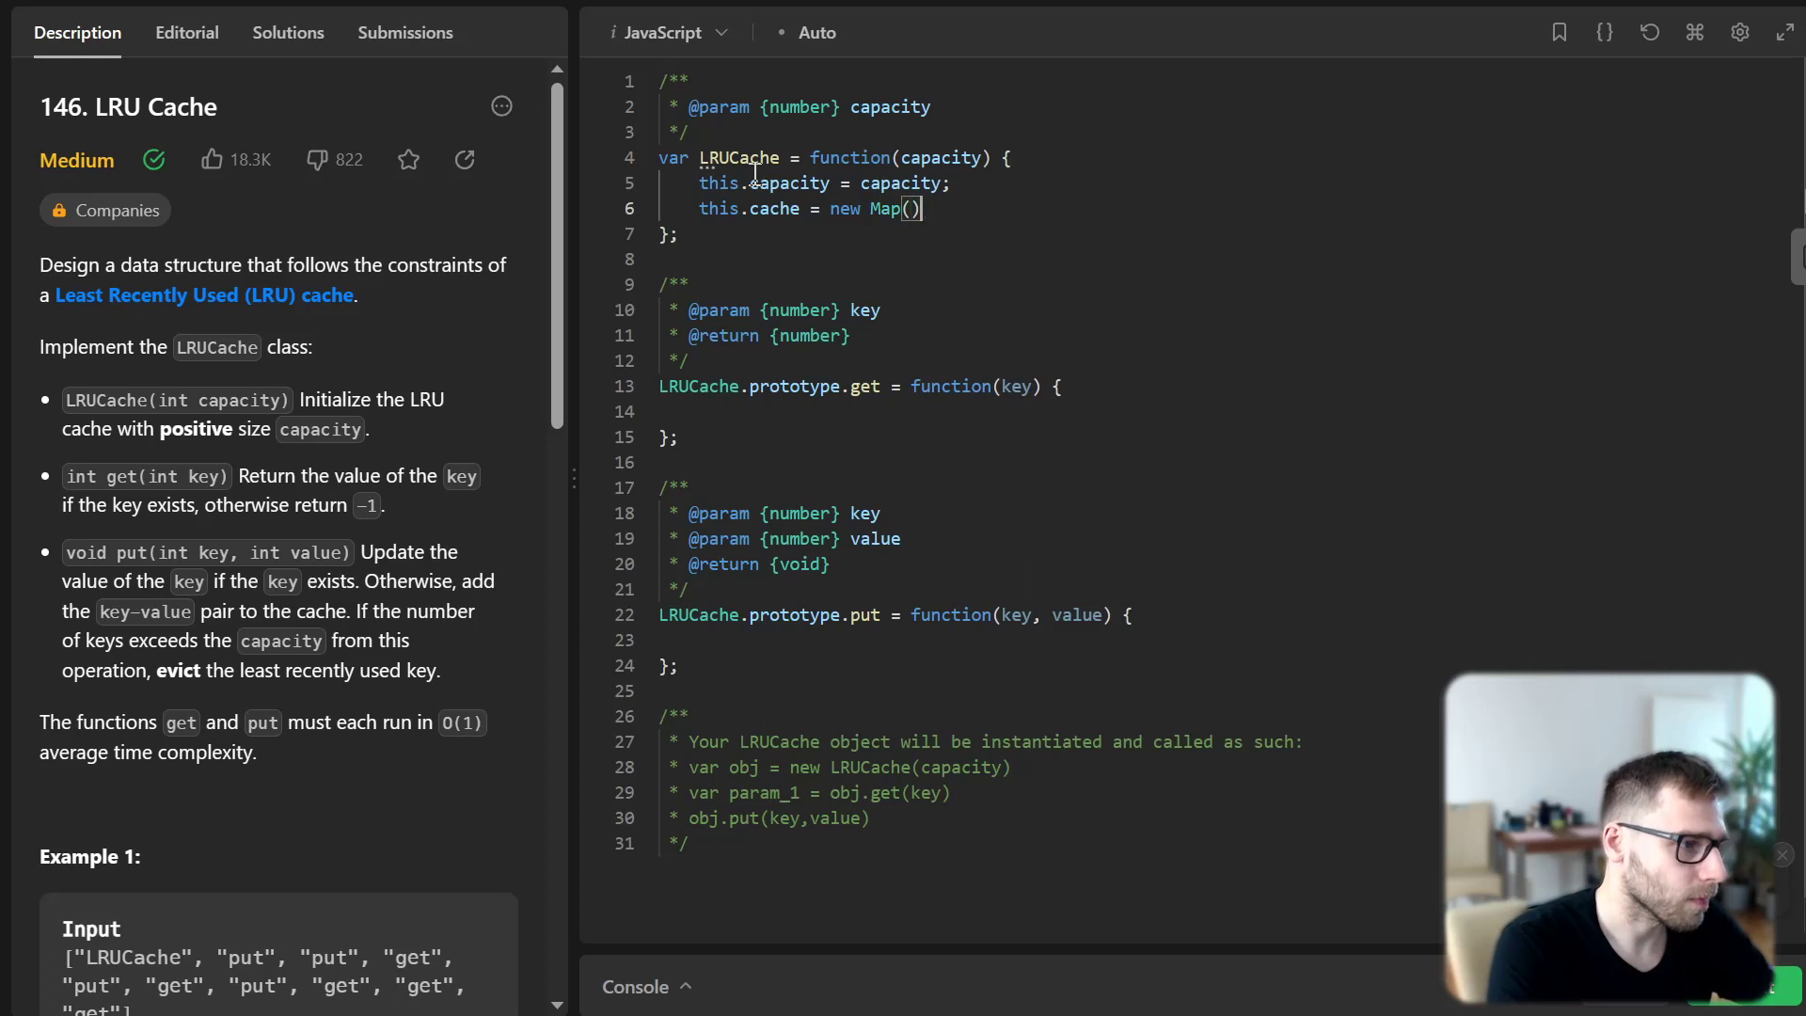
key("Enter")
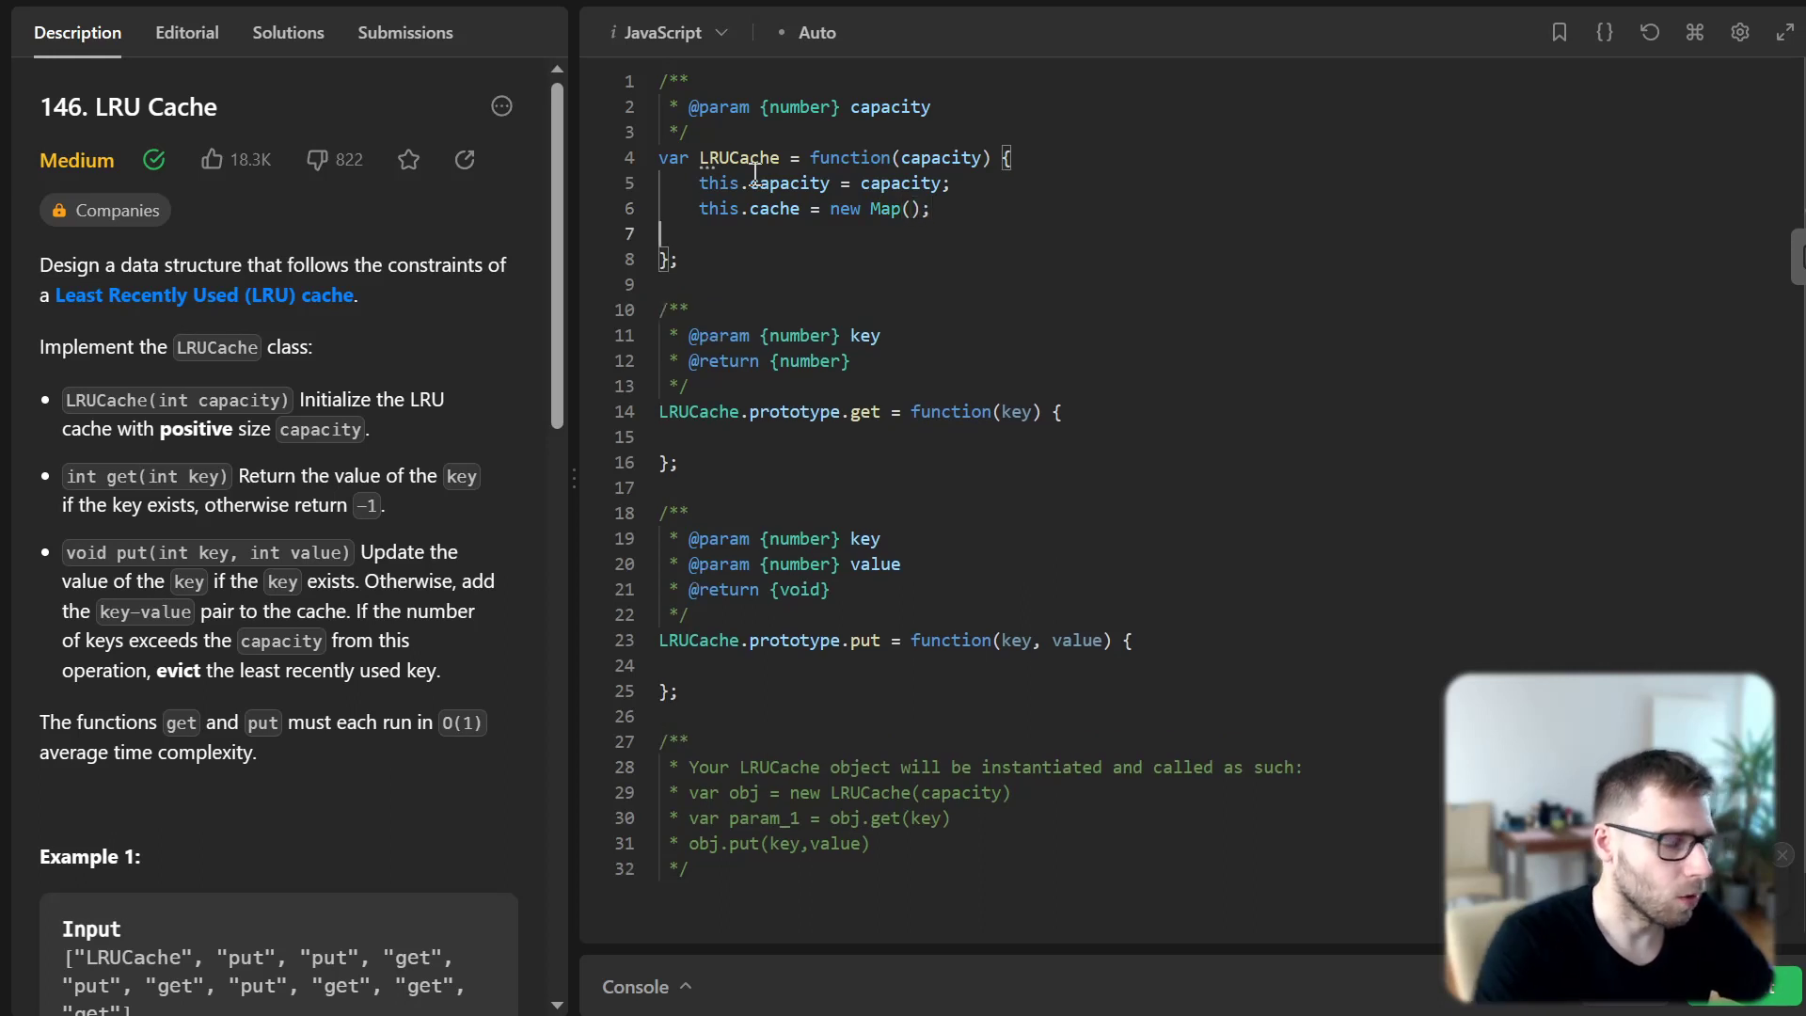
mouse_move(758, 171)
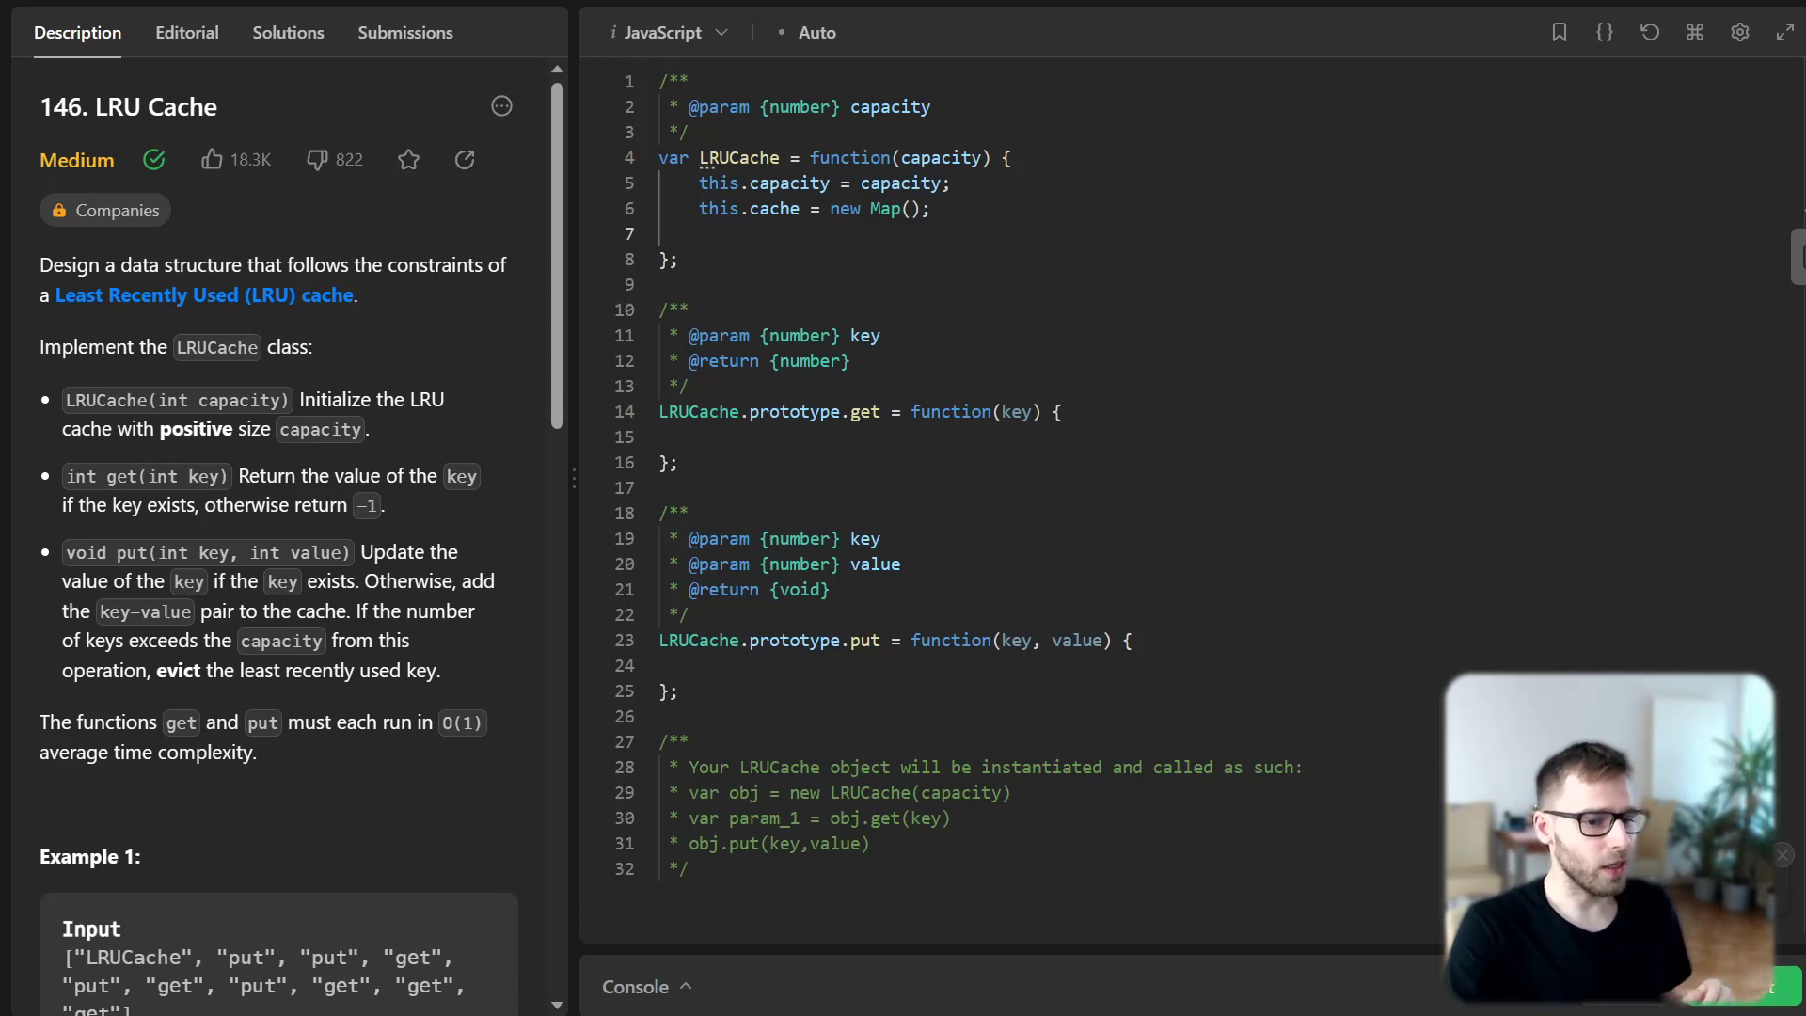
left_click(702, 436)
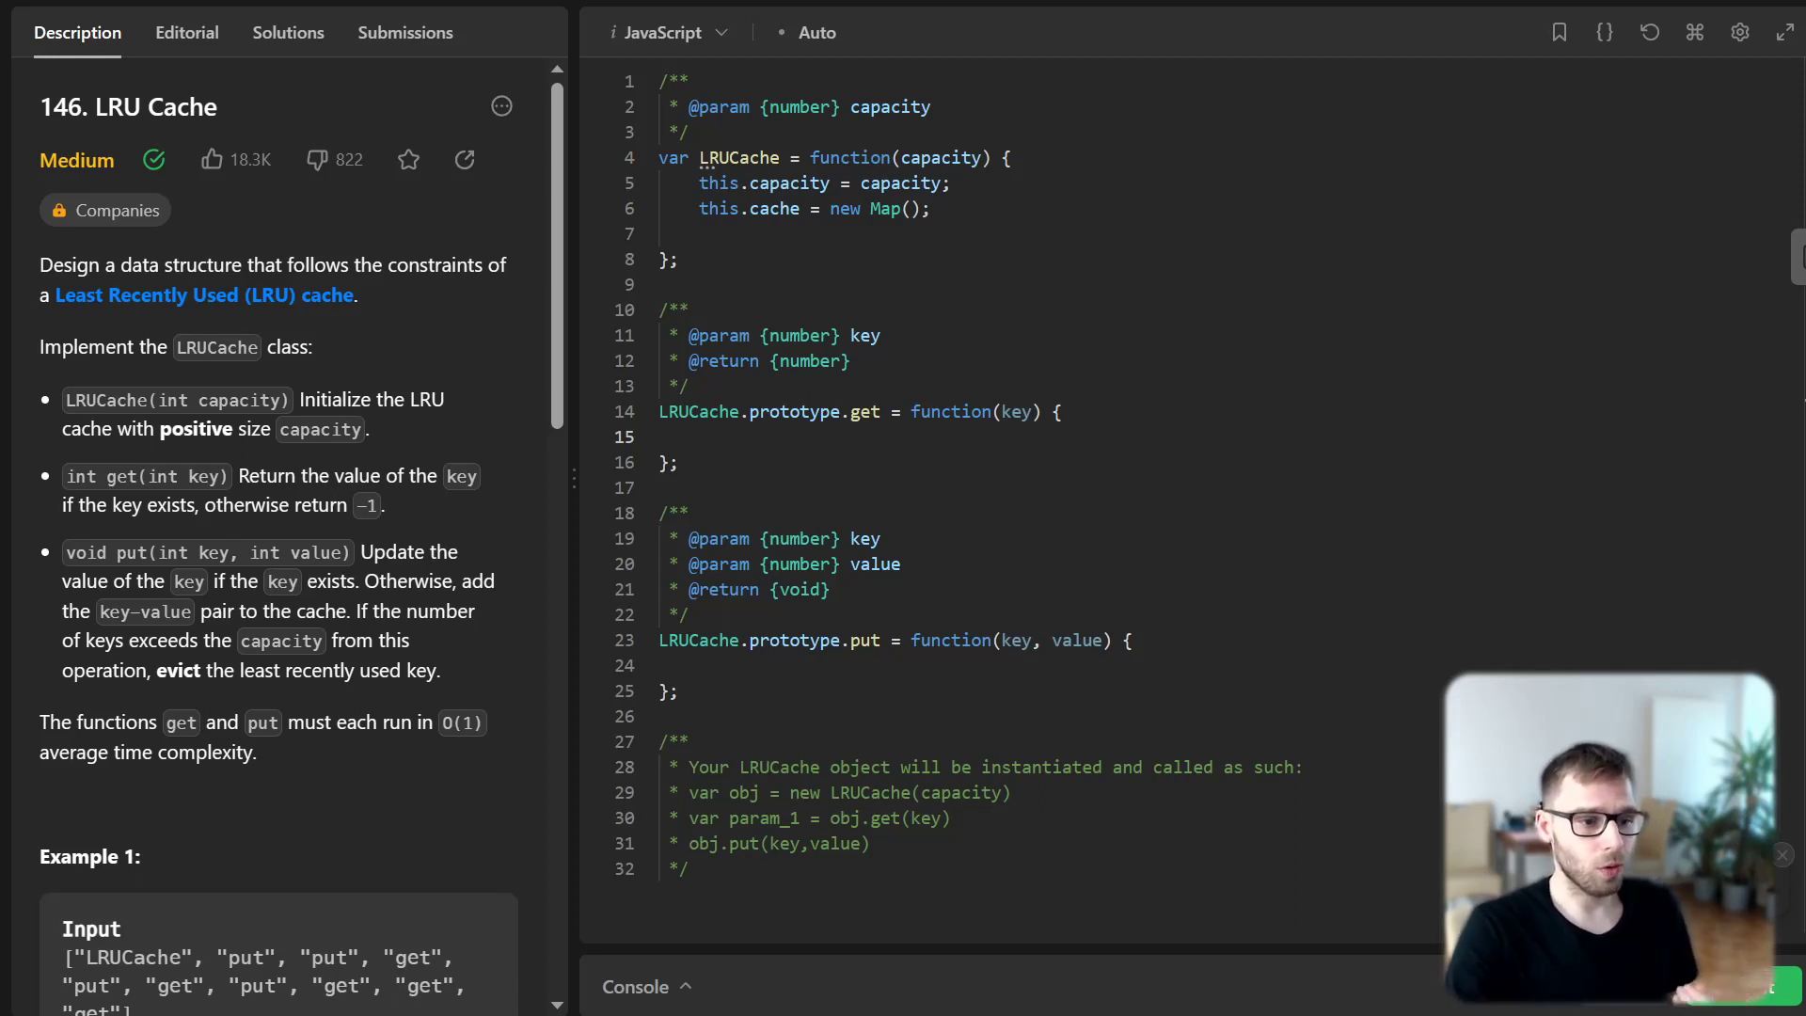
mouse_move(827, 589)
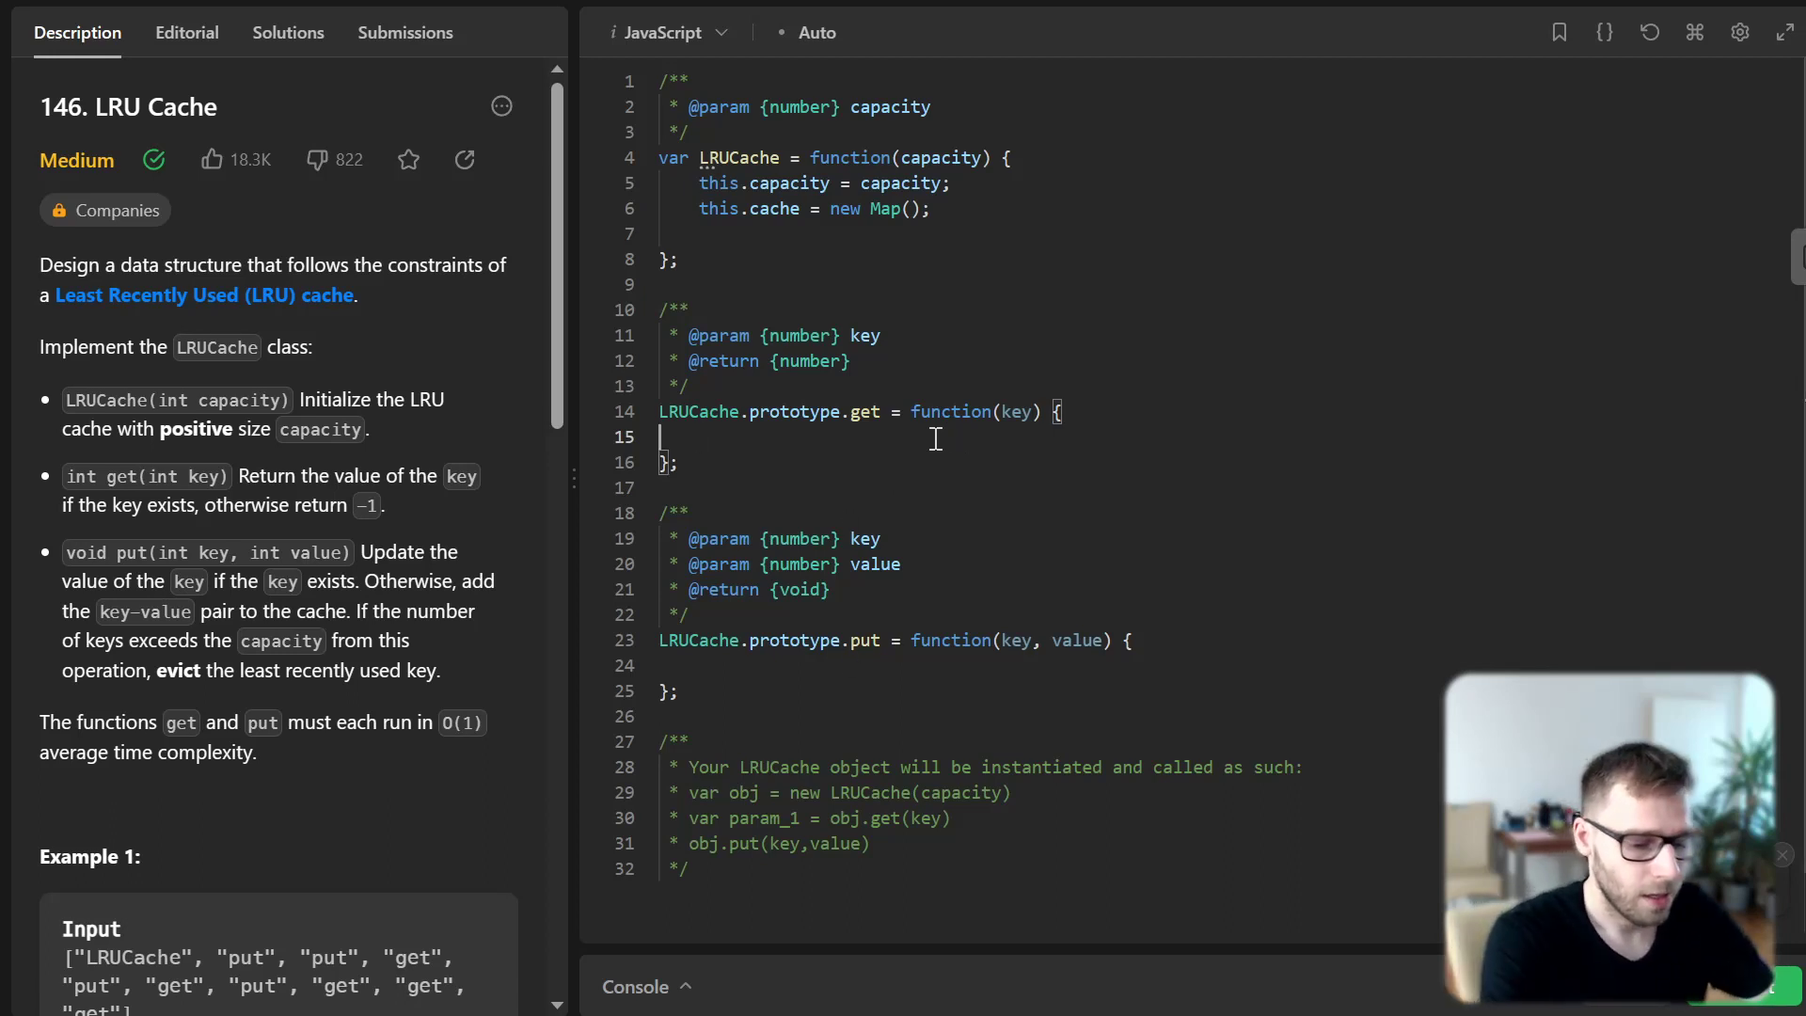
In get, return -1 when the cache lacks the key, otherwise read temp = this.cache.get(key)
type("if(!t")
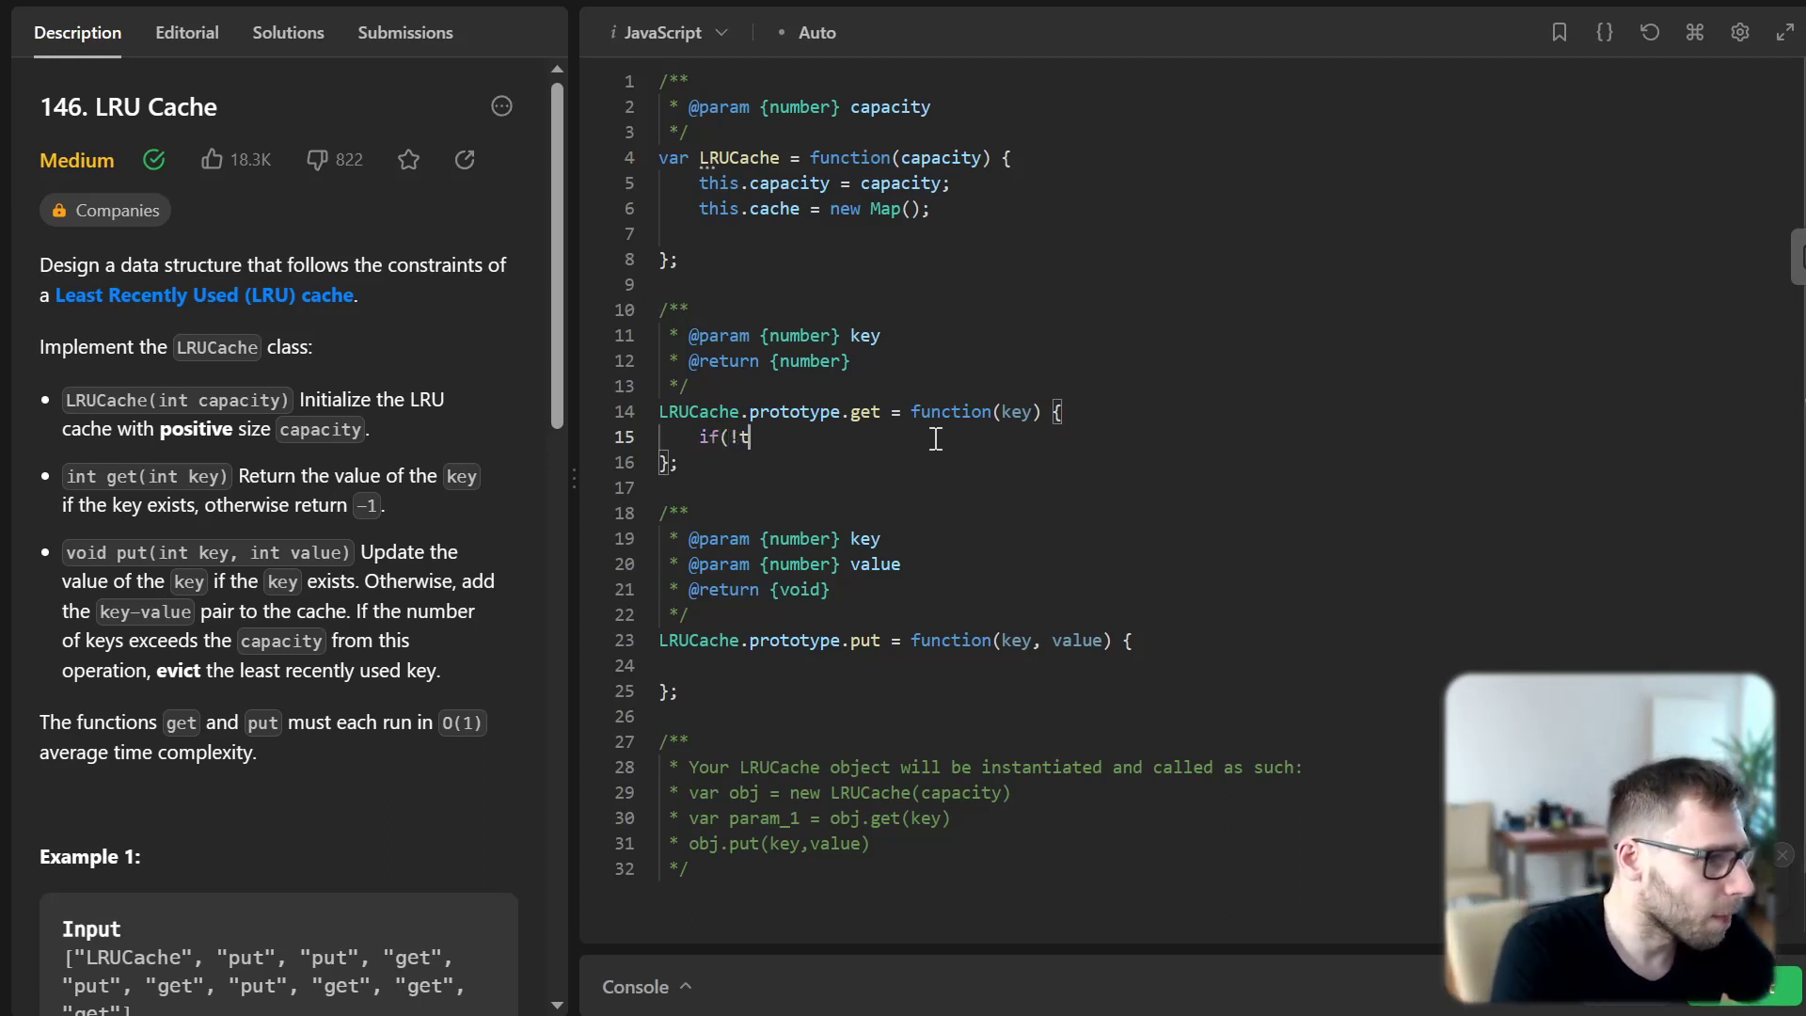
type("his.cache.")
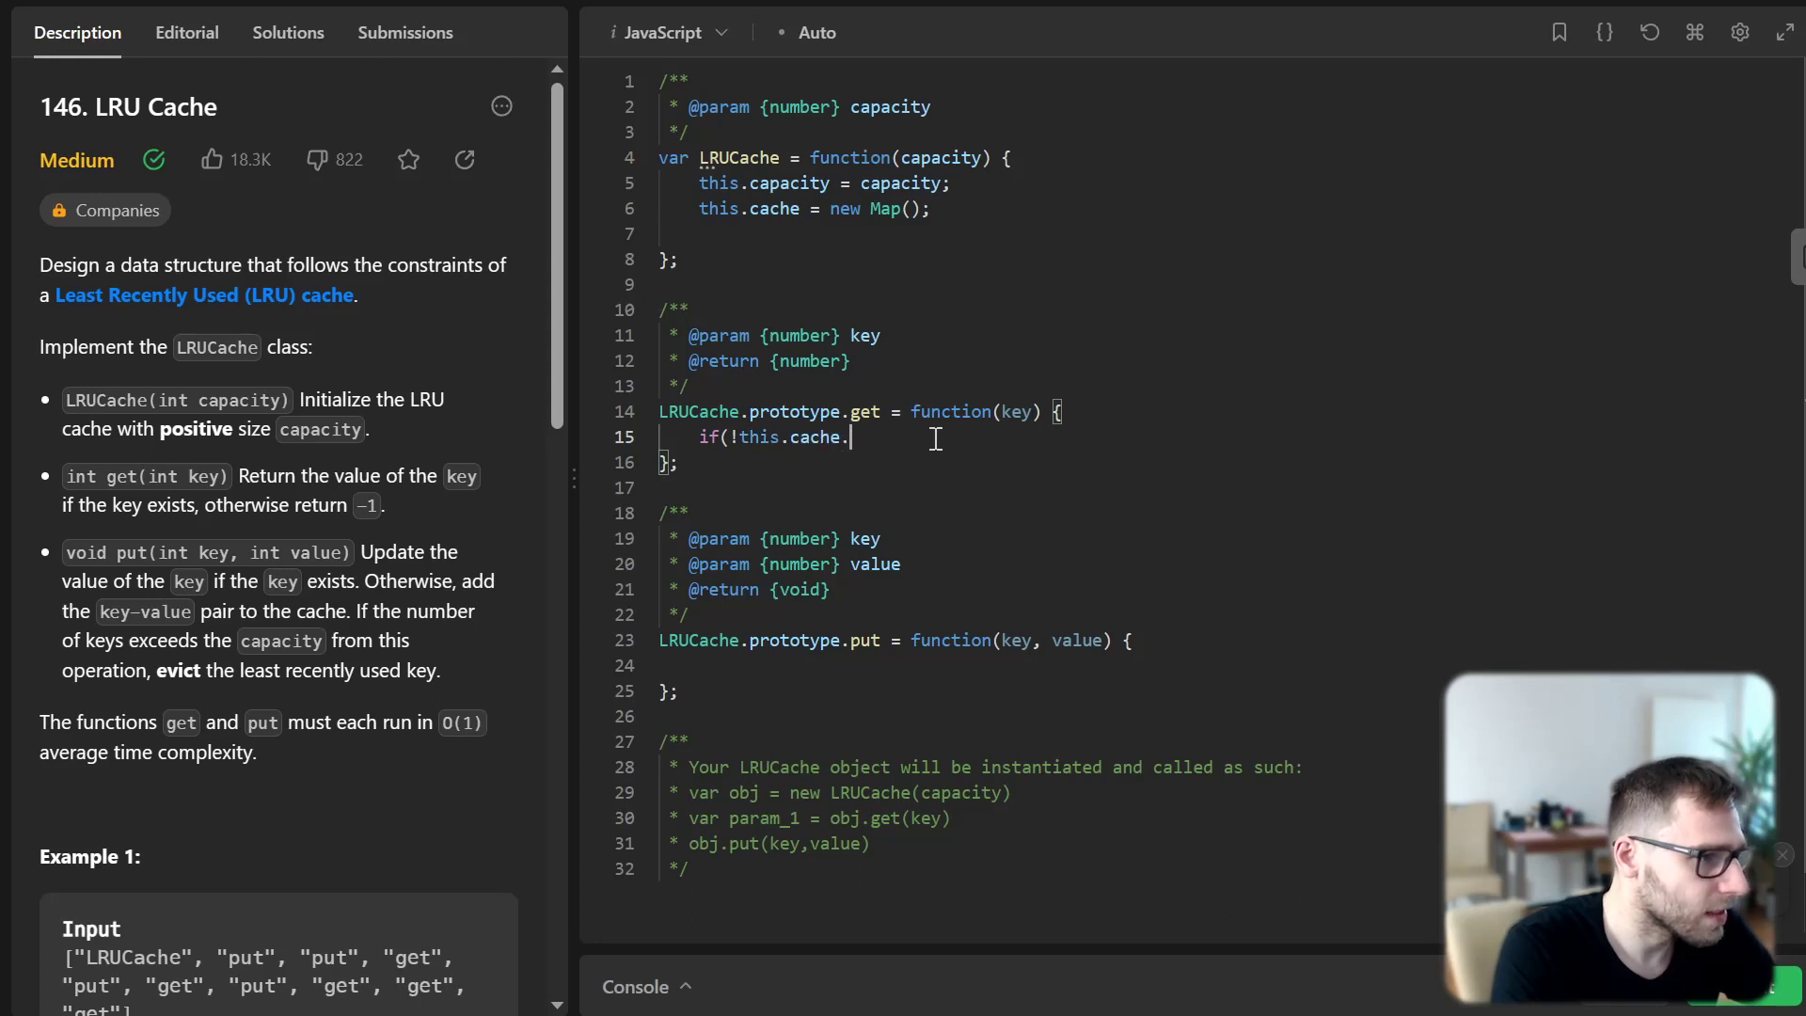
type("has(key)) {")
type("re")
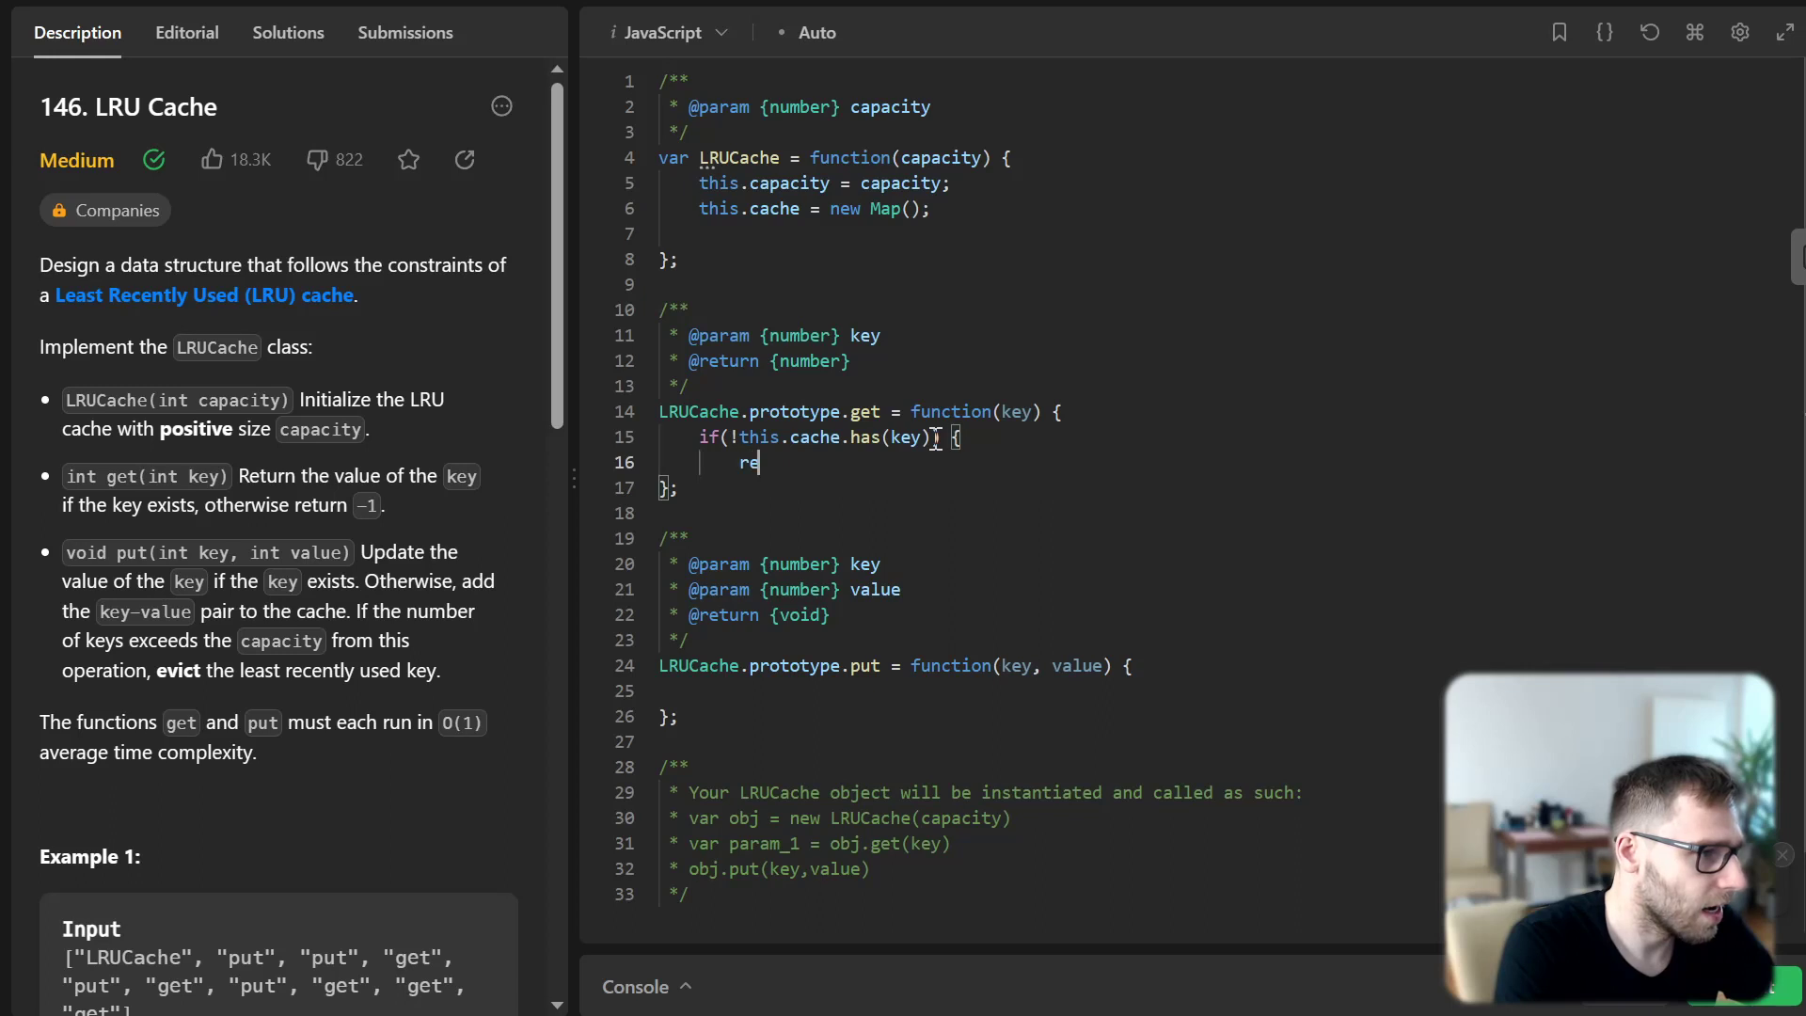
type("turn -1;")
type("}")
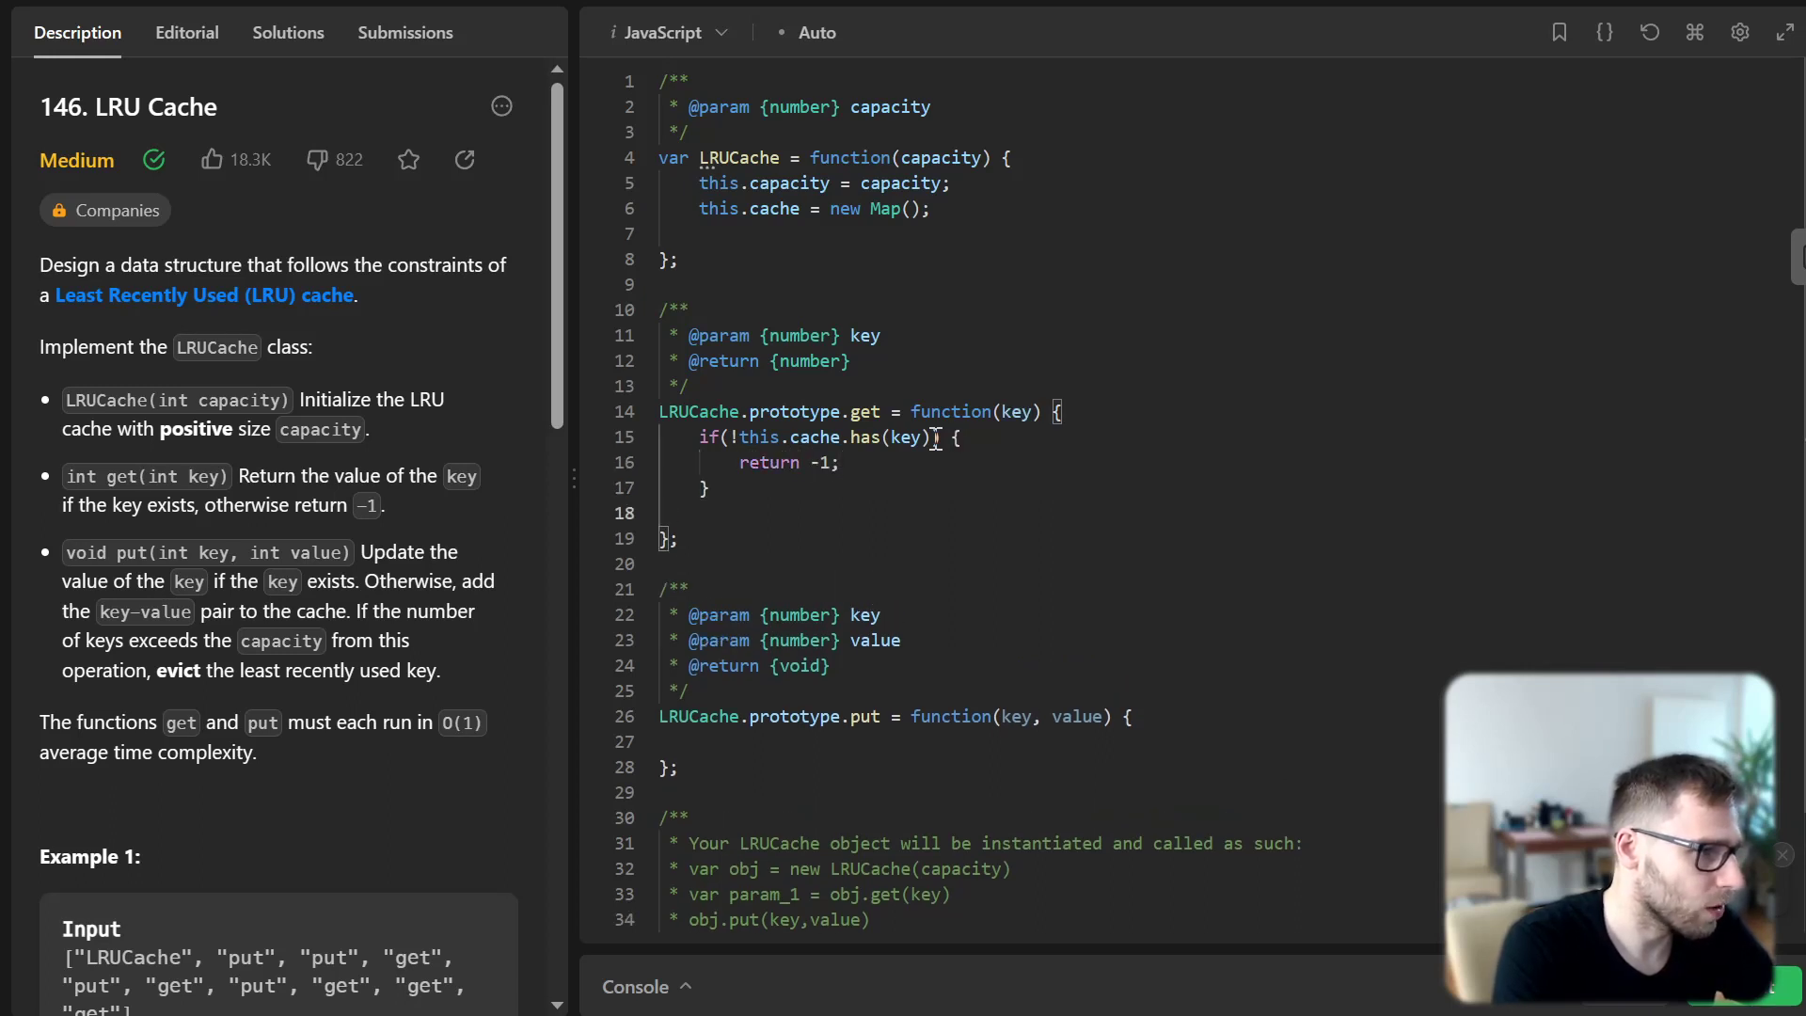
type("//")
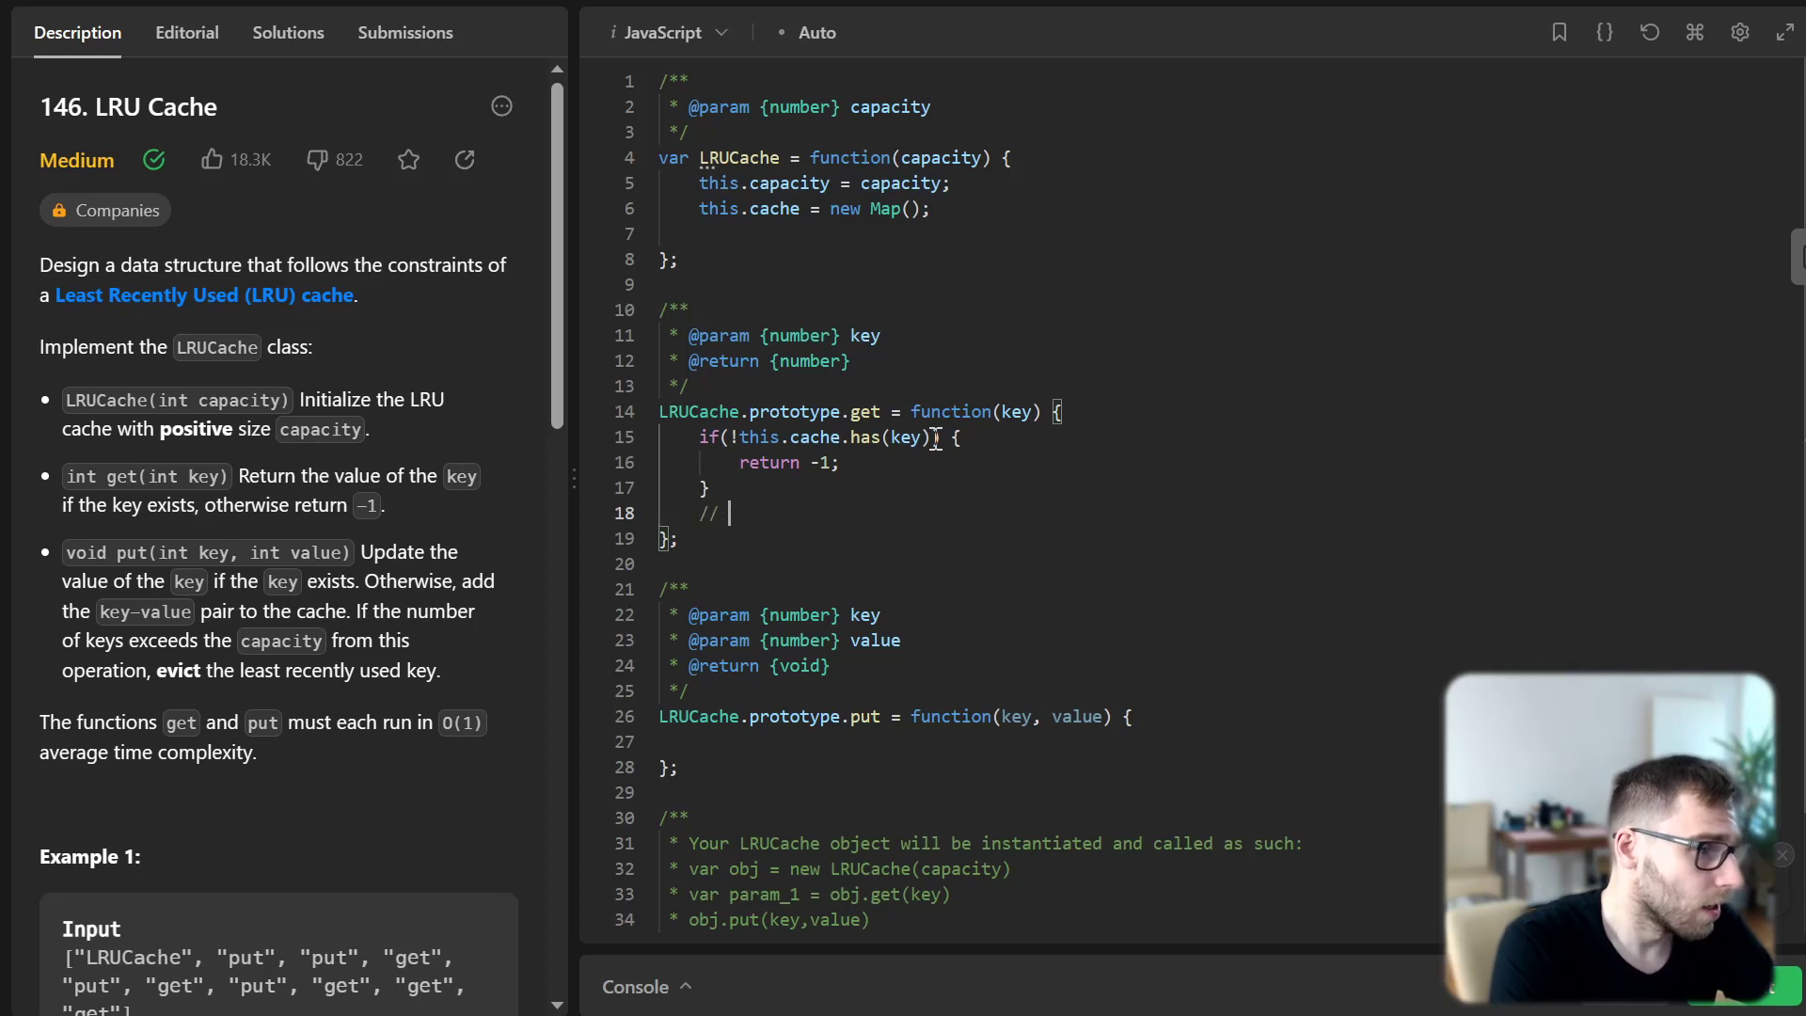
type("Get the value of the key")
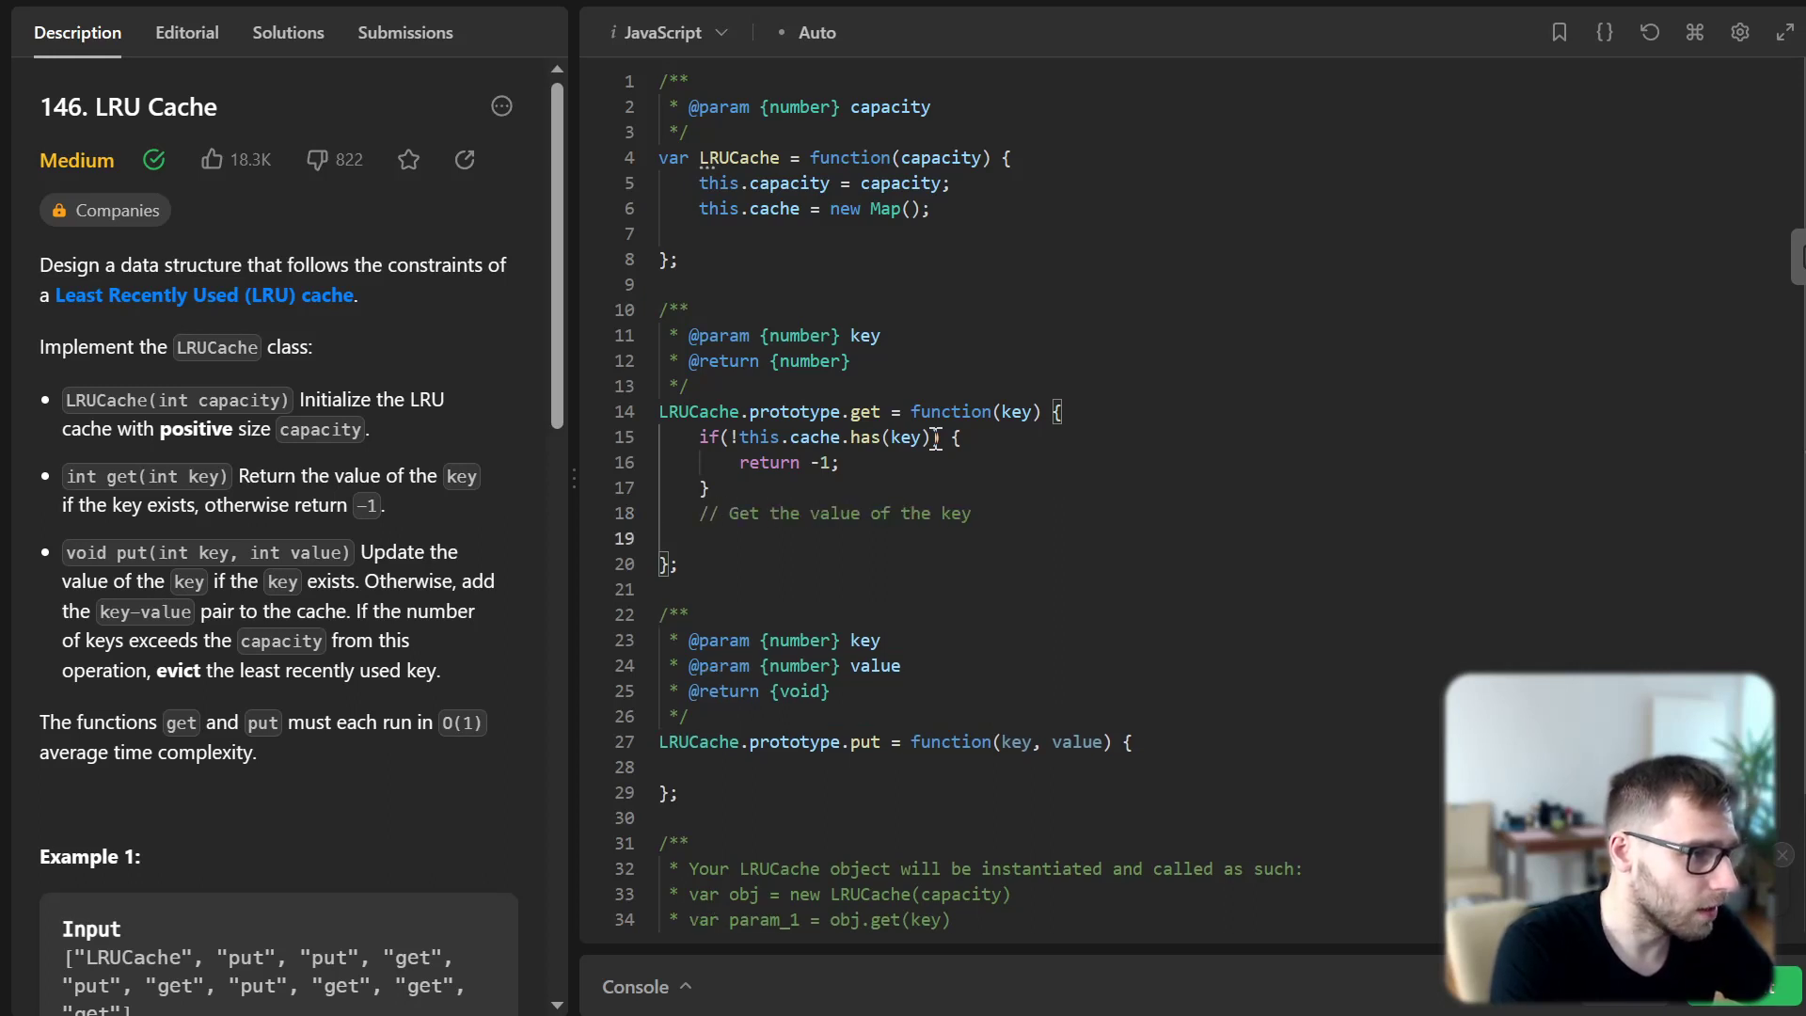
type("1")
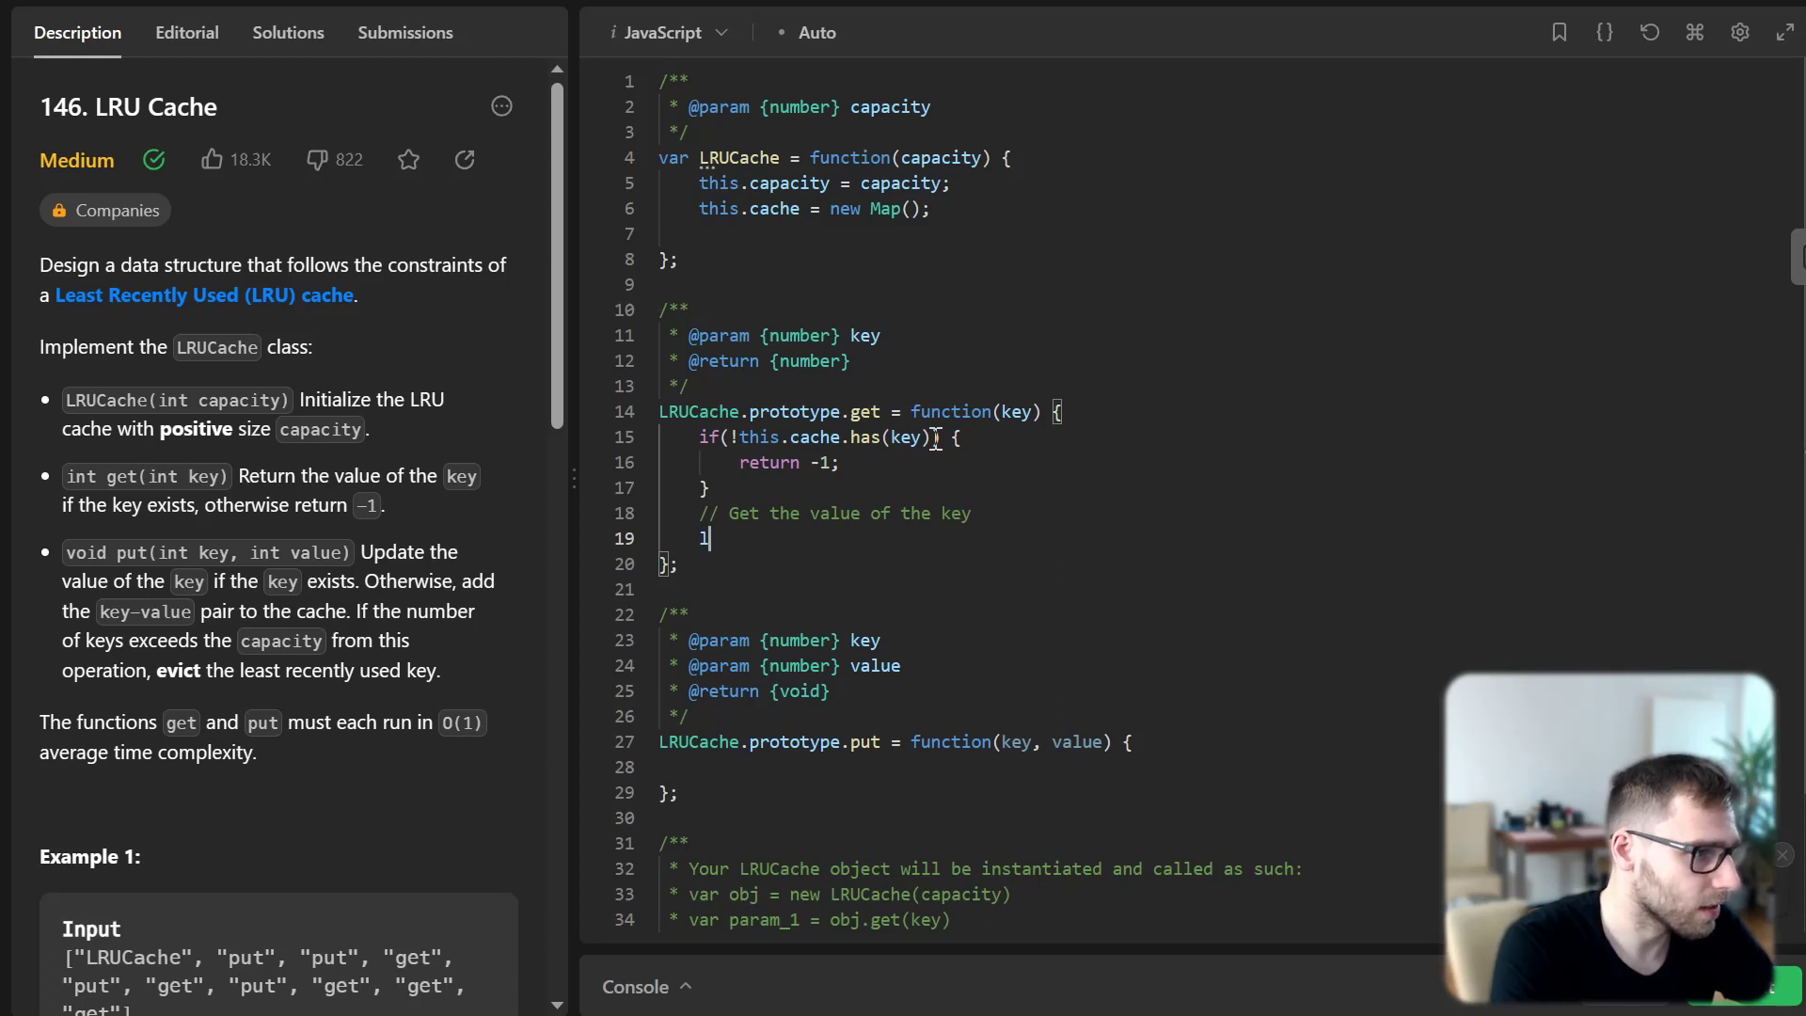
type("et temp")
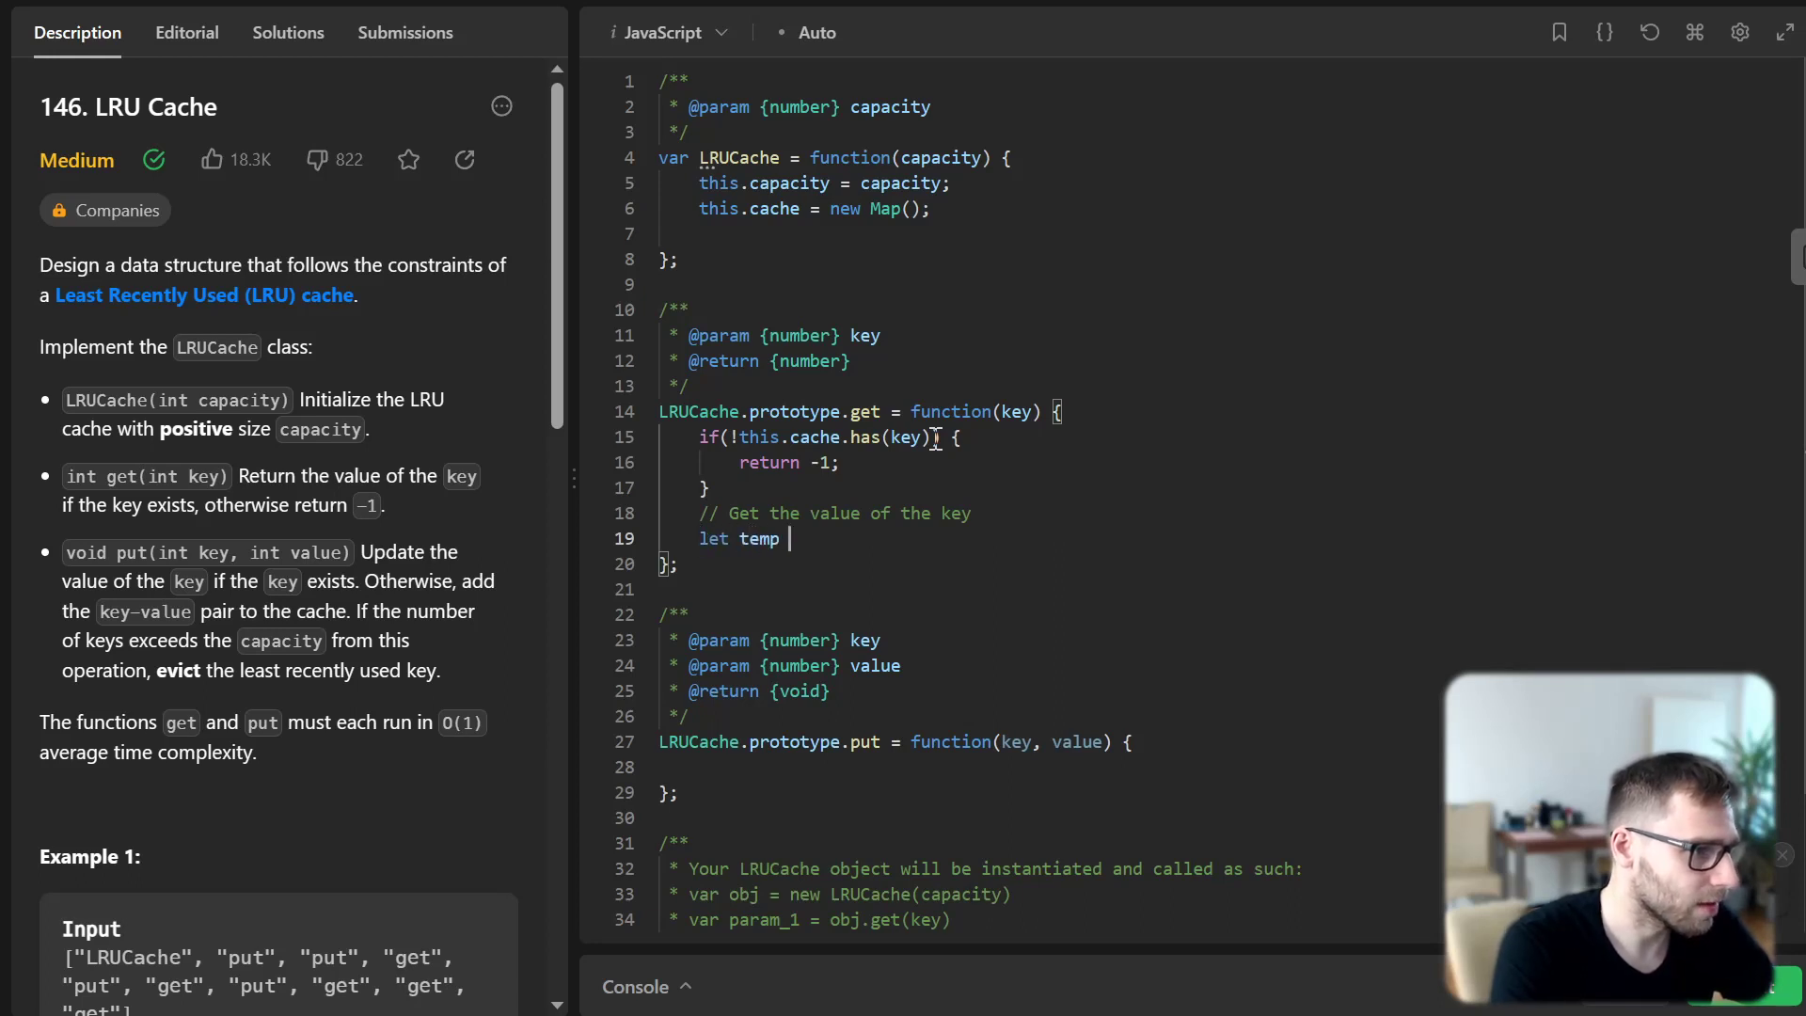
type("= this.cac")
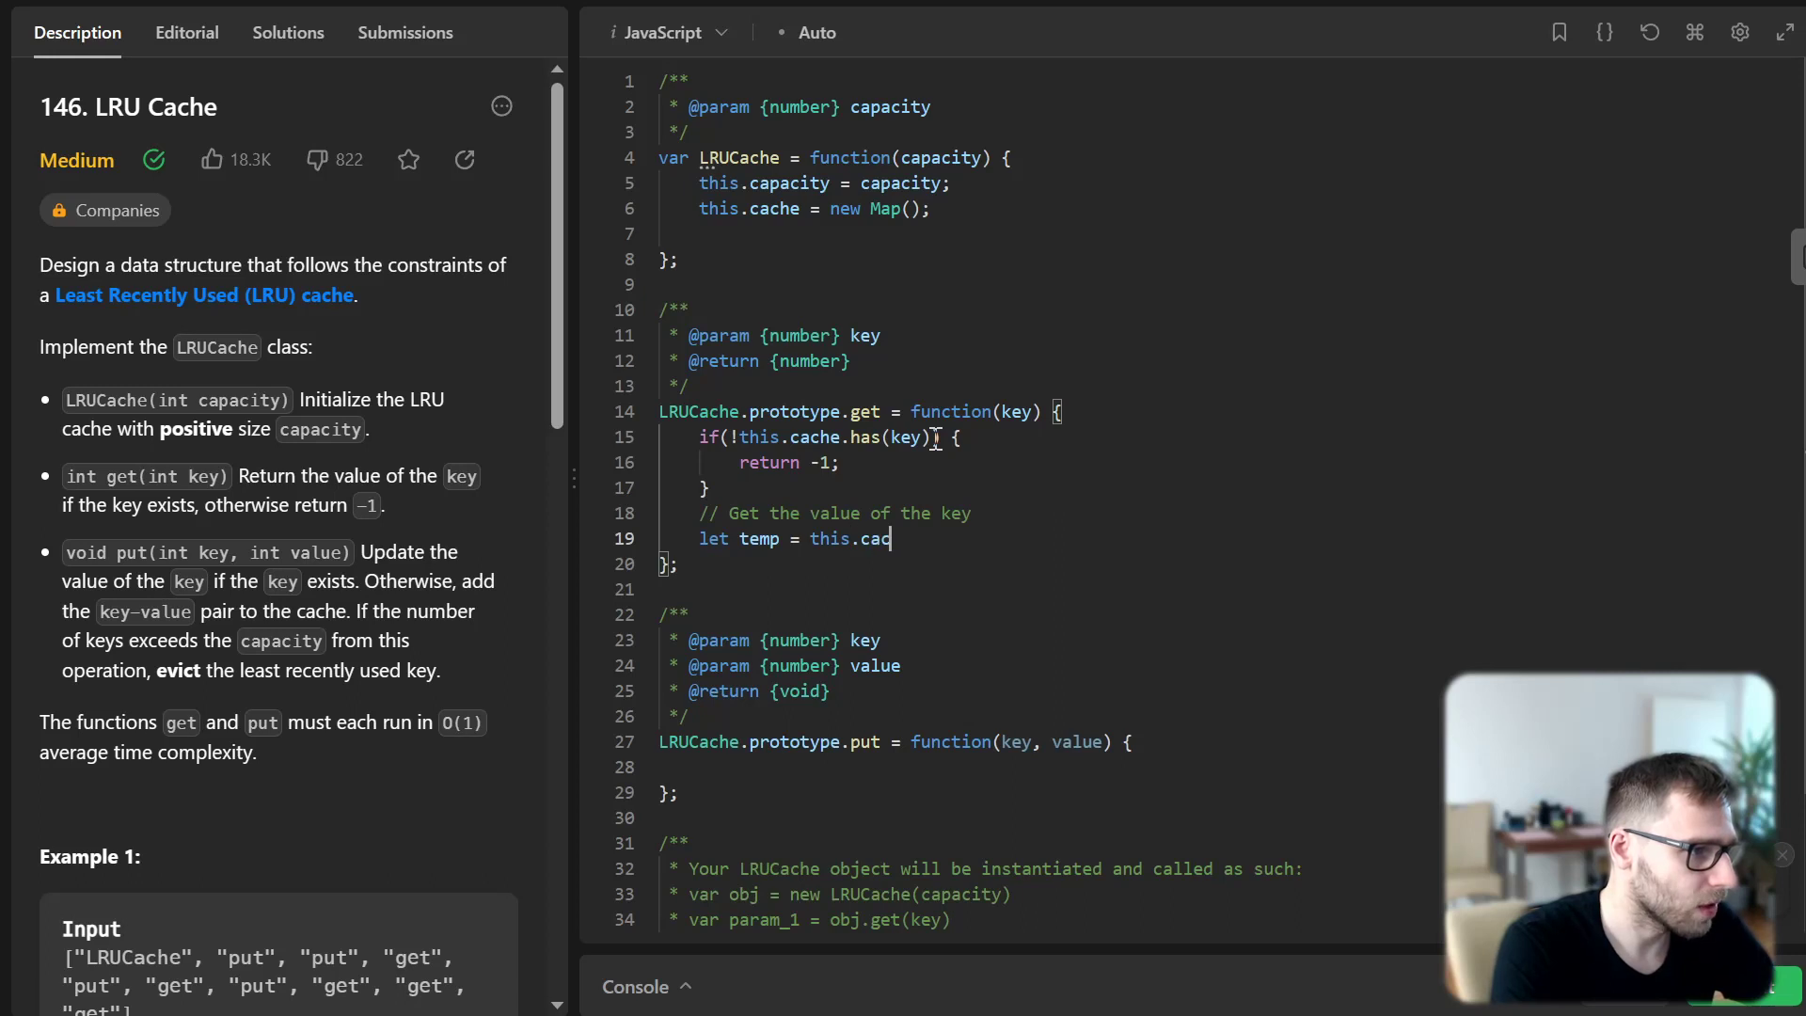
type("he.get(key);")
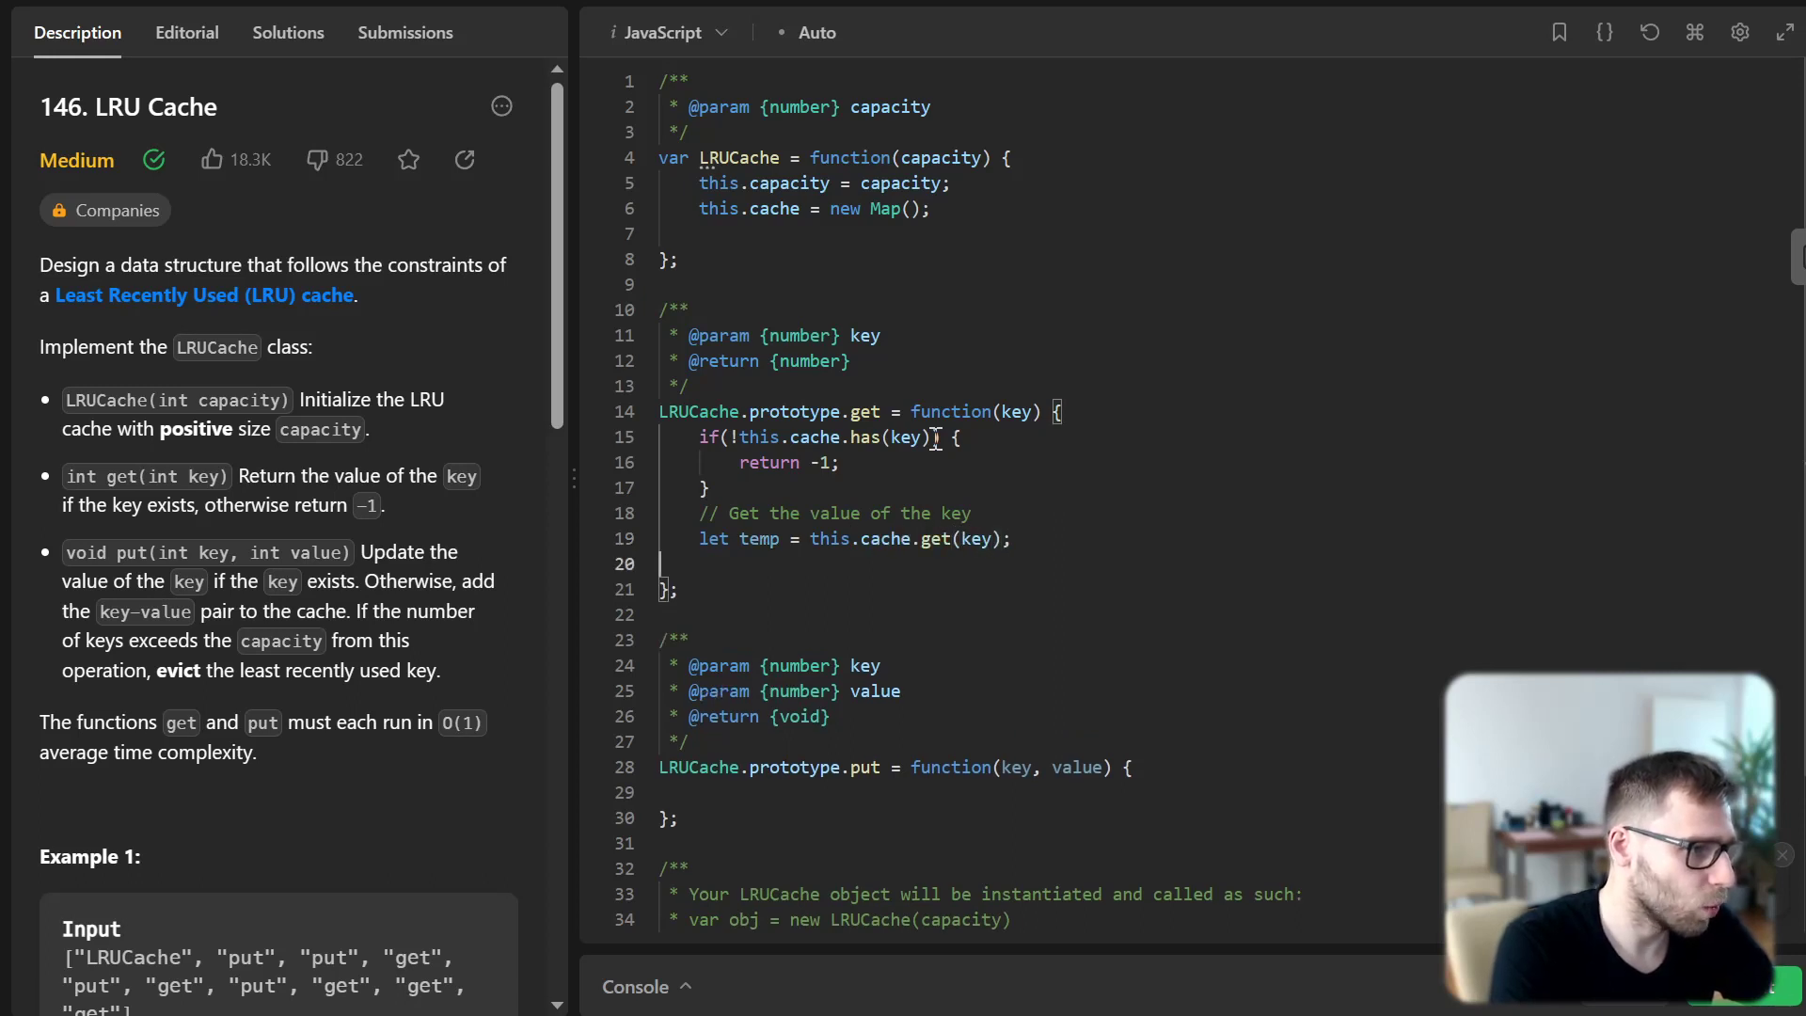
Delete and re-set the key with temp to mark it most recently used, then return temp
type("// Delete the key-value pair")
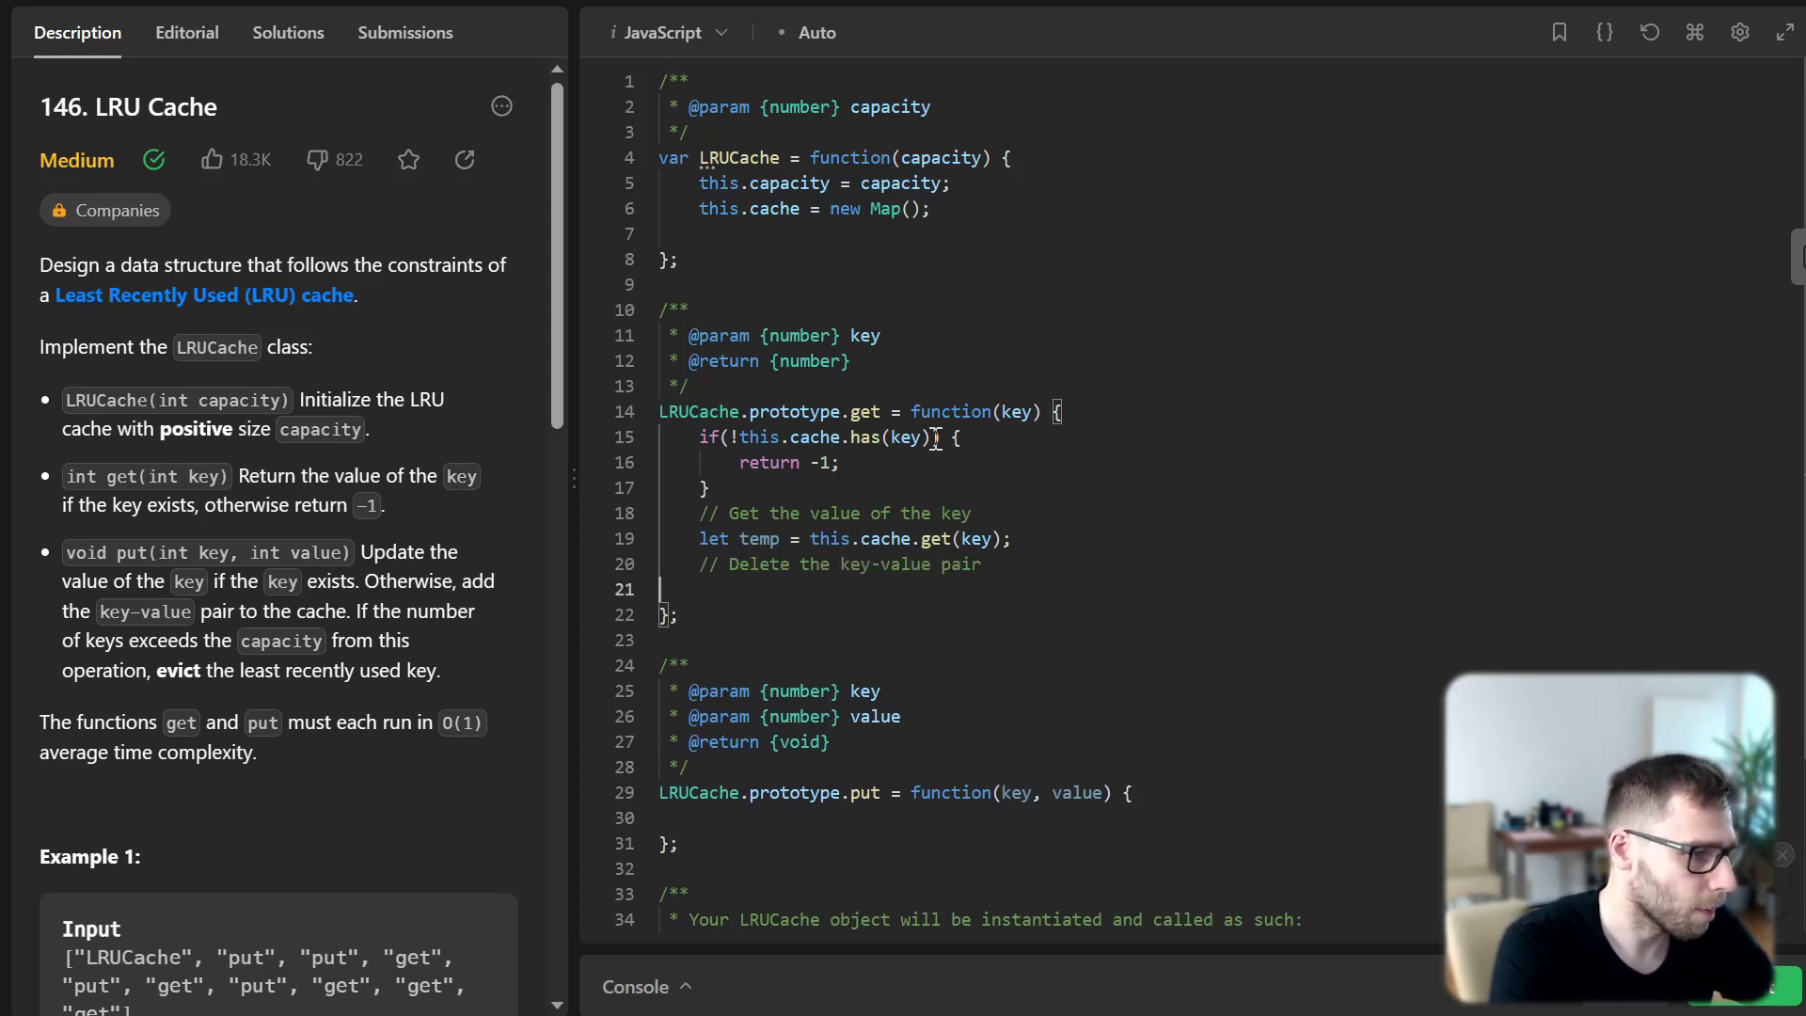
type("this")
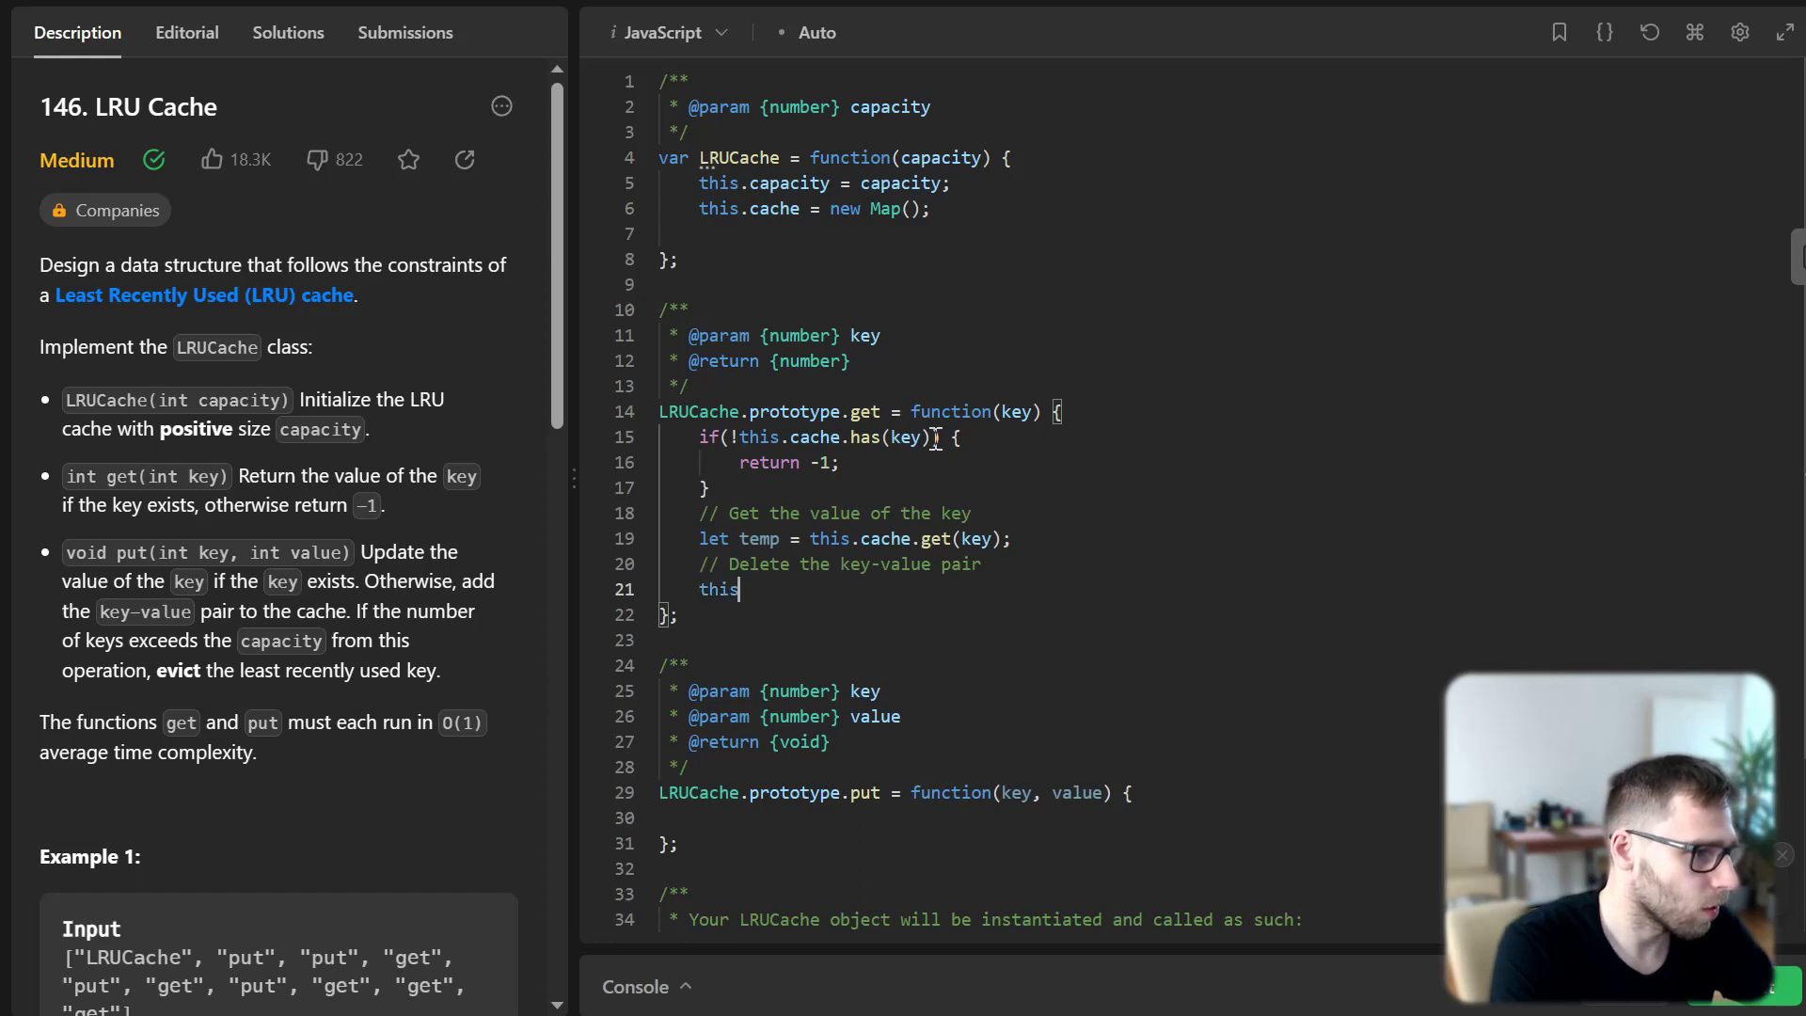
type(".cache.del")
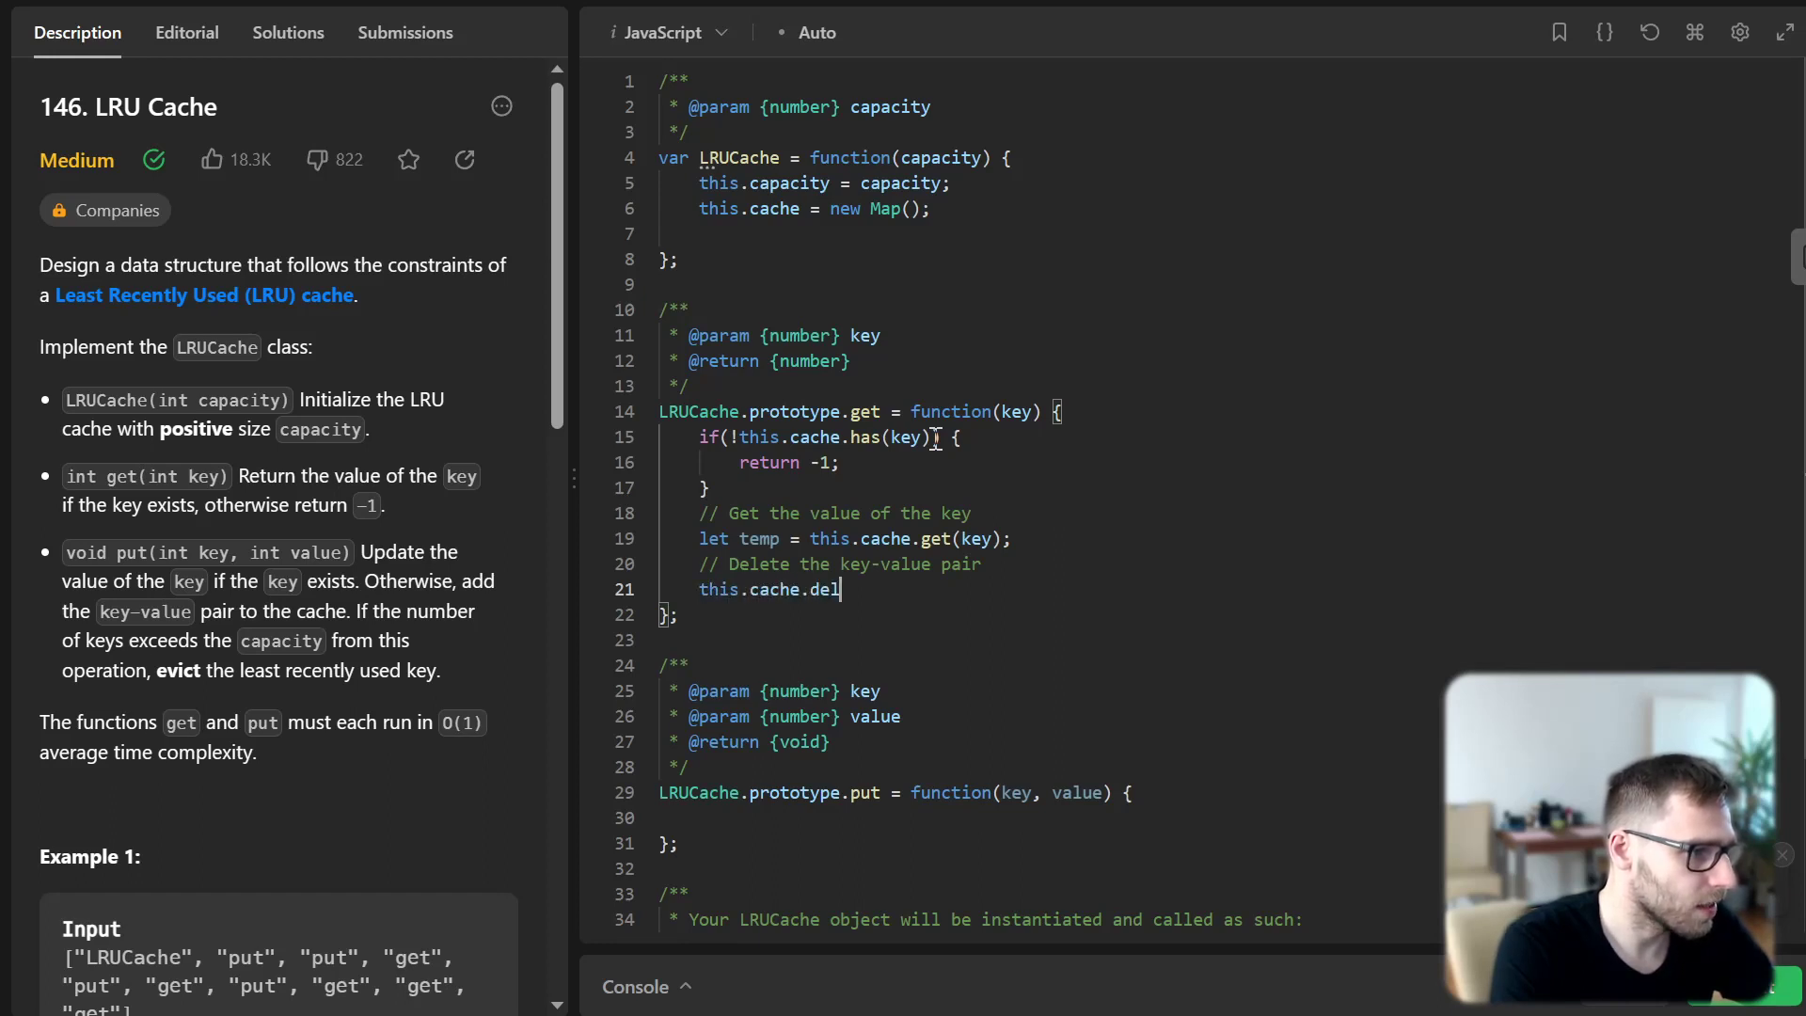
type("ete(key)")
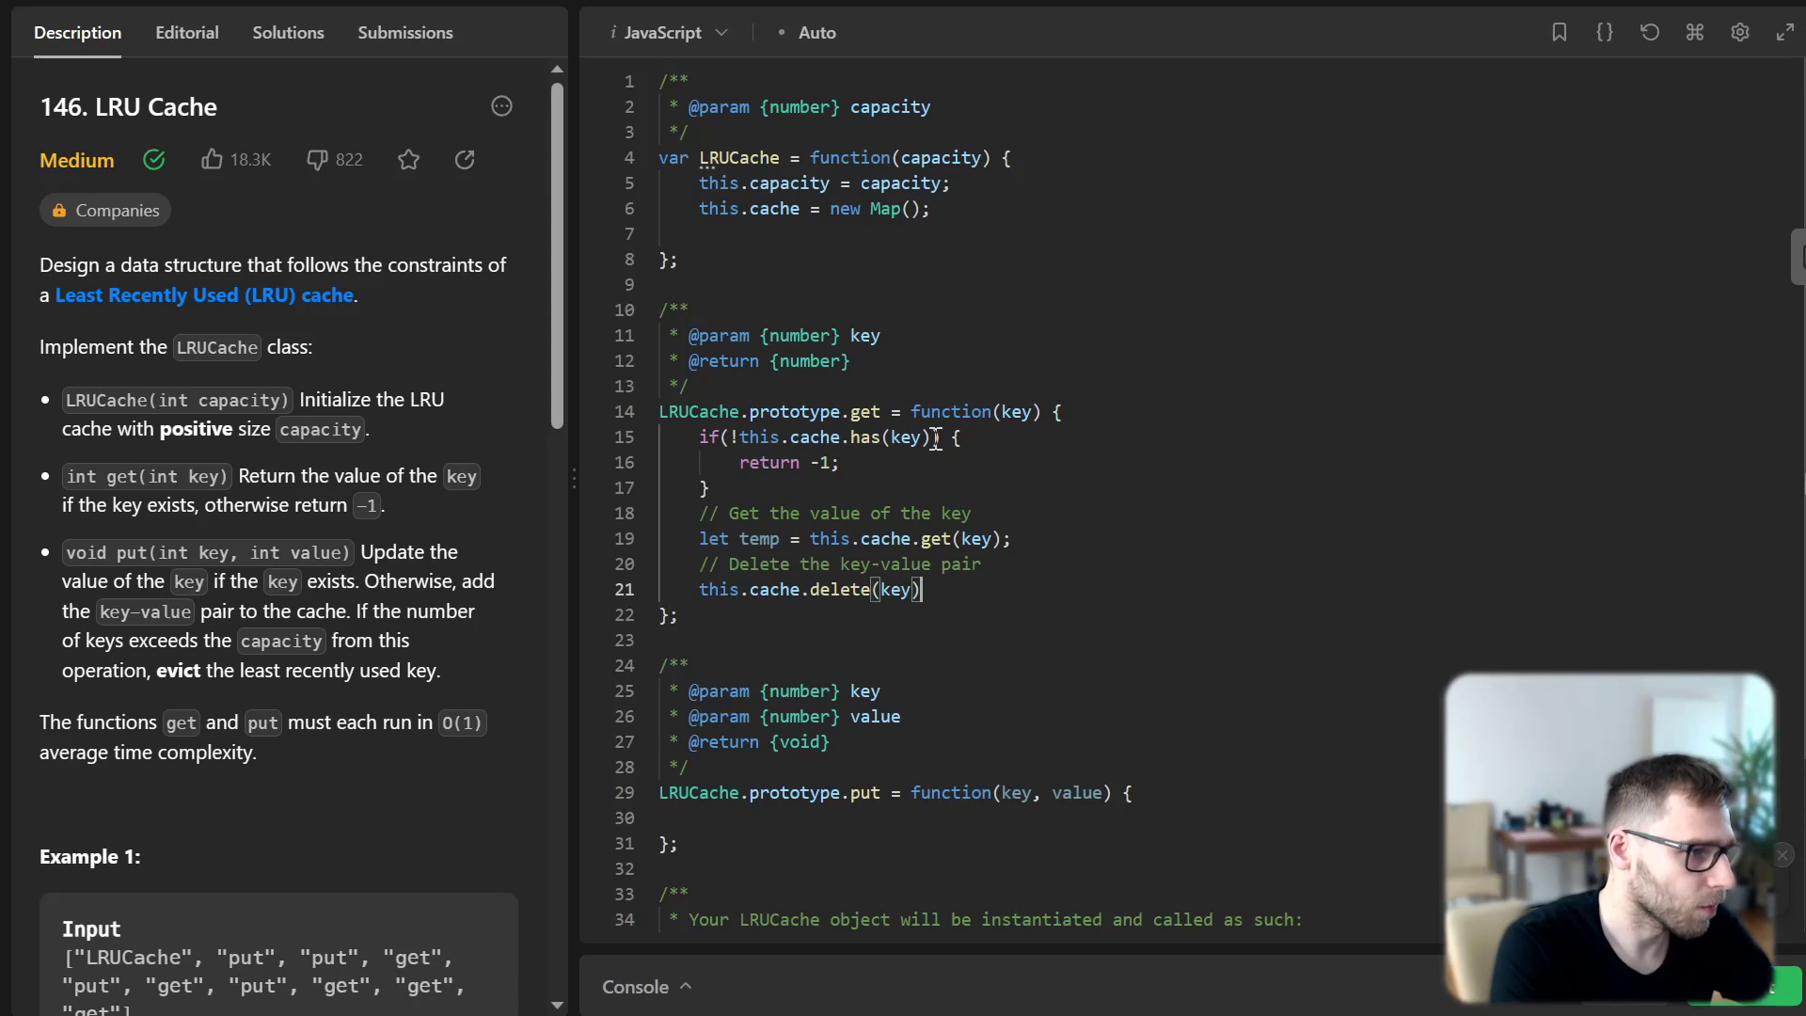
key("Enter")
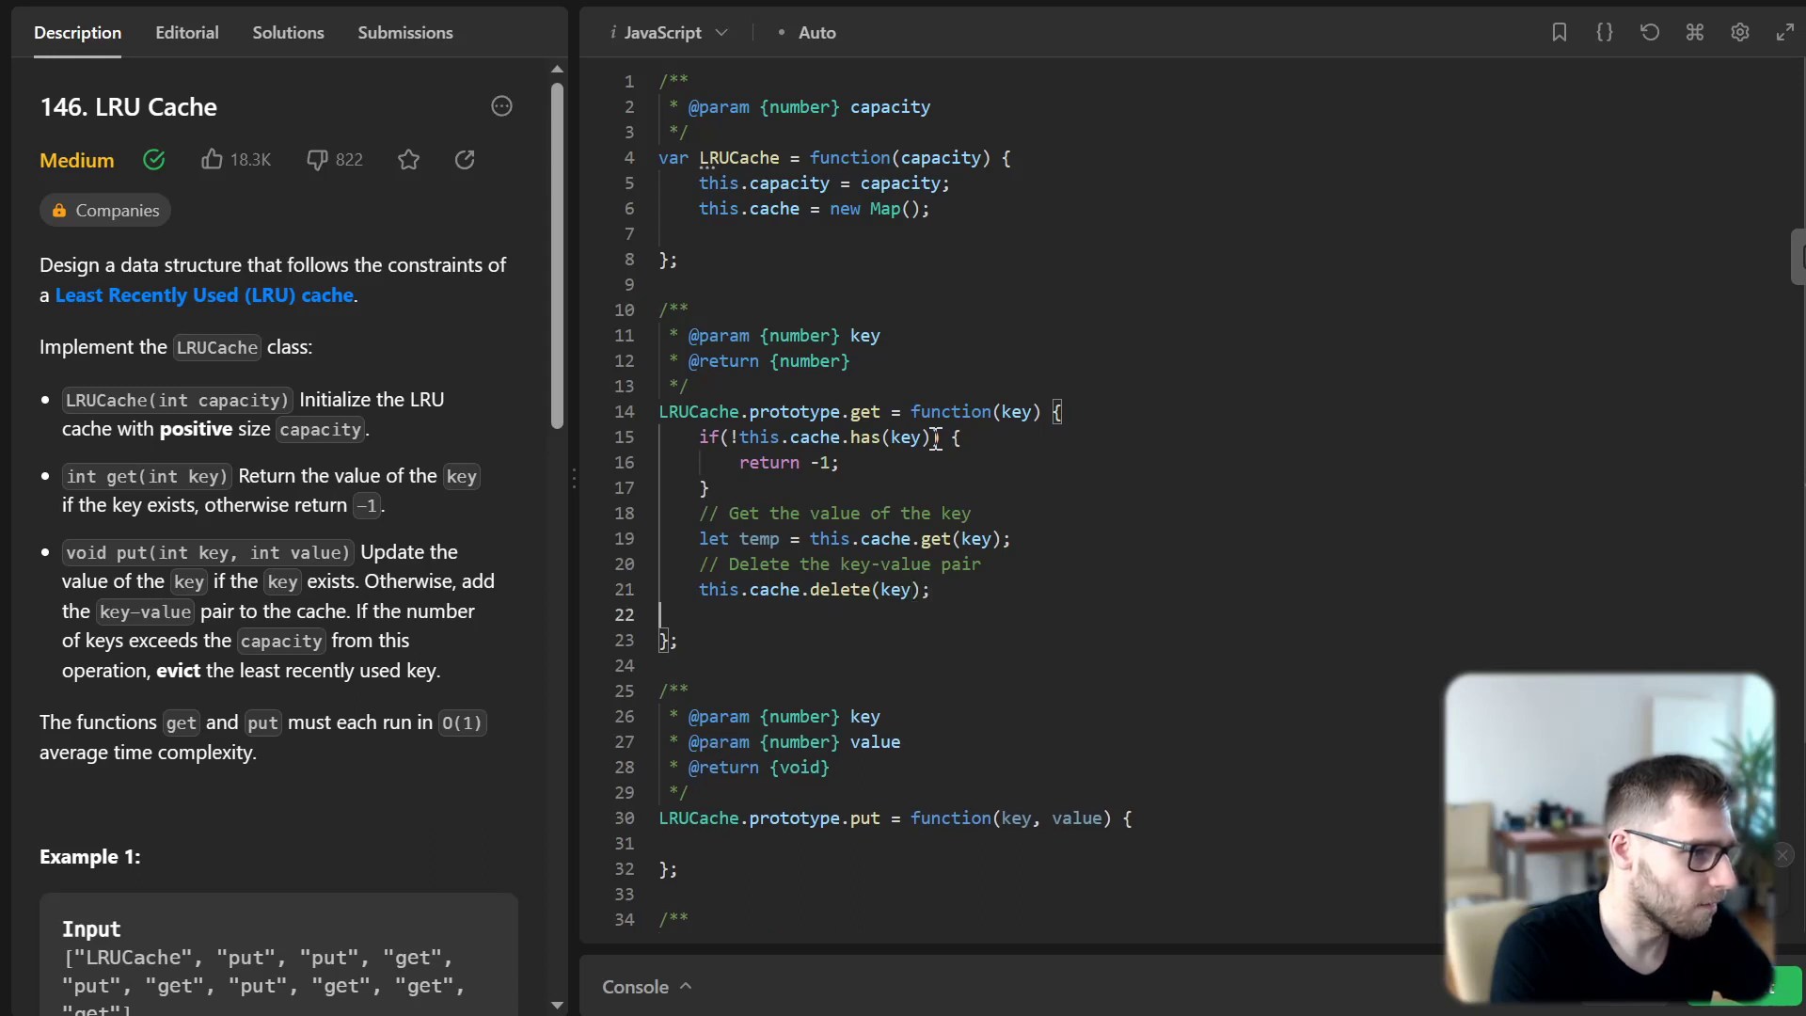
type("// Set the key-value p")
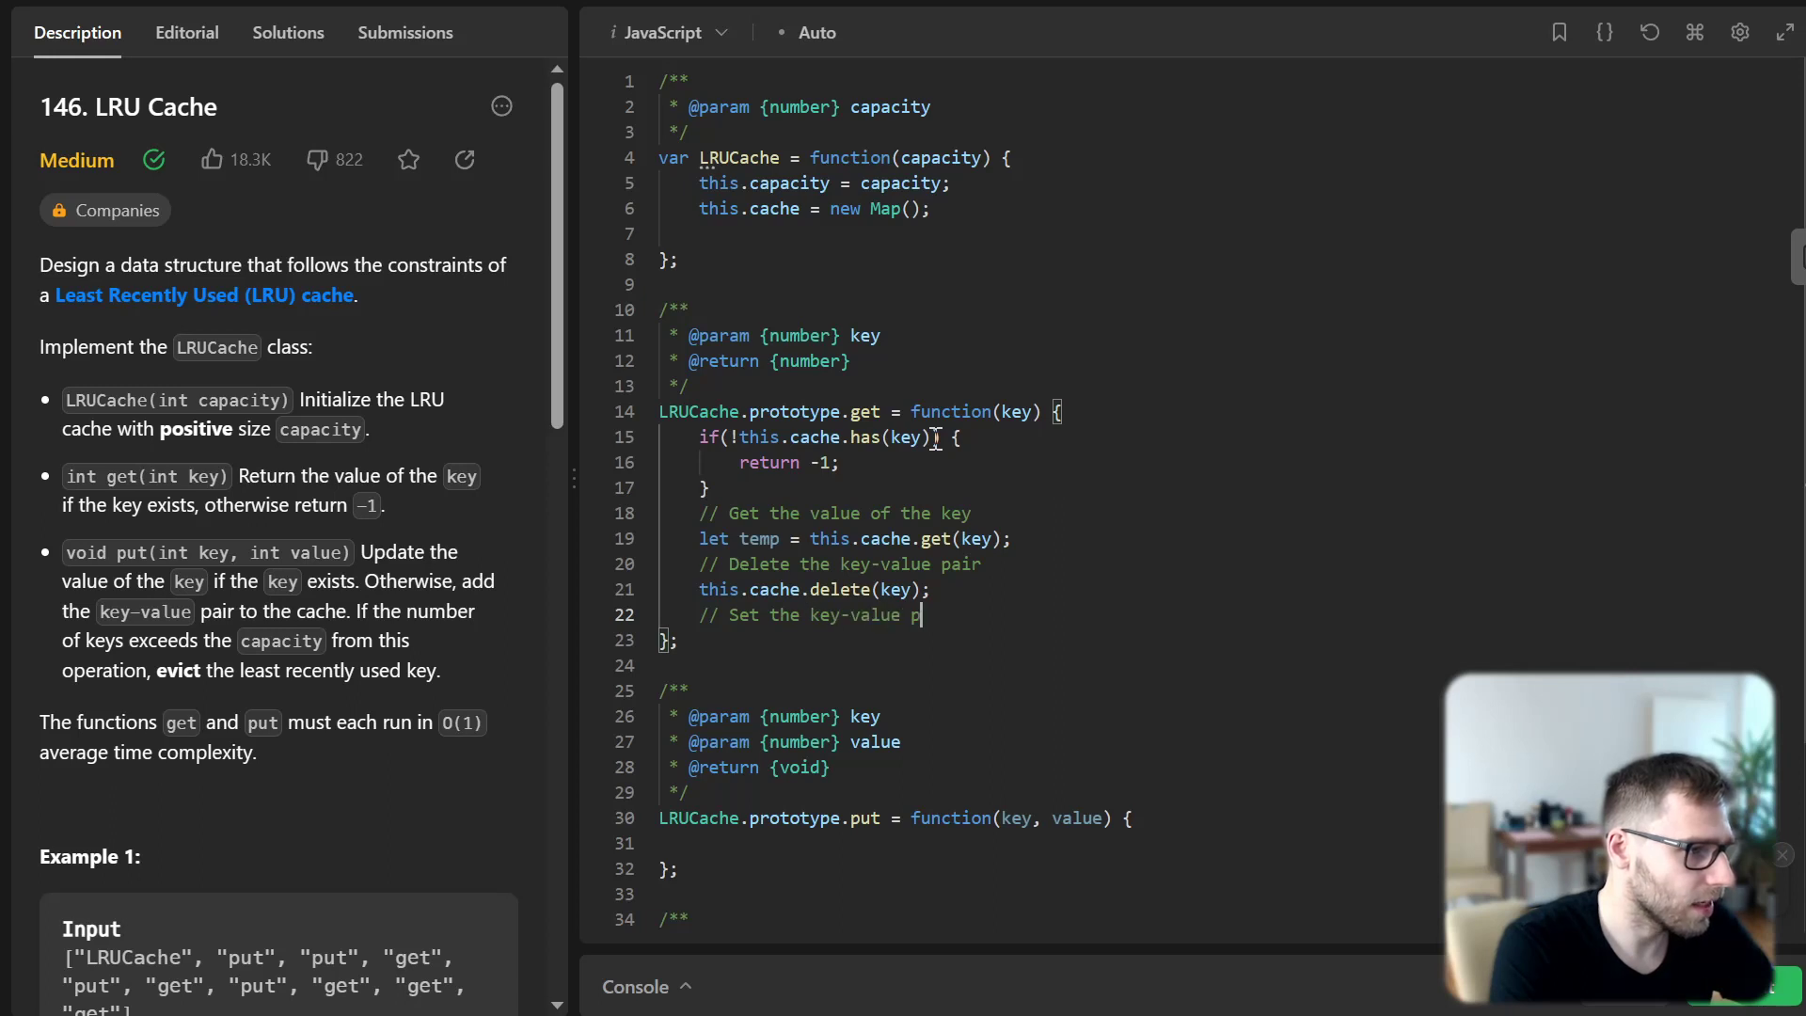
type("to make it")
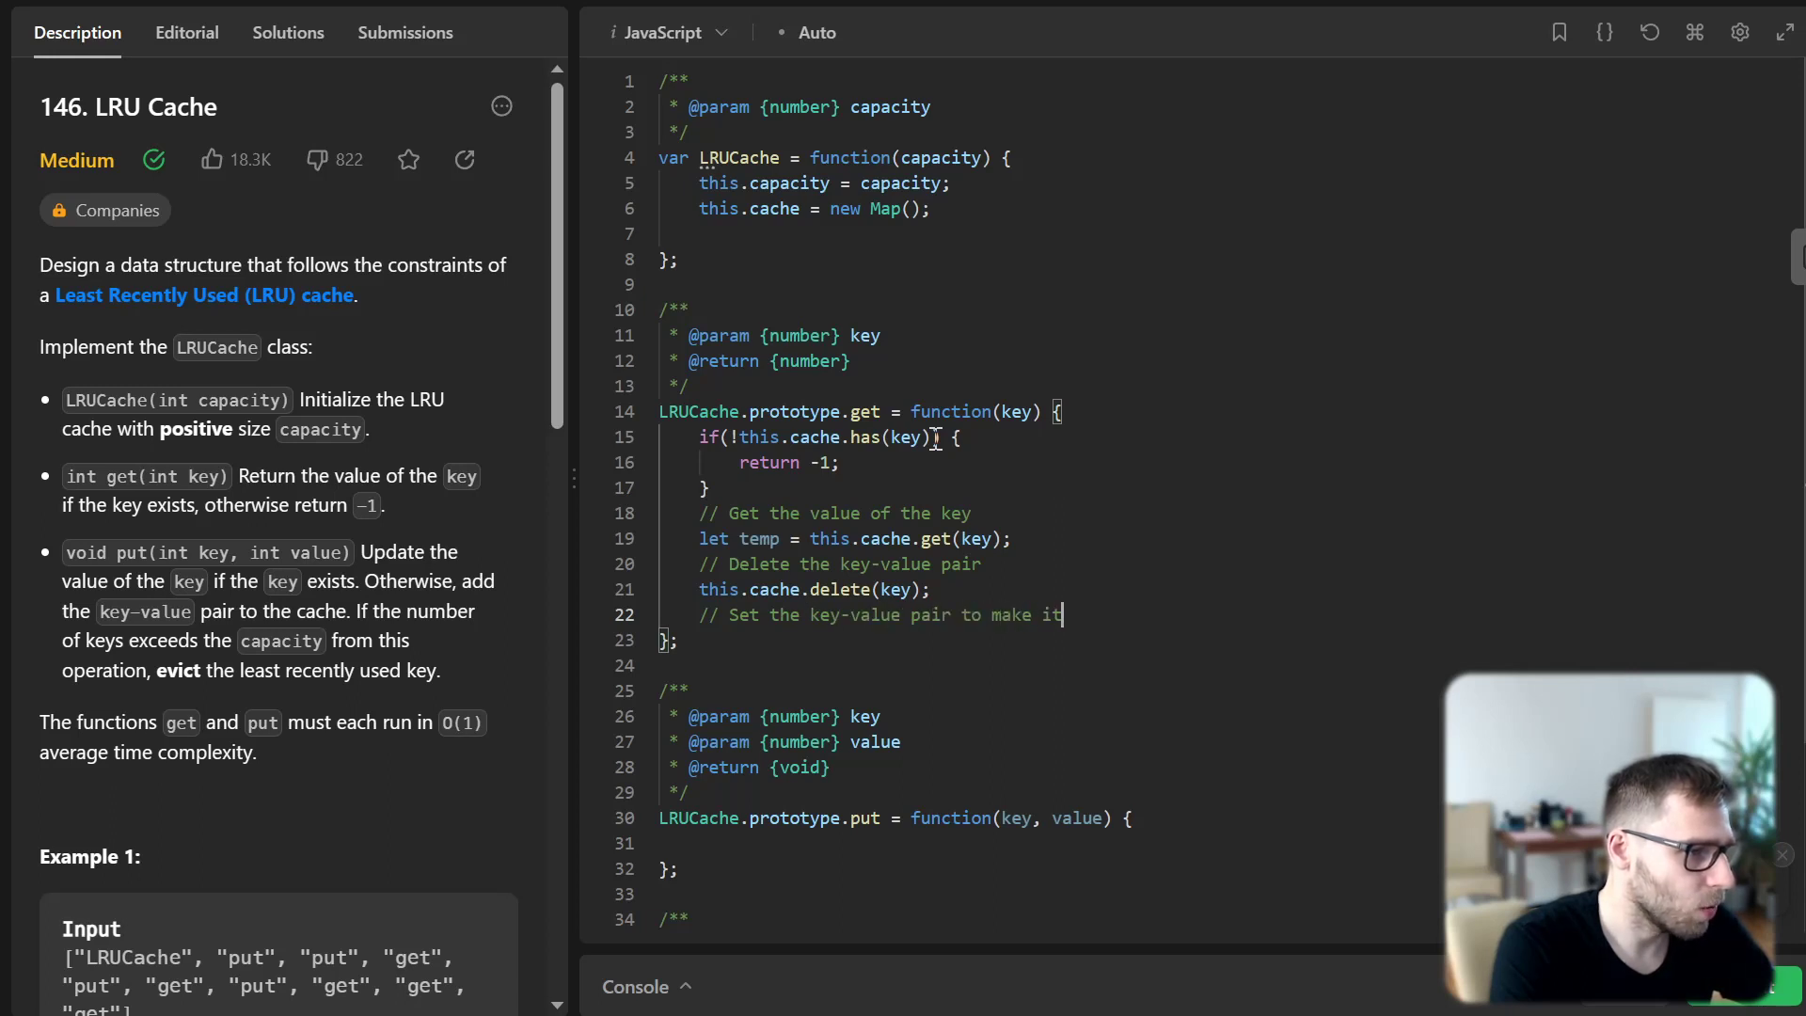
type("most recently used")
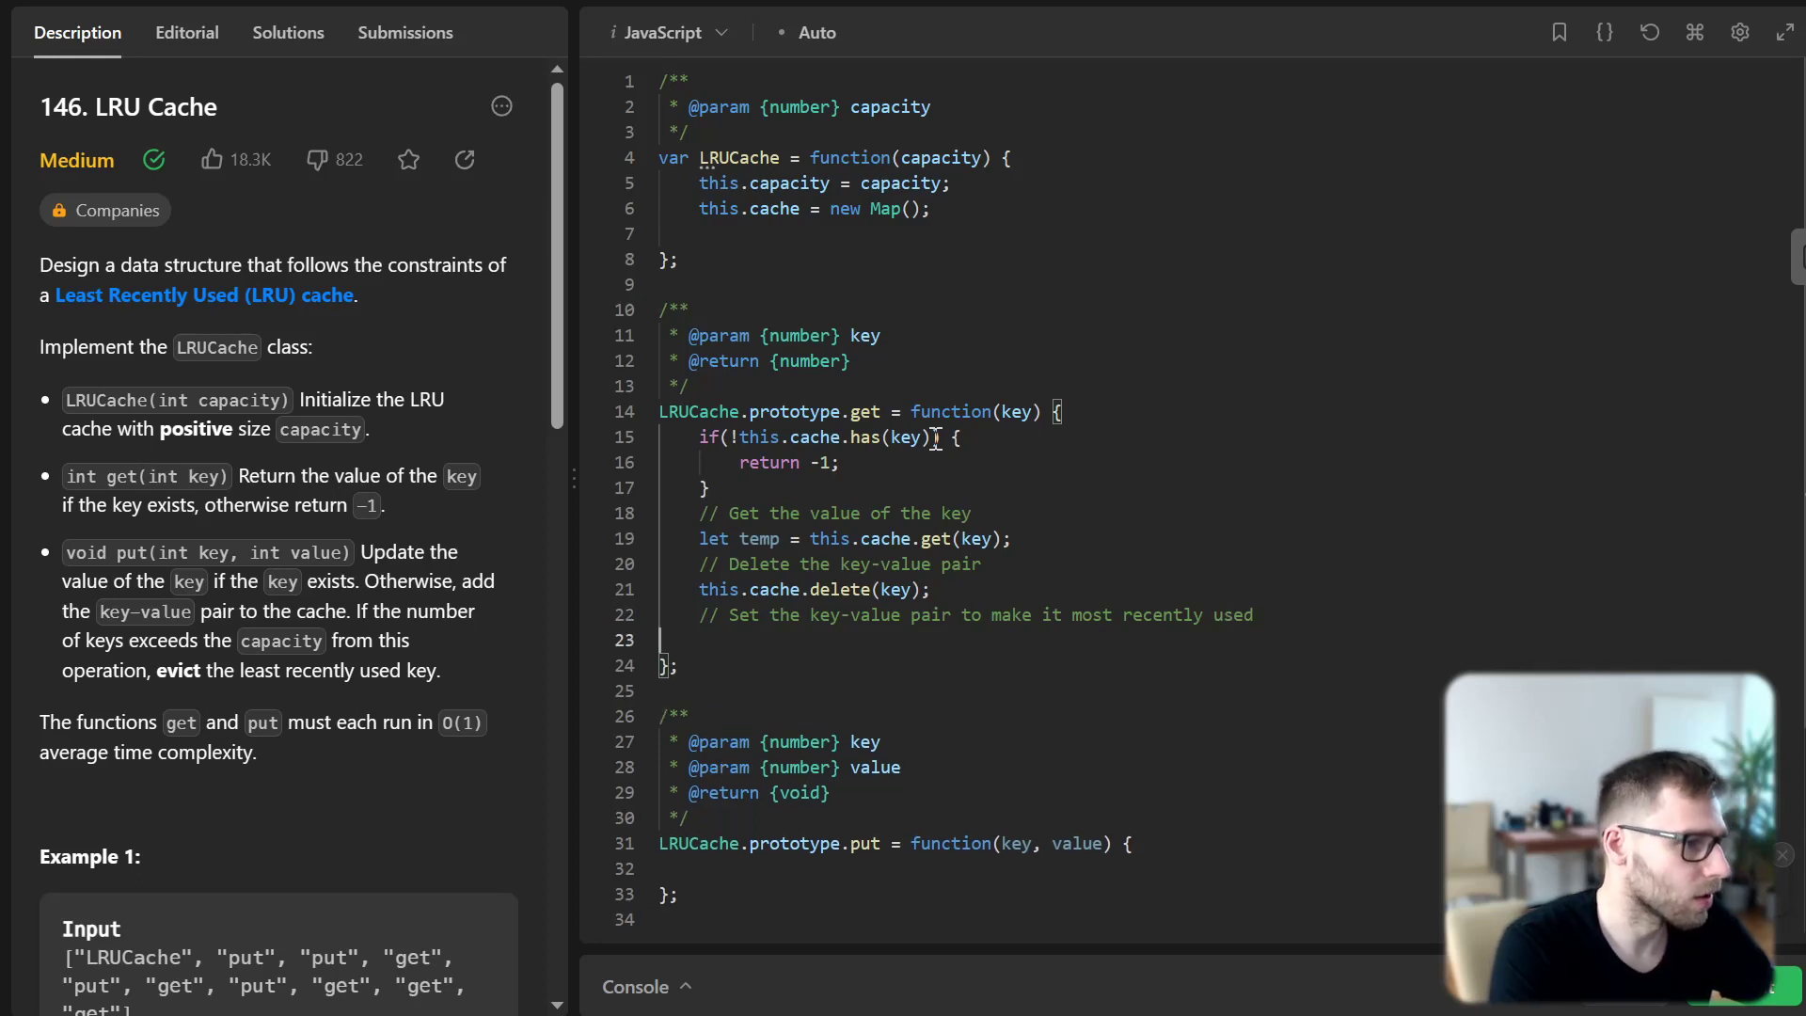
type("this")
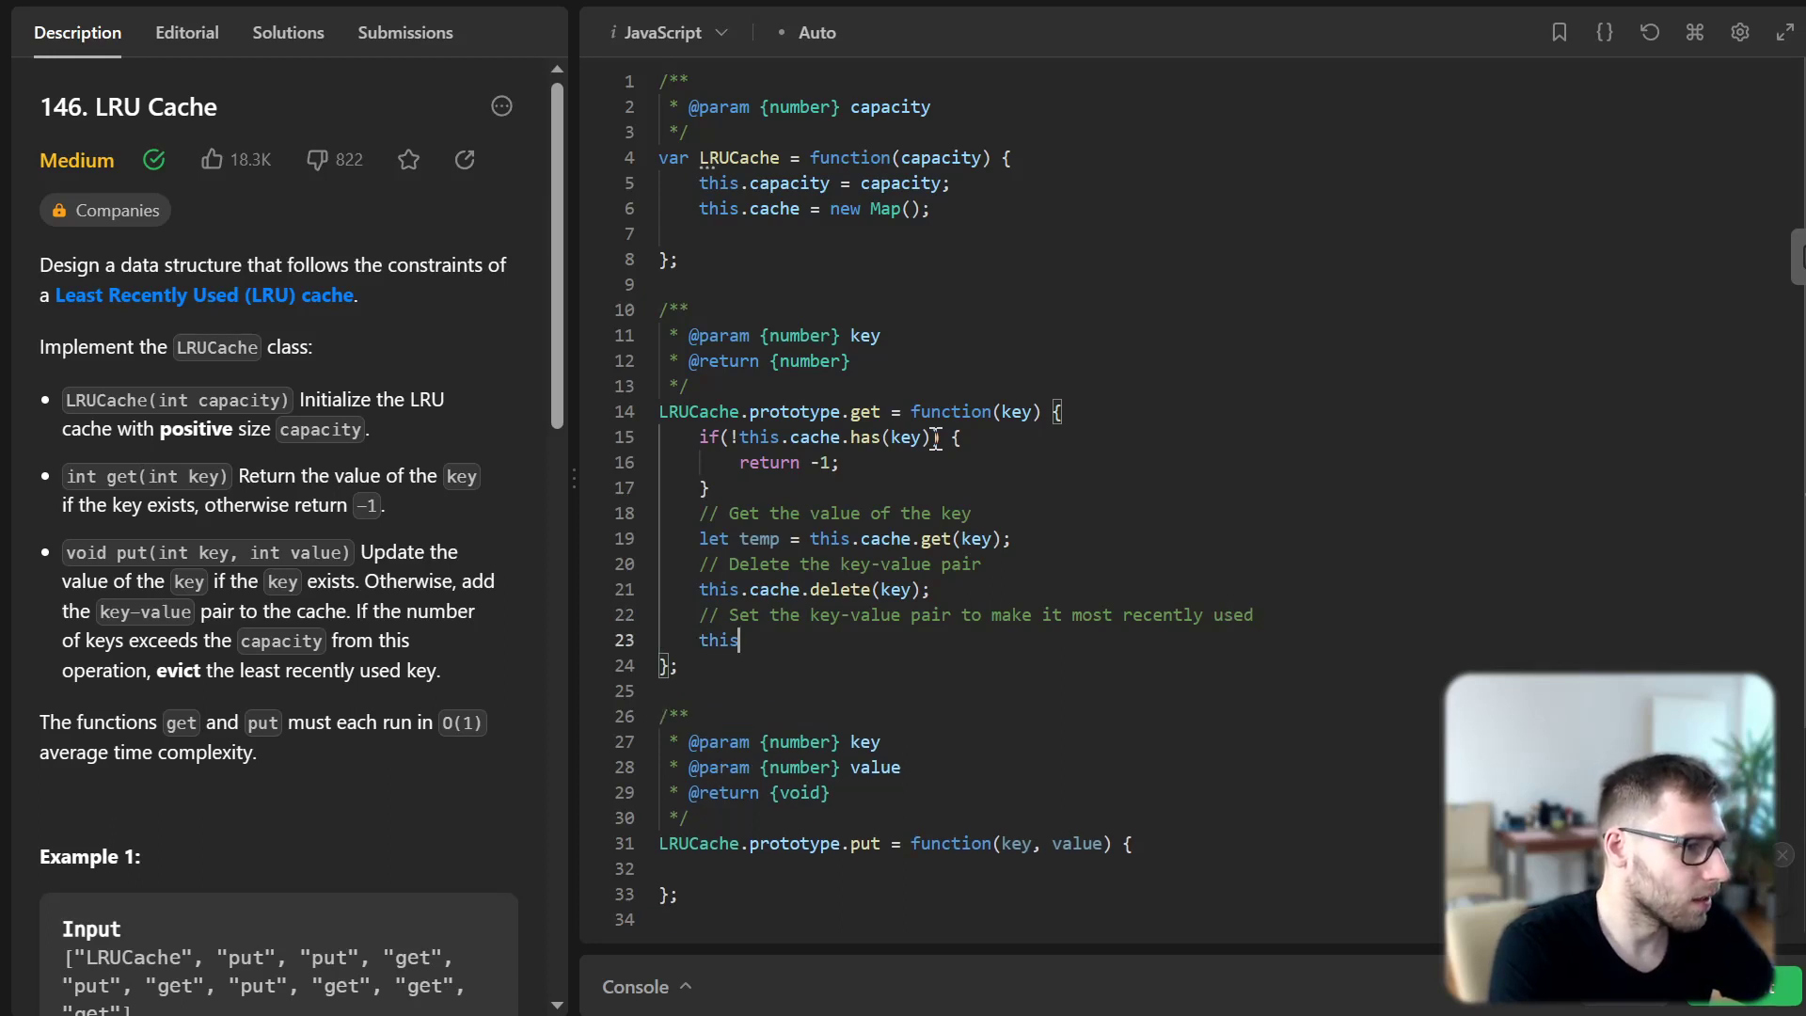
type(".cache.s")
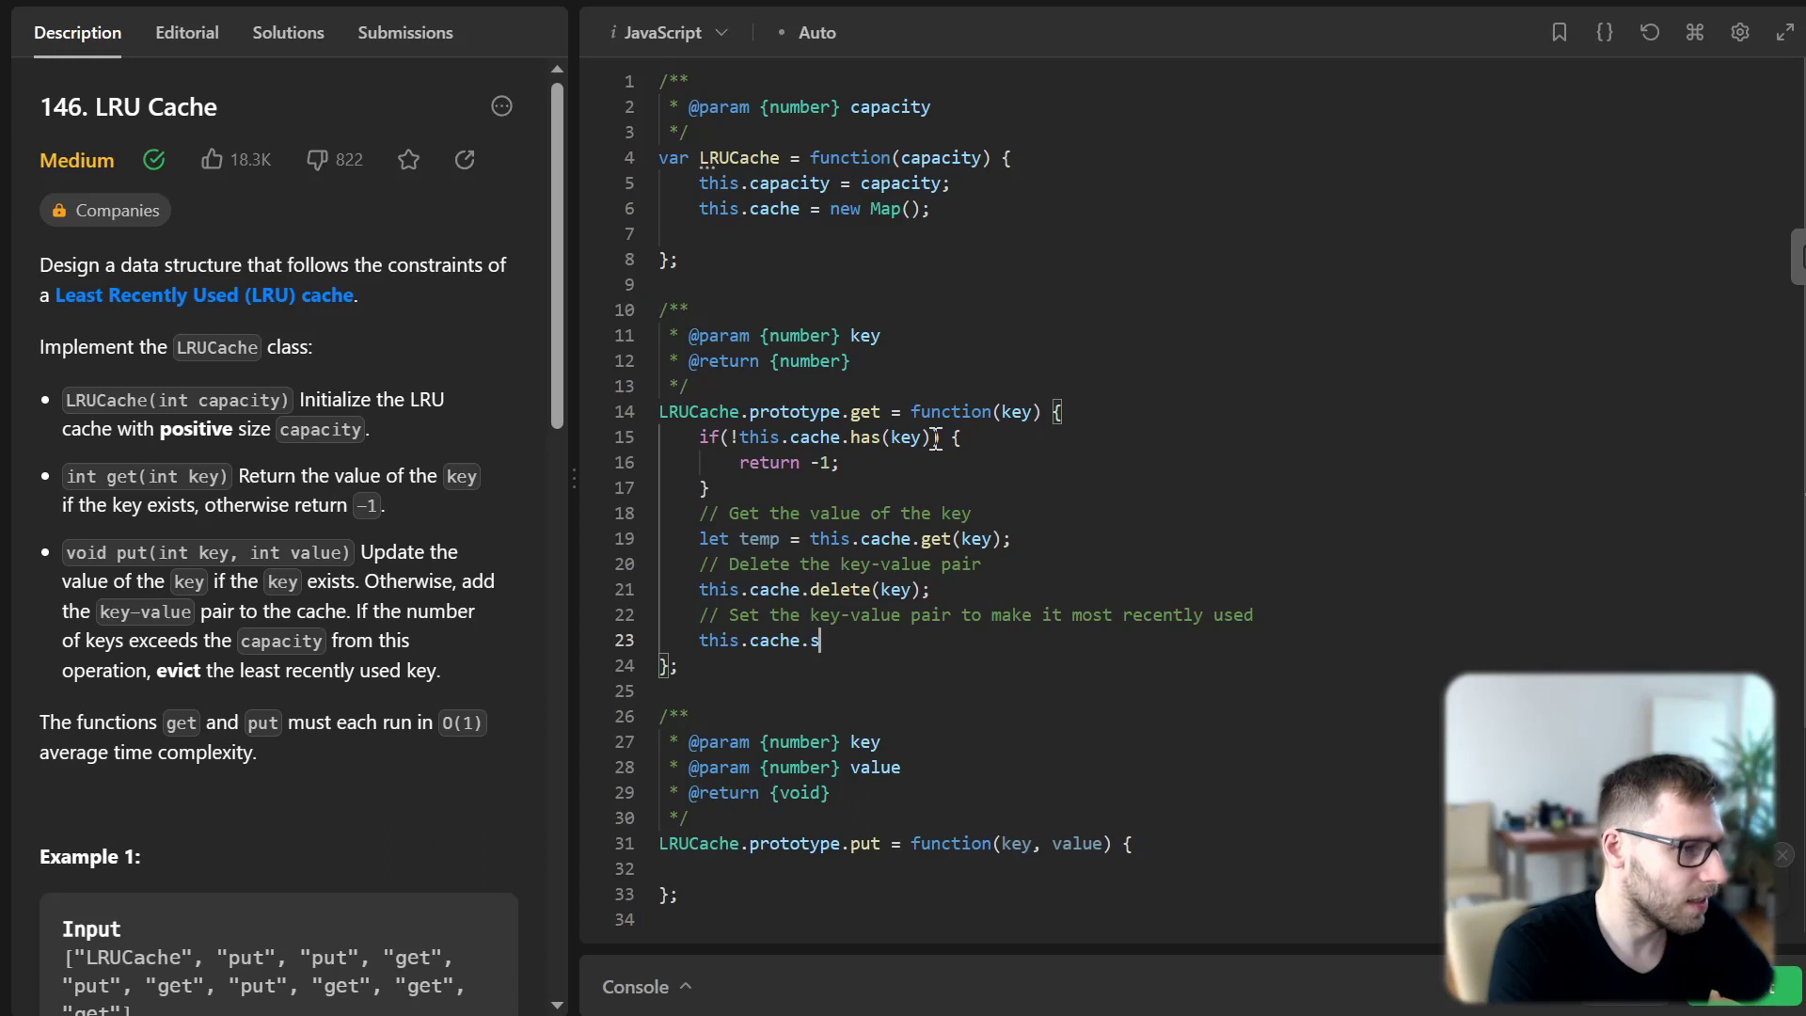
type("et(key,")
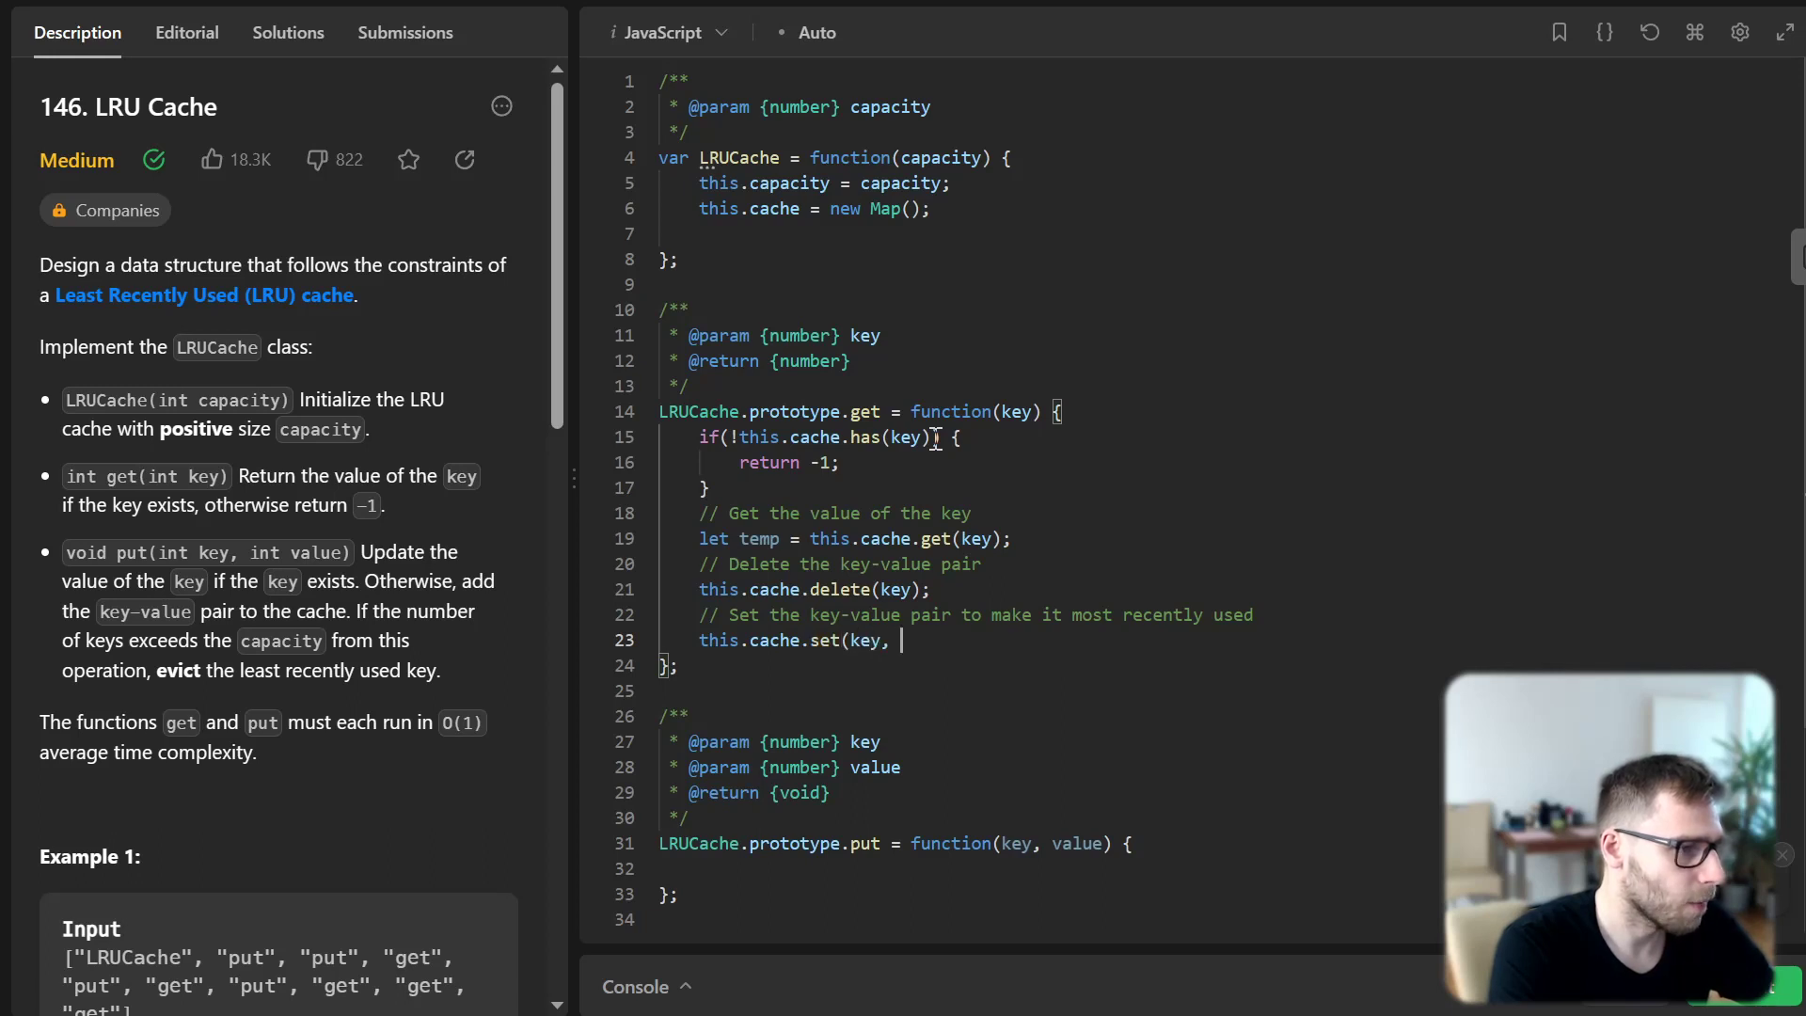
type("temp);")
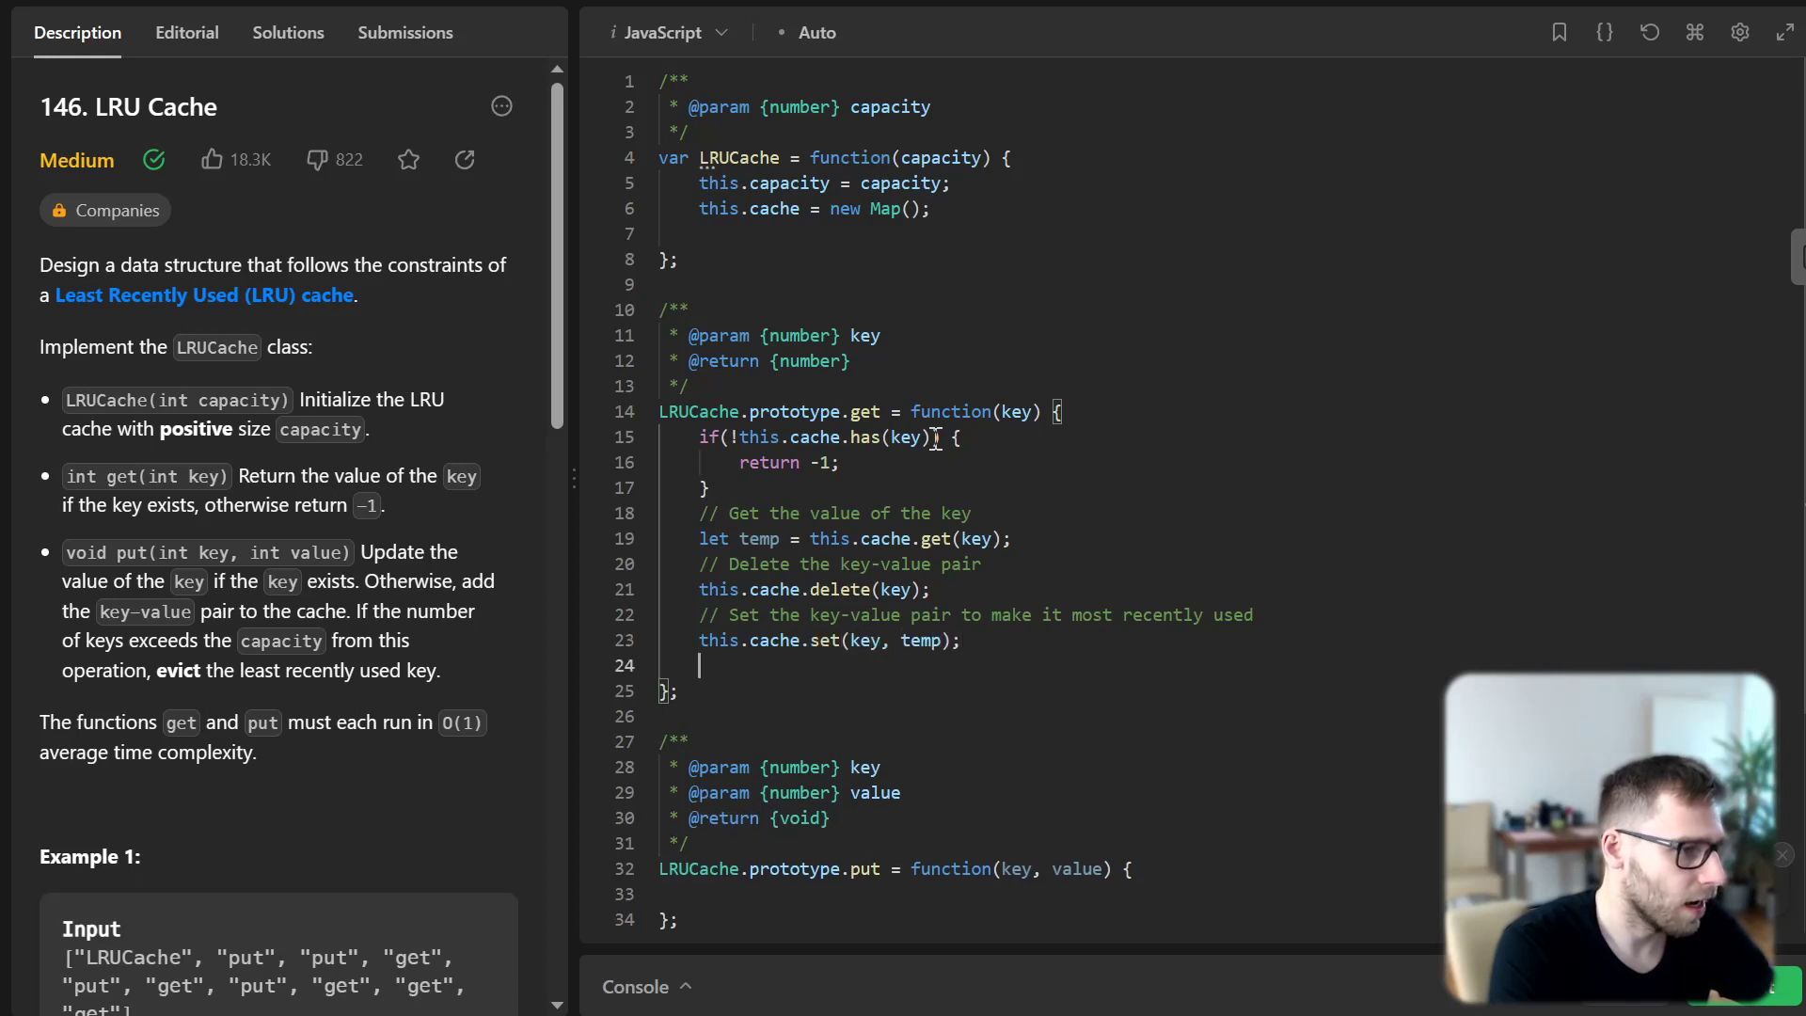
type("return")
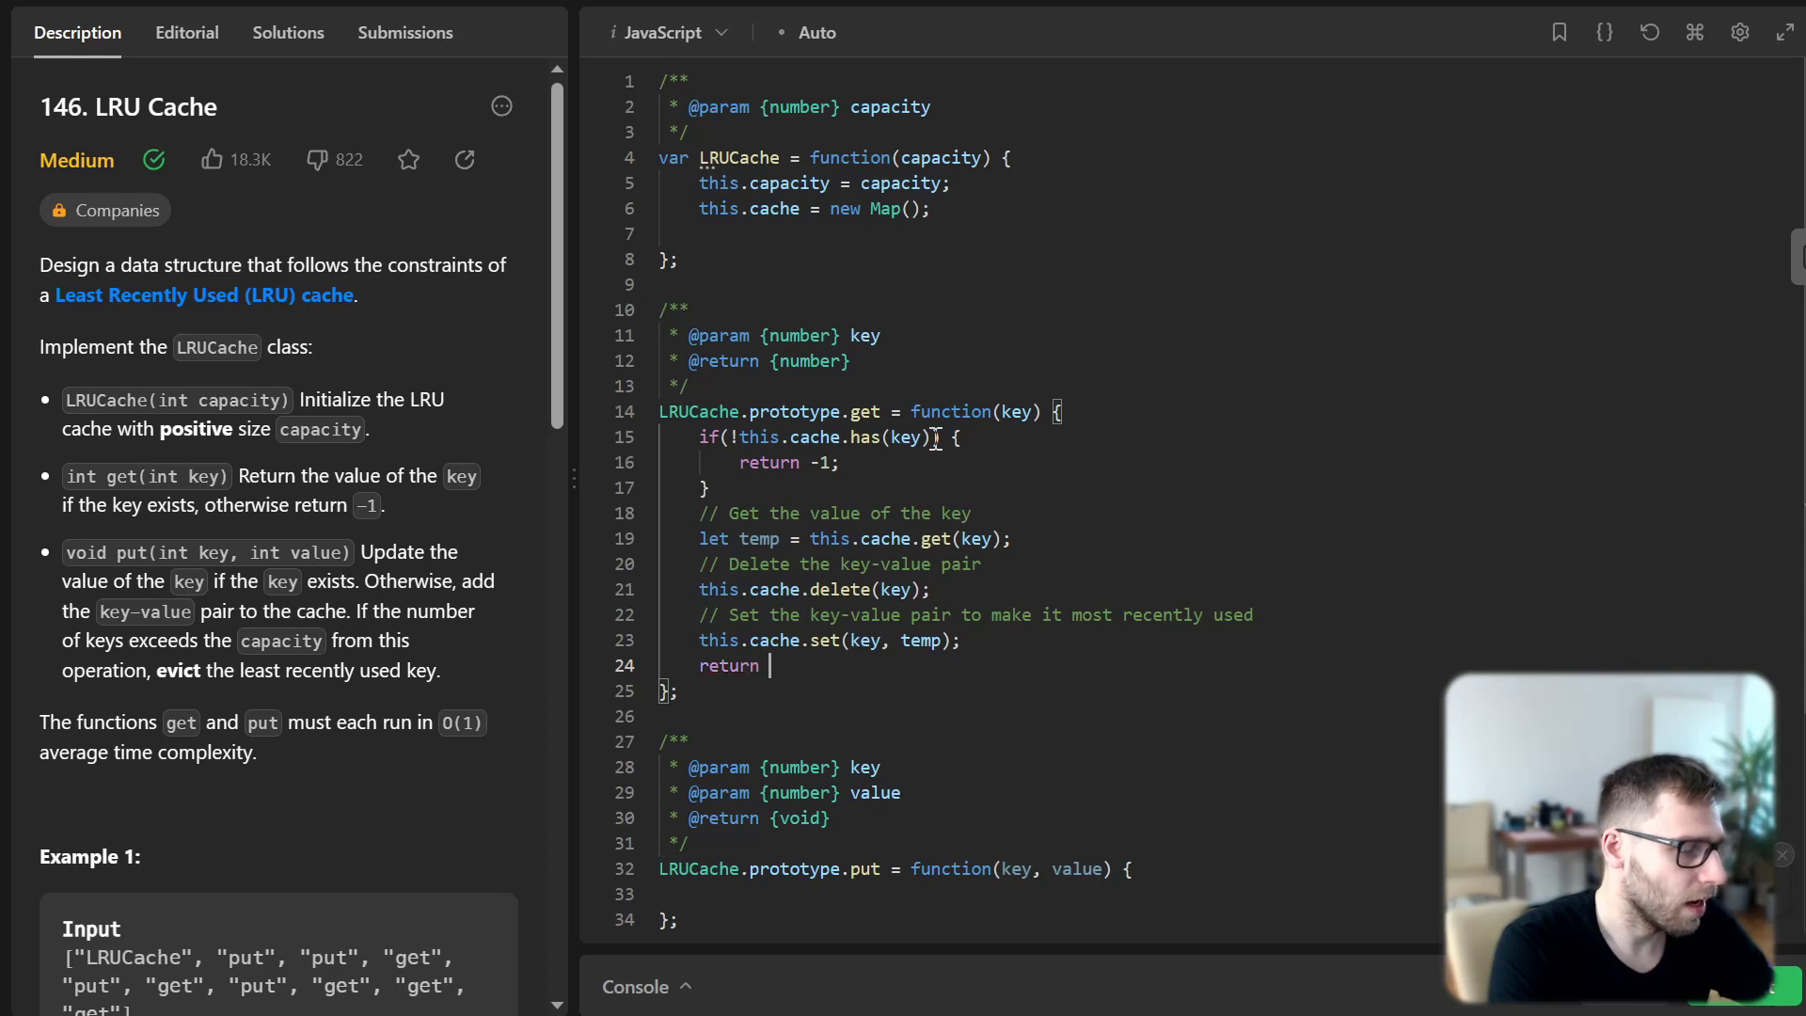
type("temp;")
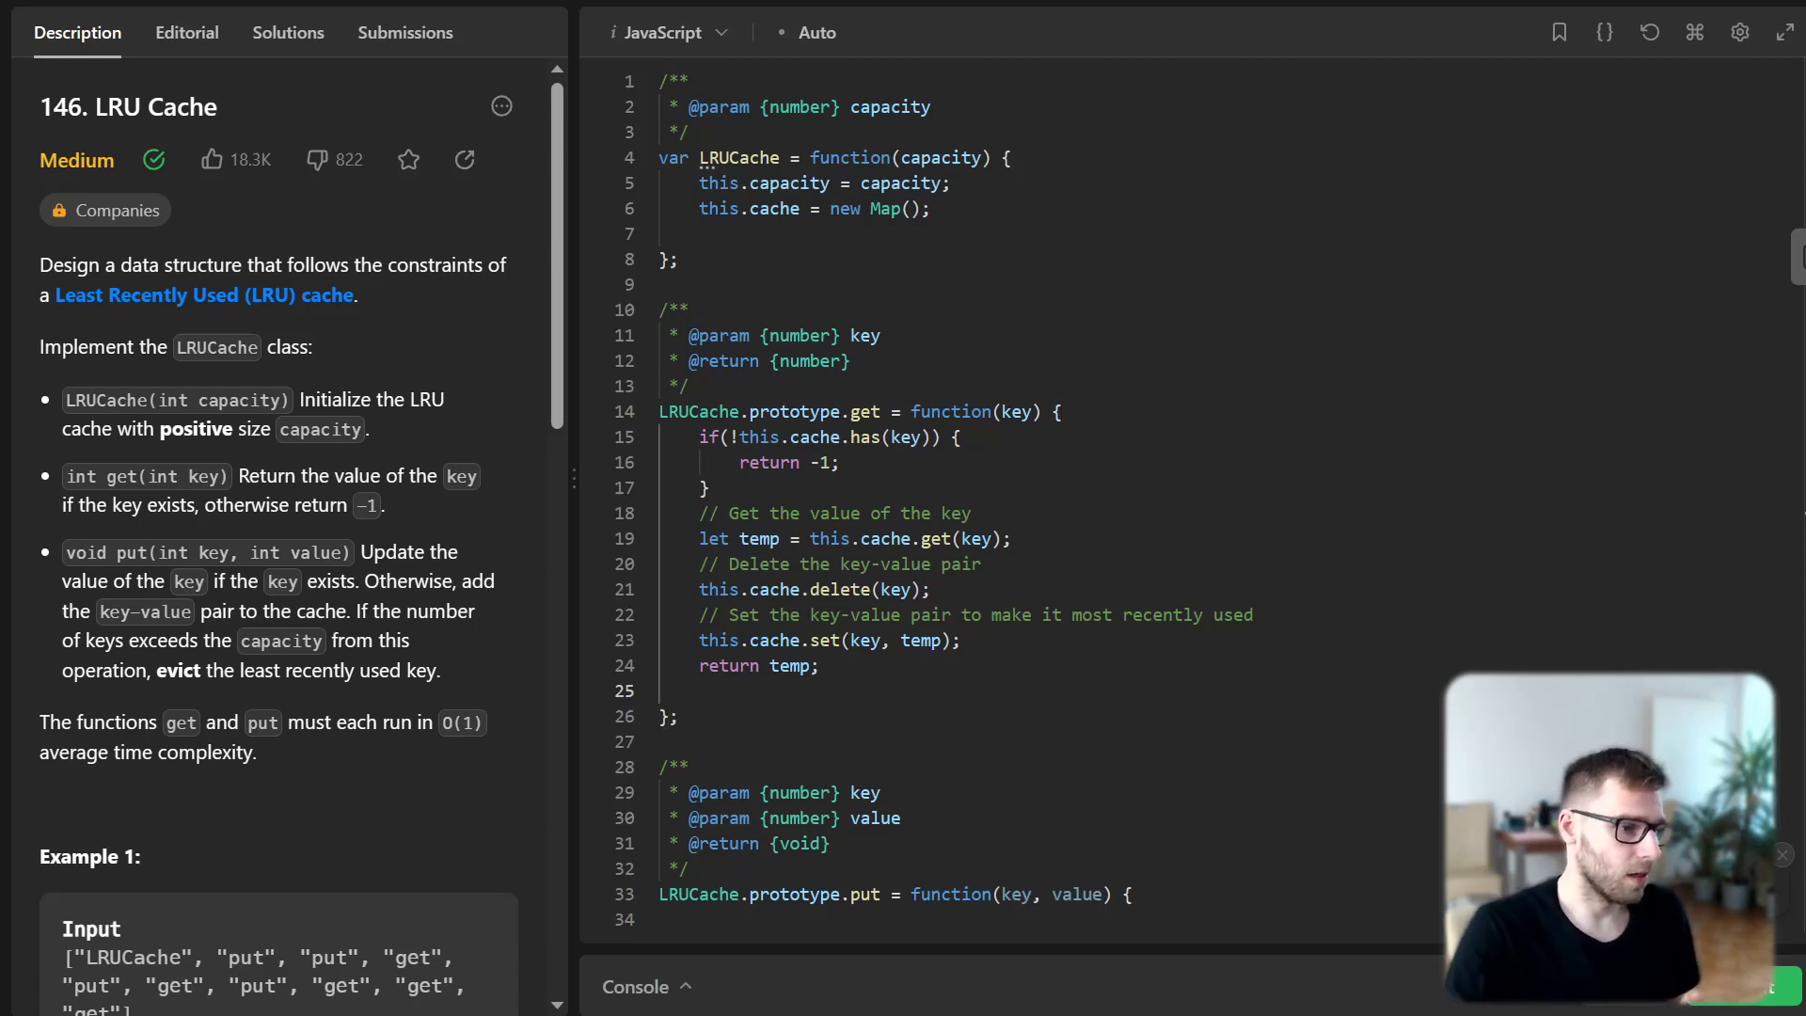
scroll("down", 3)
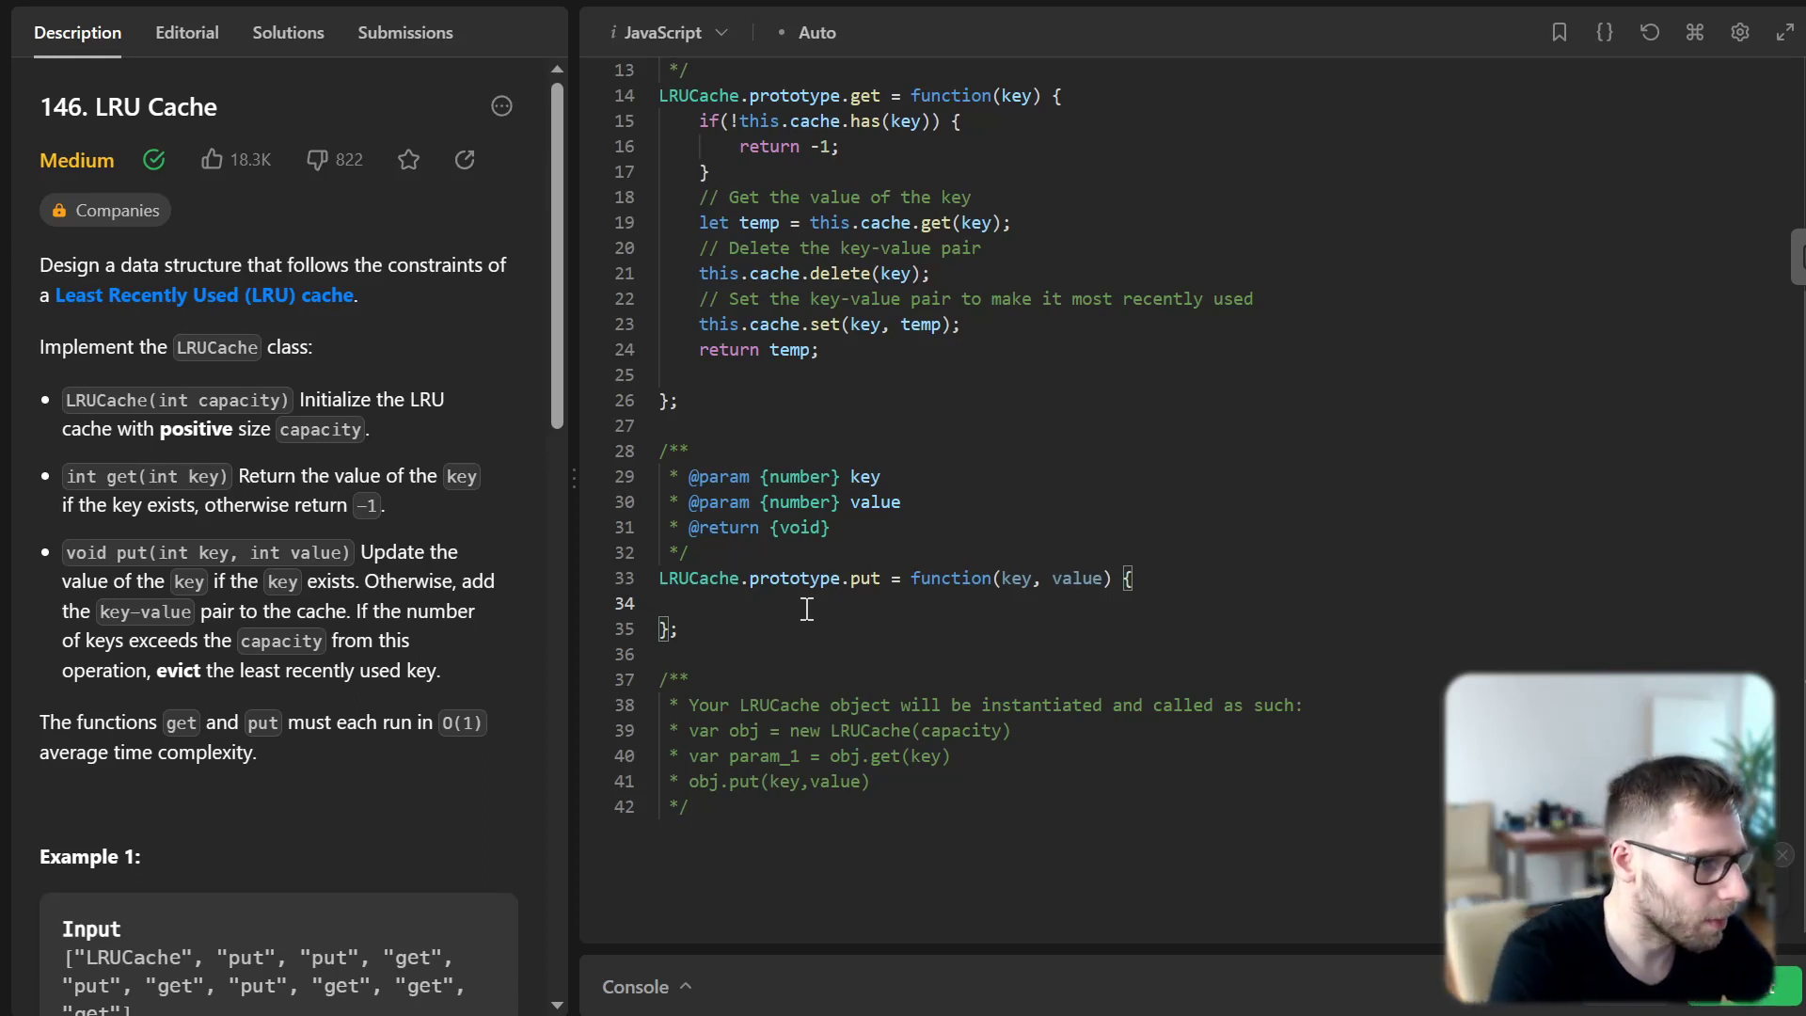
In put, delete the key from the cache if it already exists, with a comment
type("// If")
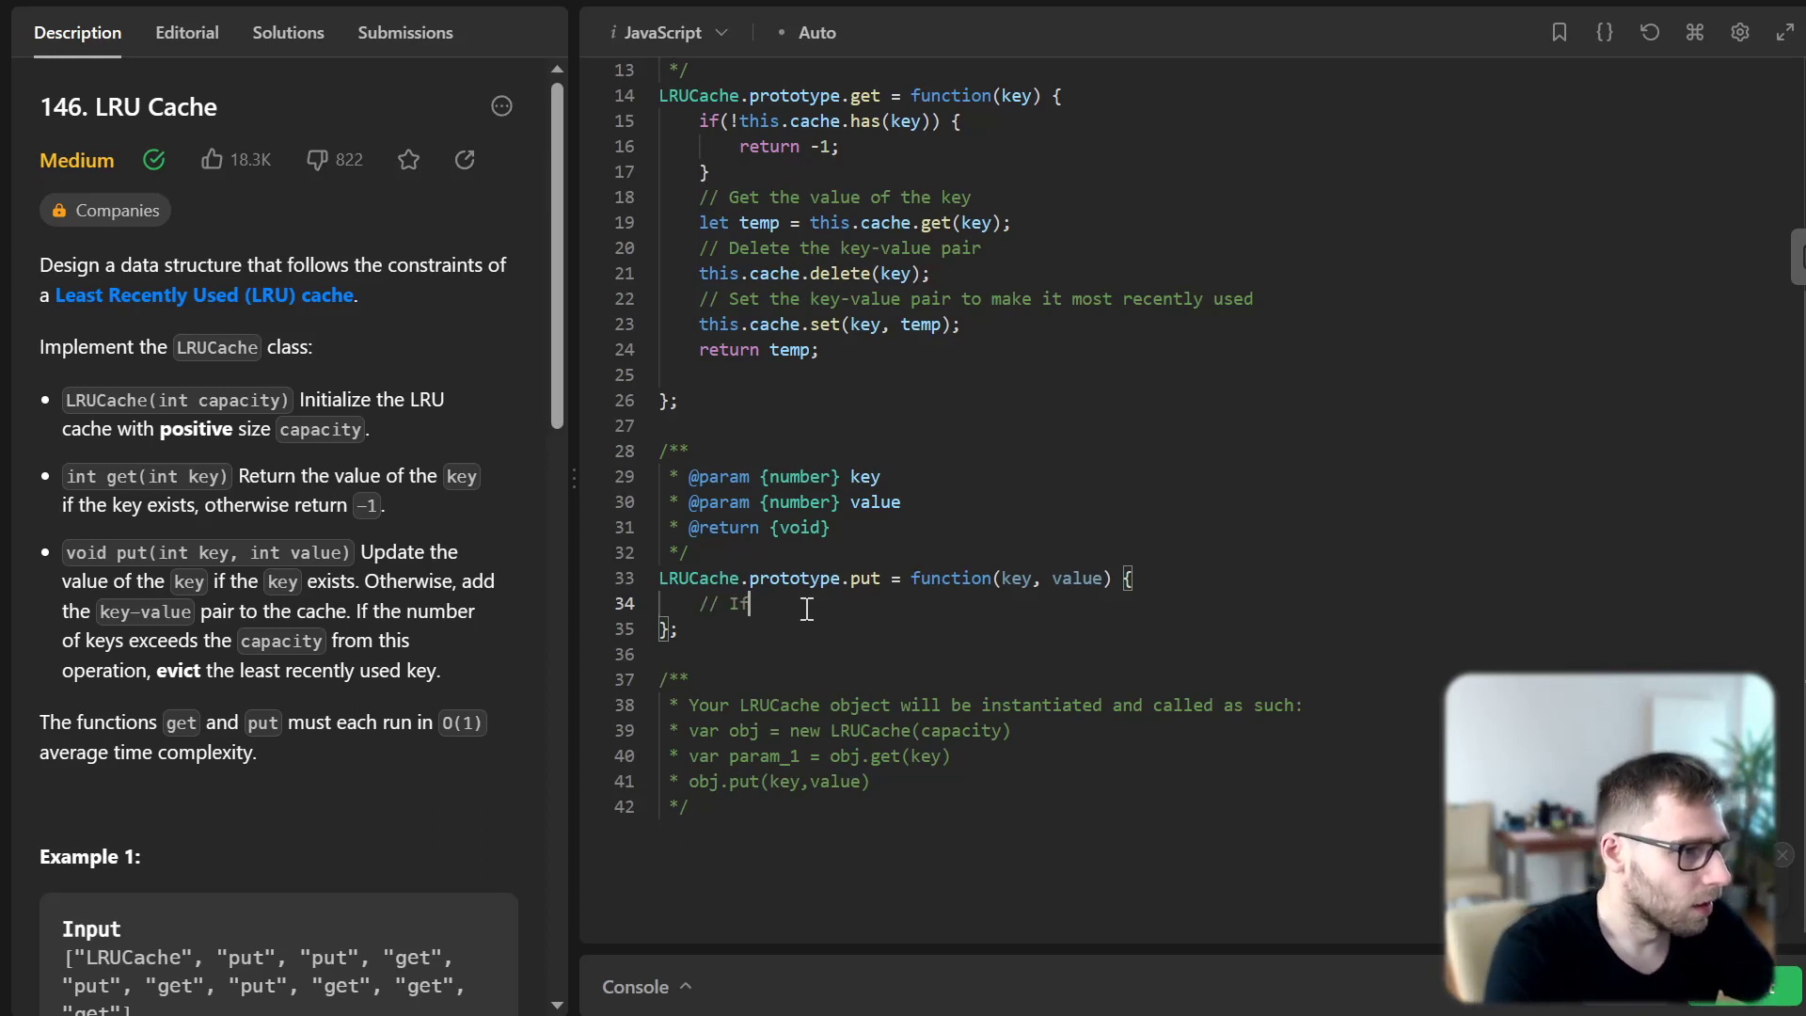
type("the key exists already, delete it first")
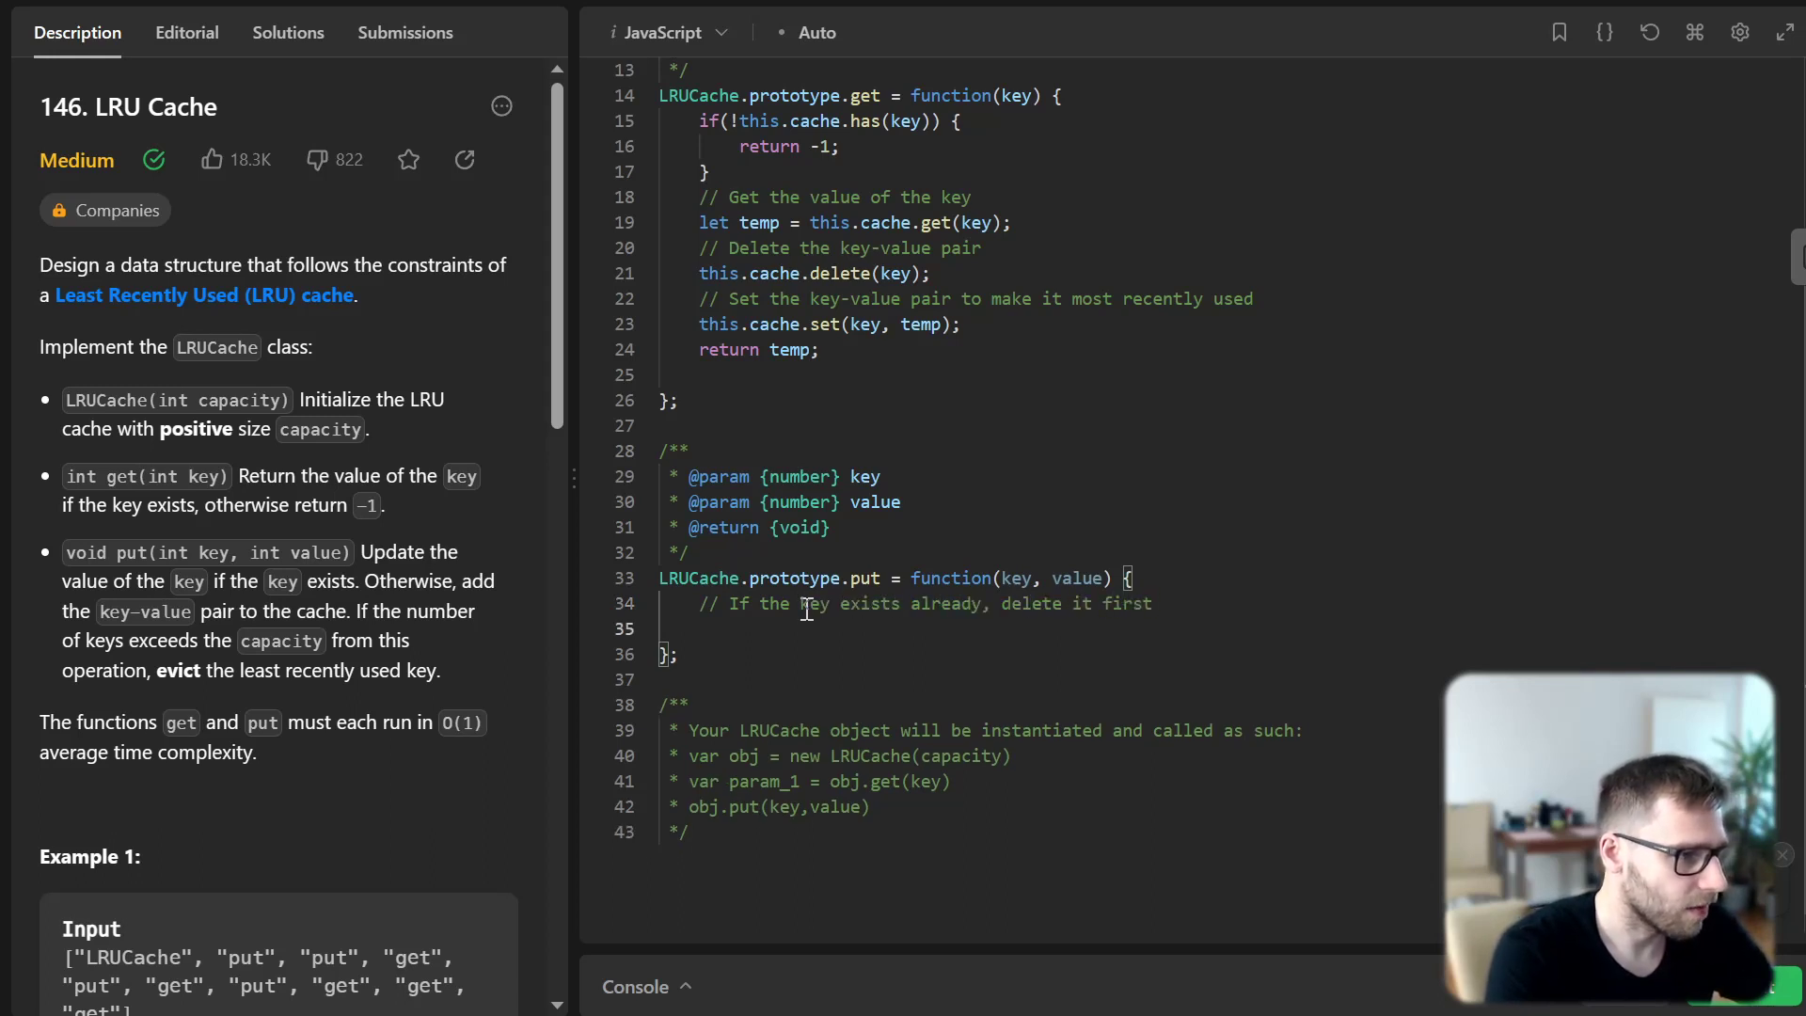
type("i")
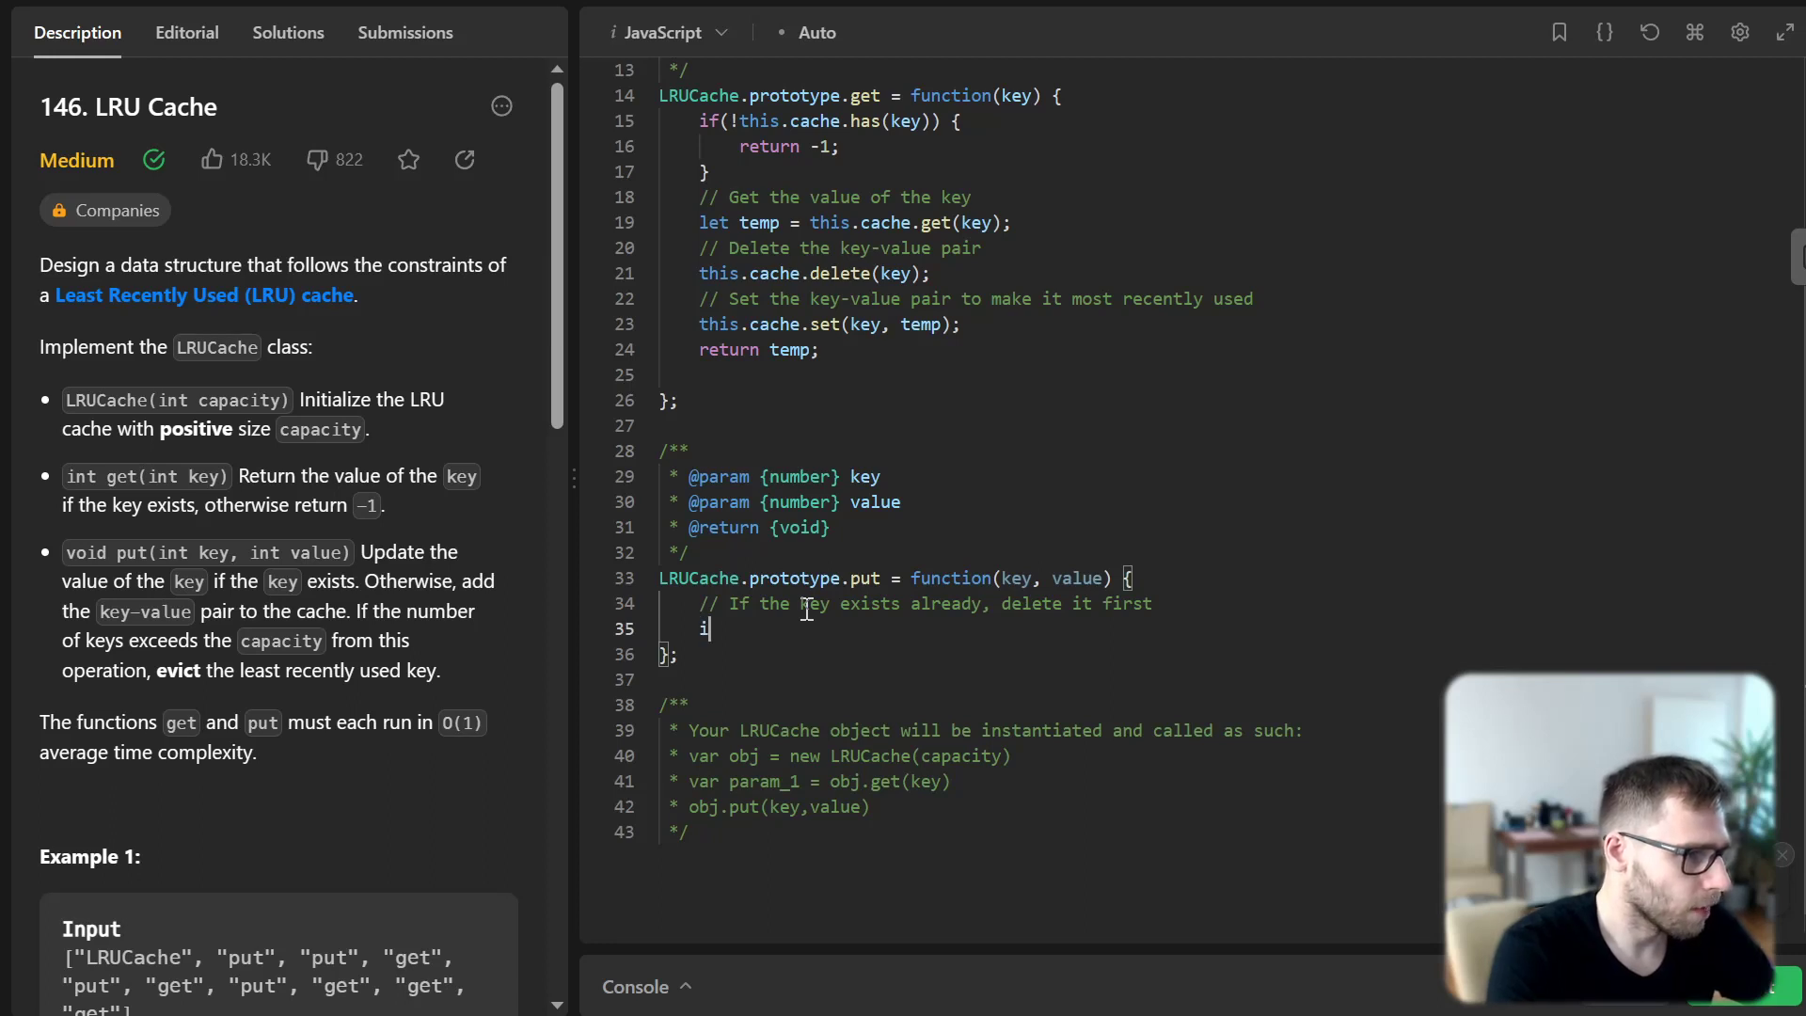
type("f(this.cache.has(key)) {")
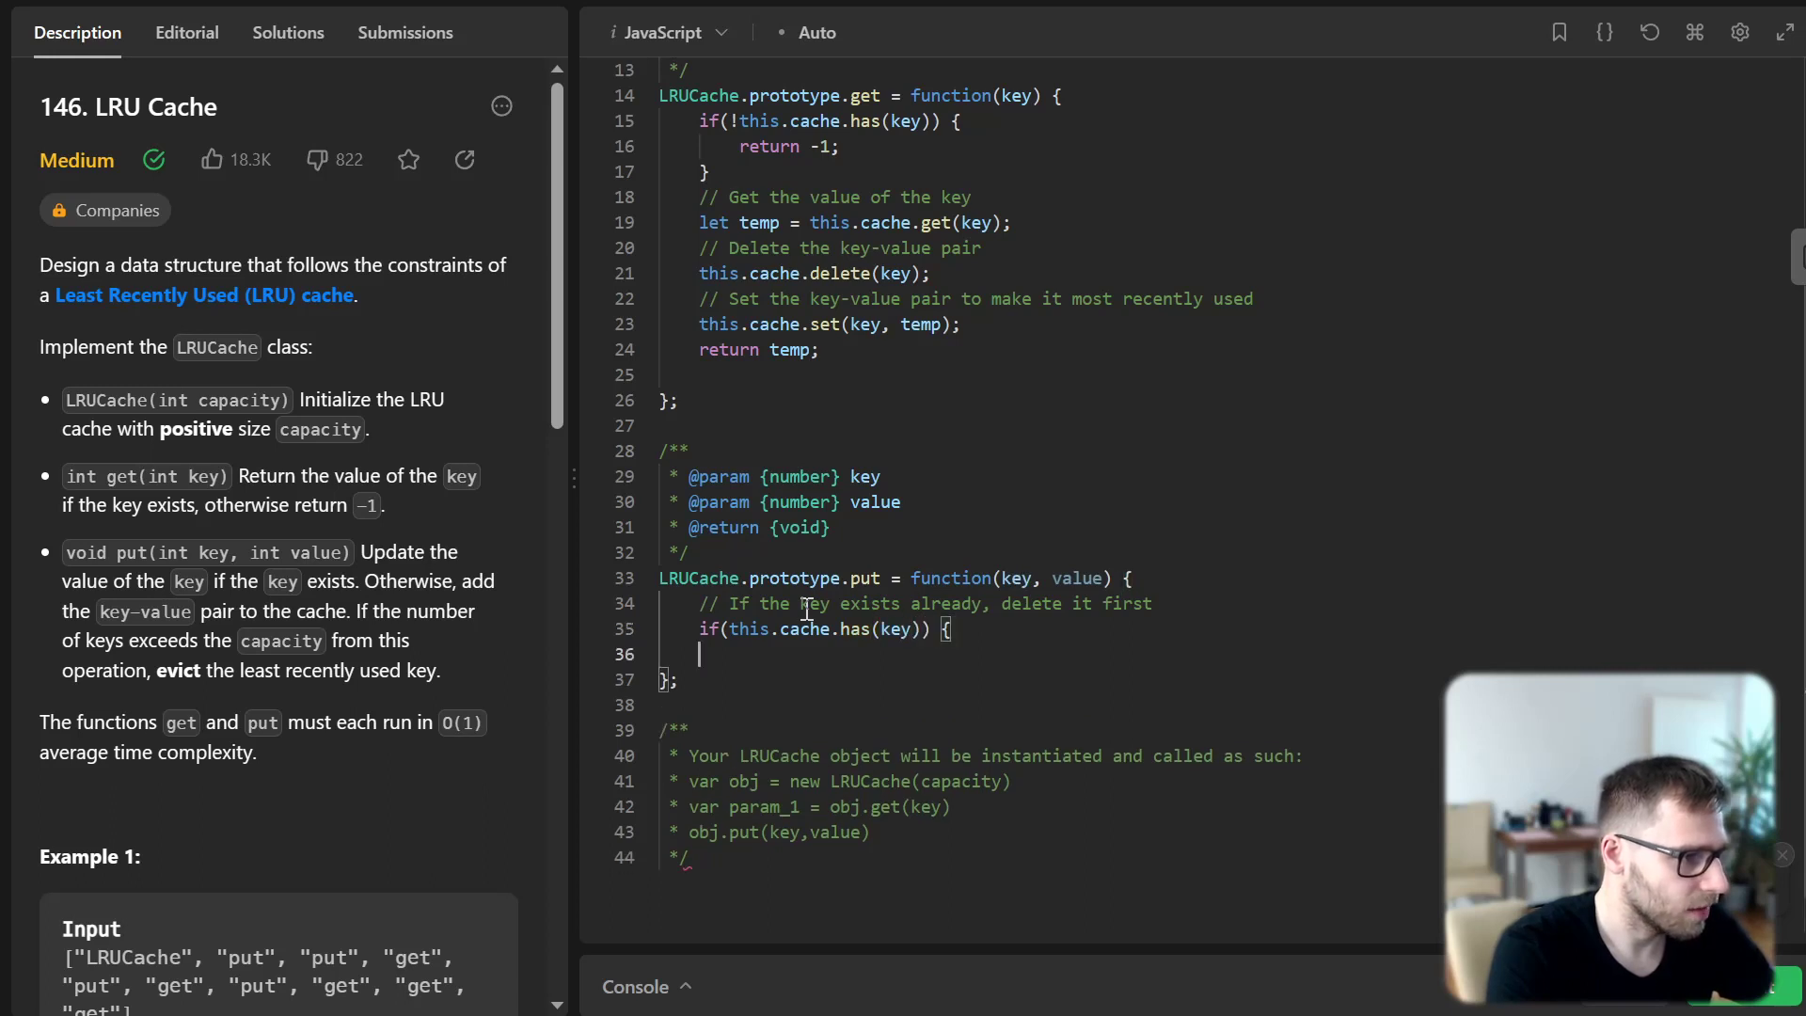
type("this.")
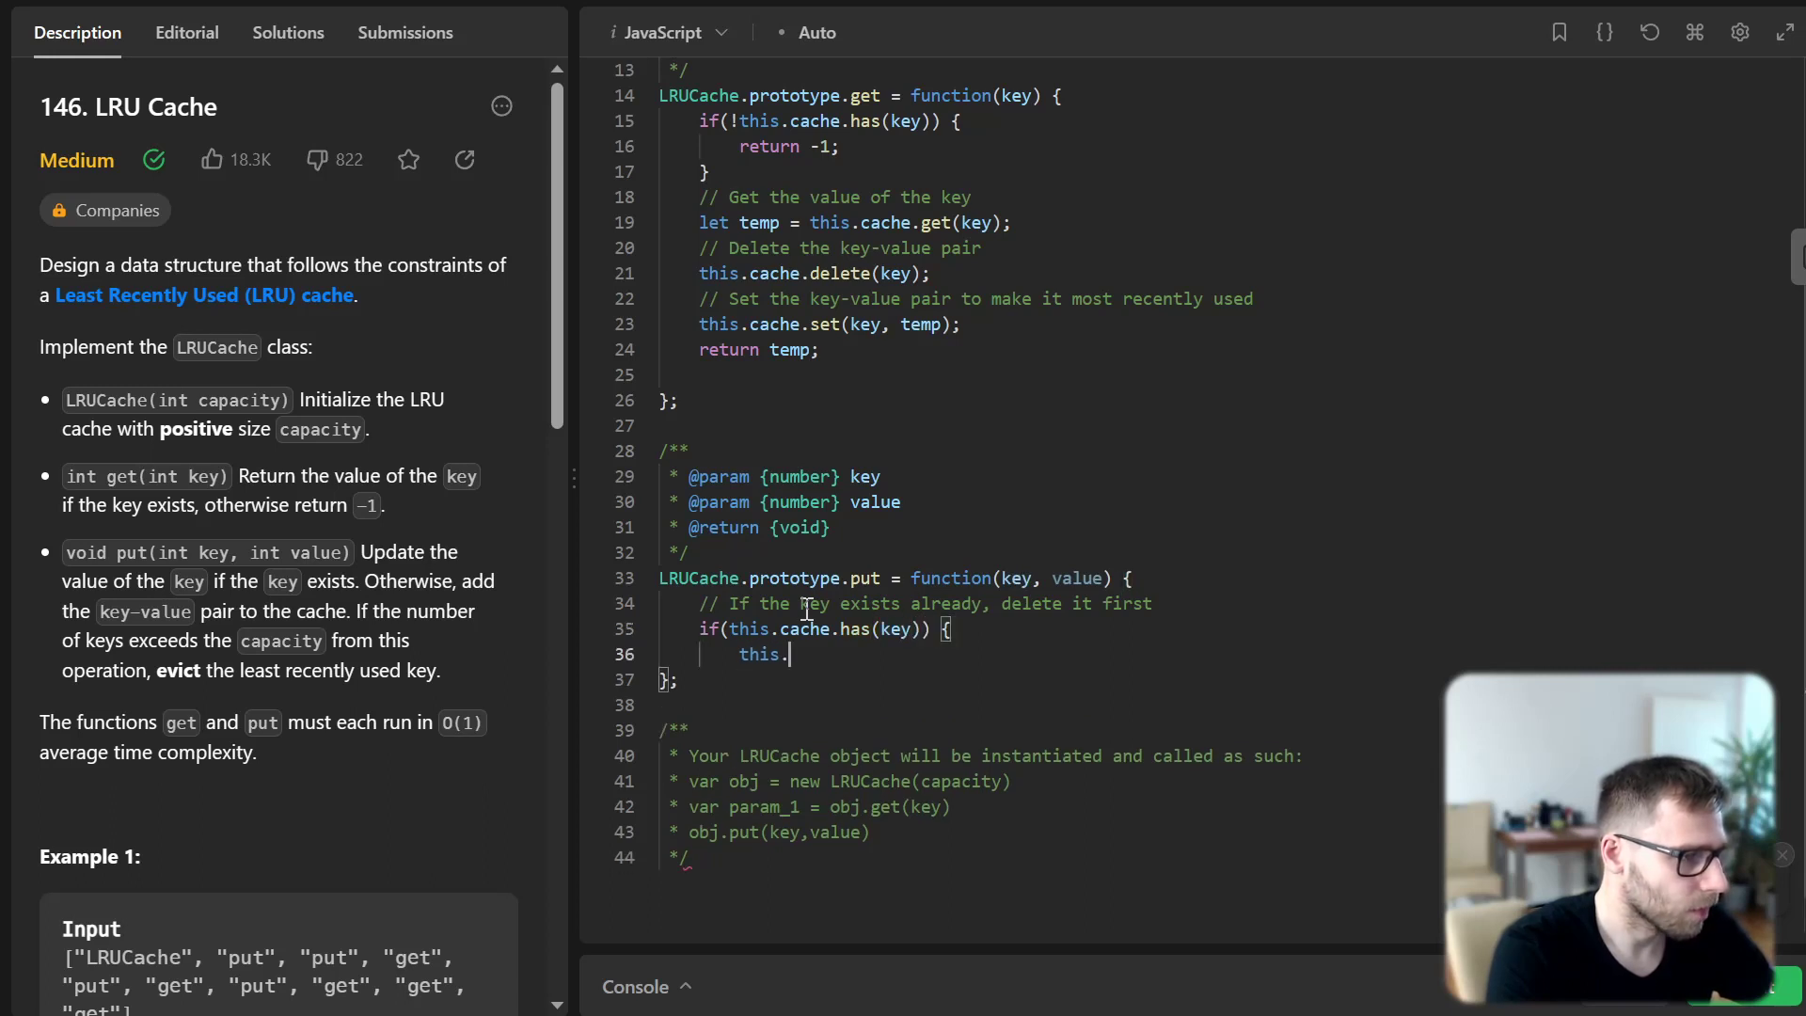
type("cache.delet")
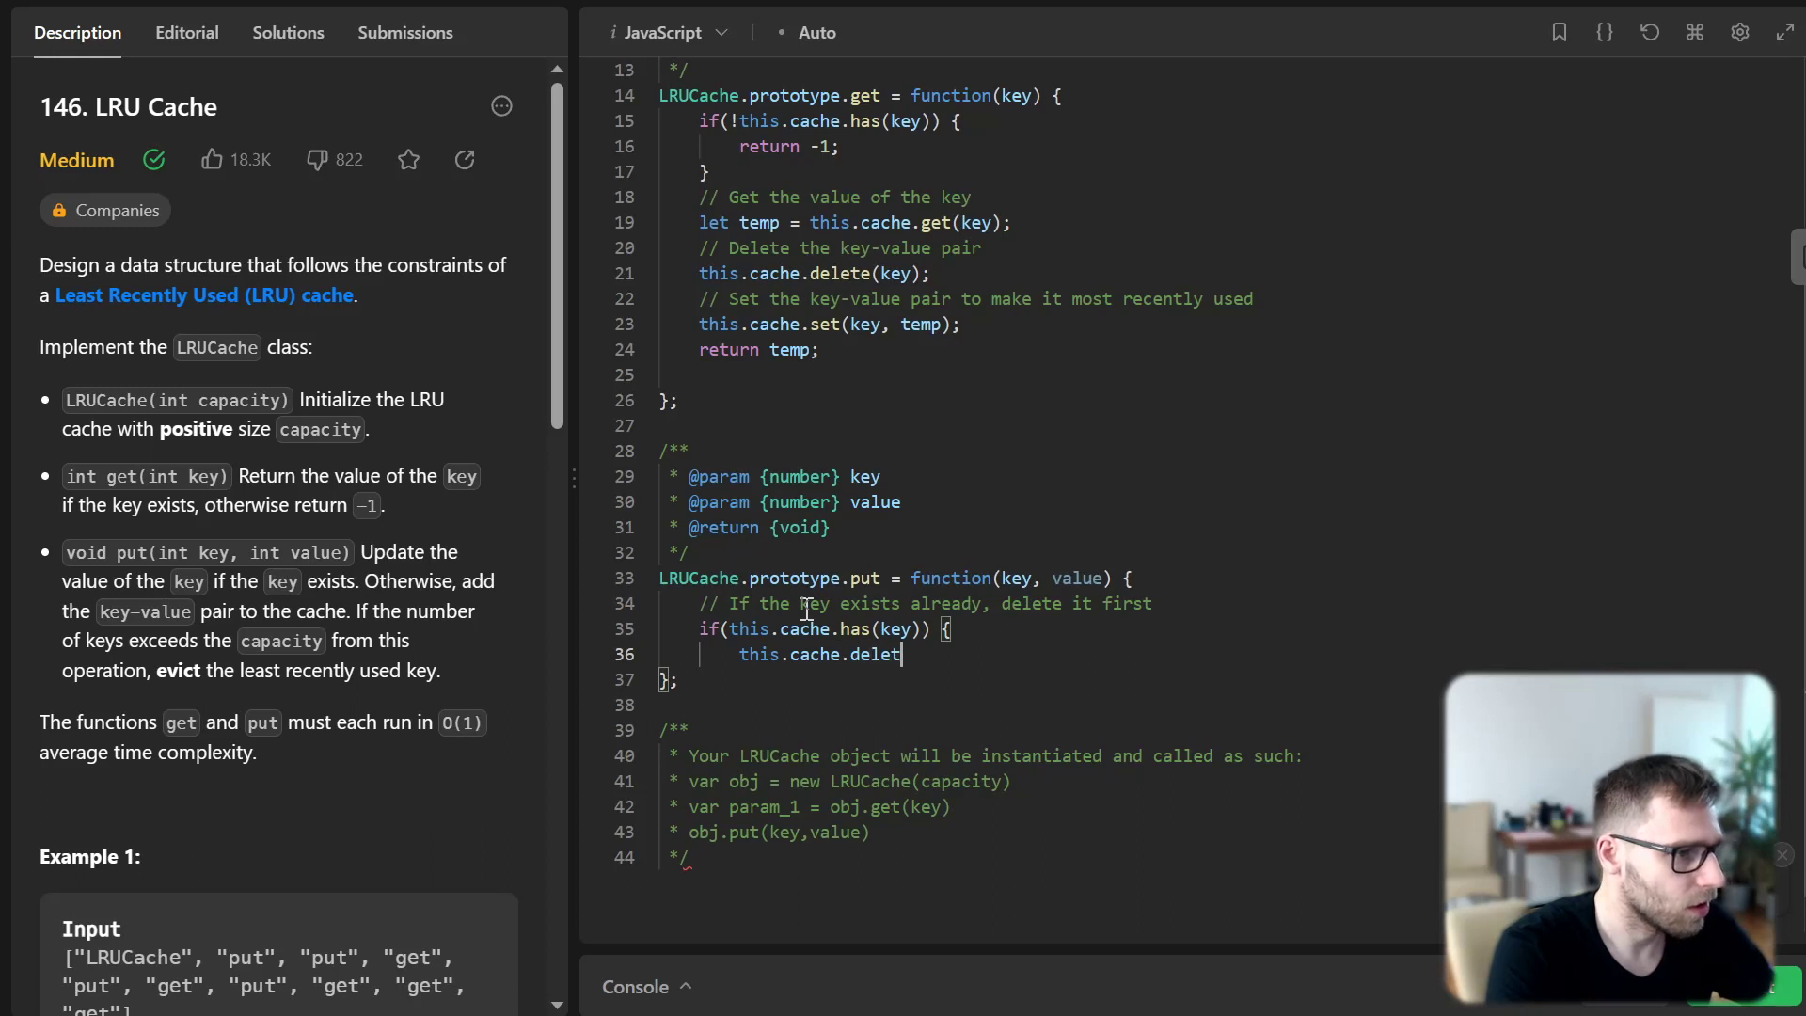
type("e(key);")
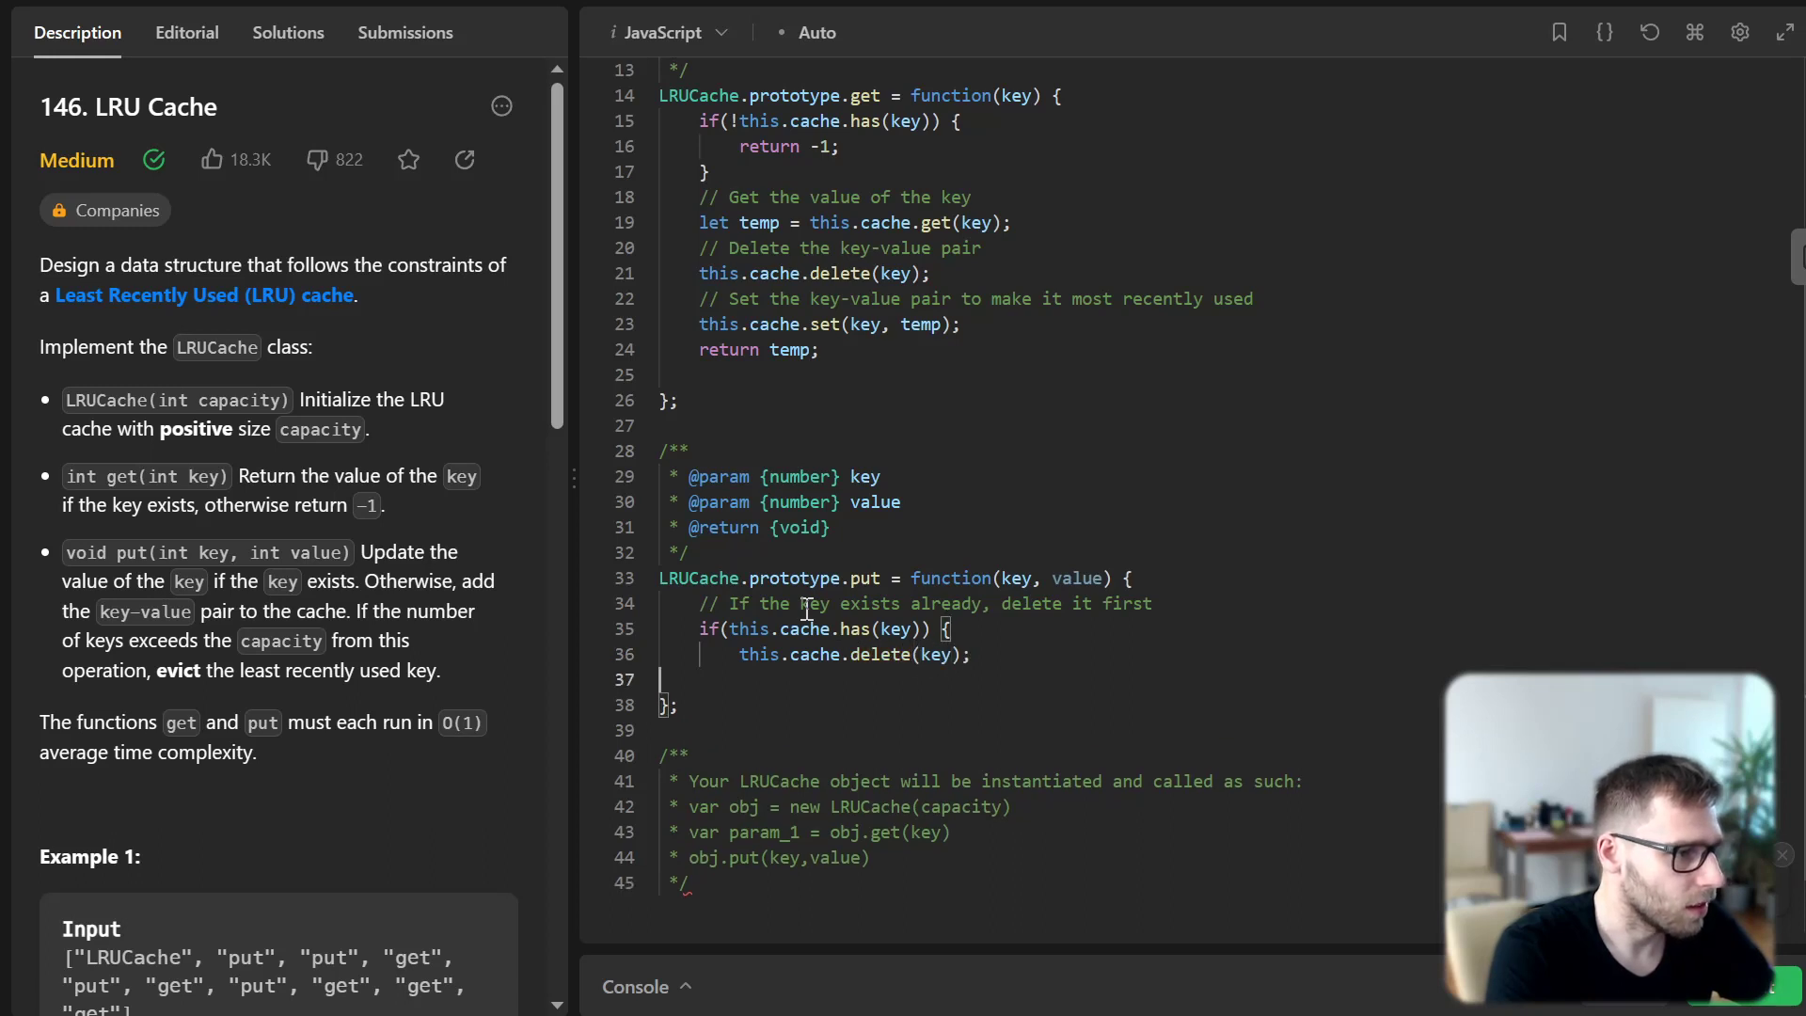
type("}")
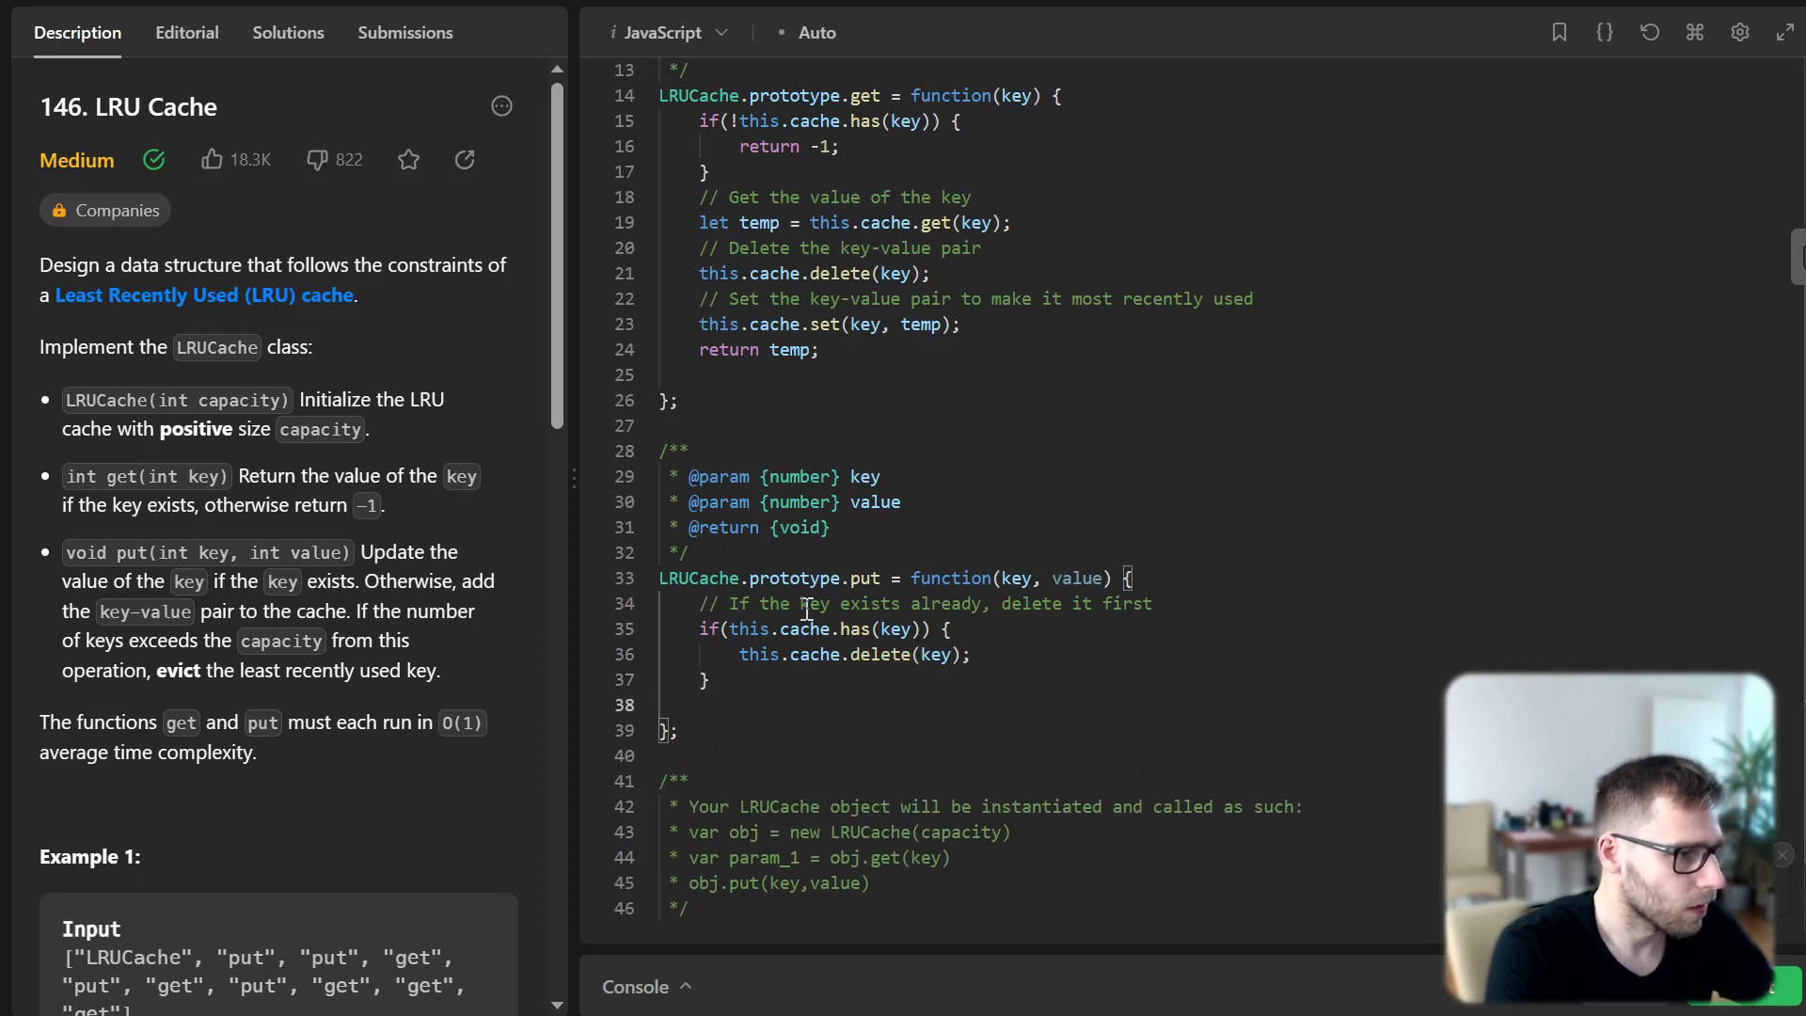
Set the key-value pair with this.cache.set(key, value) so it becomes most recently used
type("/")
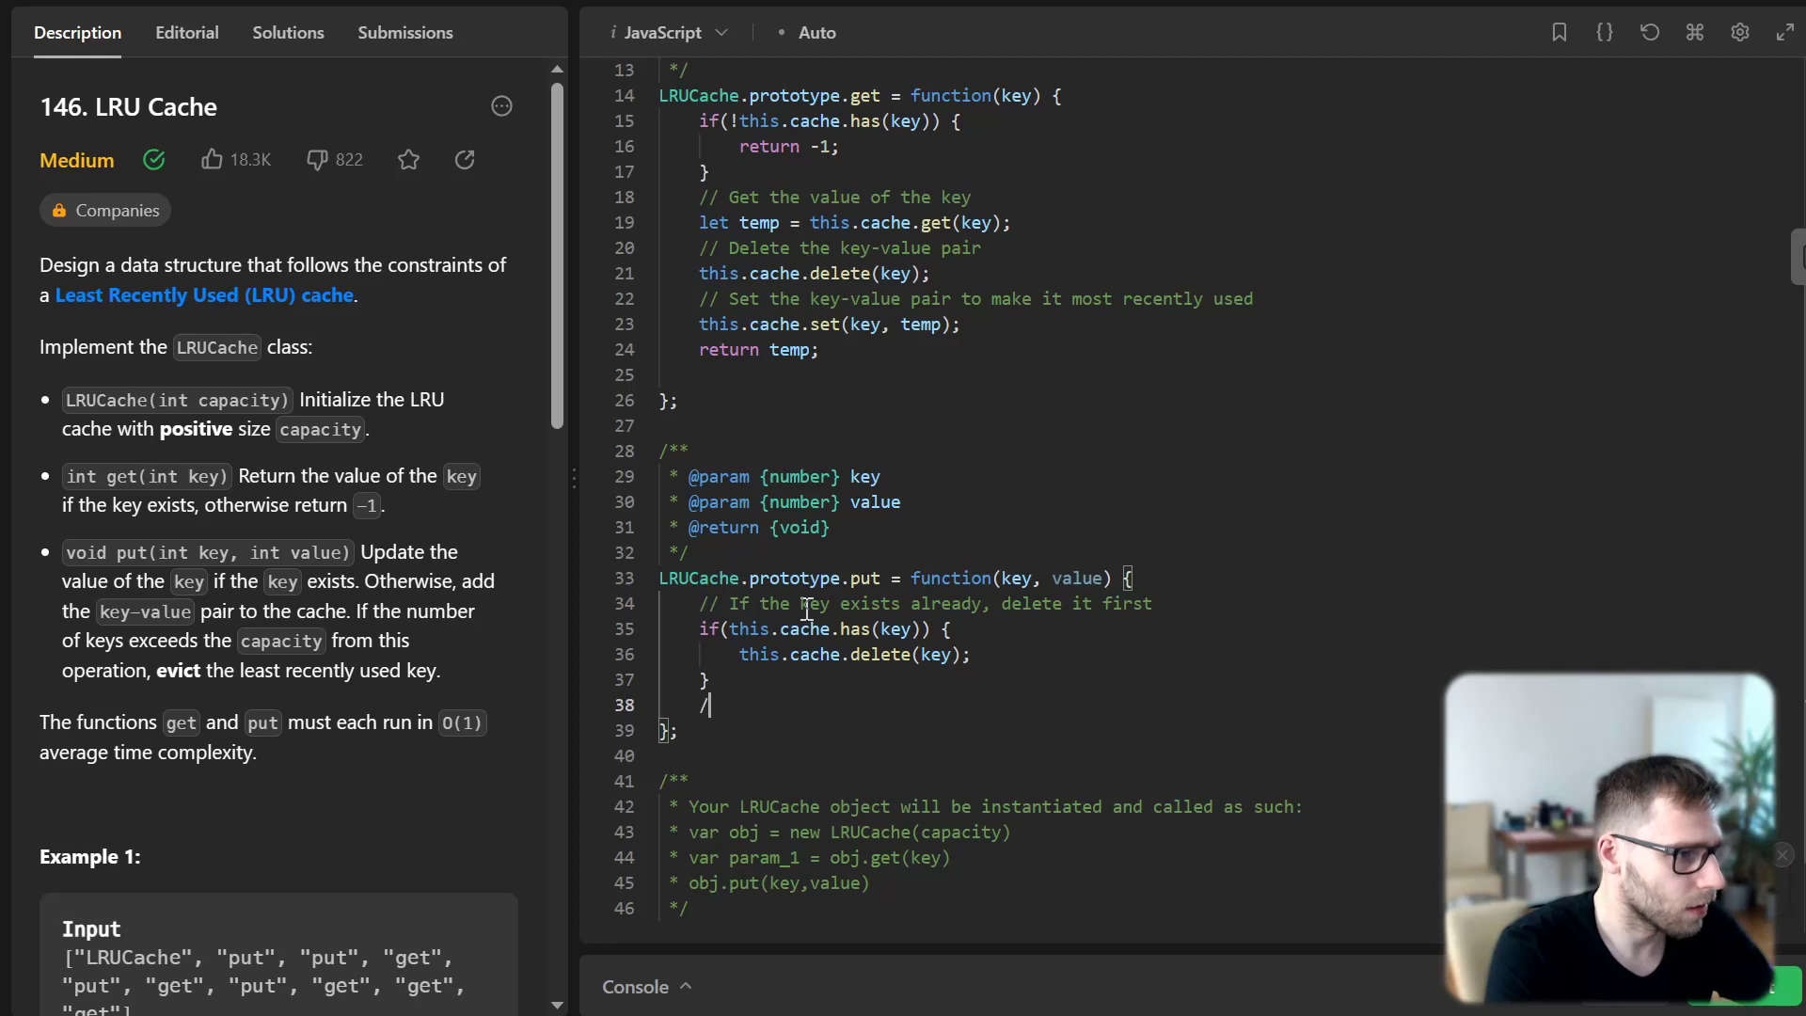
type("/ Set the key-v")
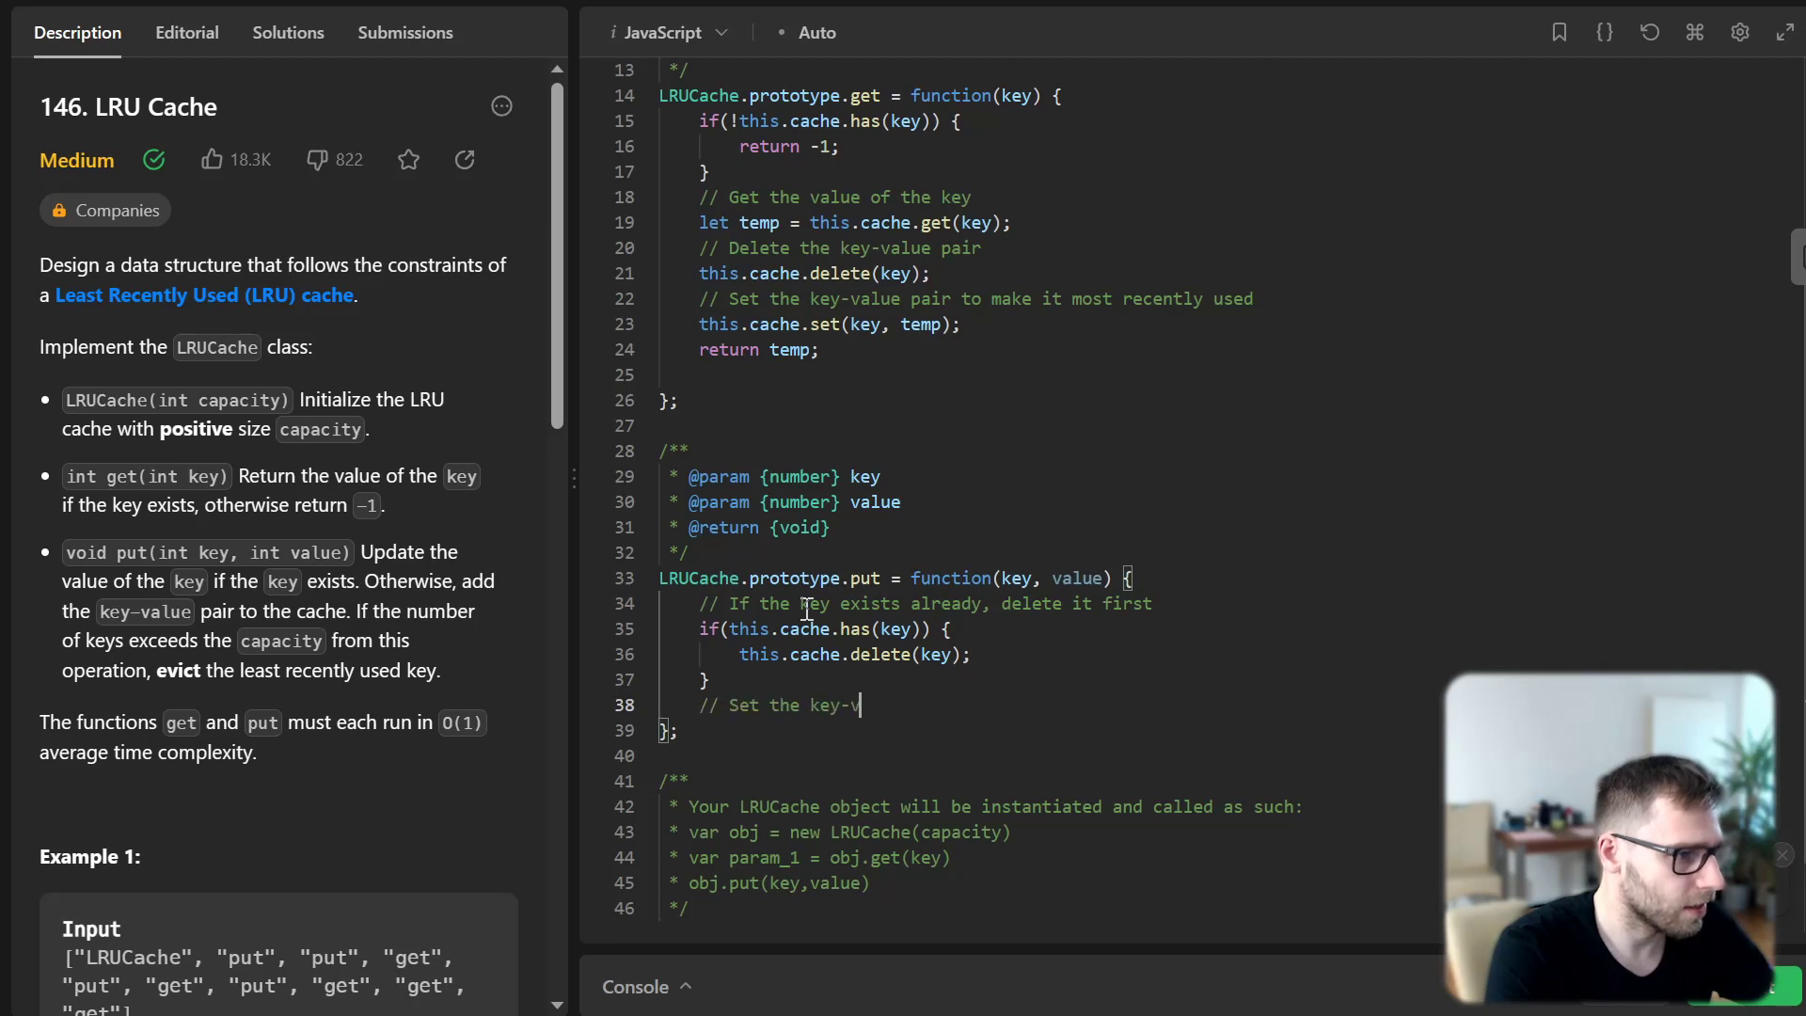
type("alue pair to make")
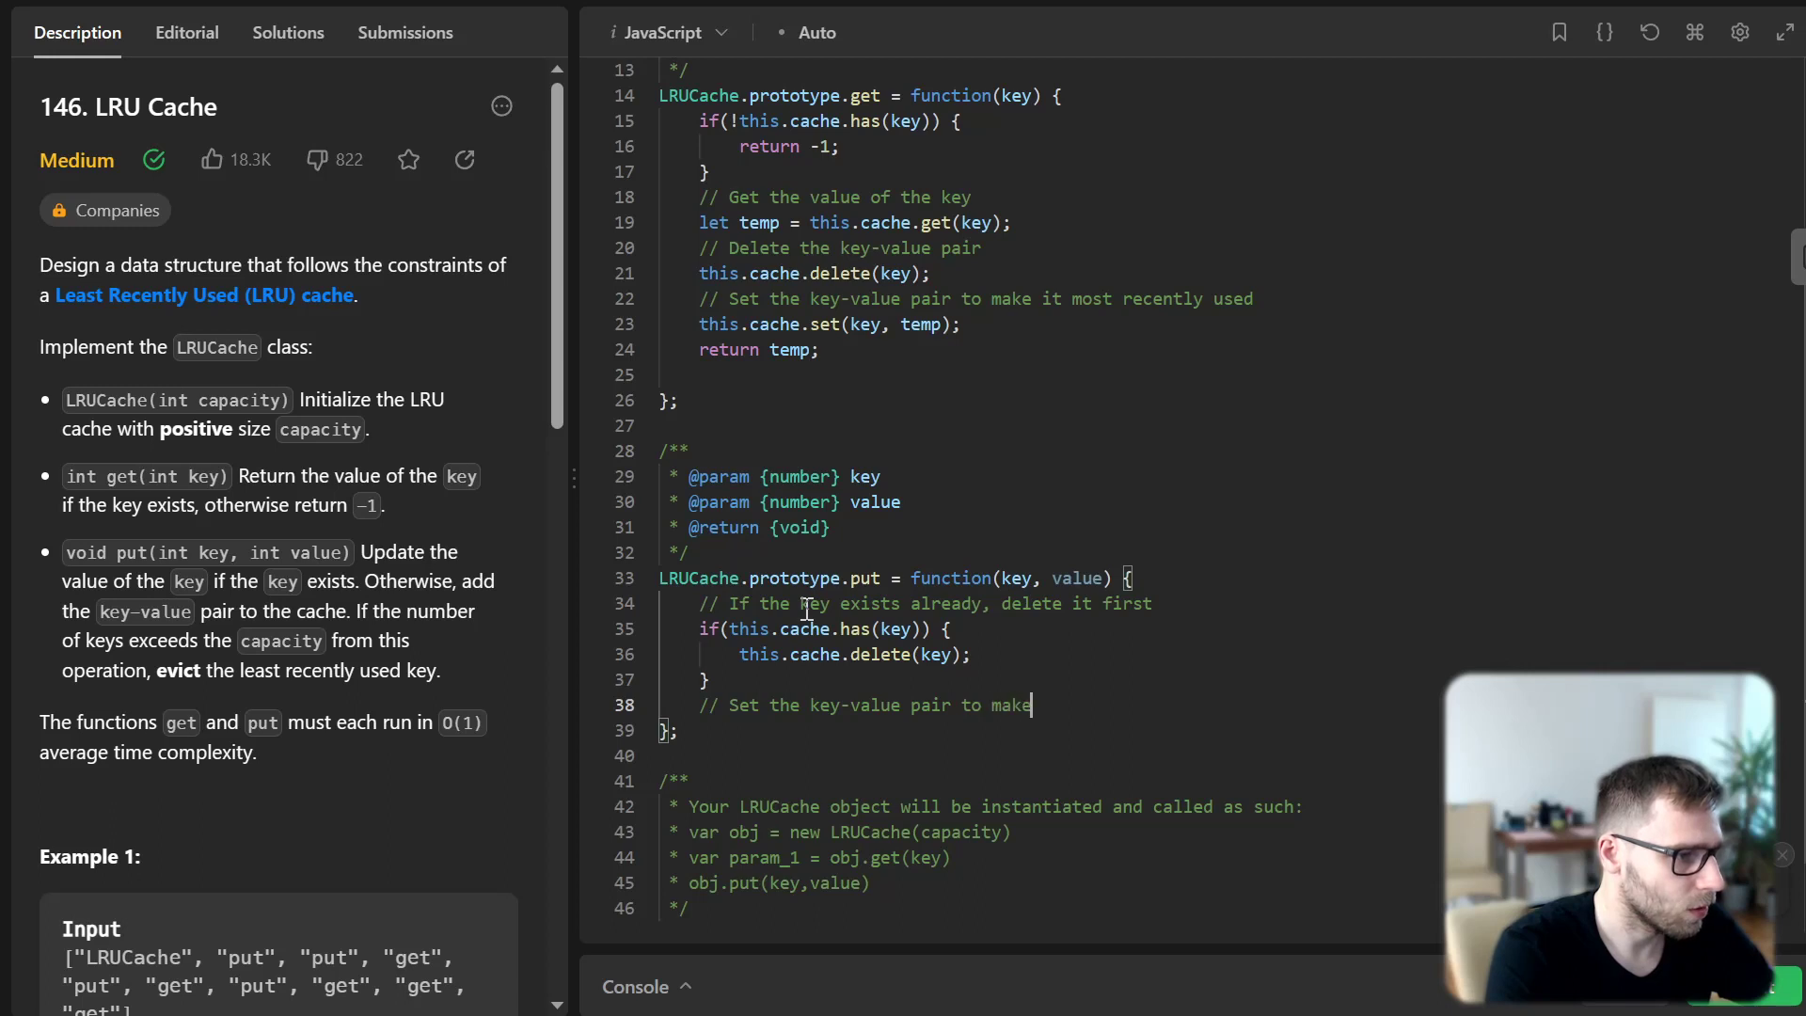
type("it most recently used")
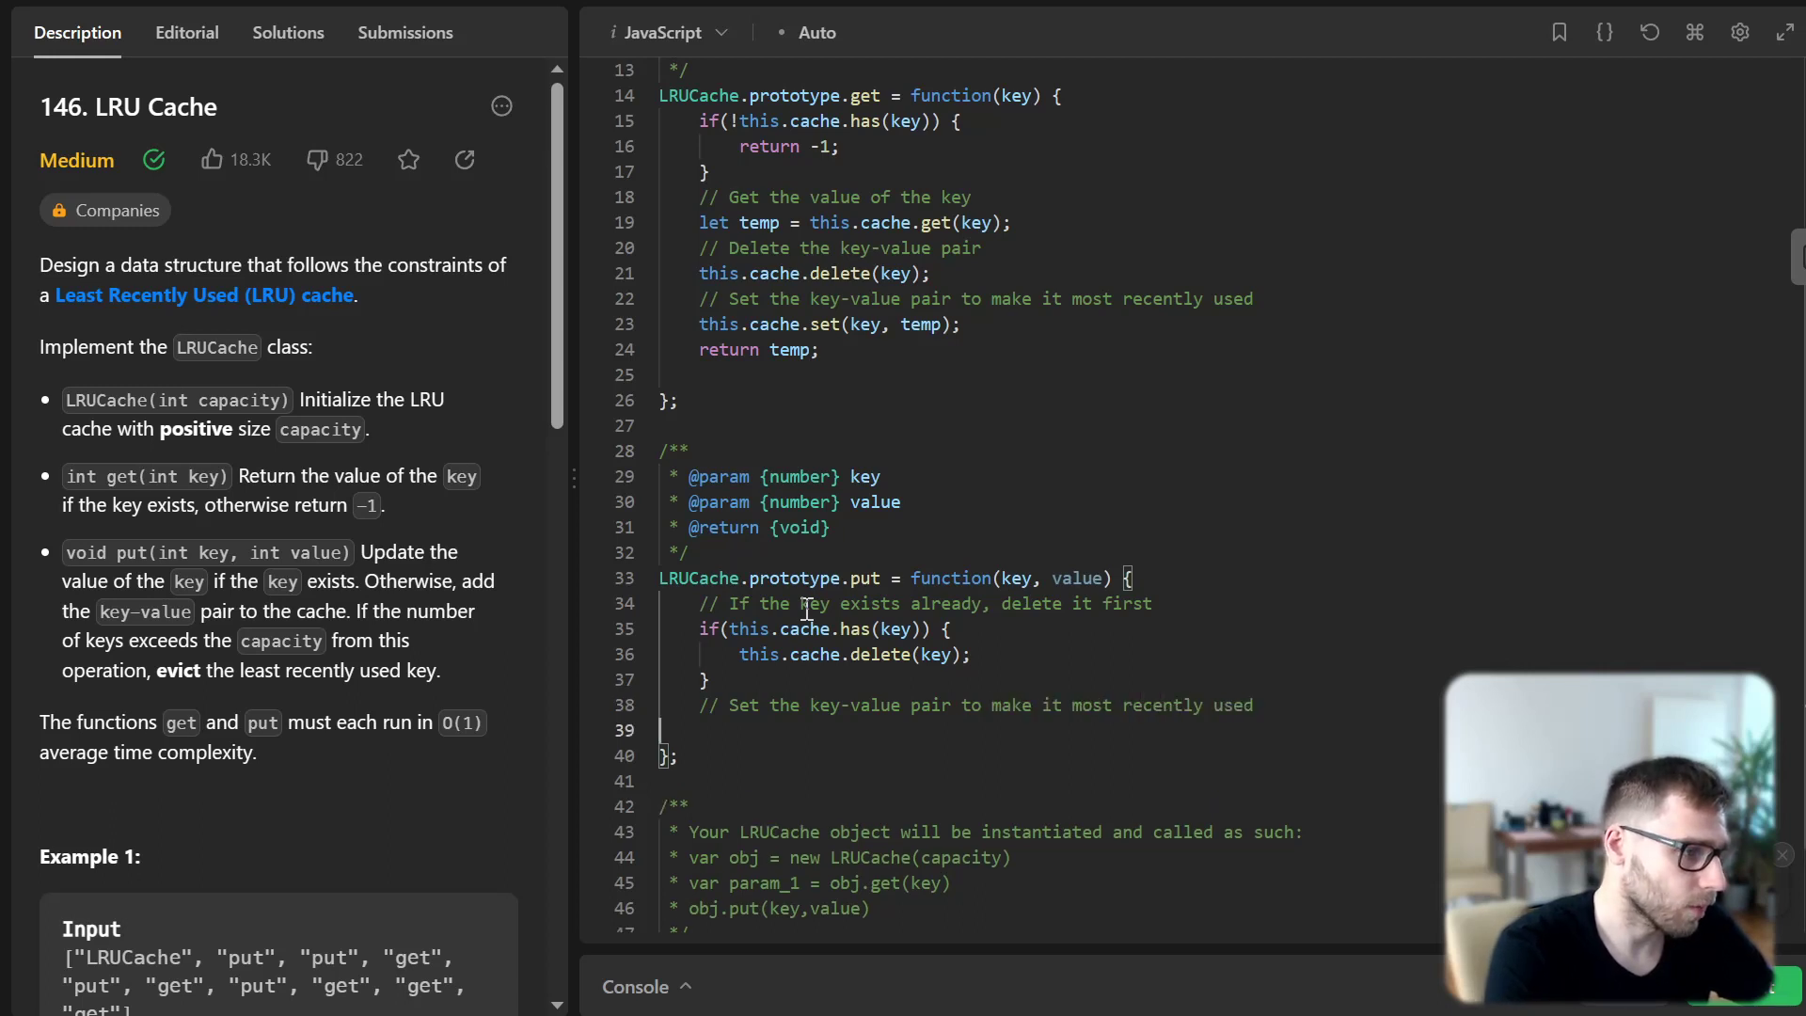
type("thi")
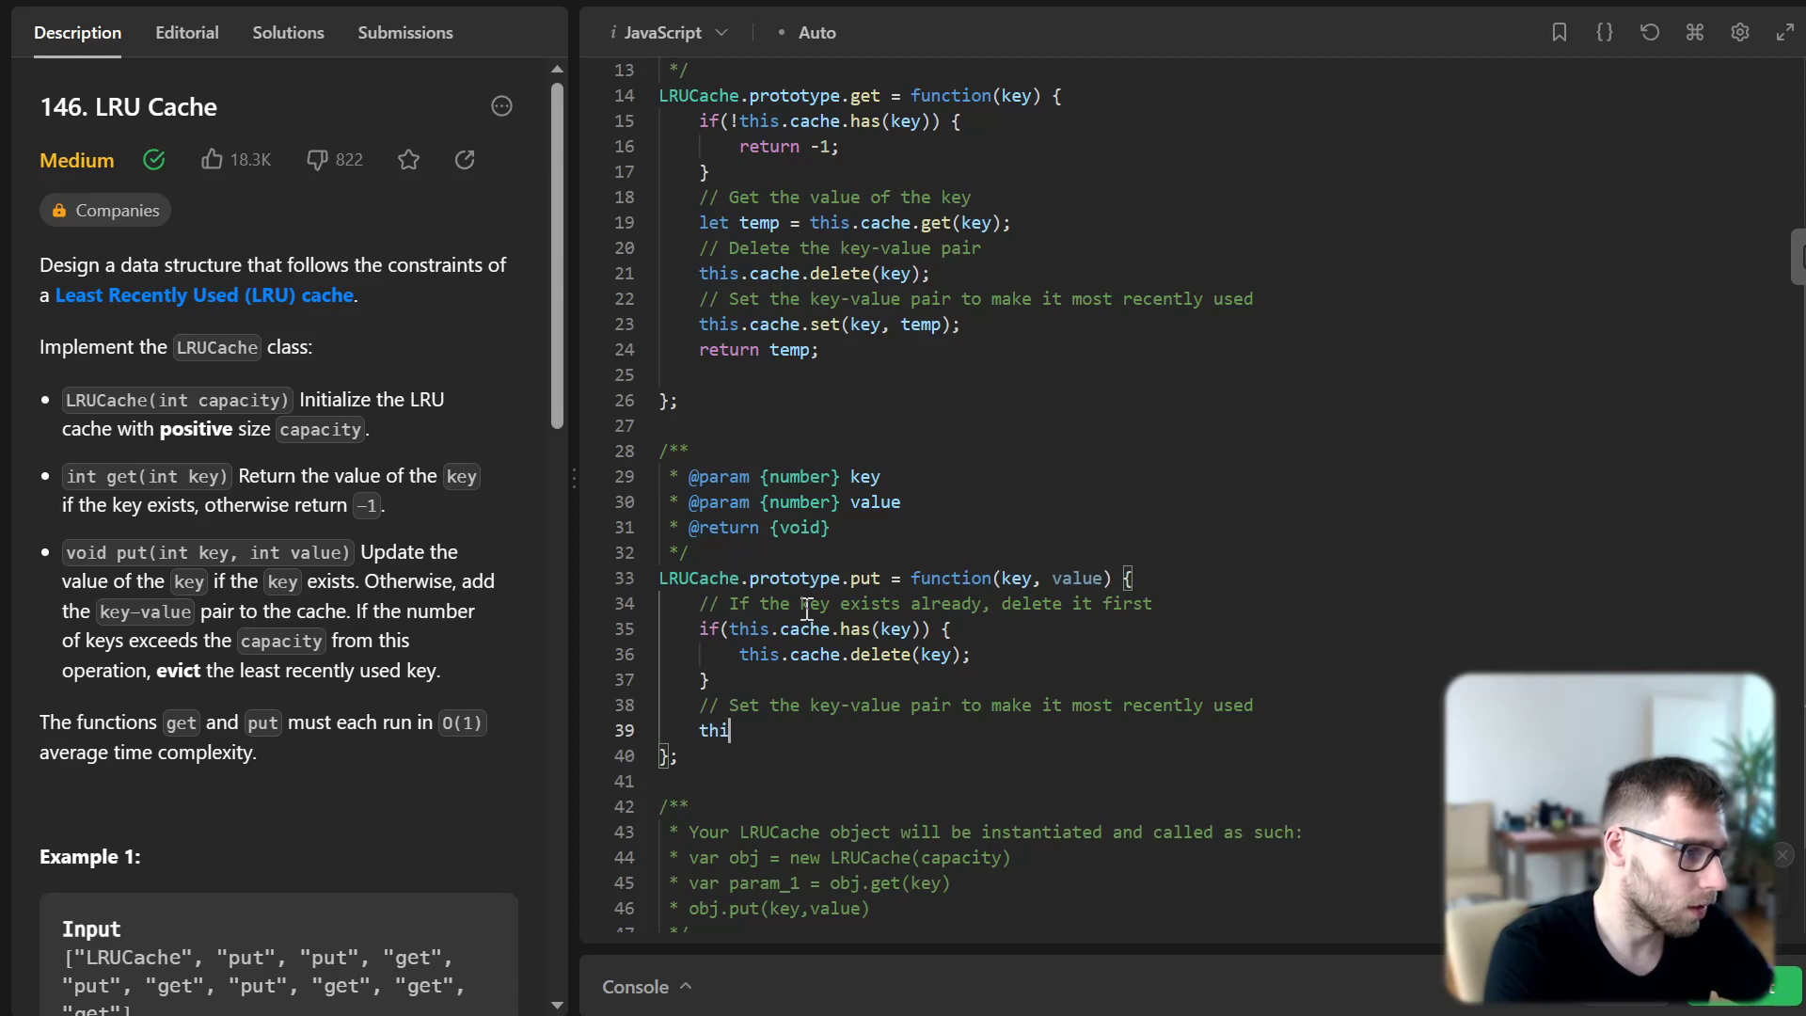
type("s.cache.")
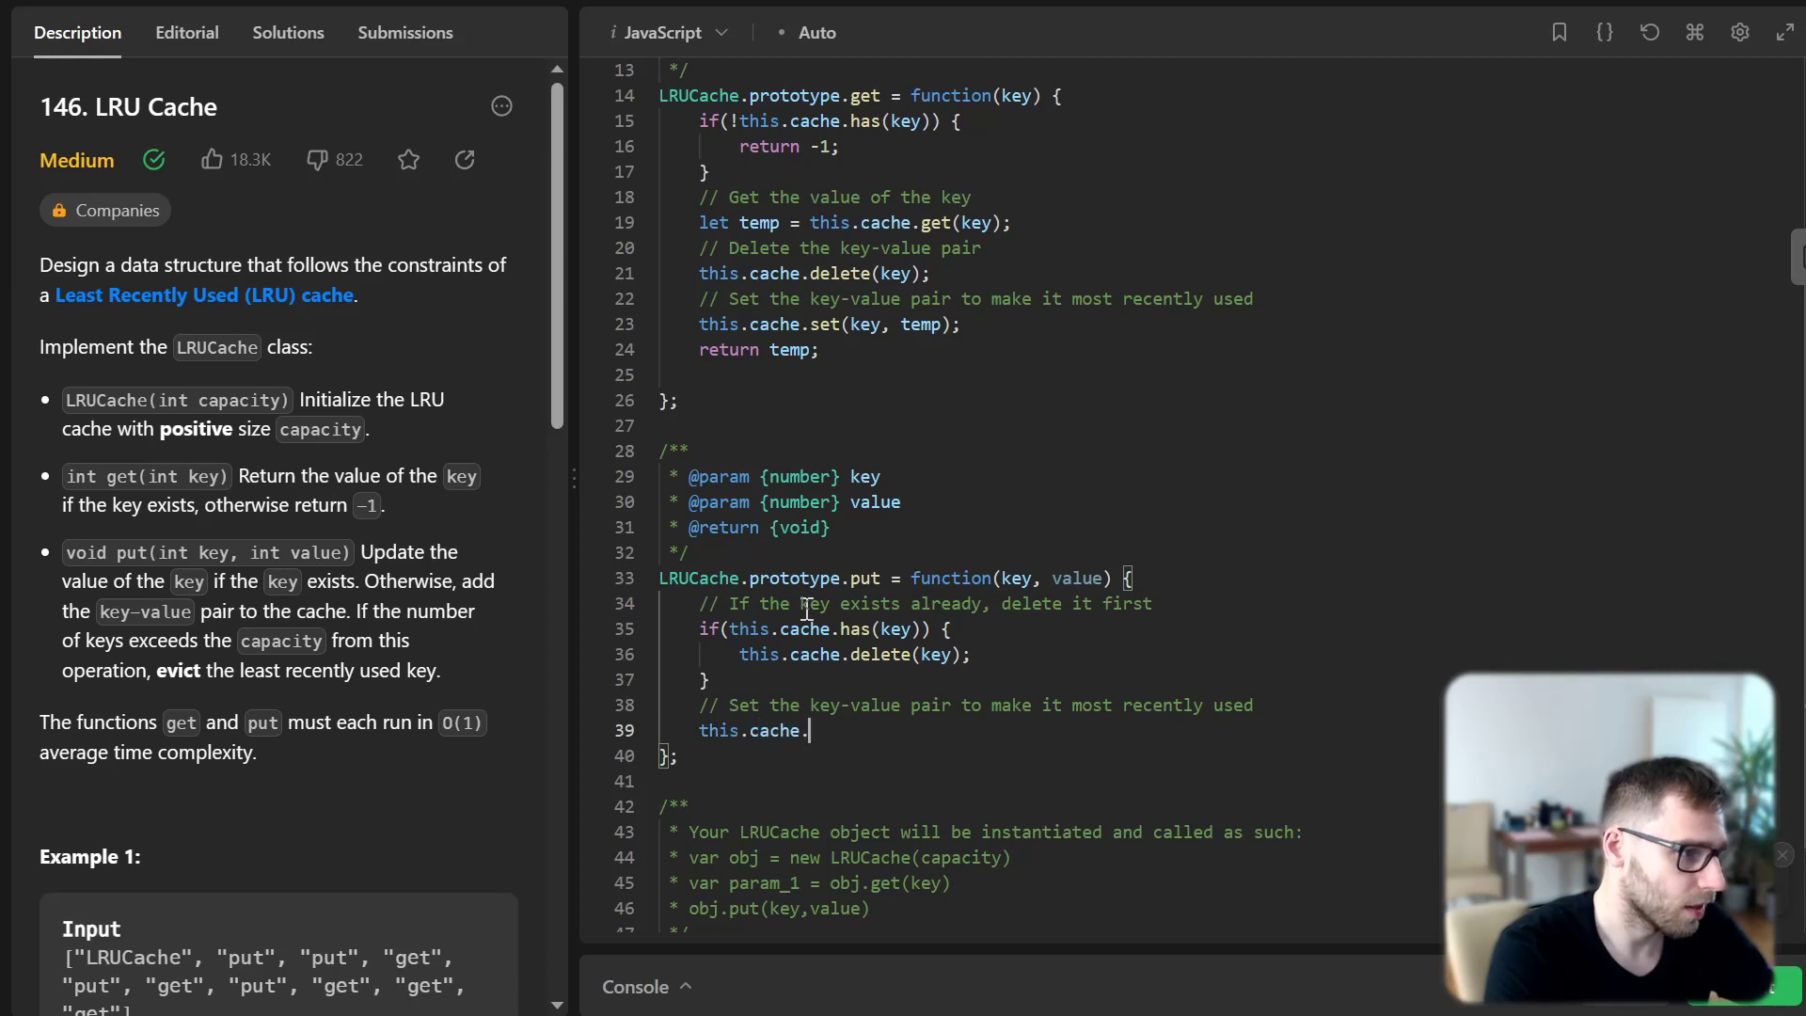
type("set(key,")
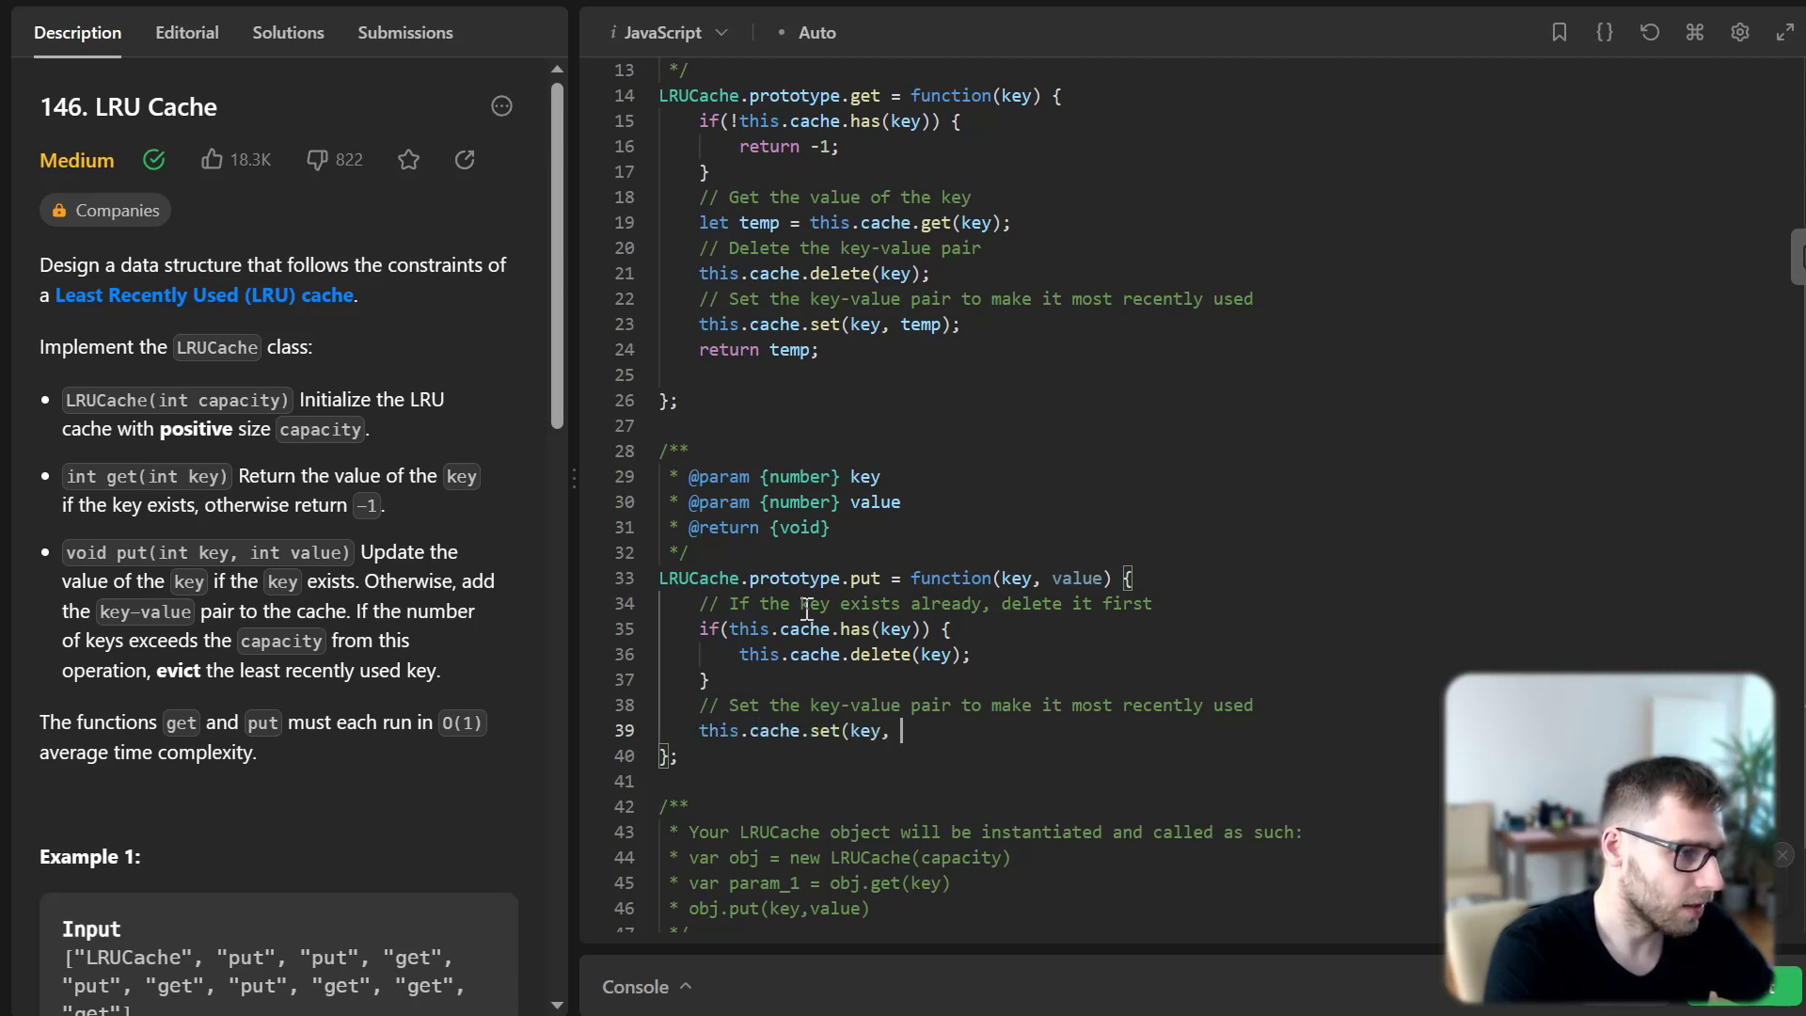
type("value);")
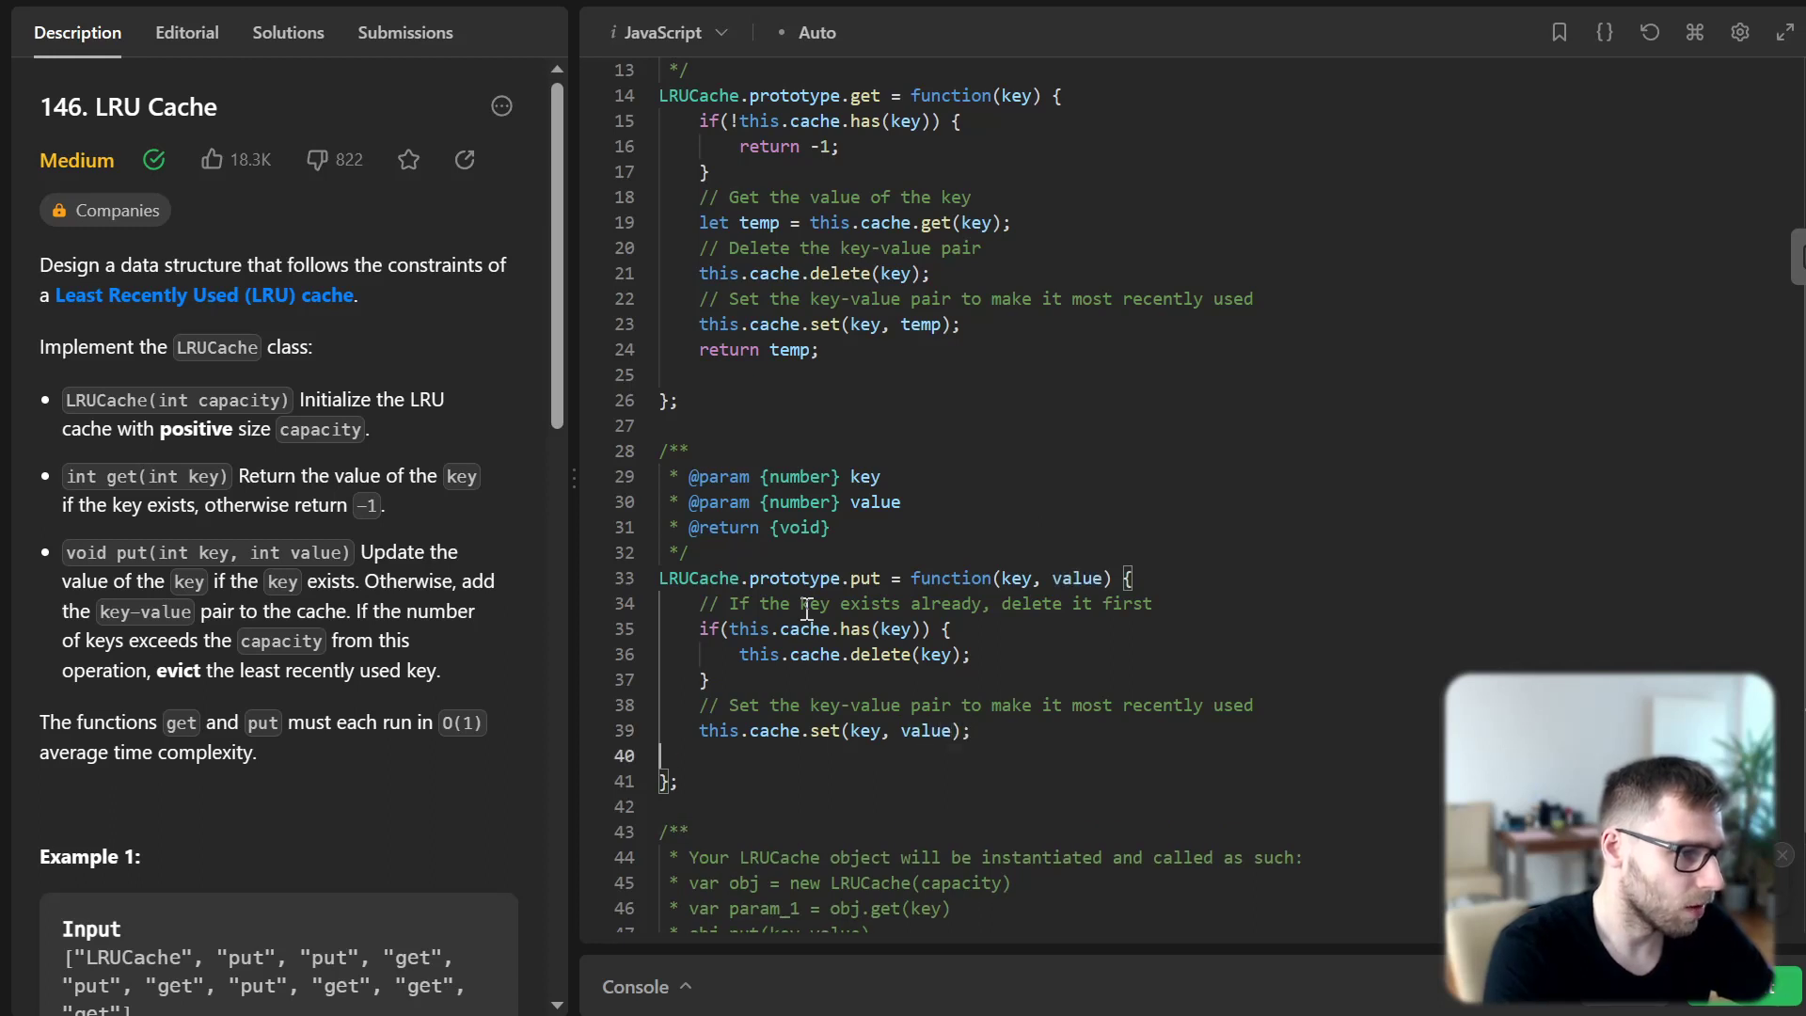
Evict the oldest key via this.cache.keys().next().value when cache size exceeds capacity
type("// If the size")
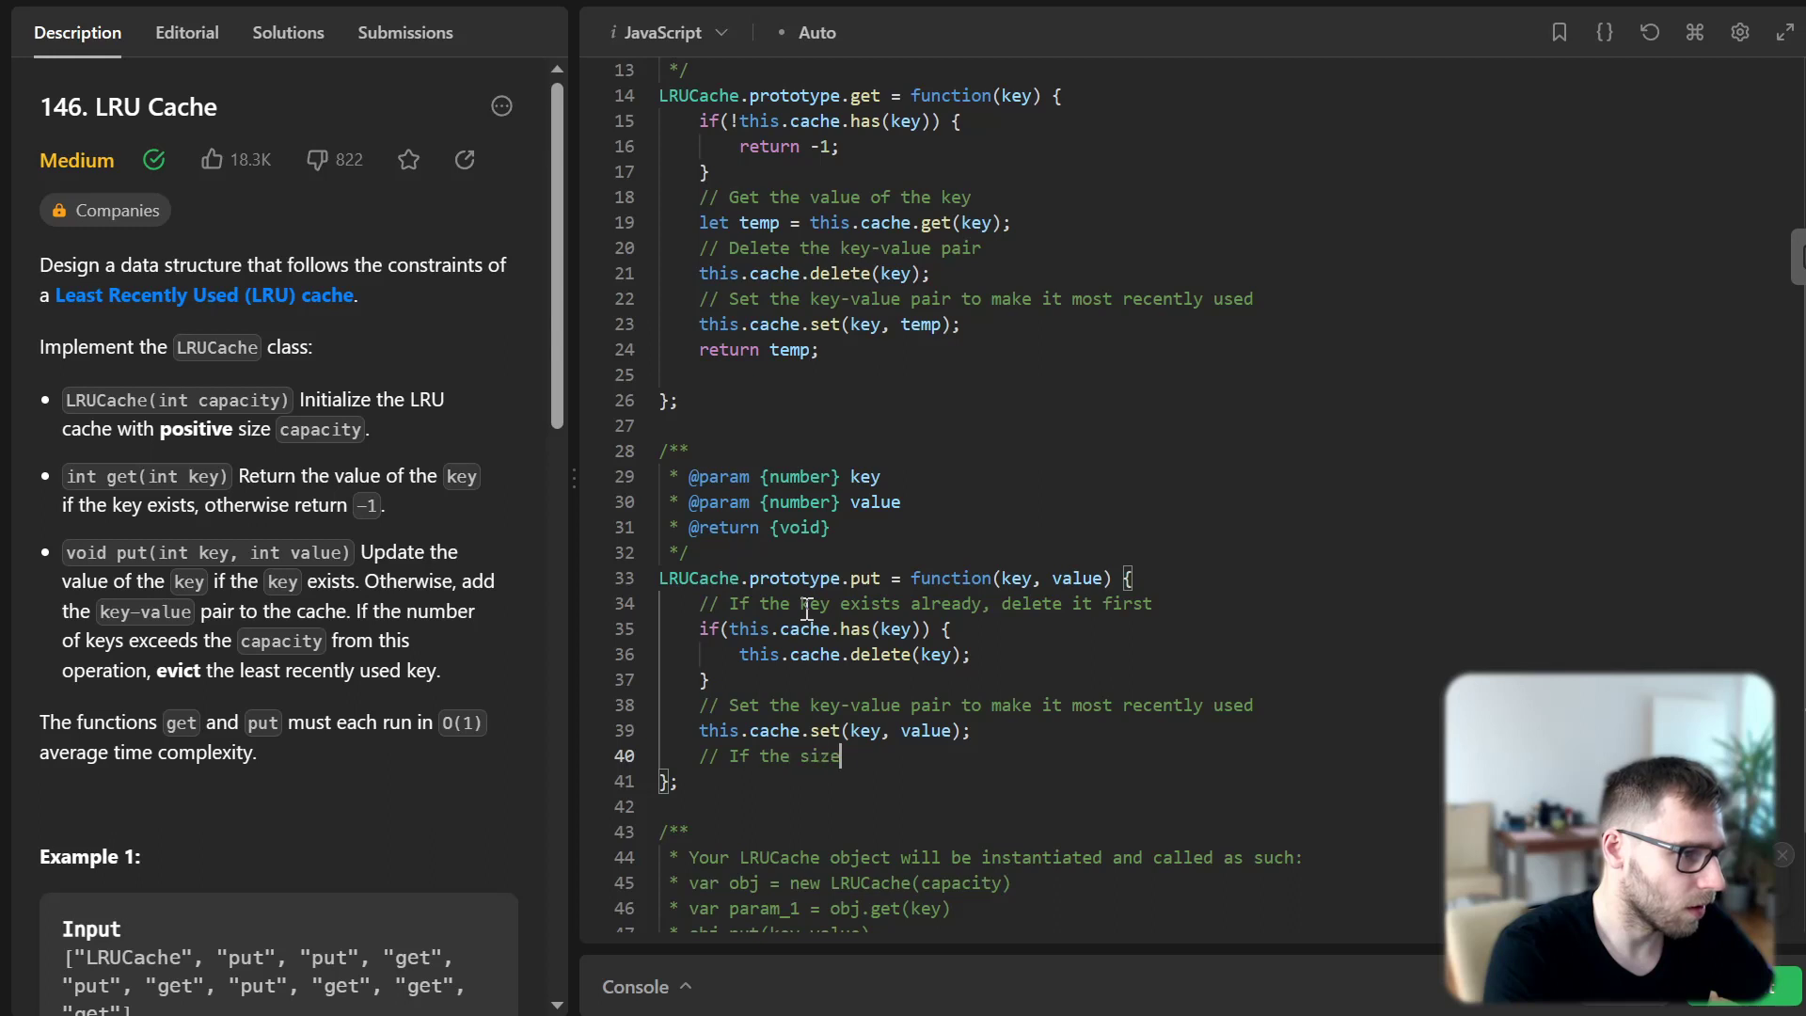
type("of the cache h")
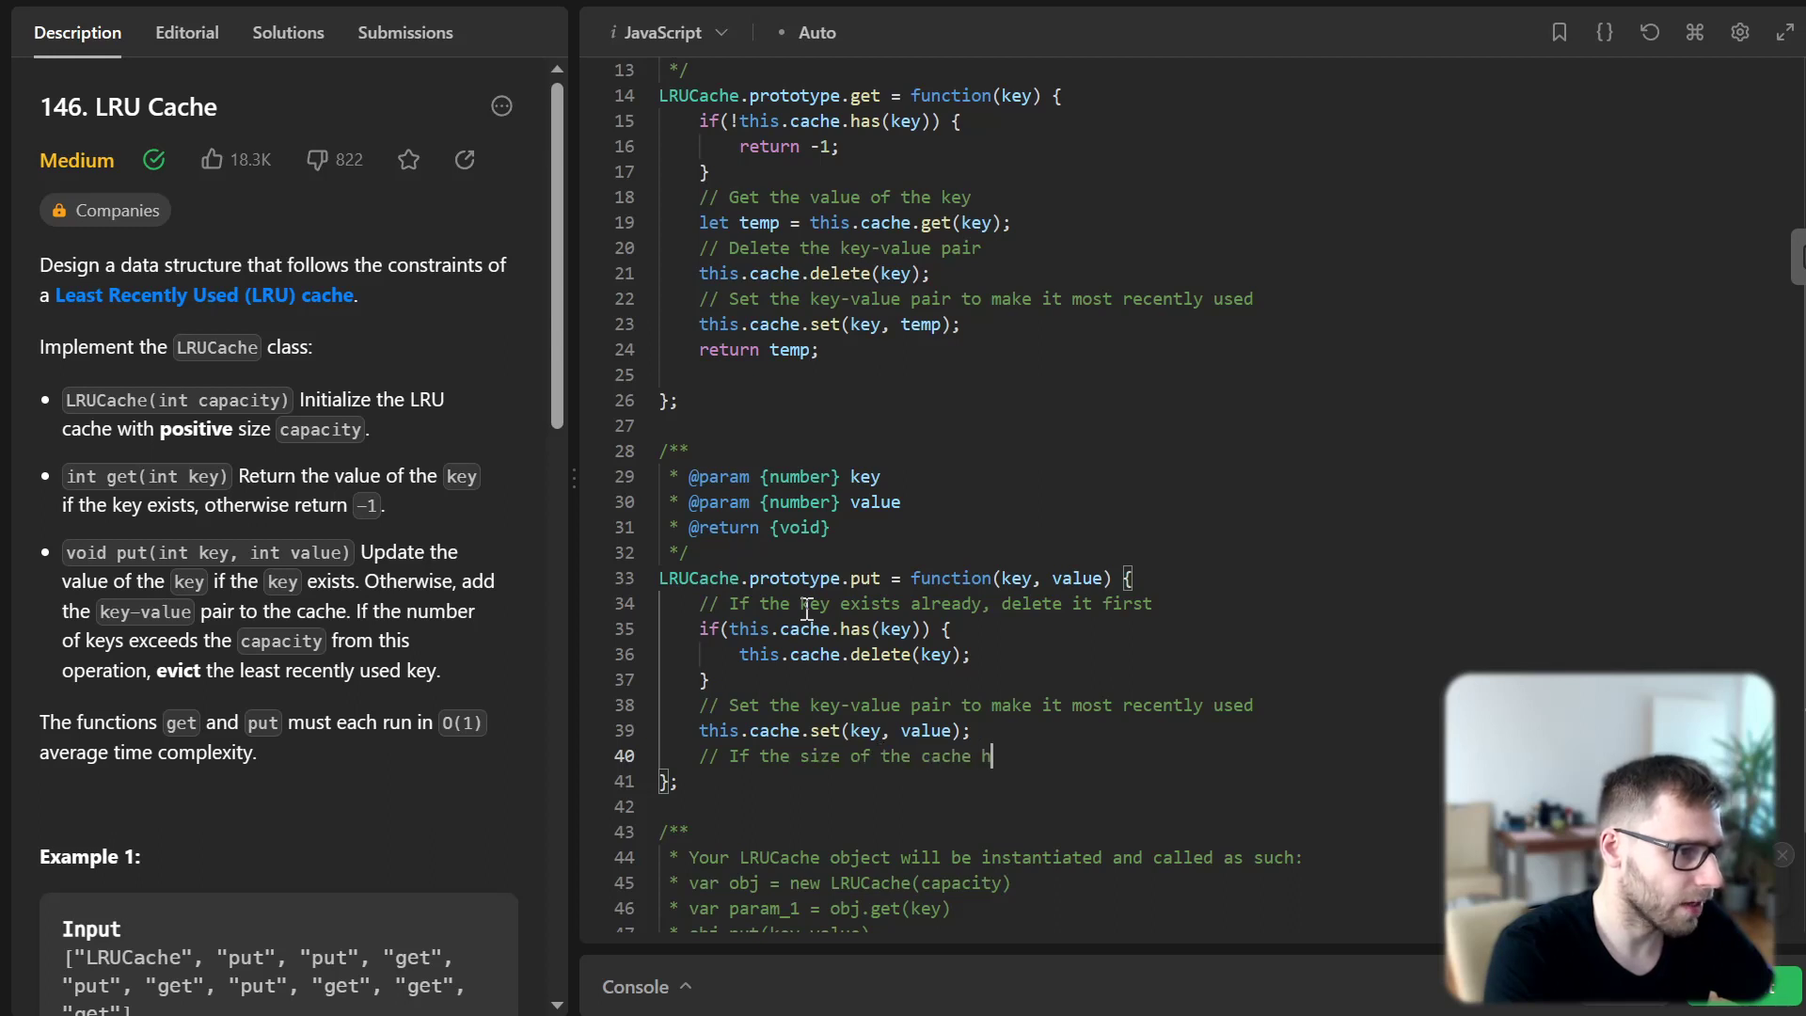
type("as exceeded its capacity, delete")
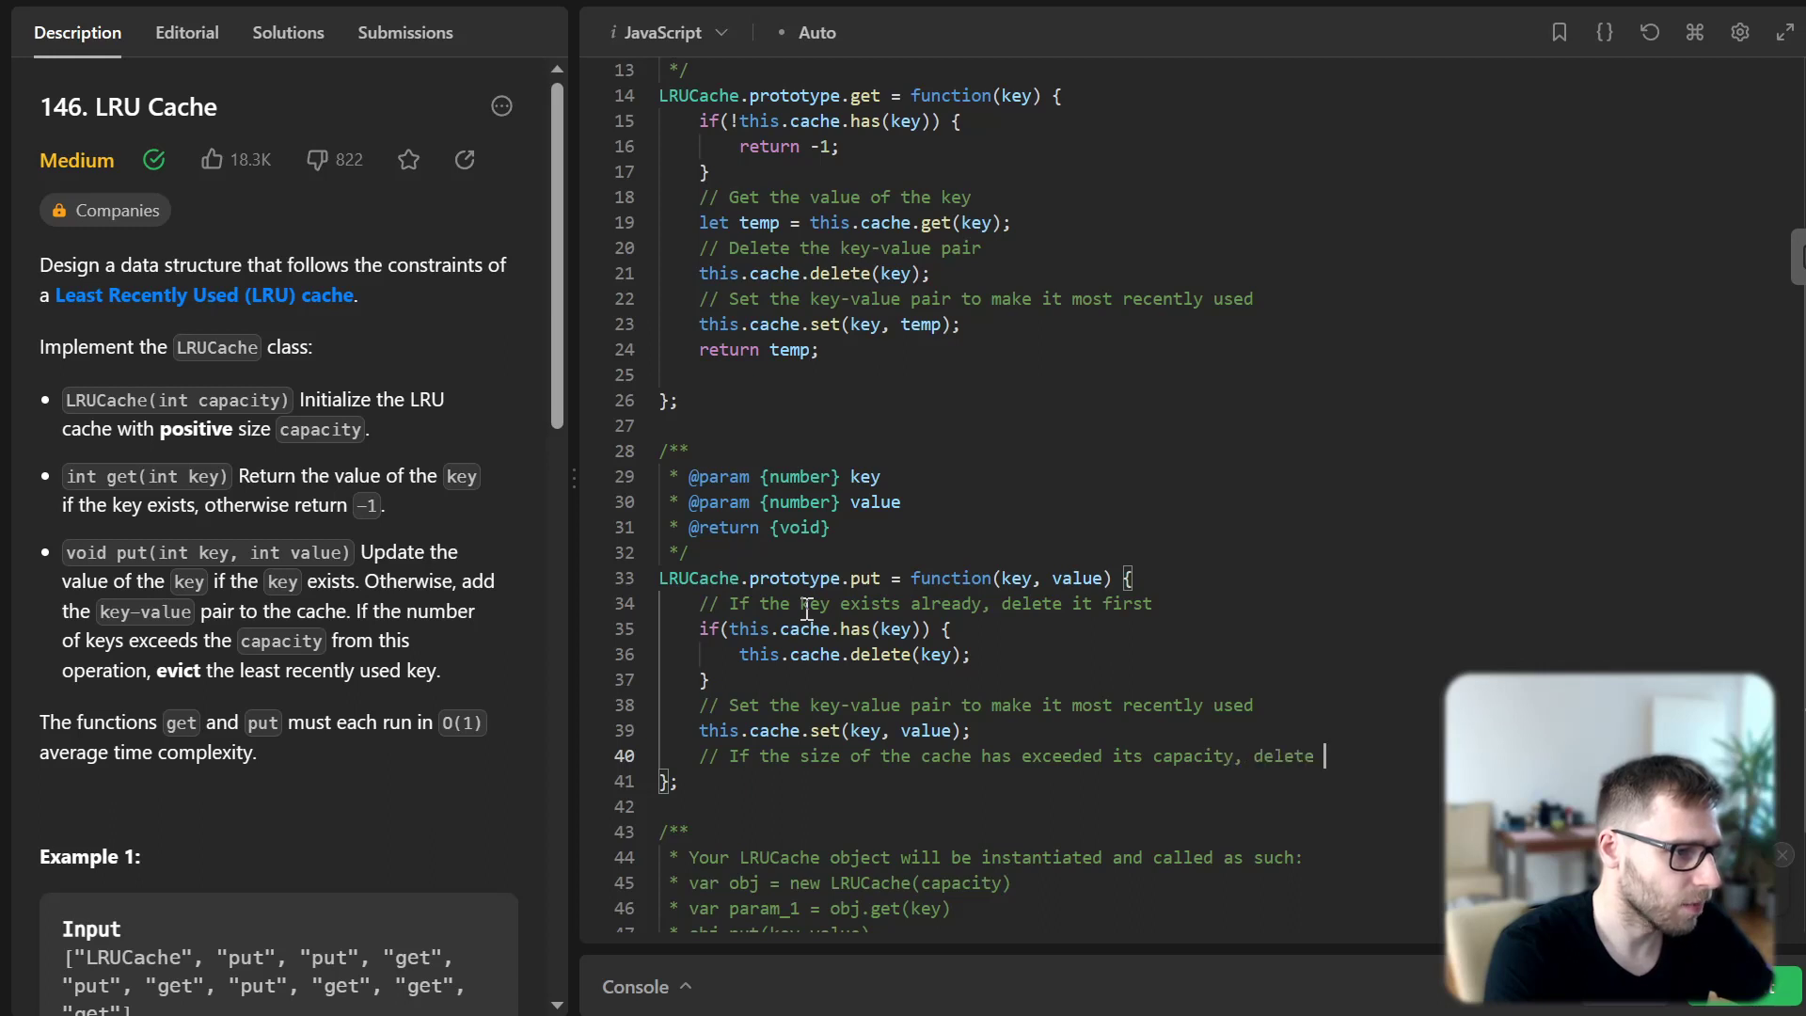
type("the least re")
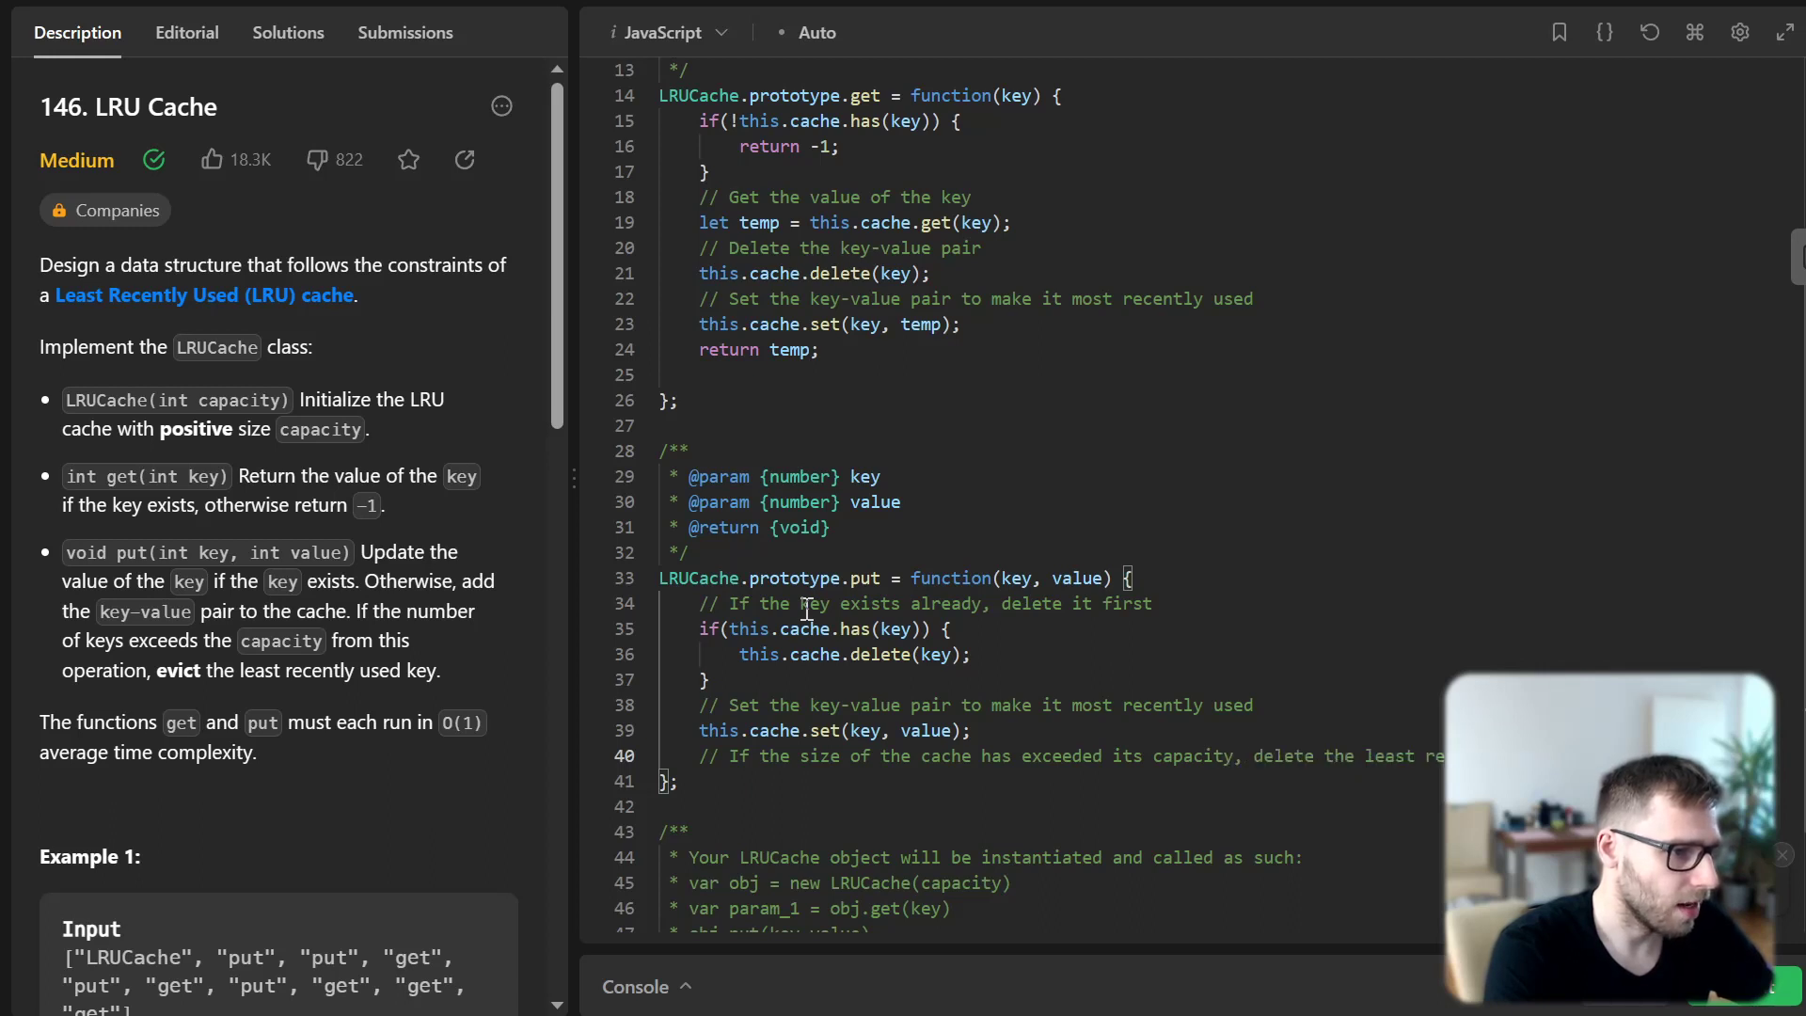
key("enter")
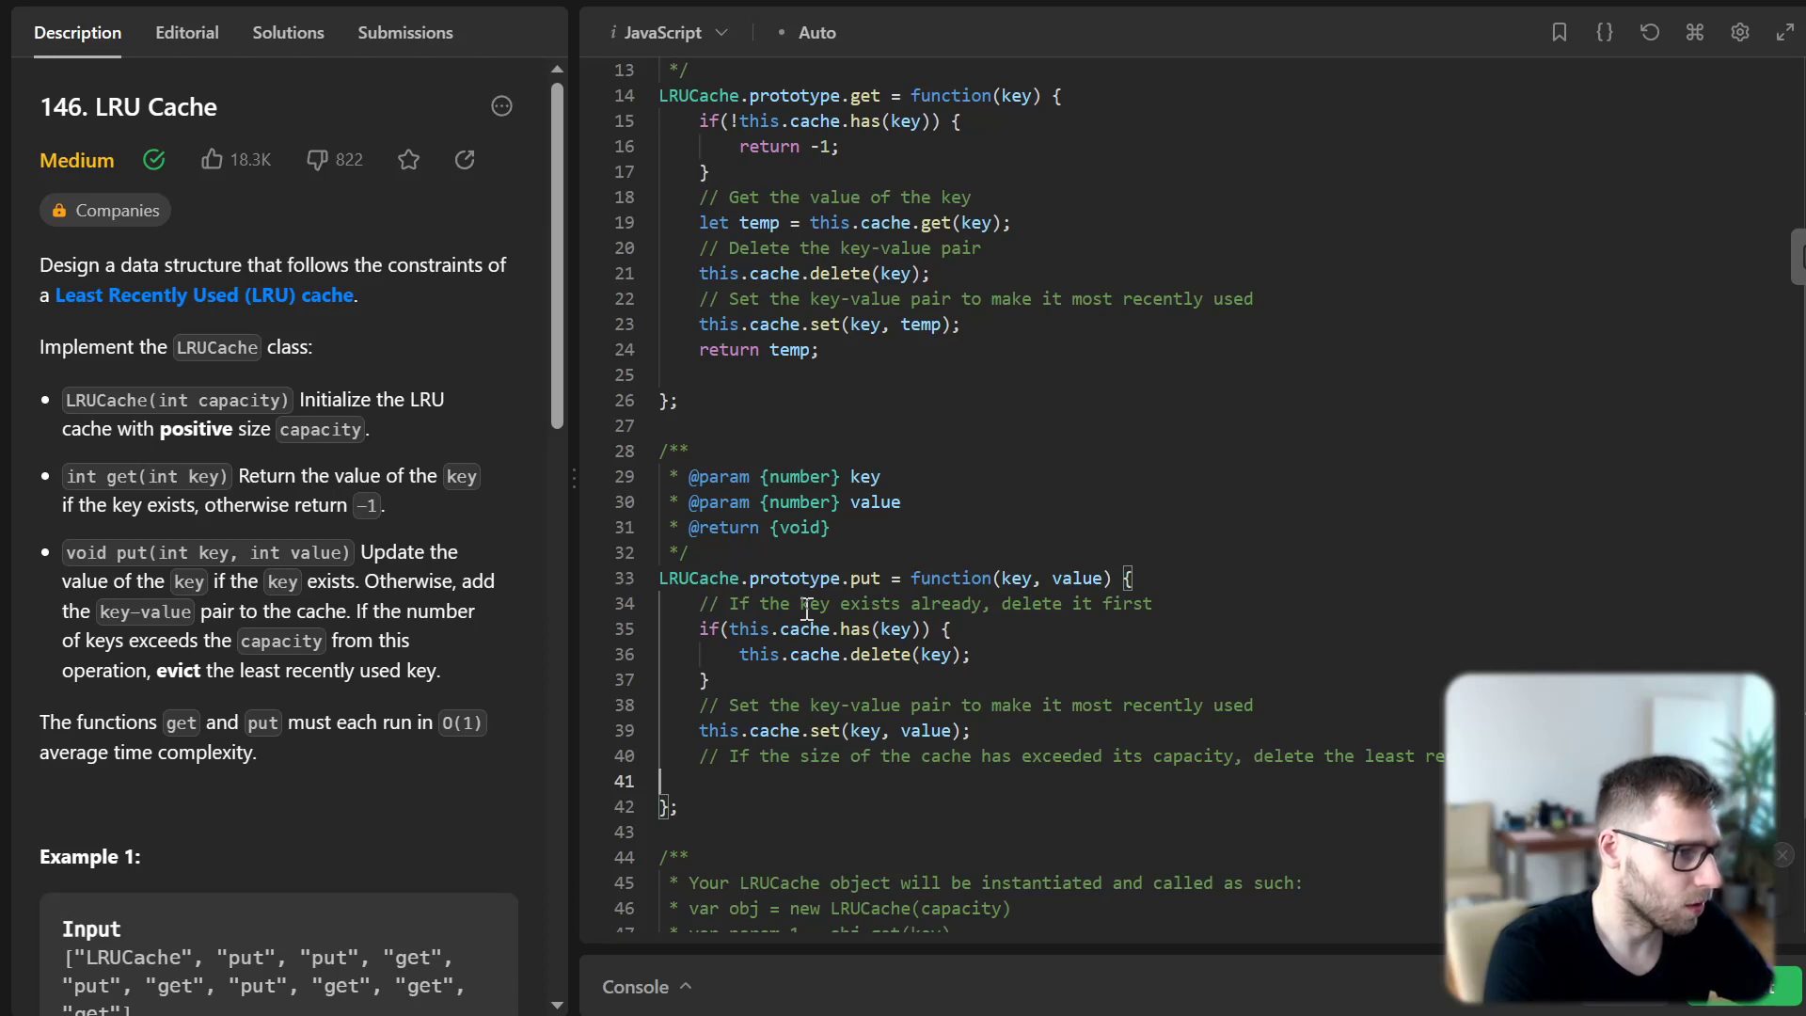
type("if(this.cache.si")
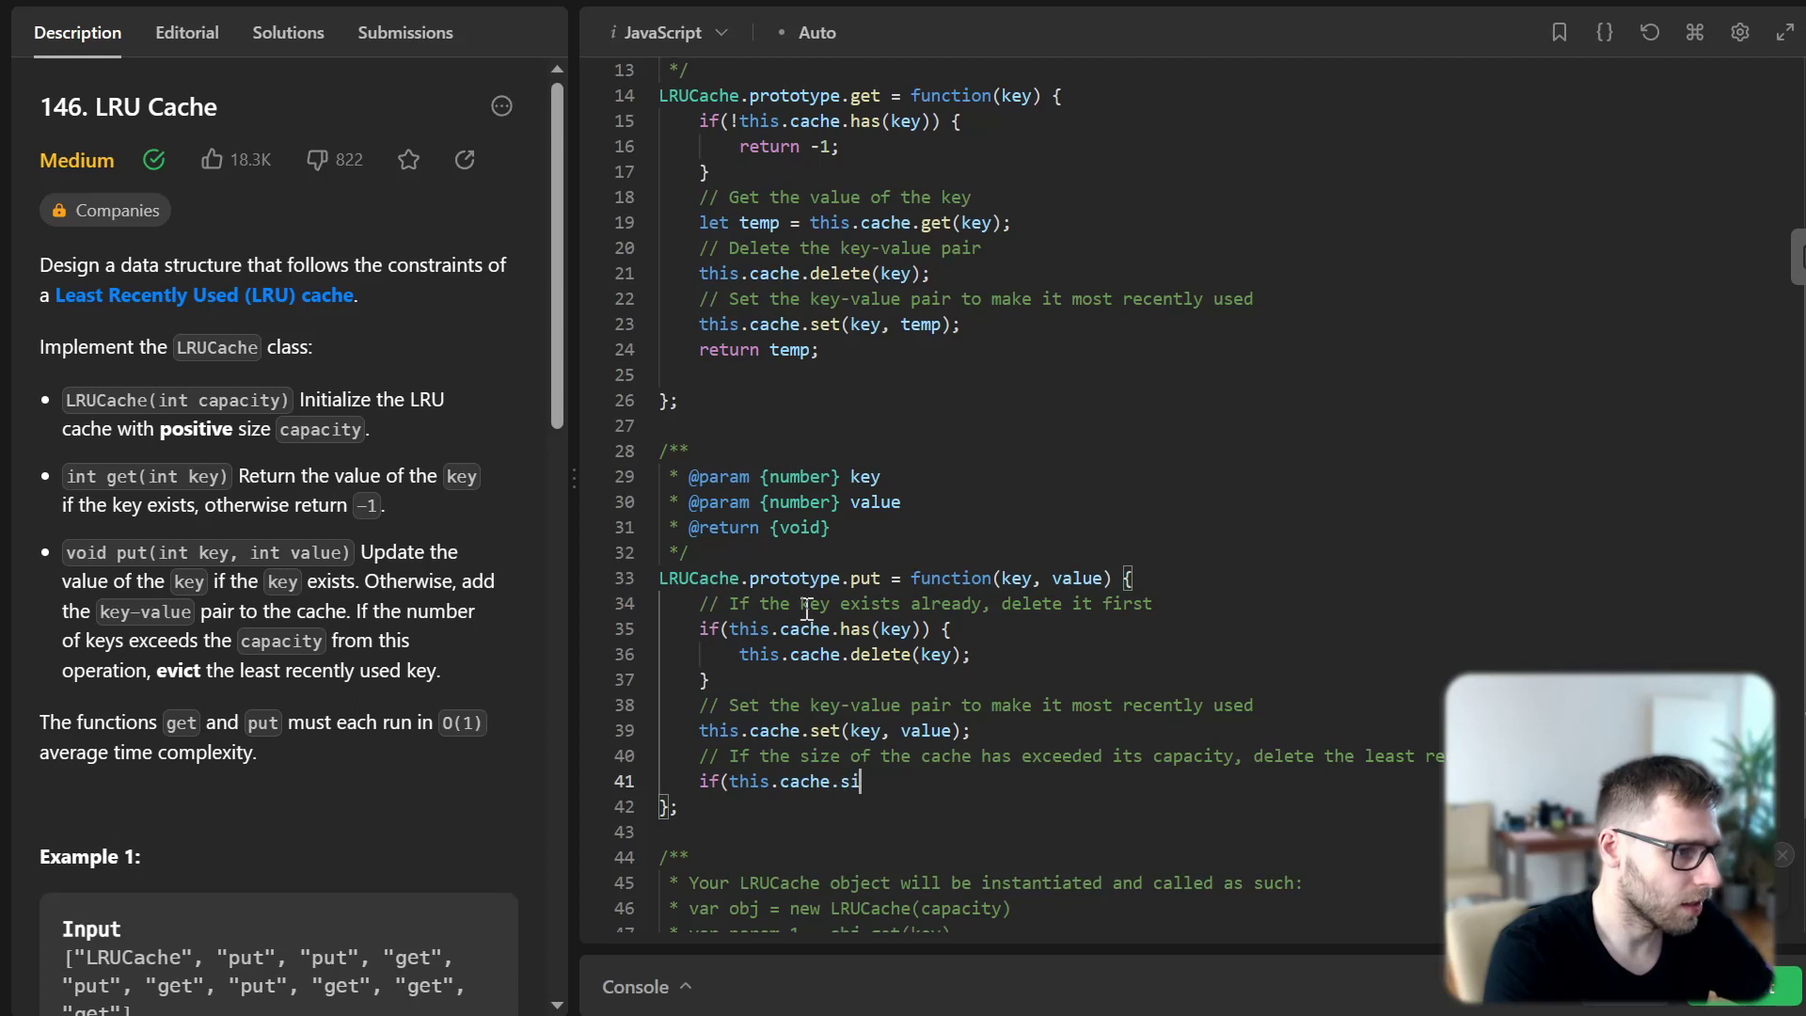
type("ze > thi")
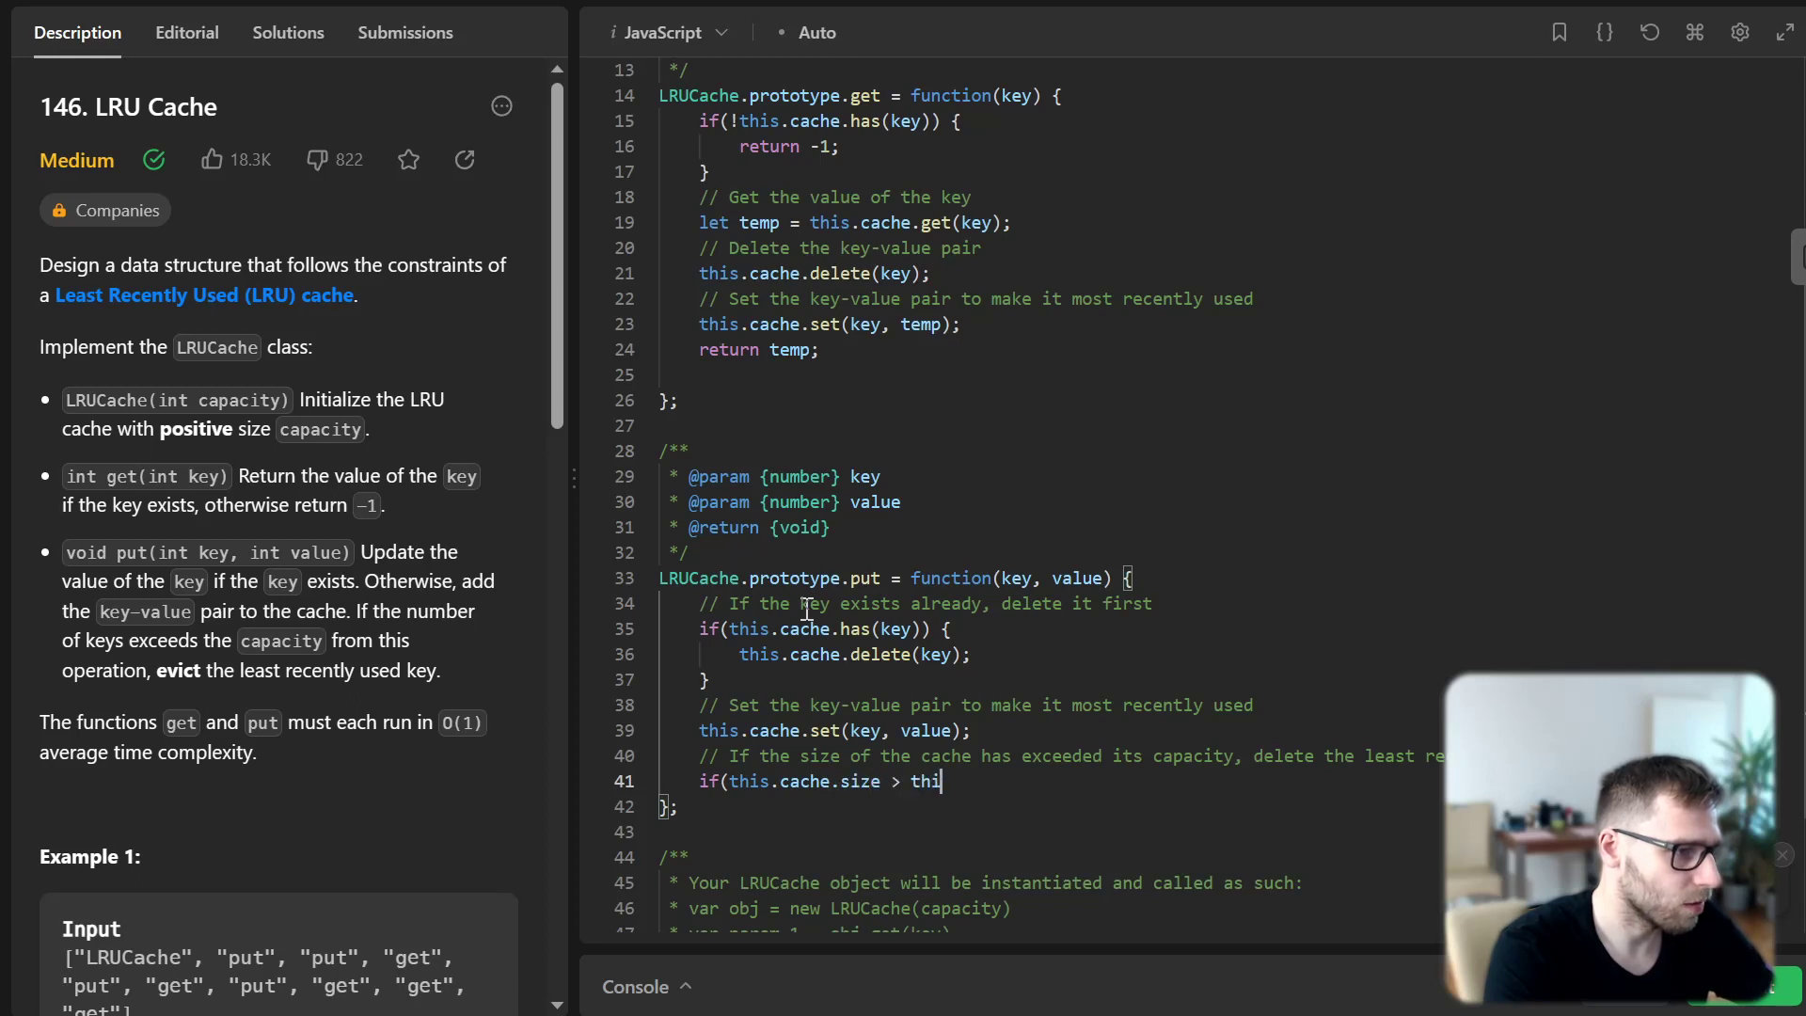
type("s.capacity) {")
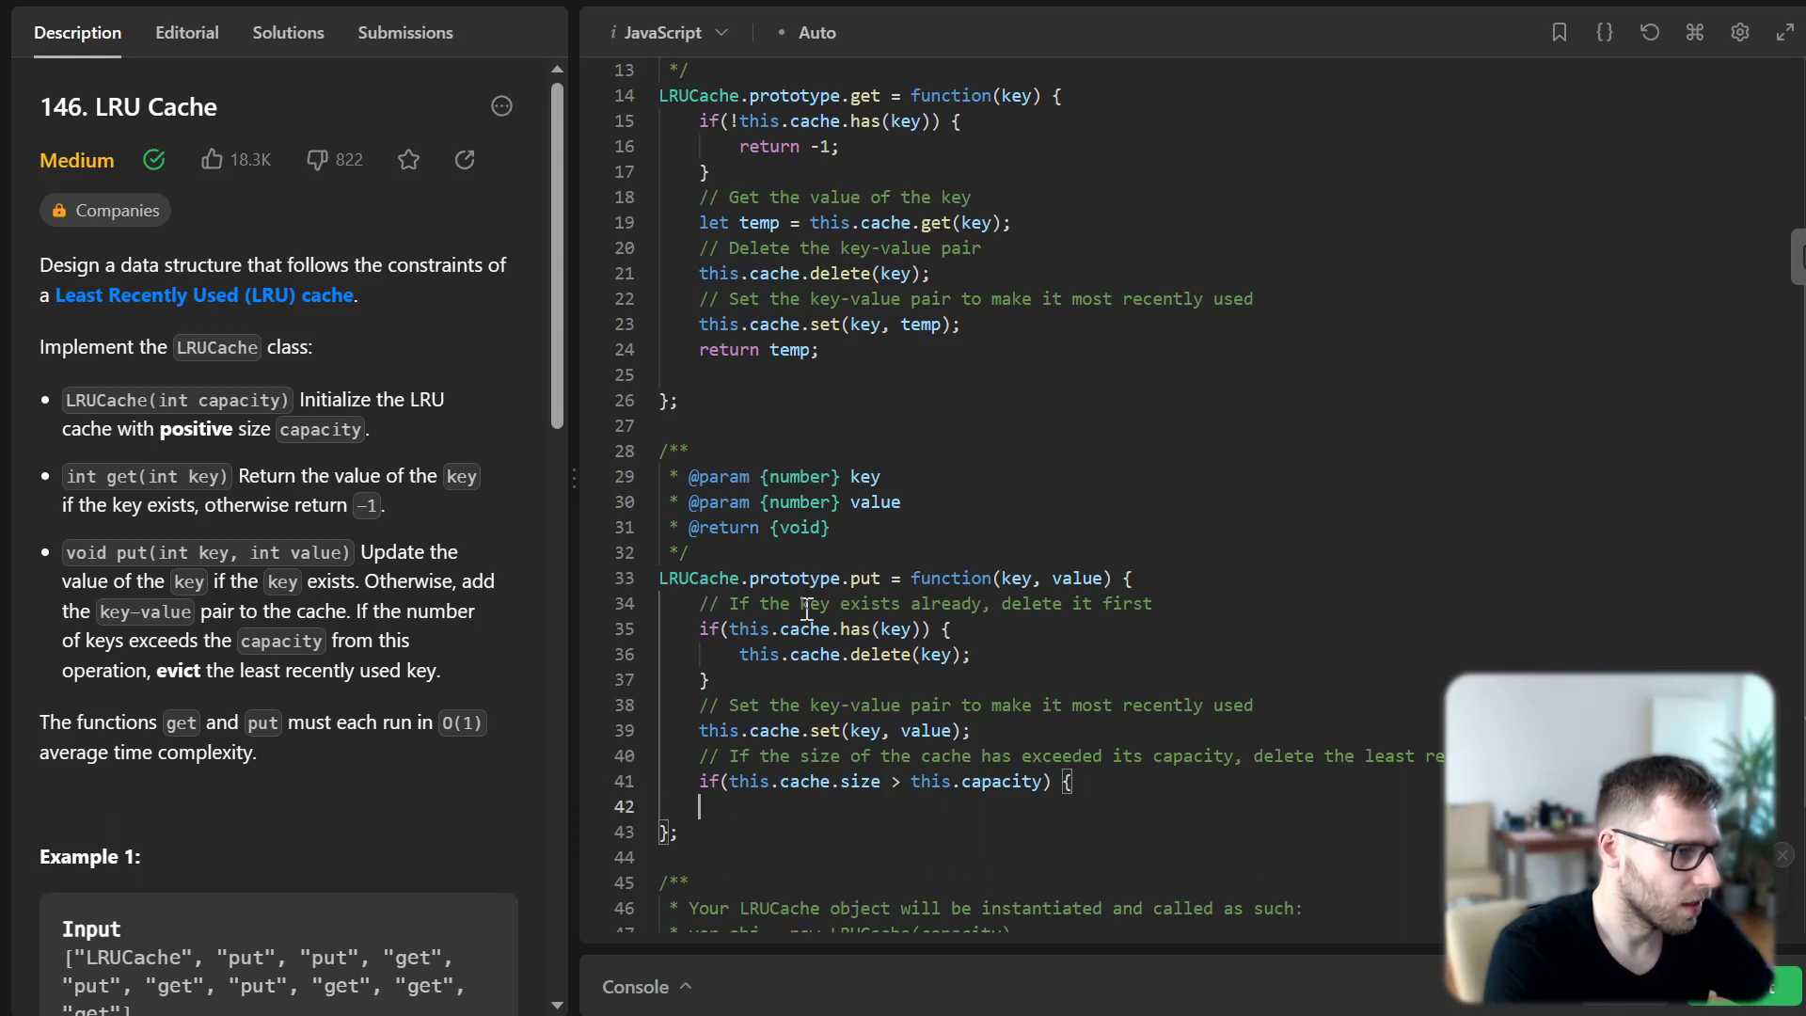
type("this.cache.delete(")
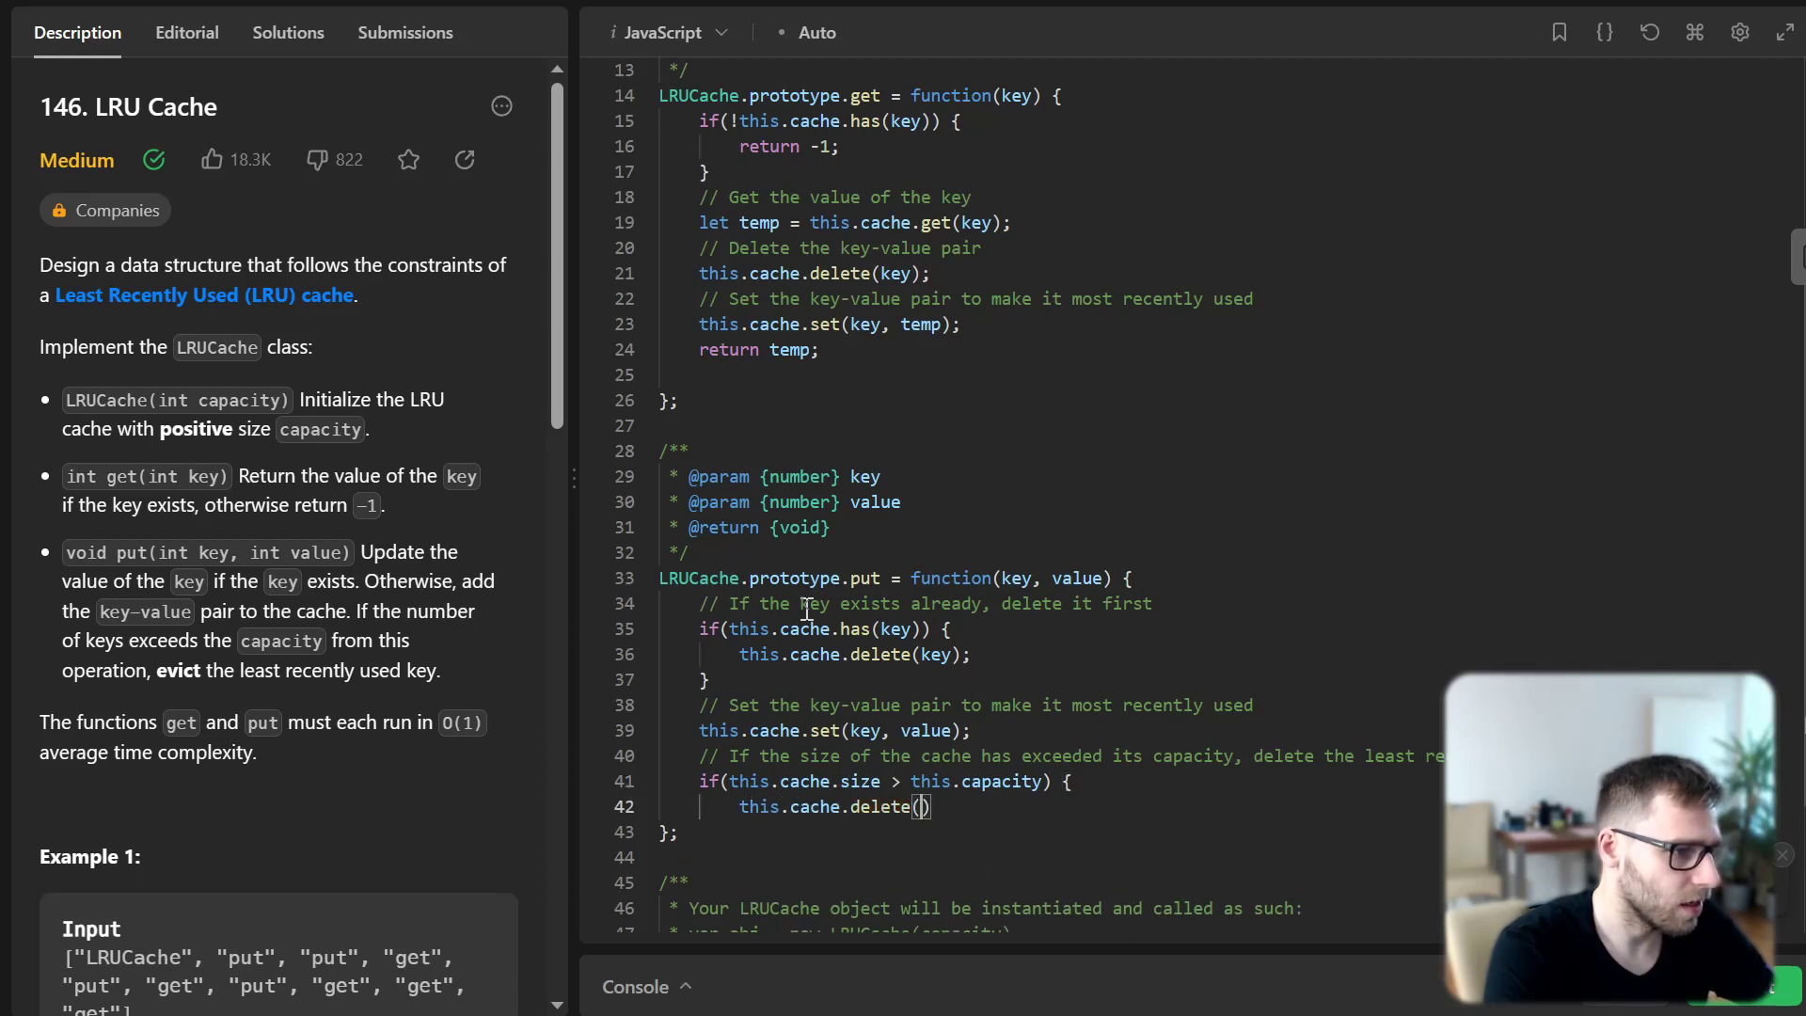
type("this.cache.")
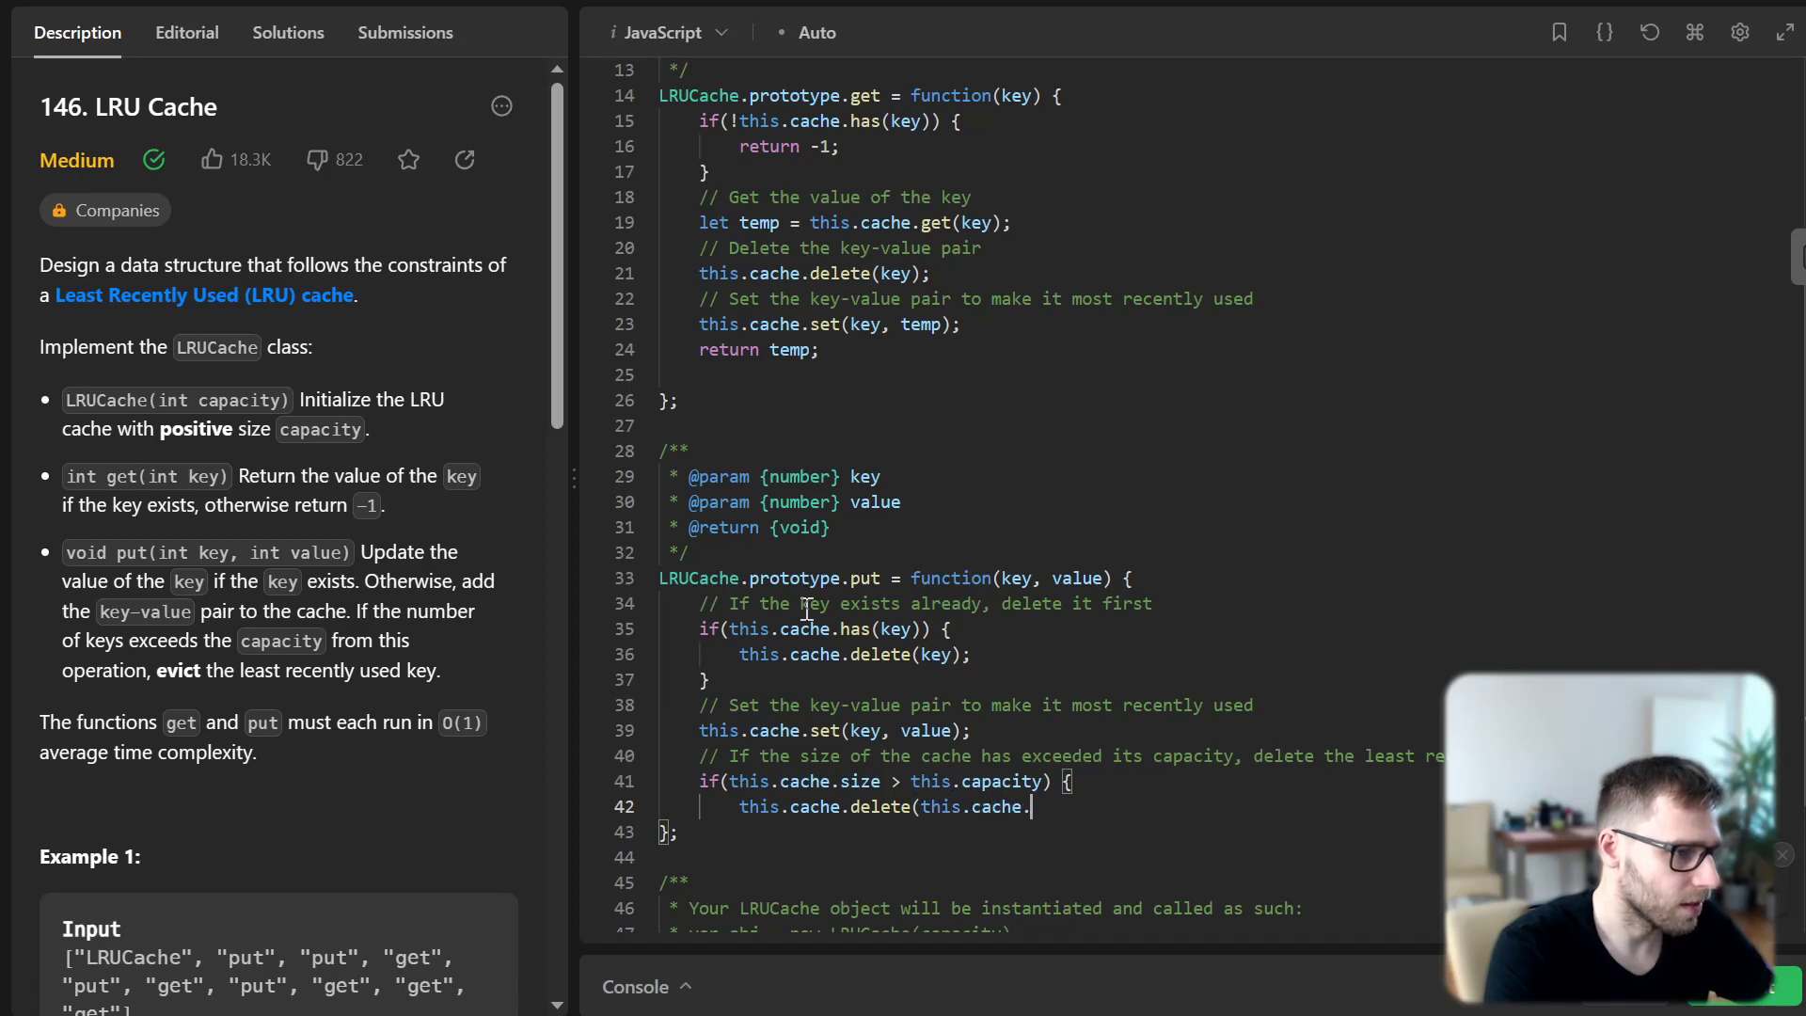
type("keys().nex")
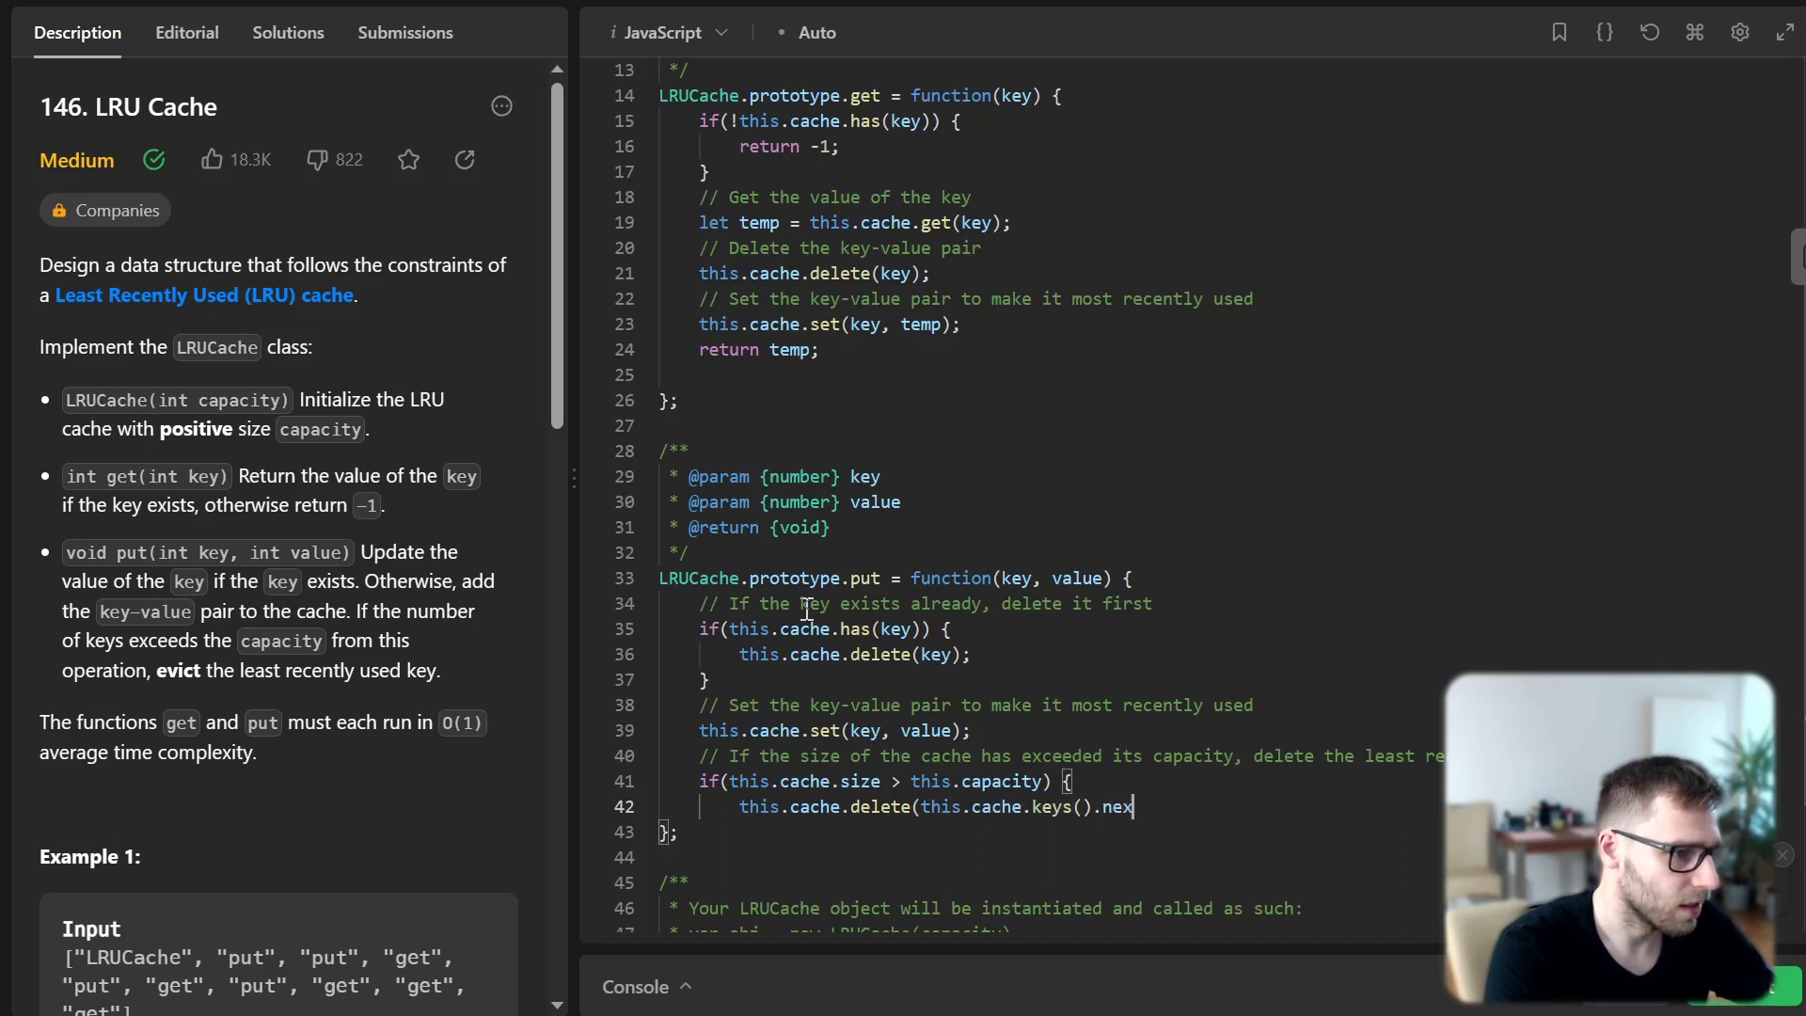
type("t().value")
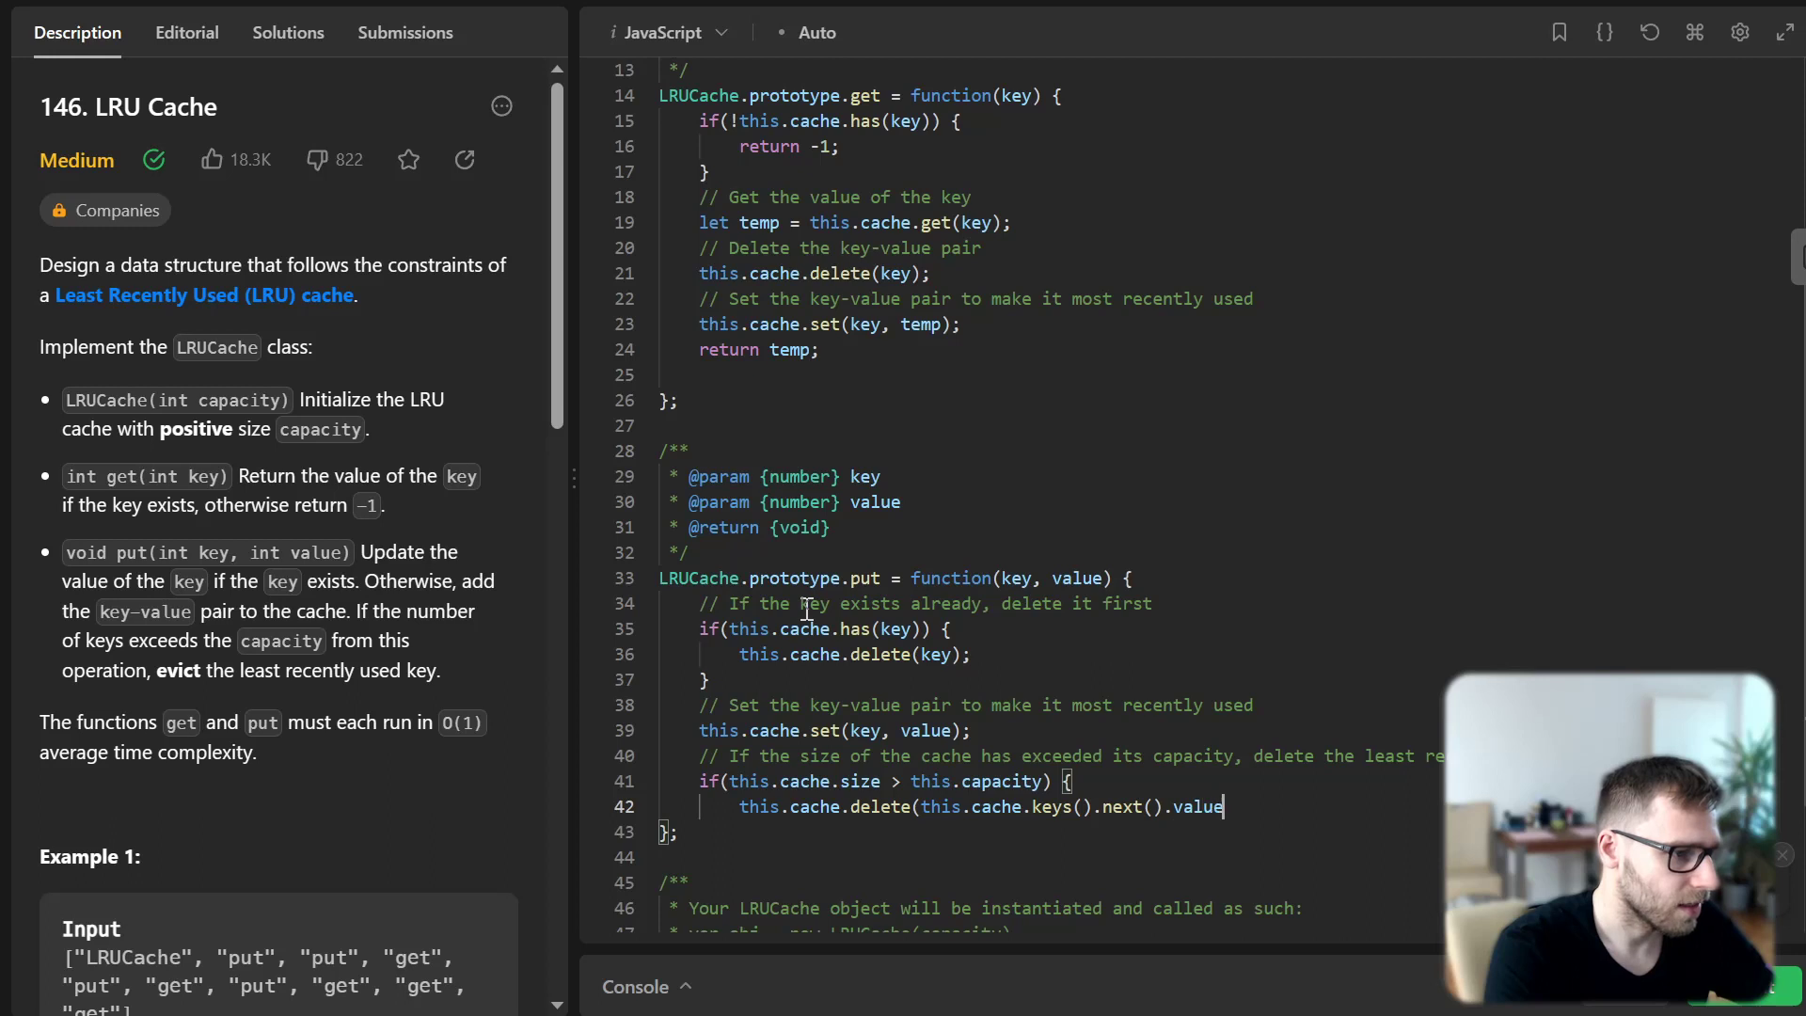
type(");")
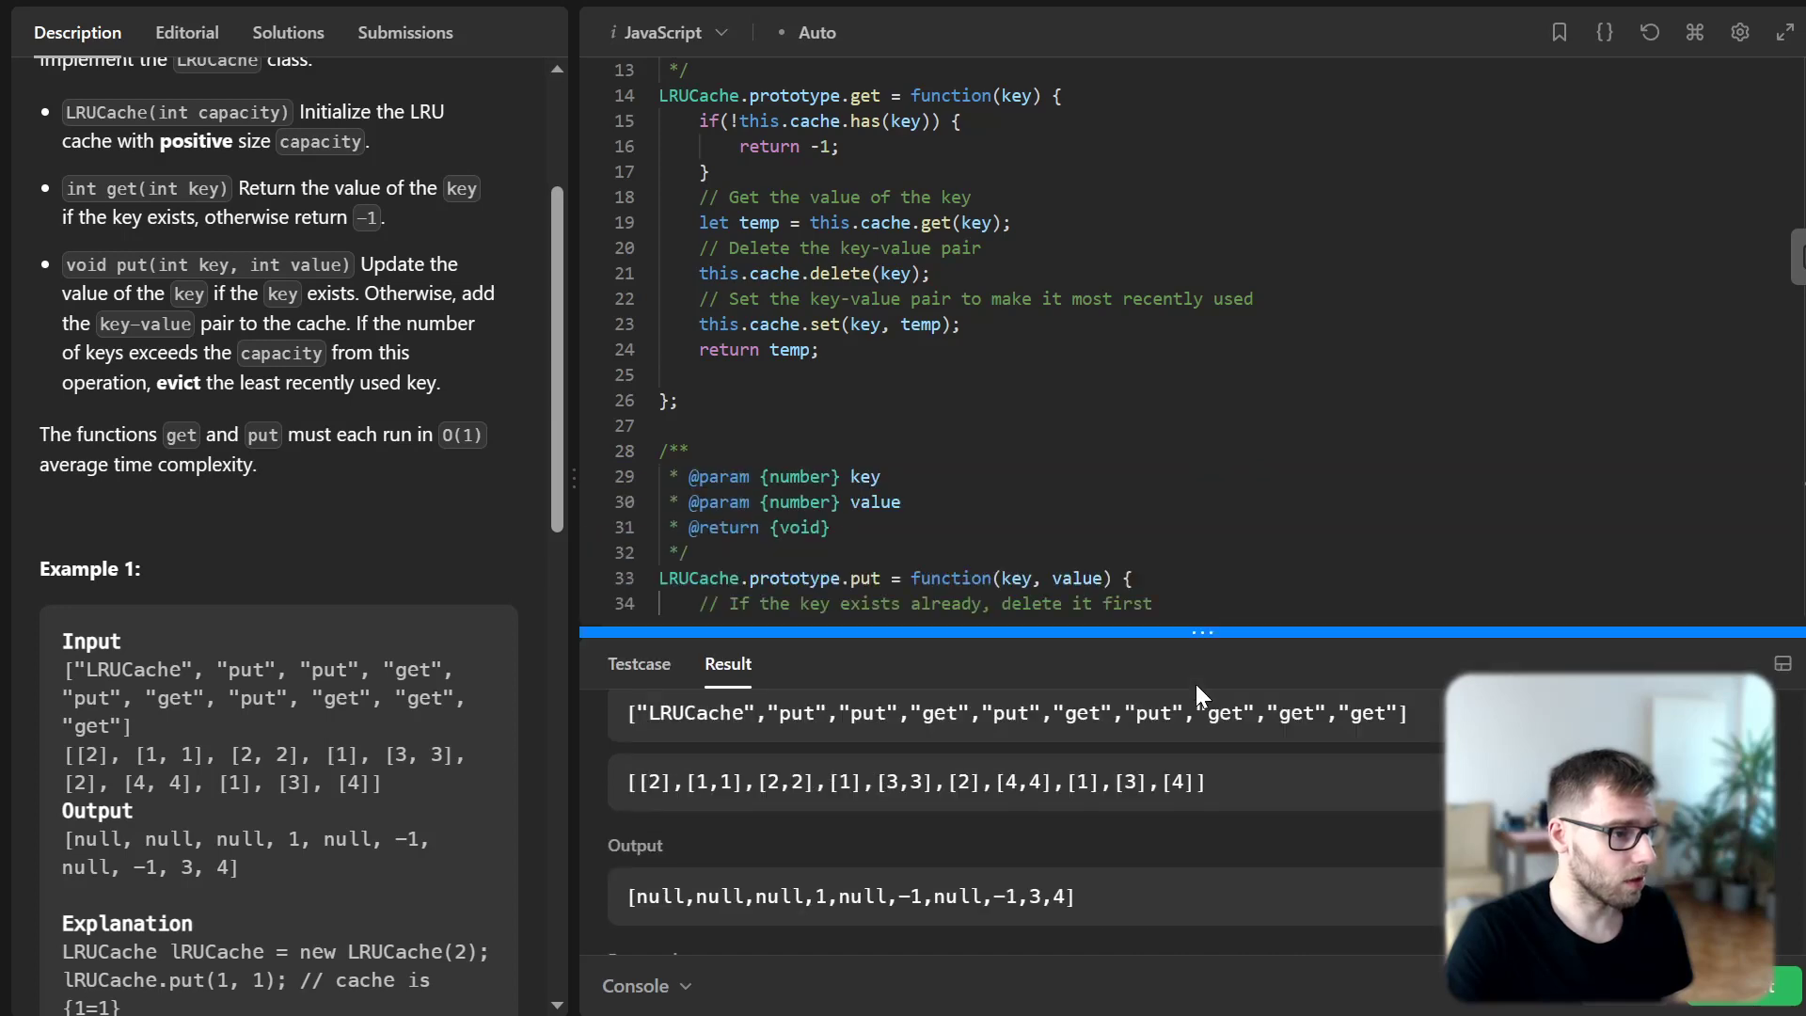
Scroll through the editor to review the finished put method after the test run
scroll("down", 3)
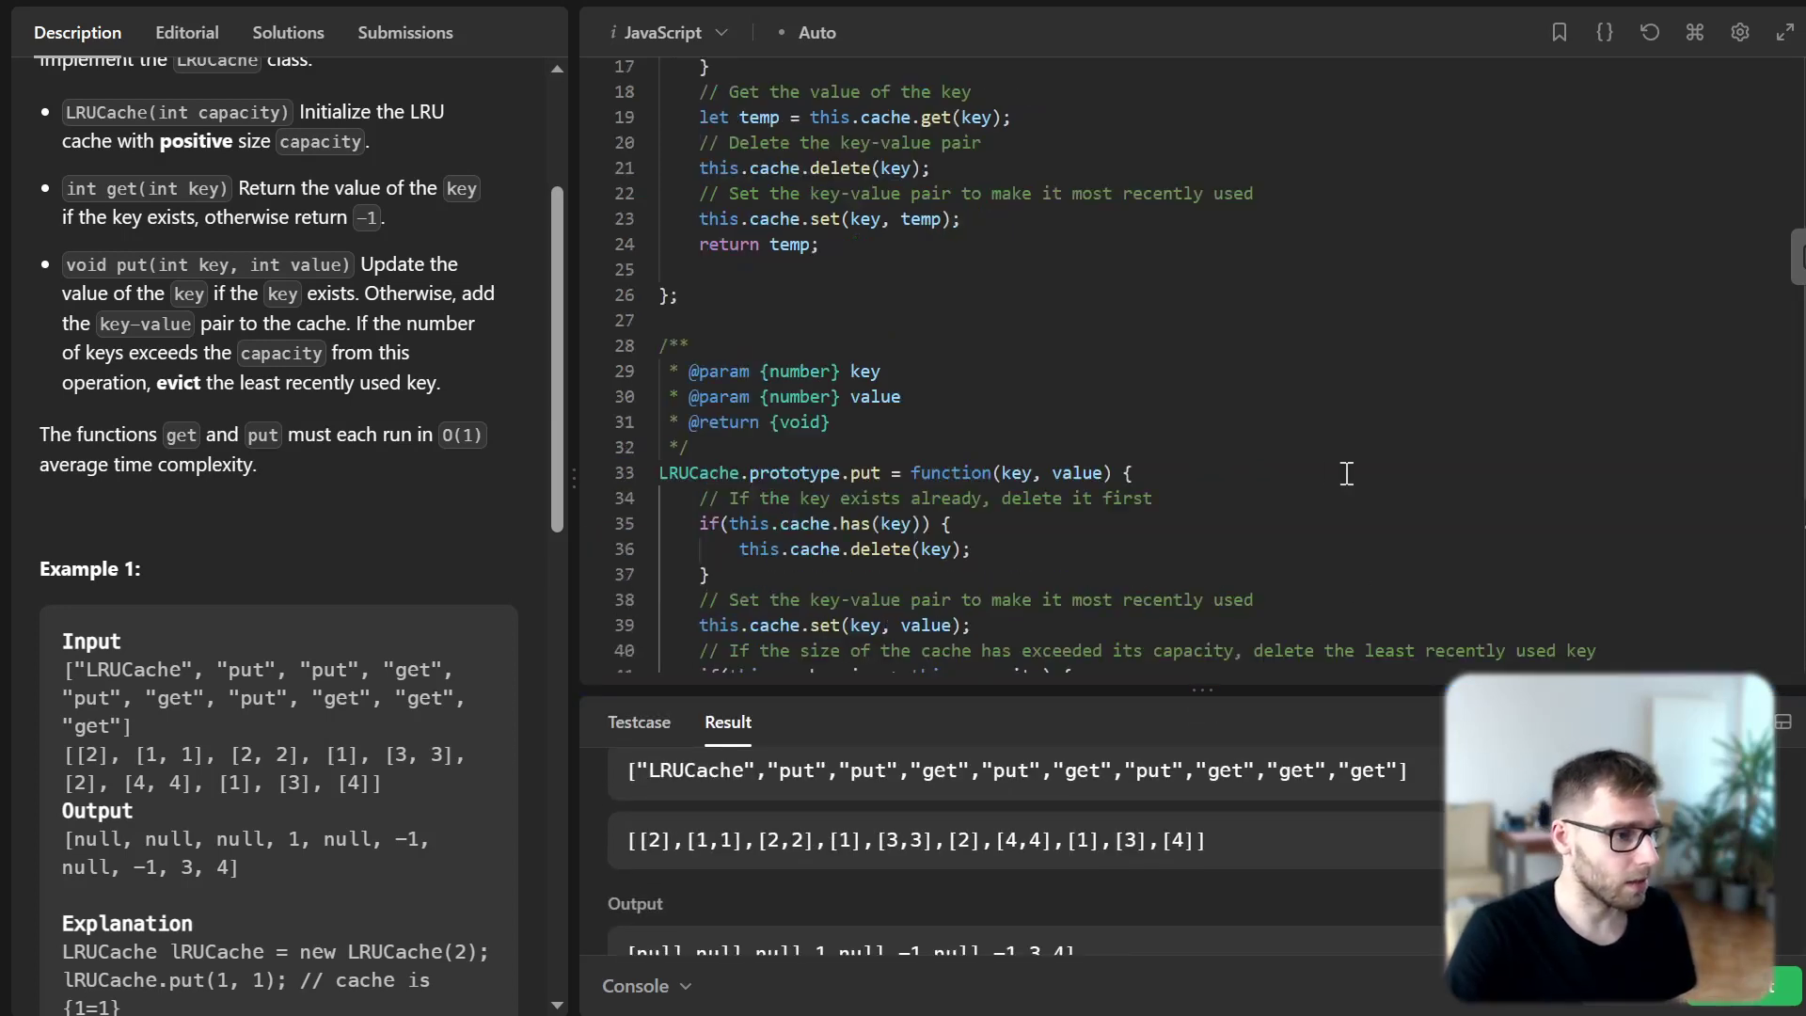
scroll("down", 3)
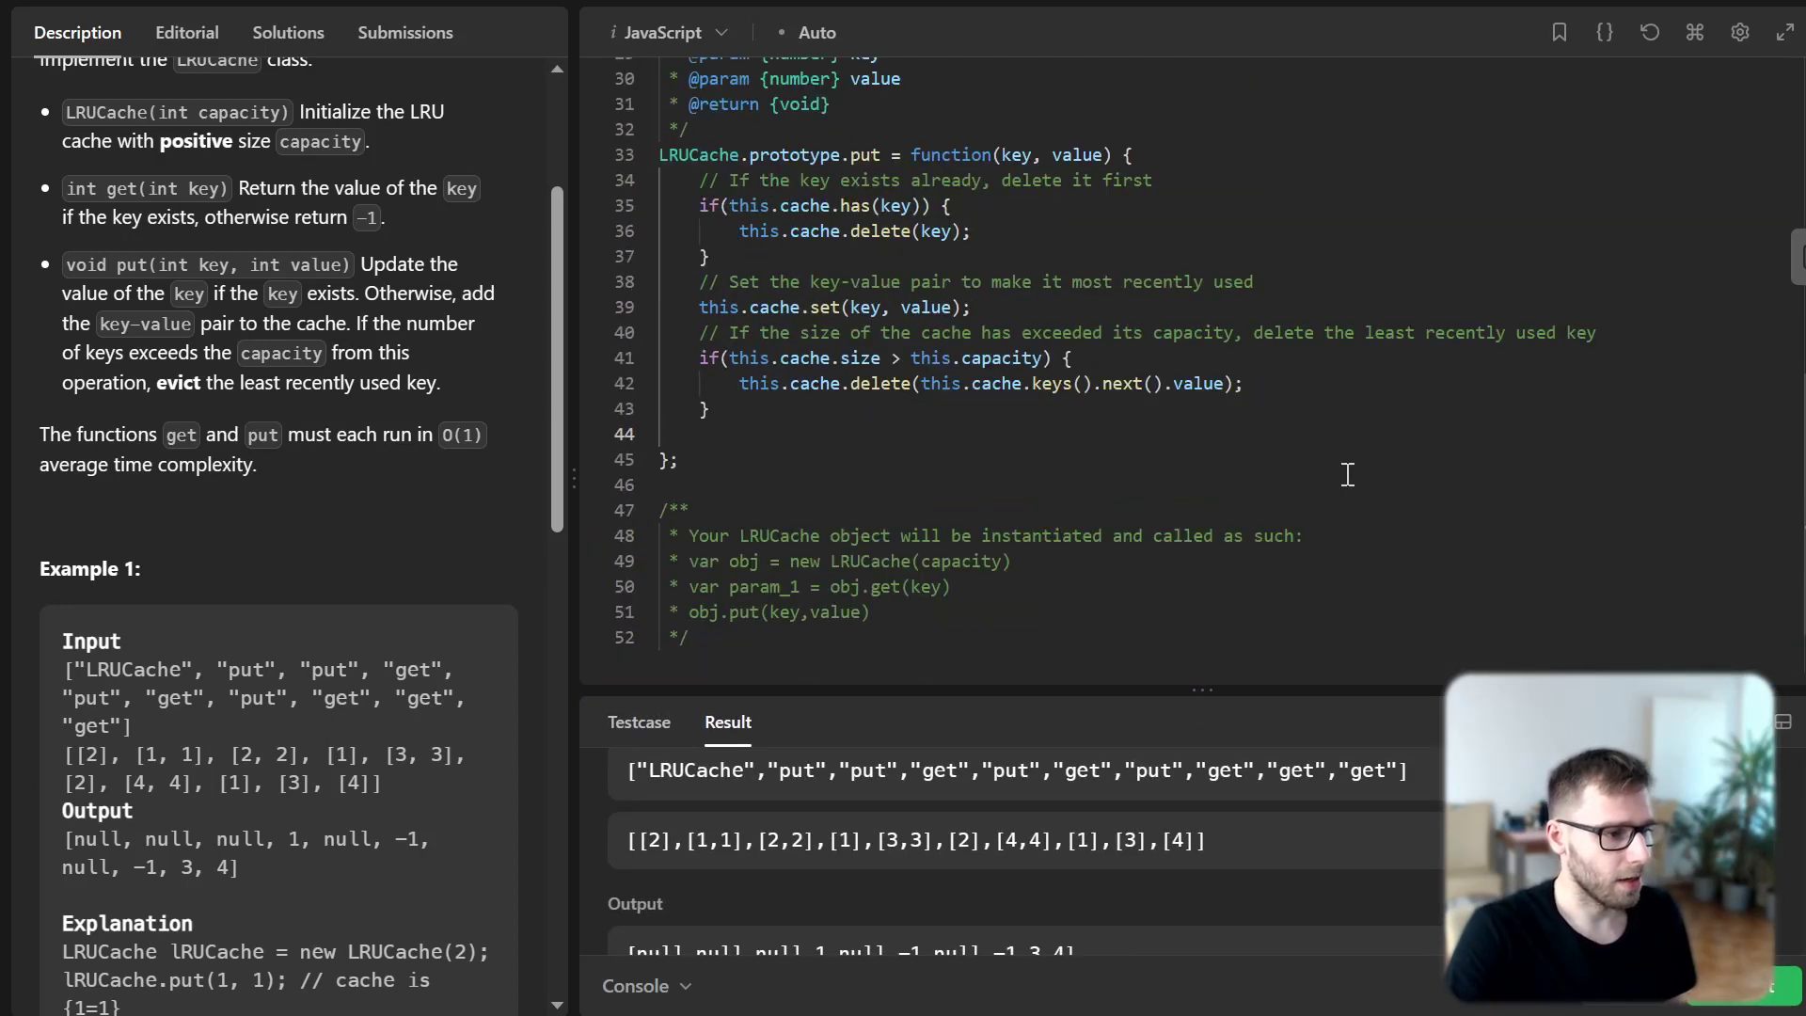
scroll("up", 3)
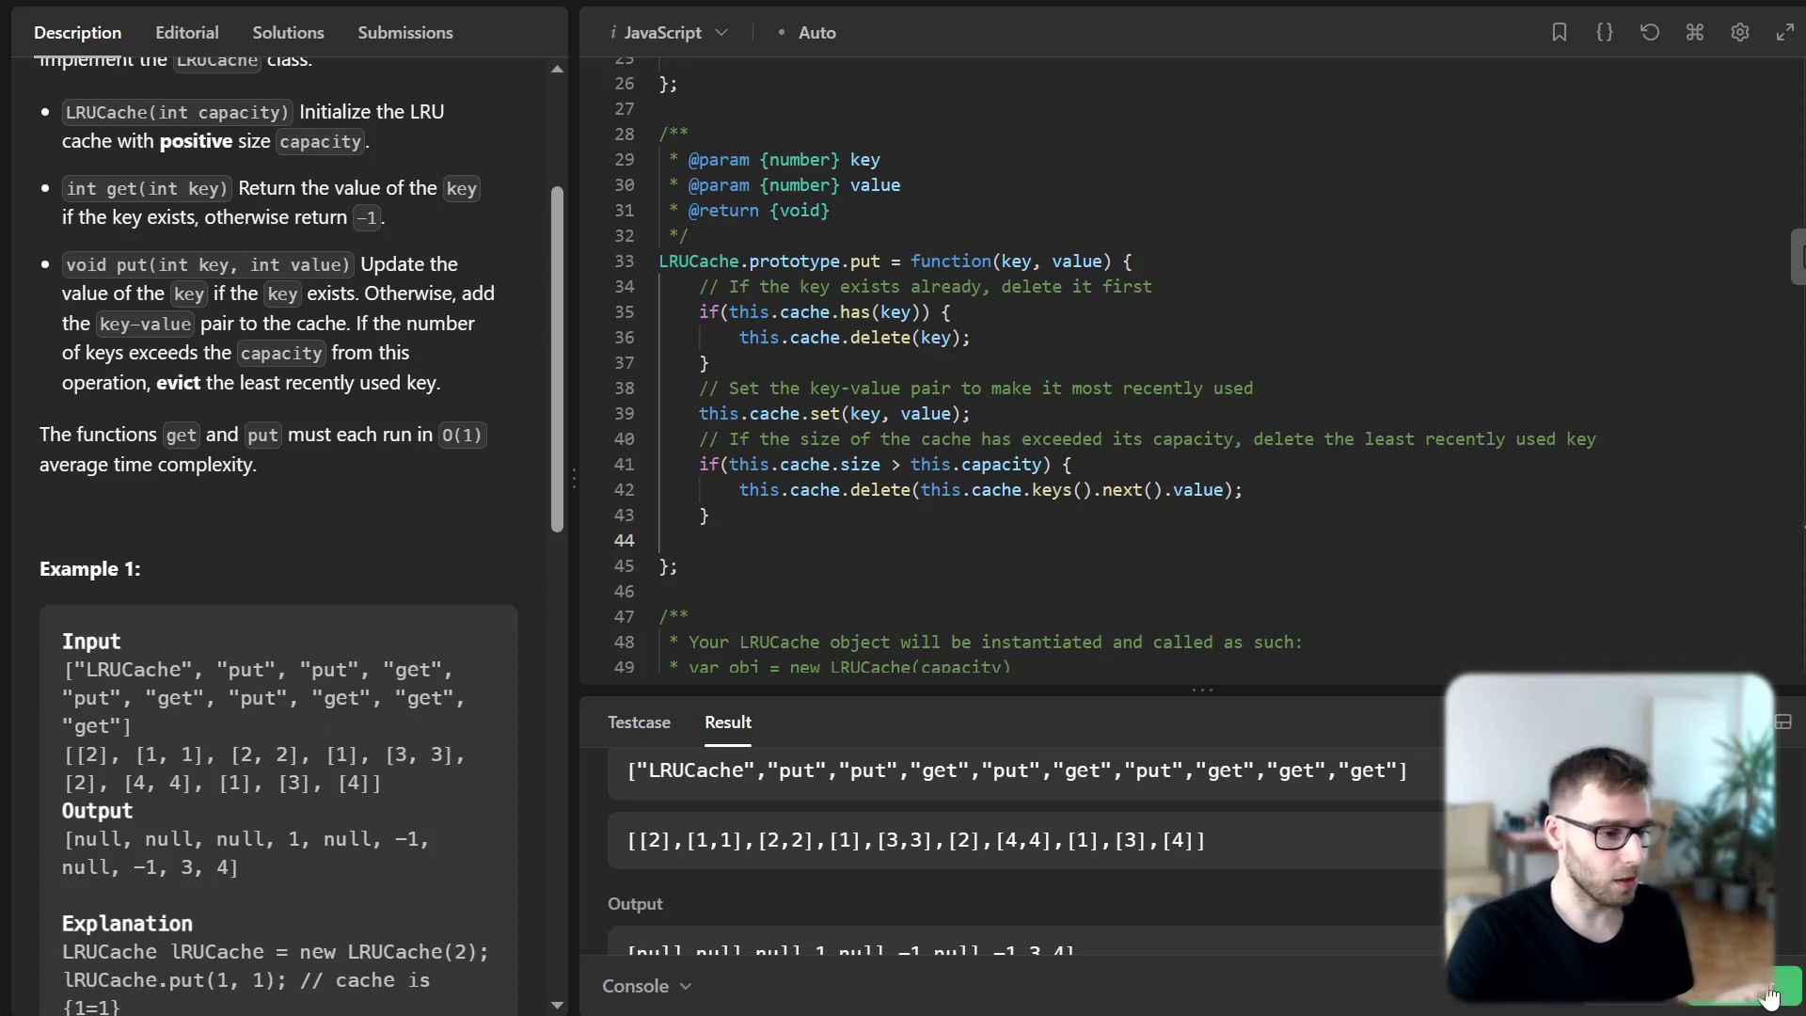
Submit the solution and open the Accepted submission's details (634 ms, 126.48 MB)
left_click(1779, 993)
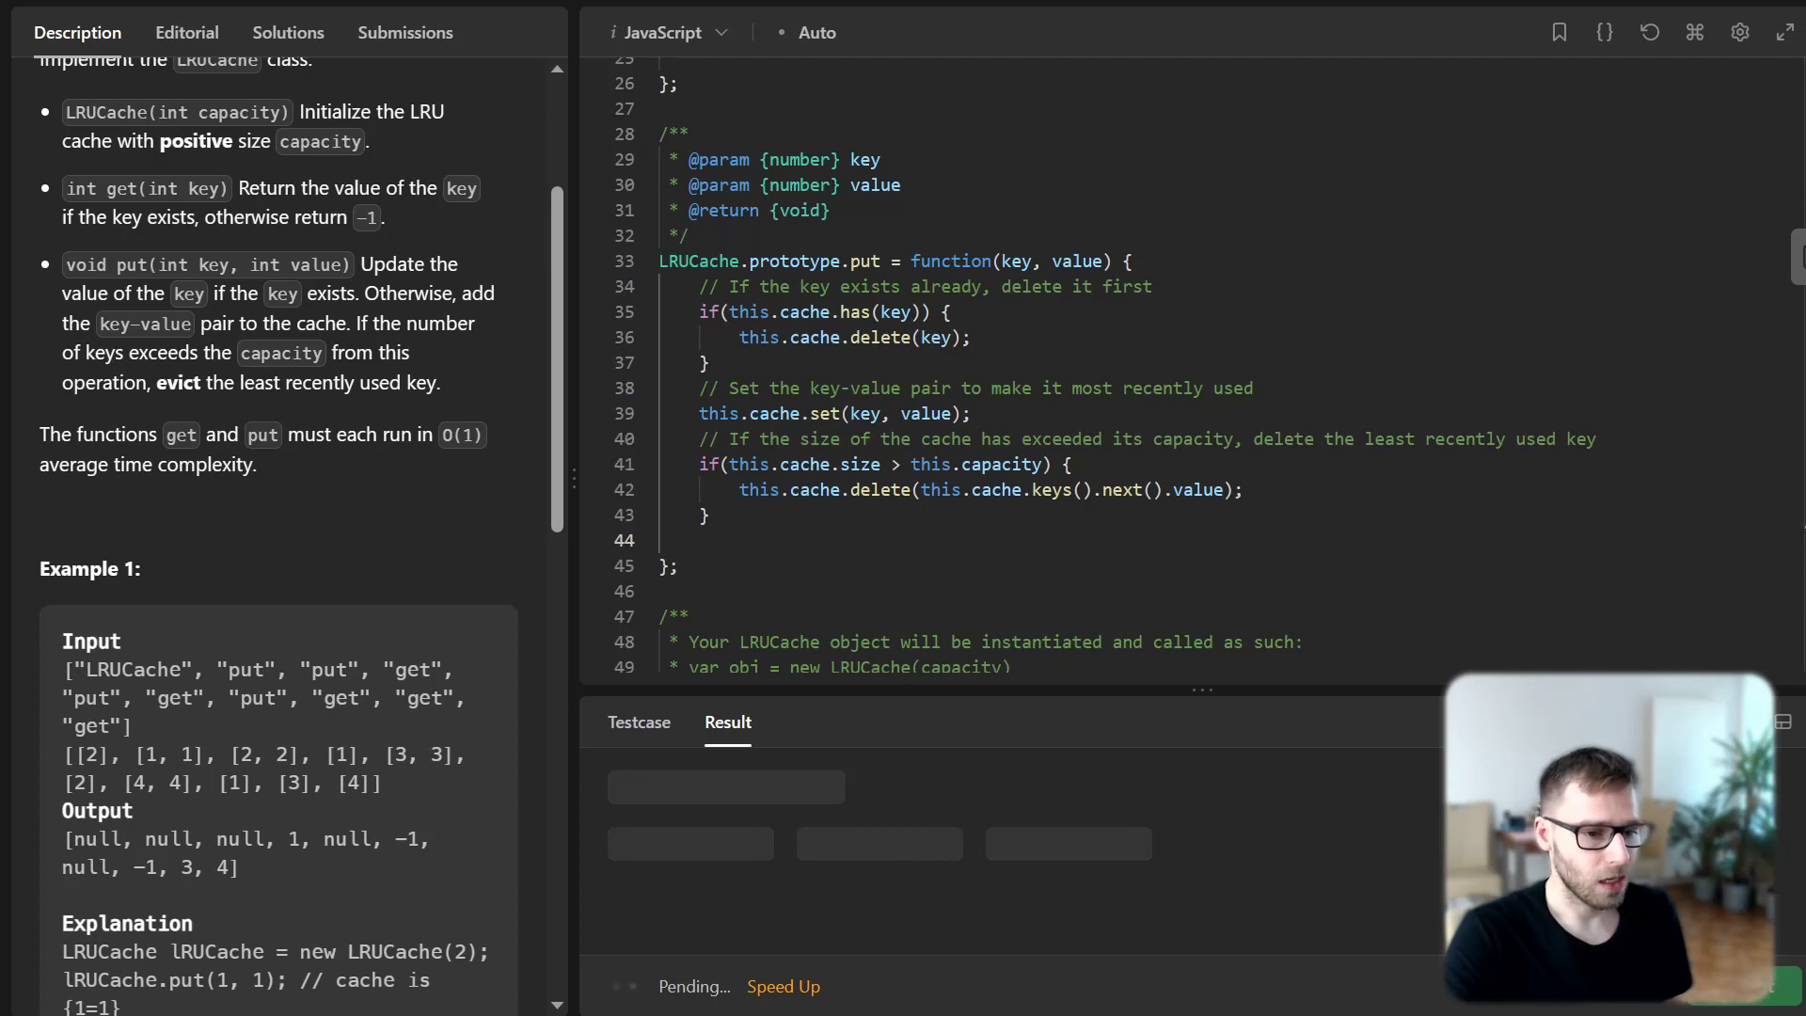
left_click(404, 32)
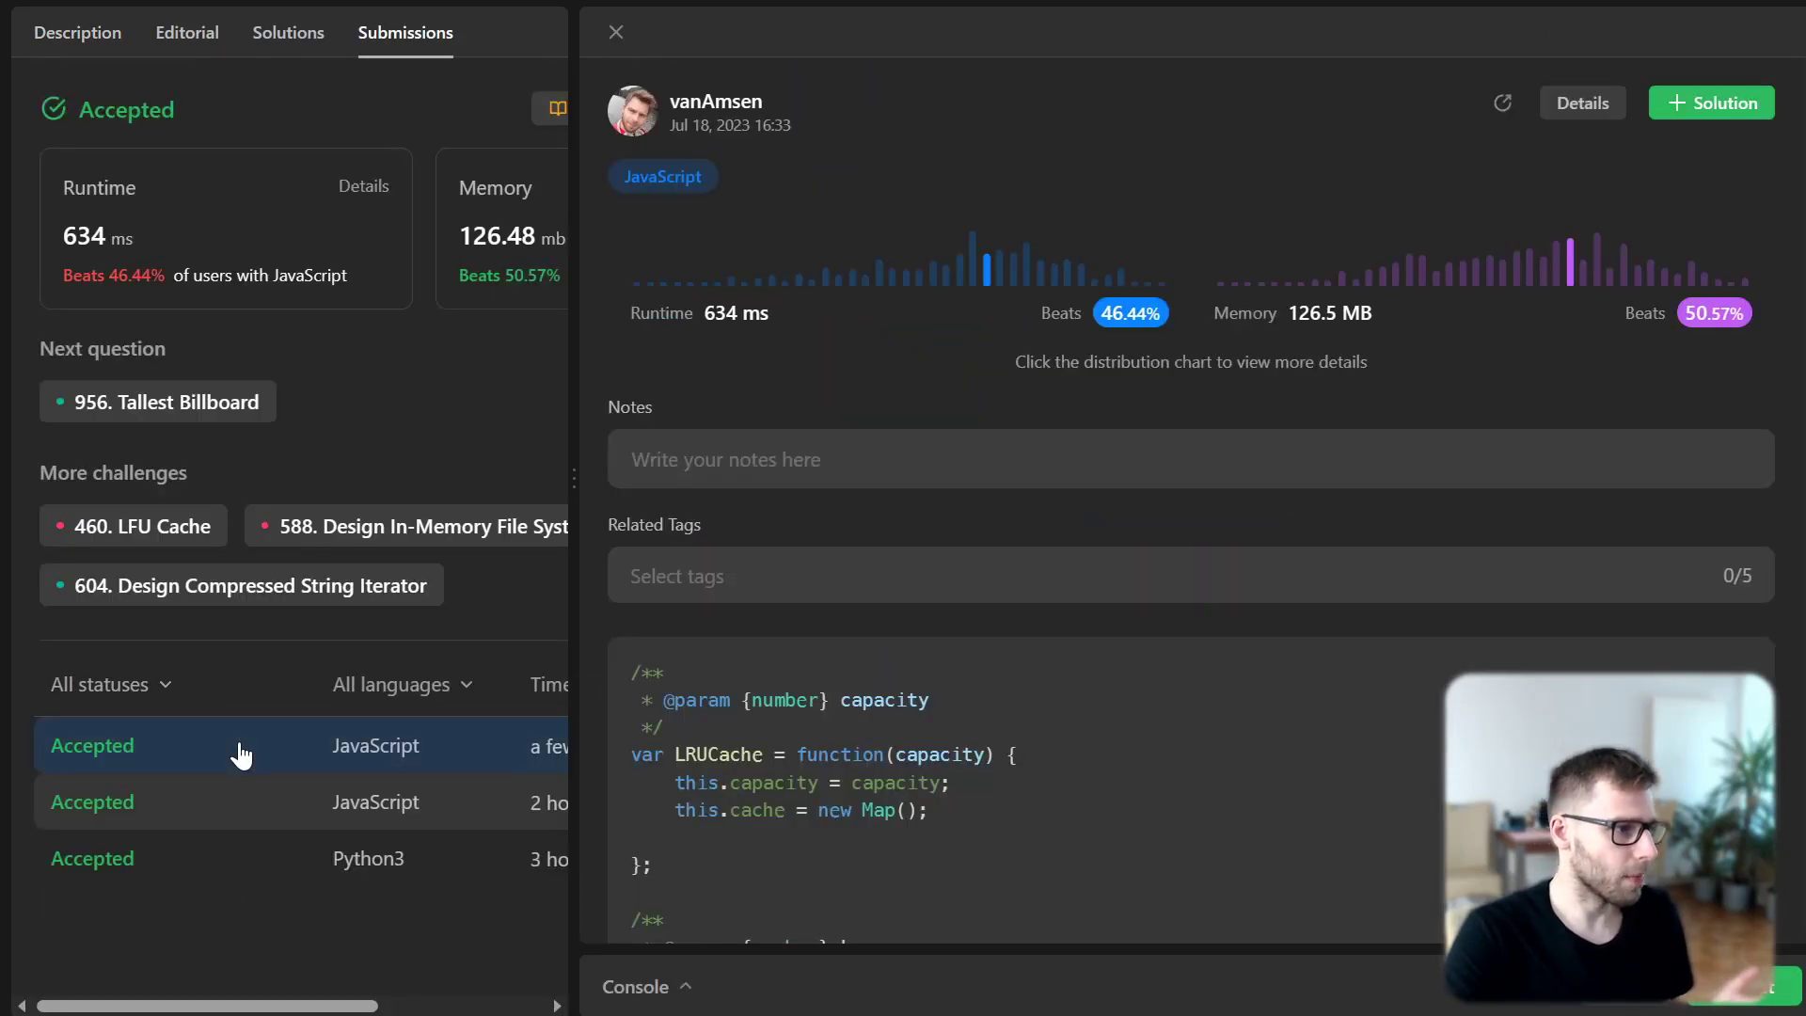
mouse_move(1546, 335)
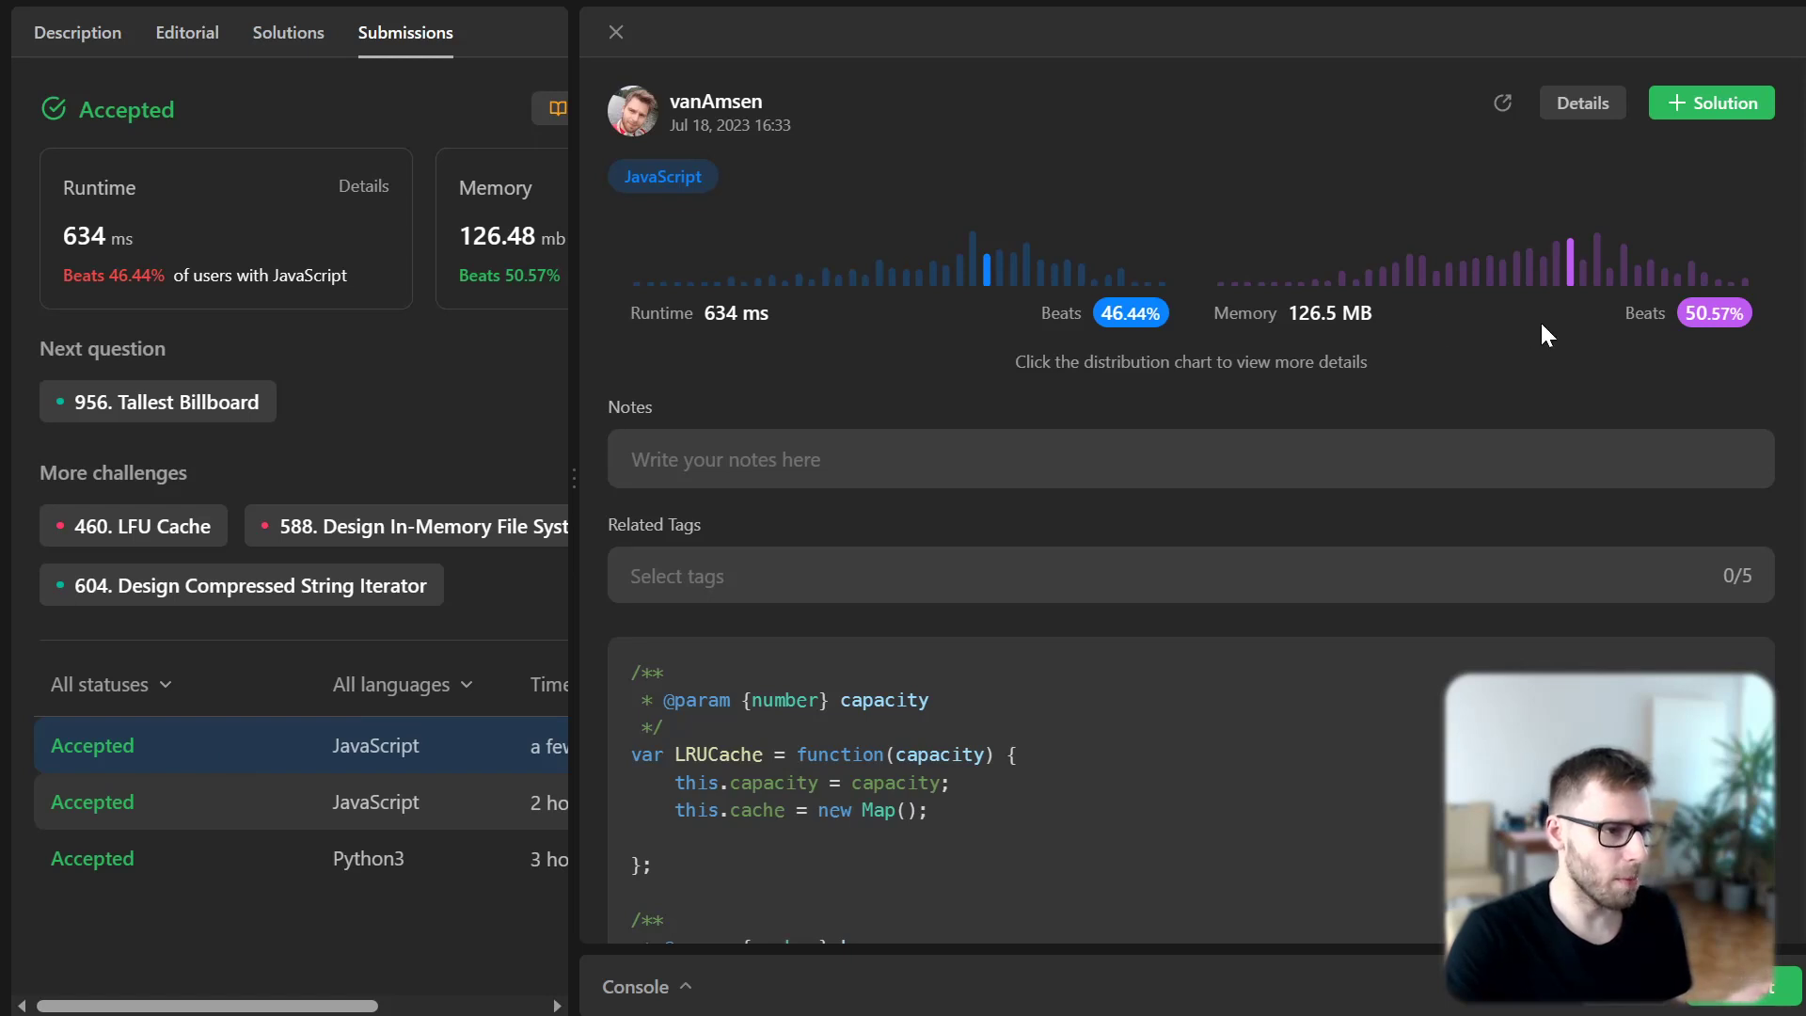
mouse_move(1121, 267)
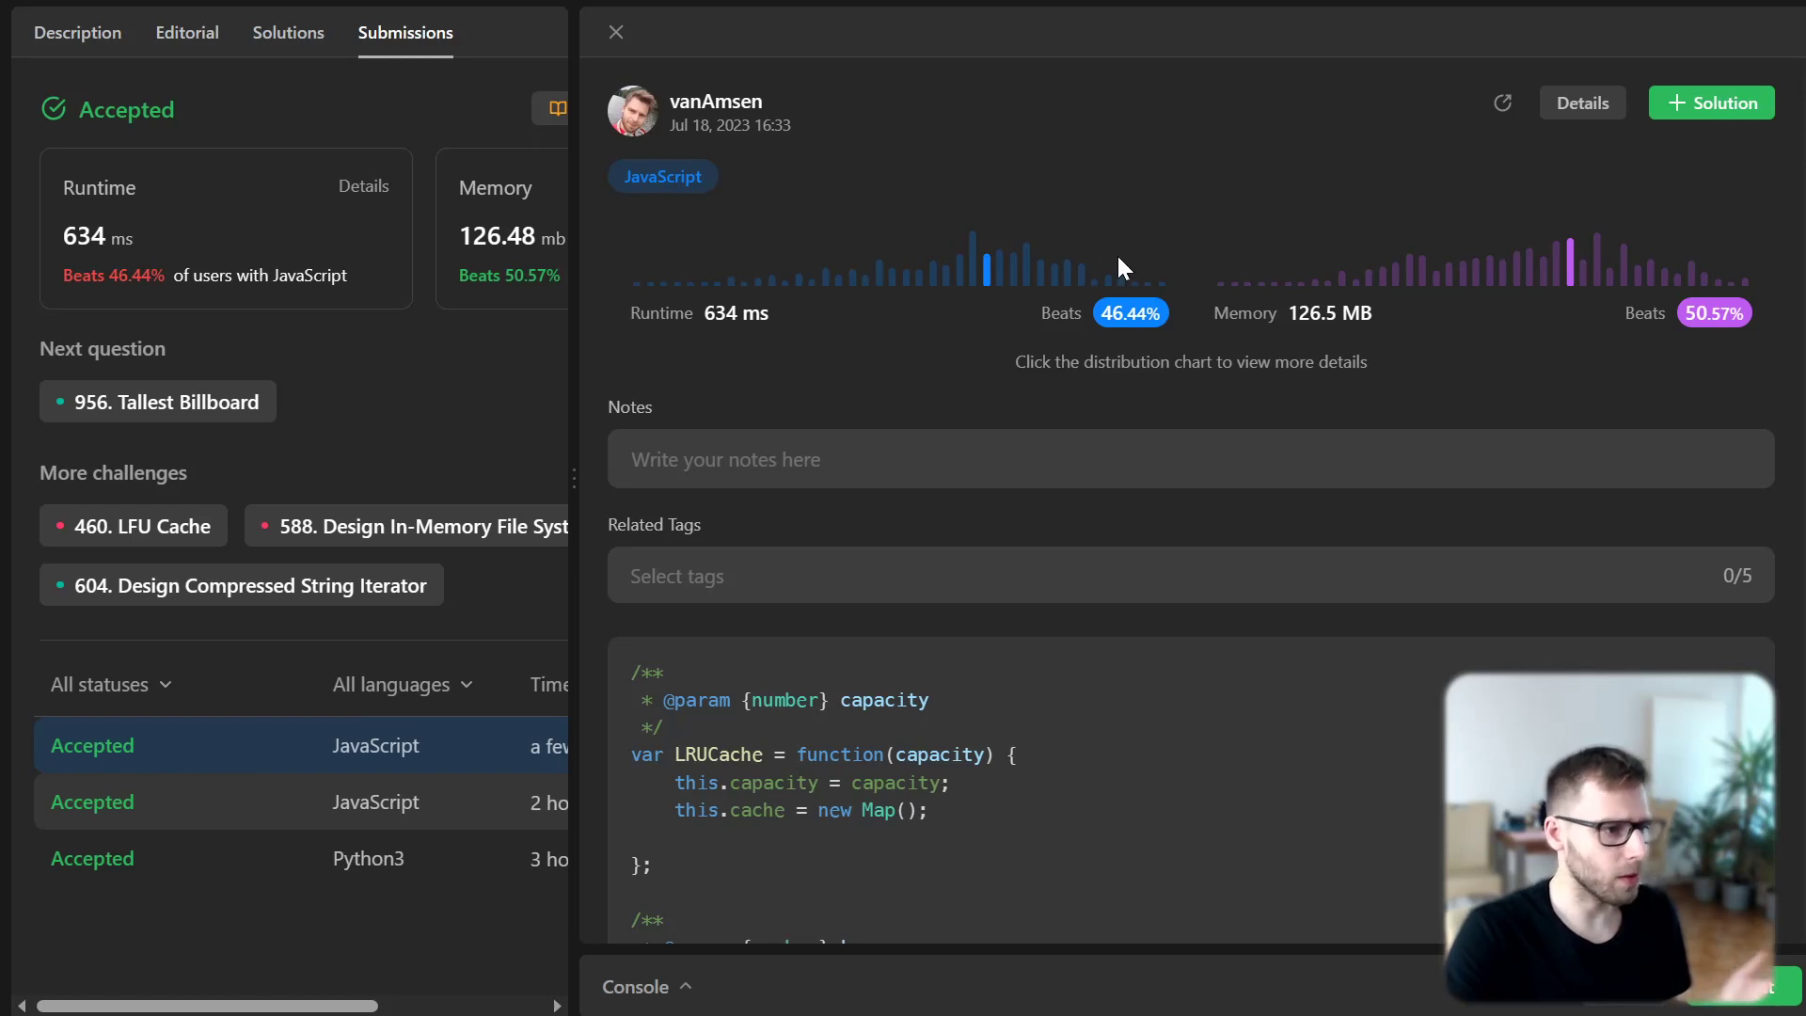
mouse_move(824, 231)
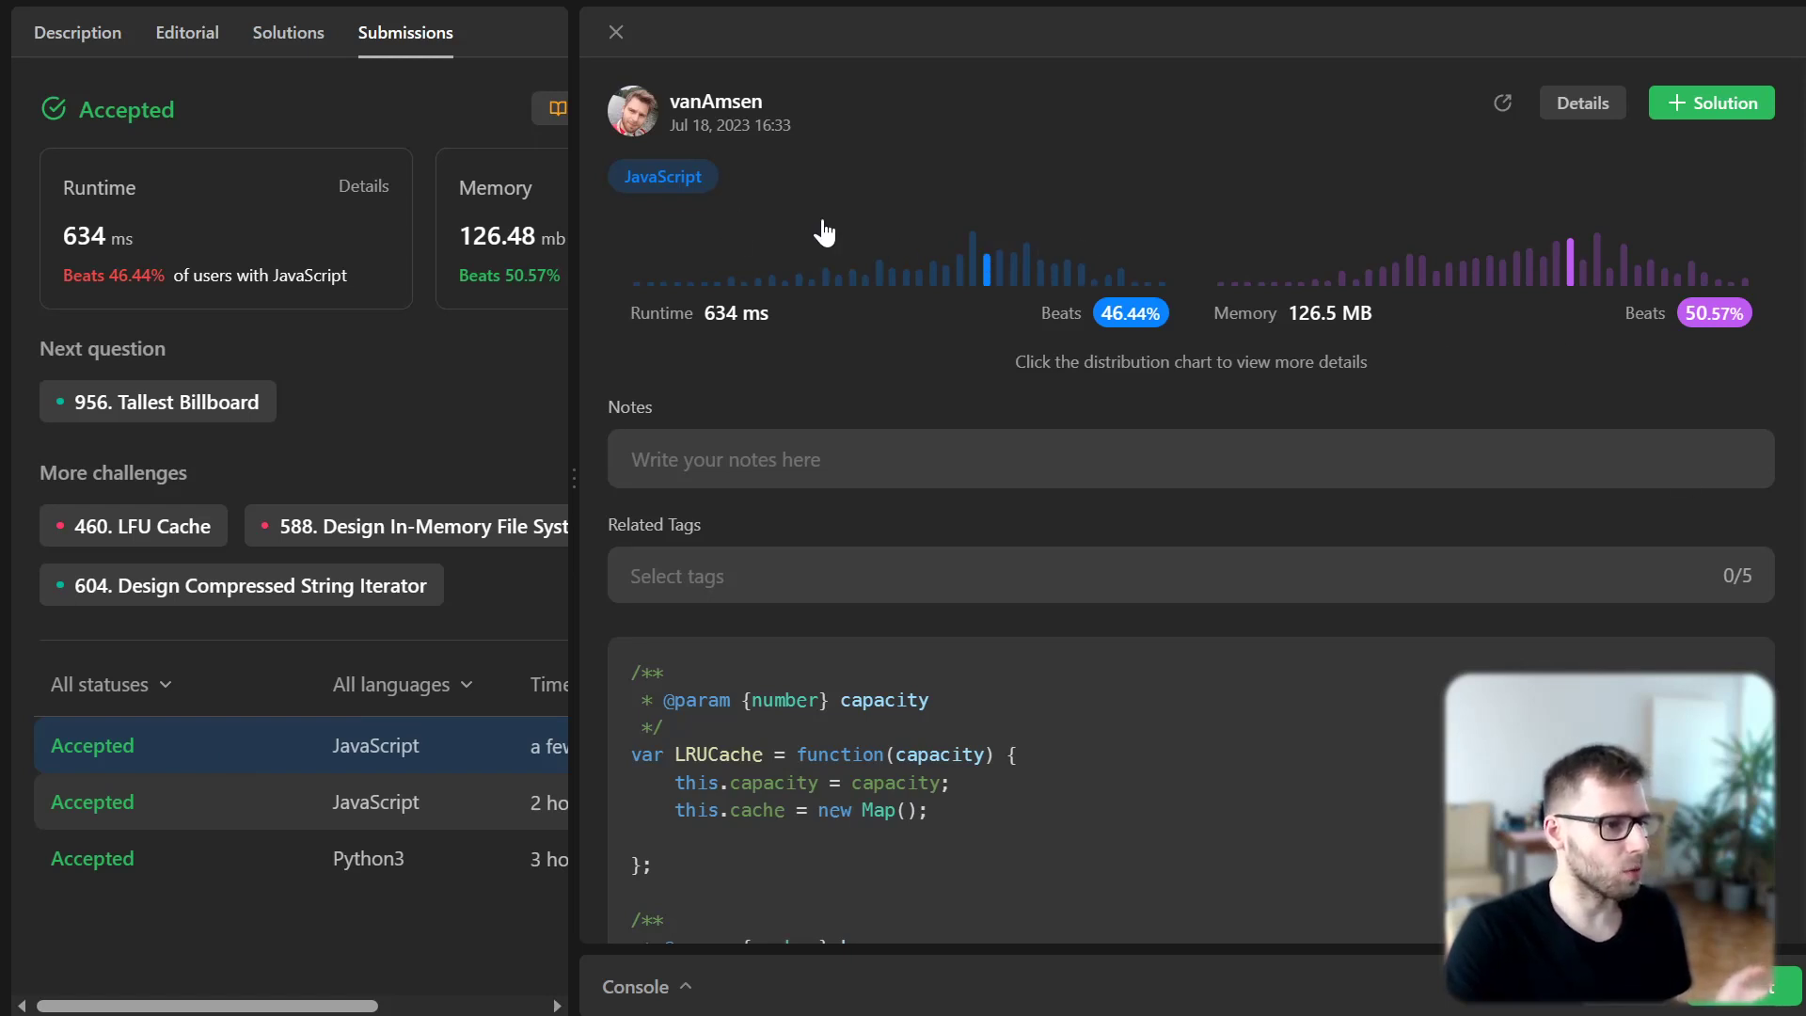
Open the detailed runtime distribution showing 634 ms beating 46.44%
left_click(984, 265)
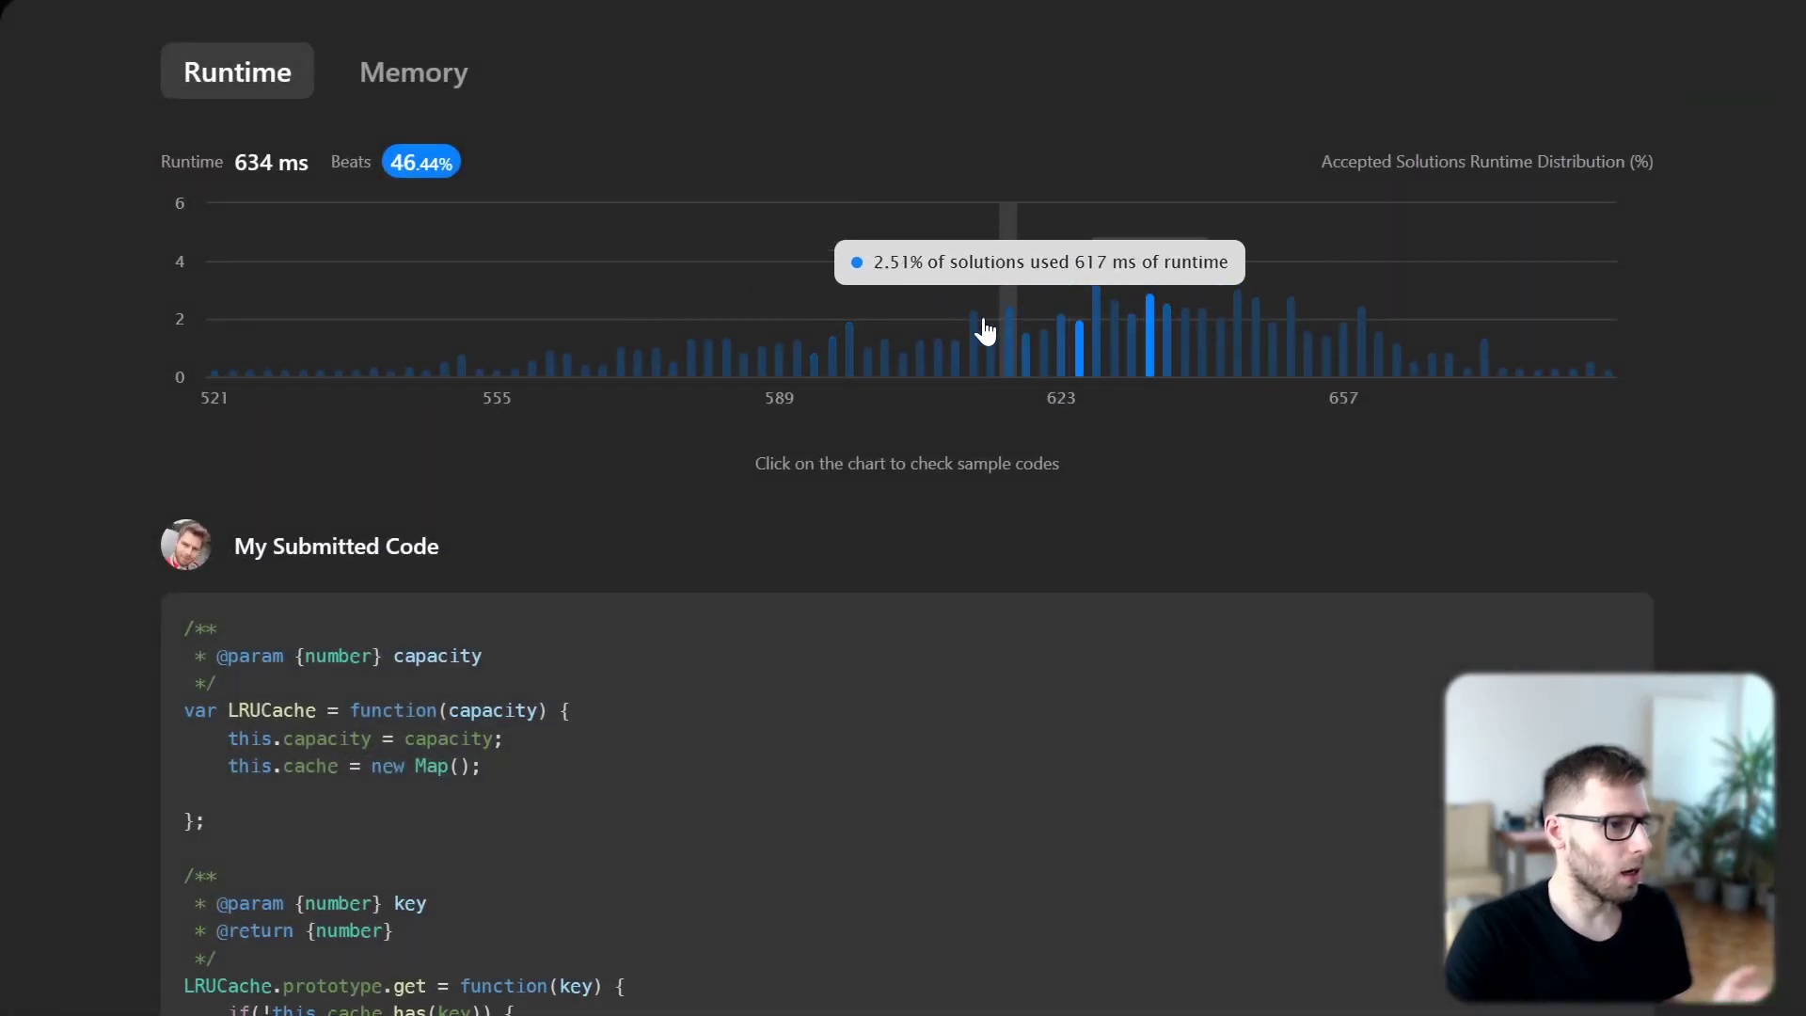
mouse_move(961, 350)
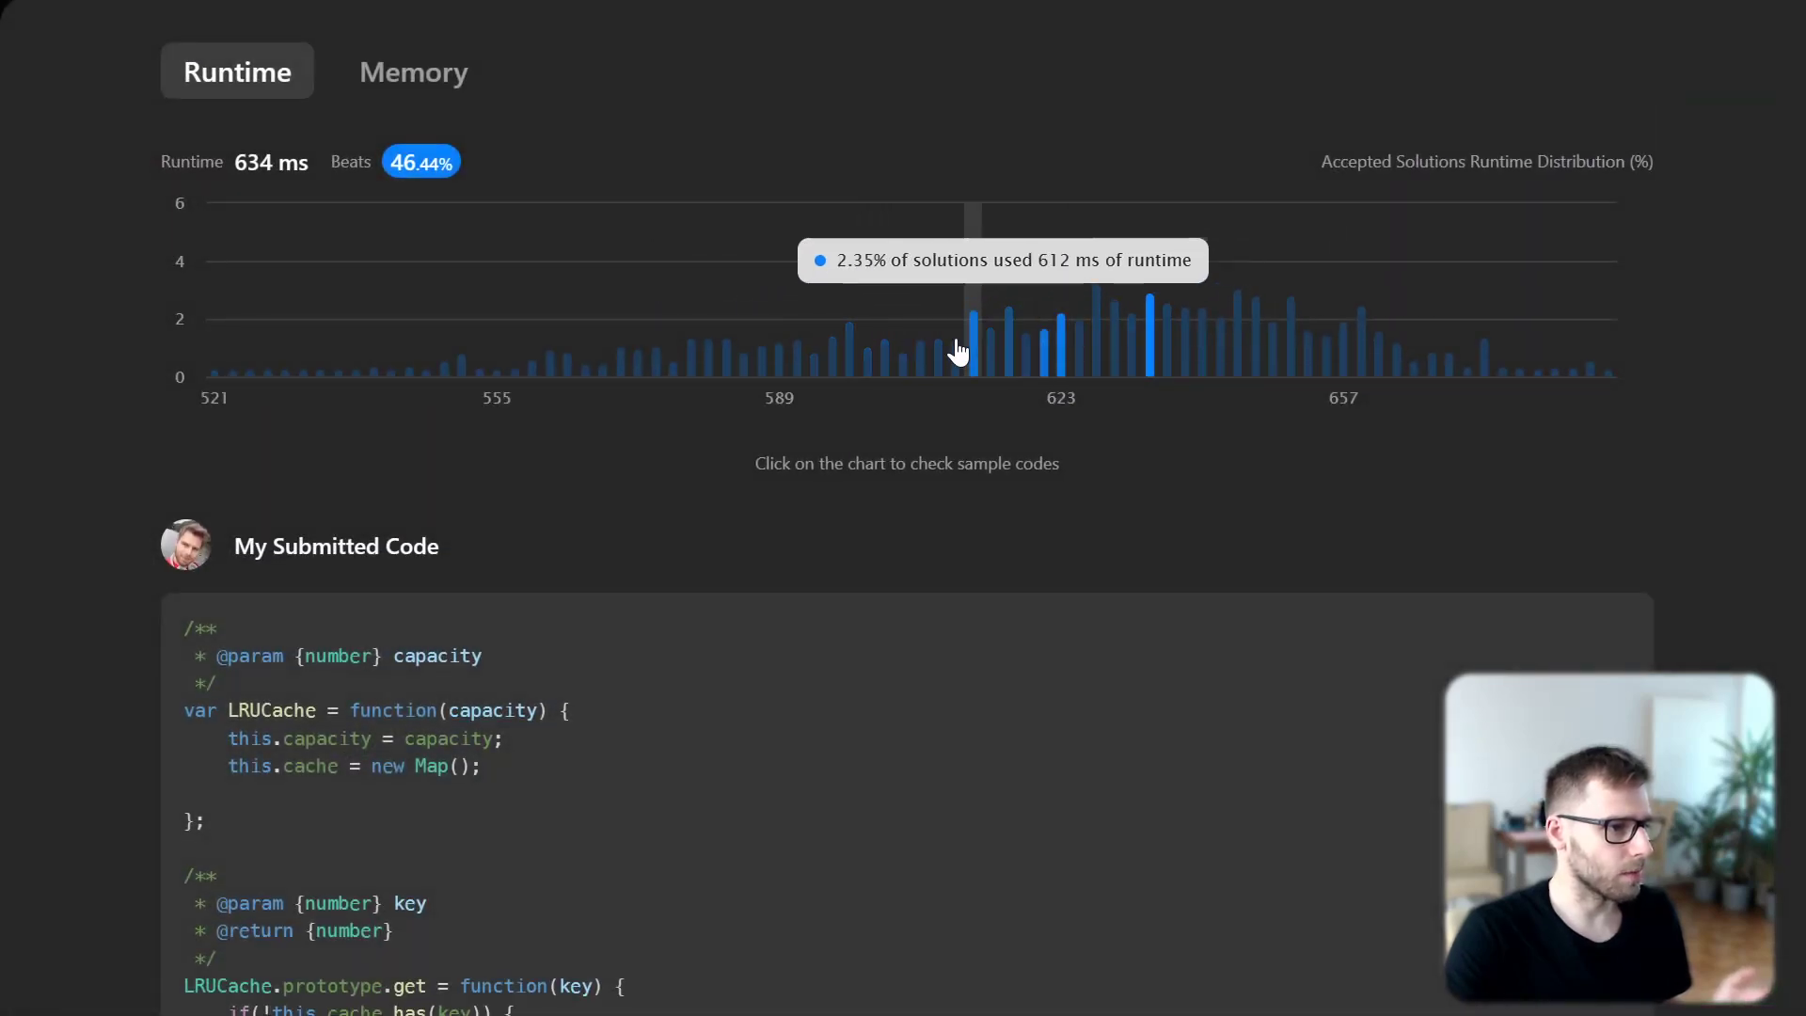
mouse_move(1040, 353)
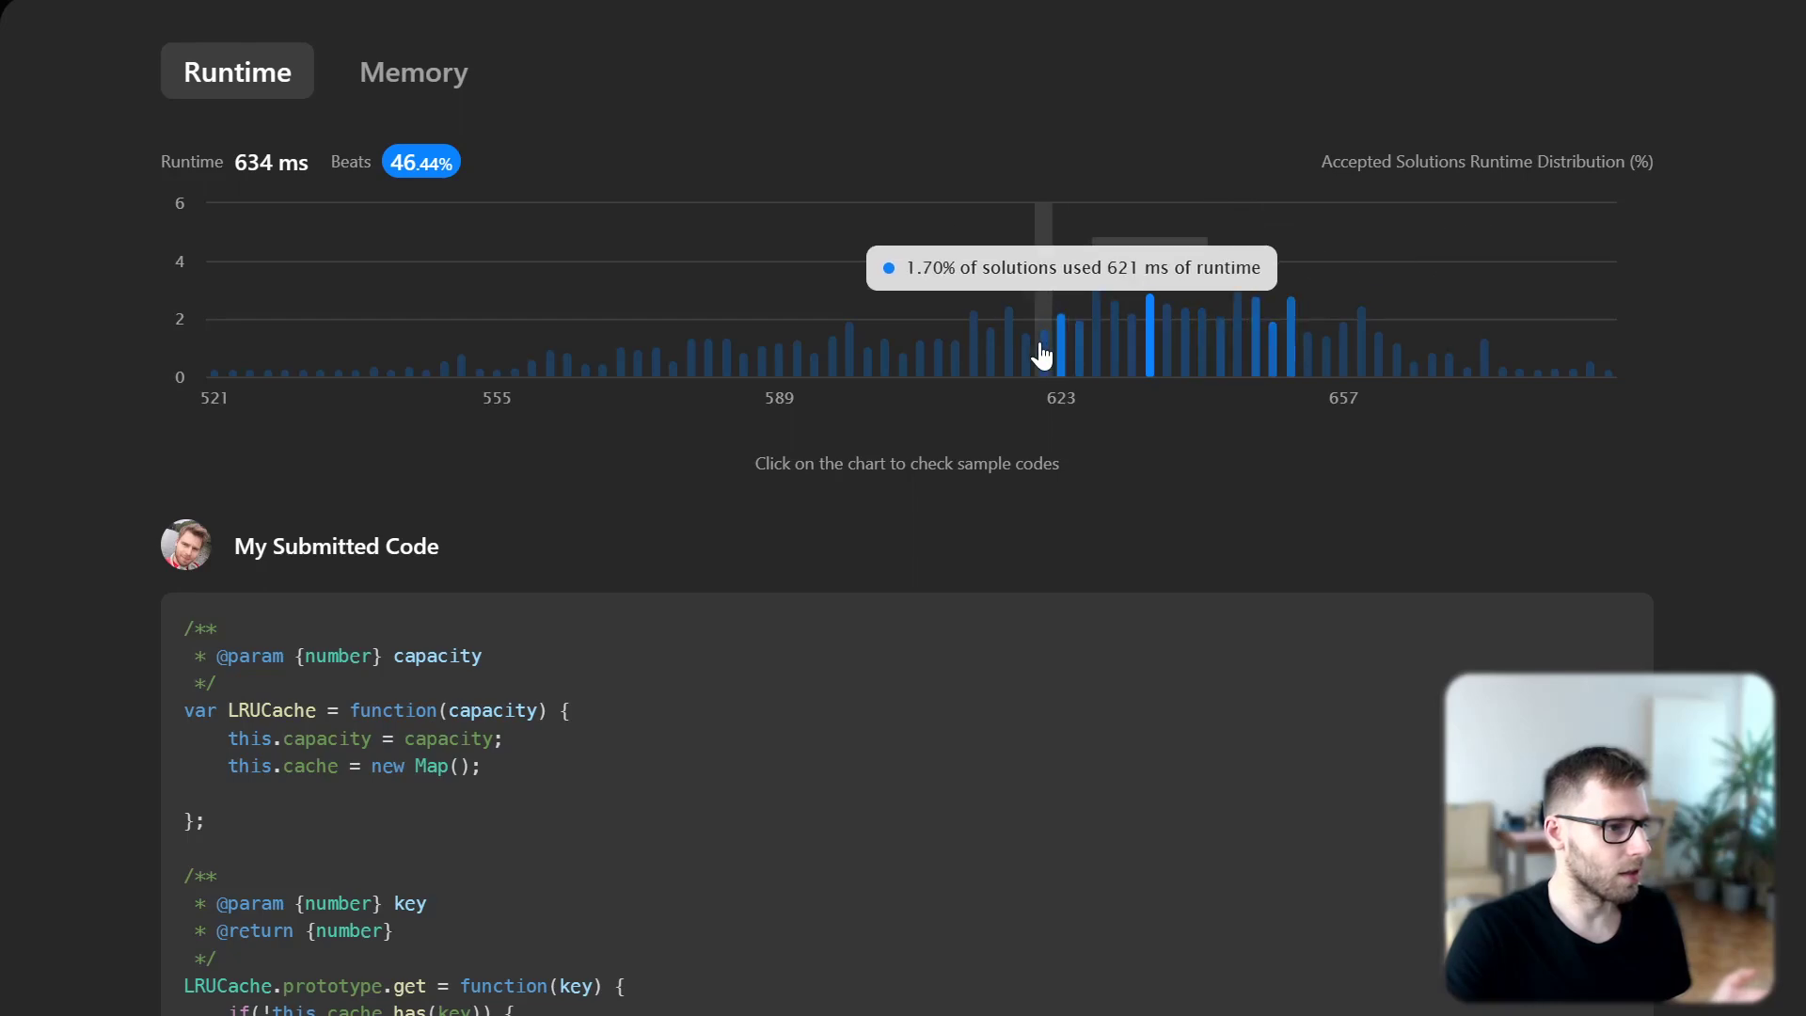
mouse_move(1059, 308)
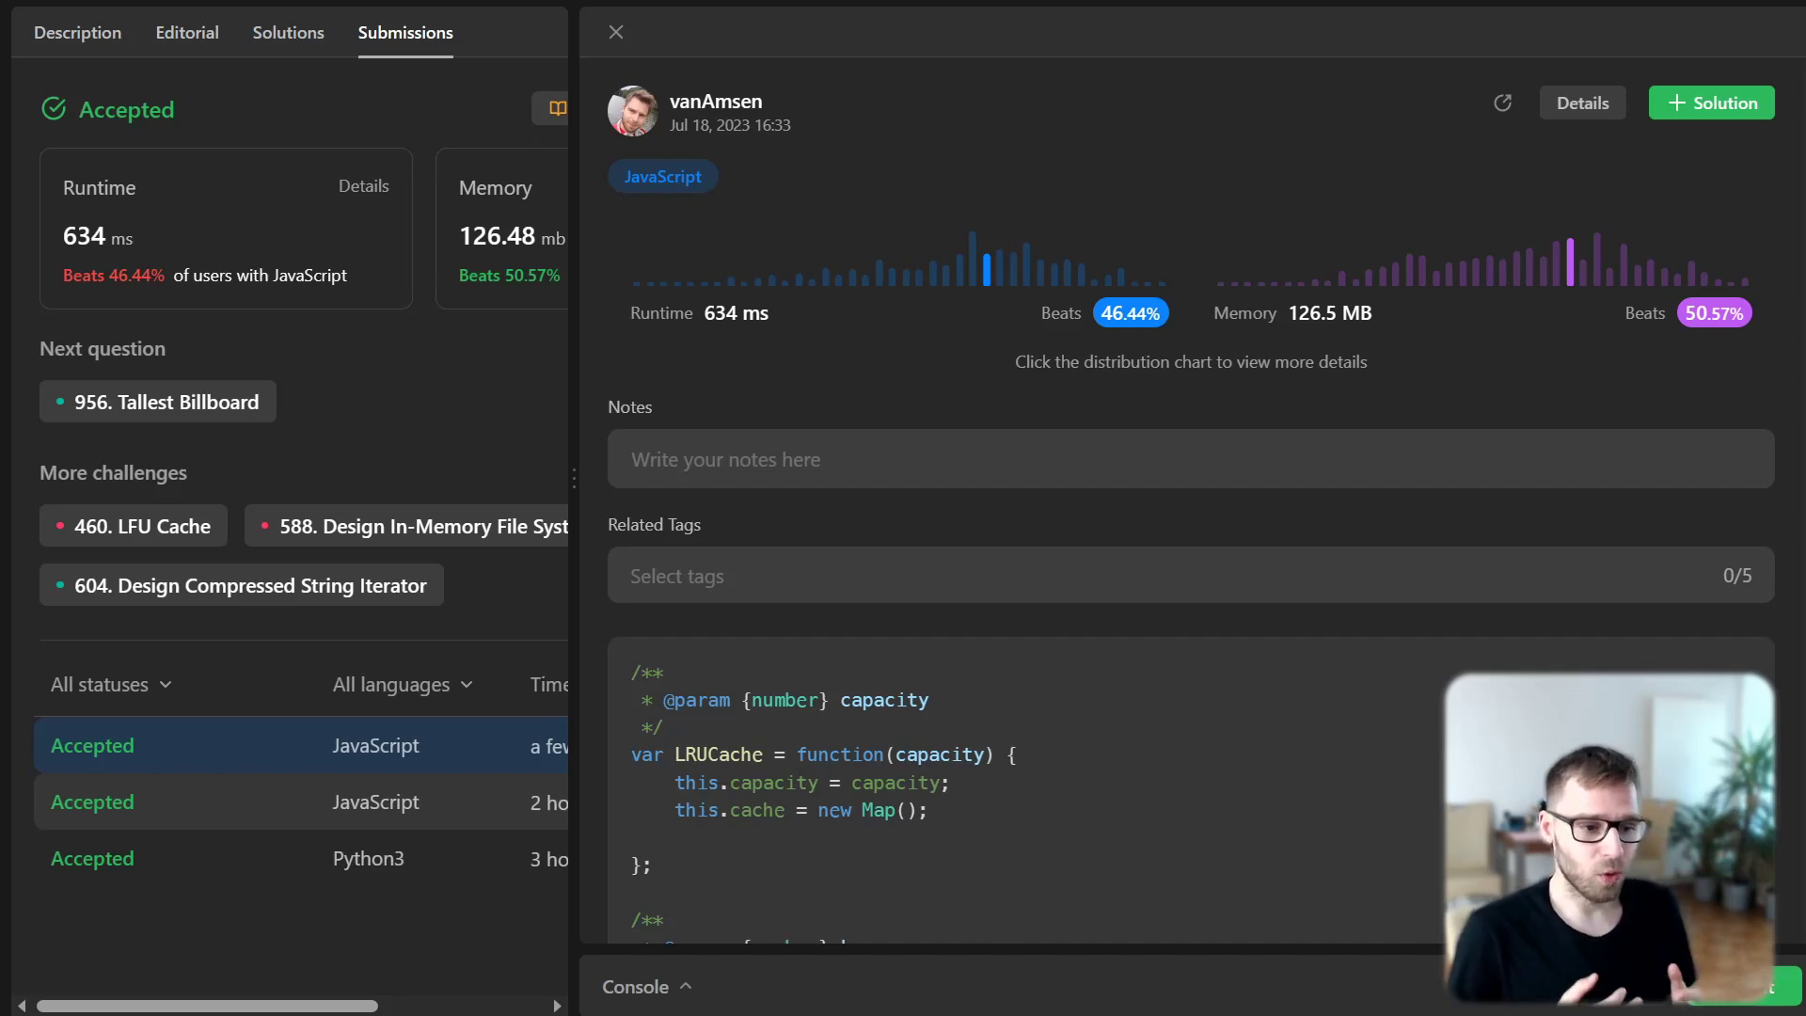
Scroll the submission details down to the submitted put method with eviction logic
scroll("down", 3)
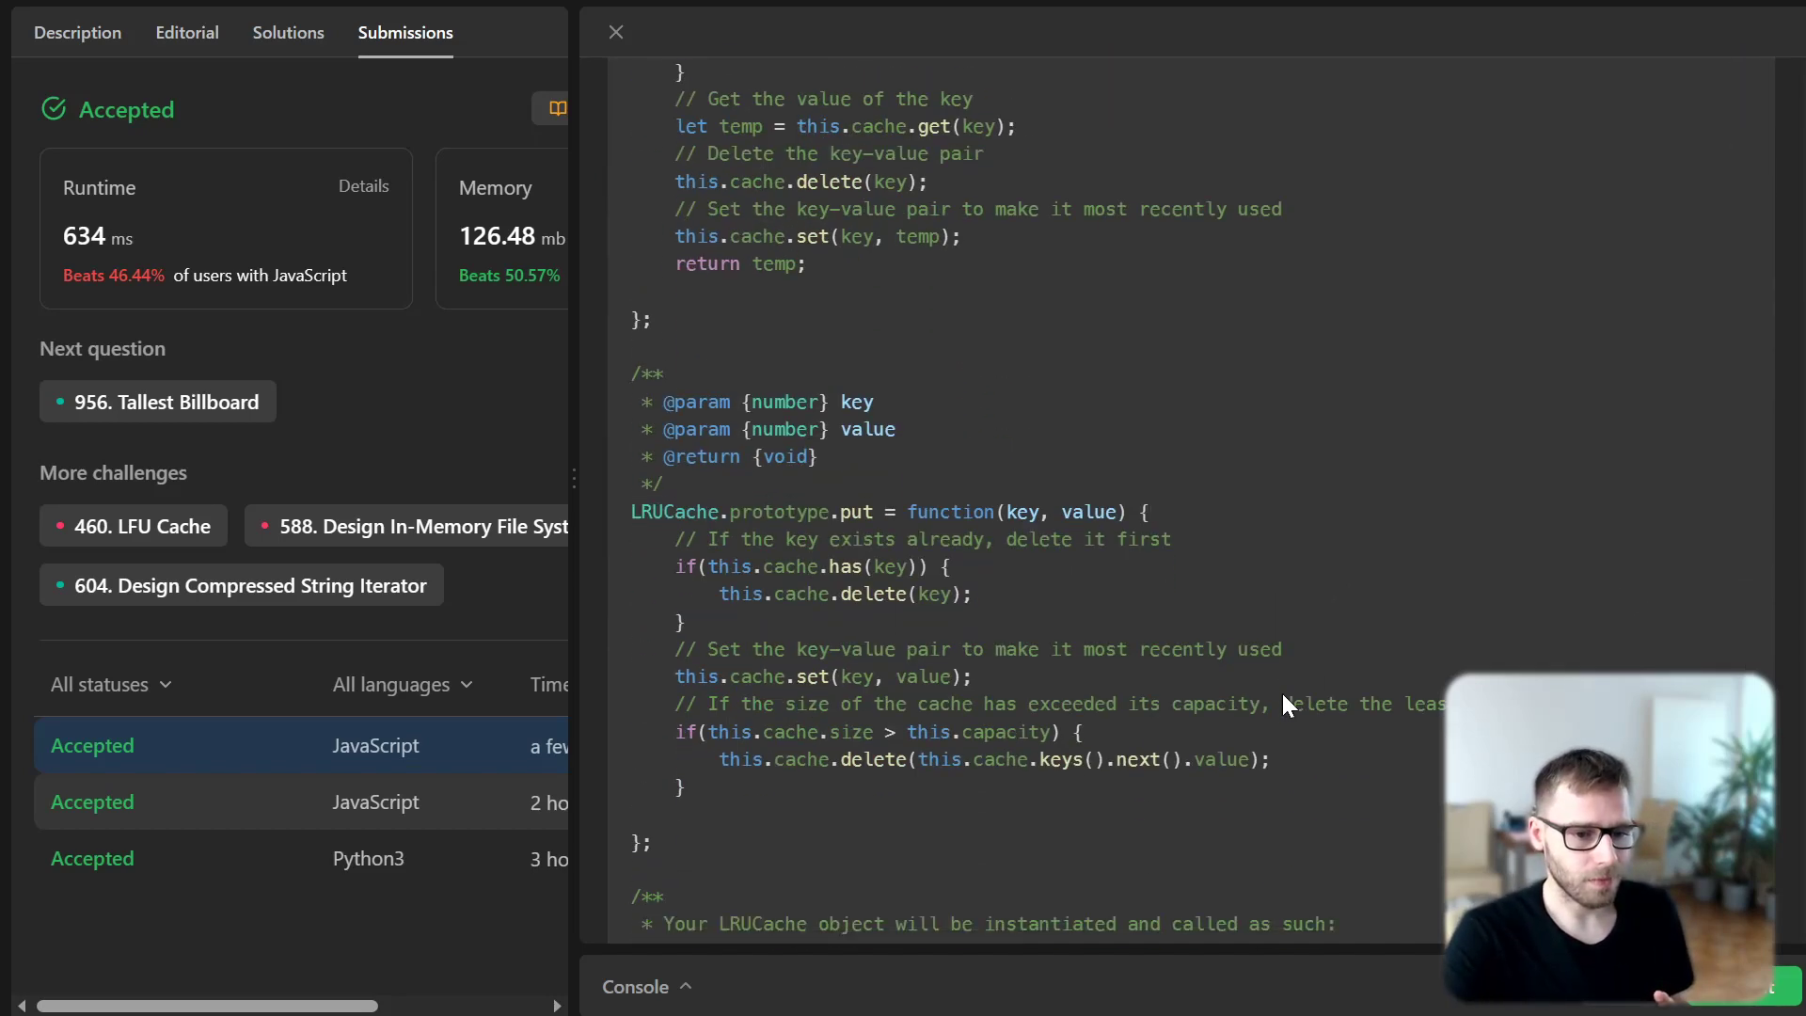
scroll("down", 3)
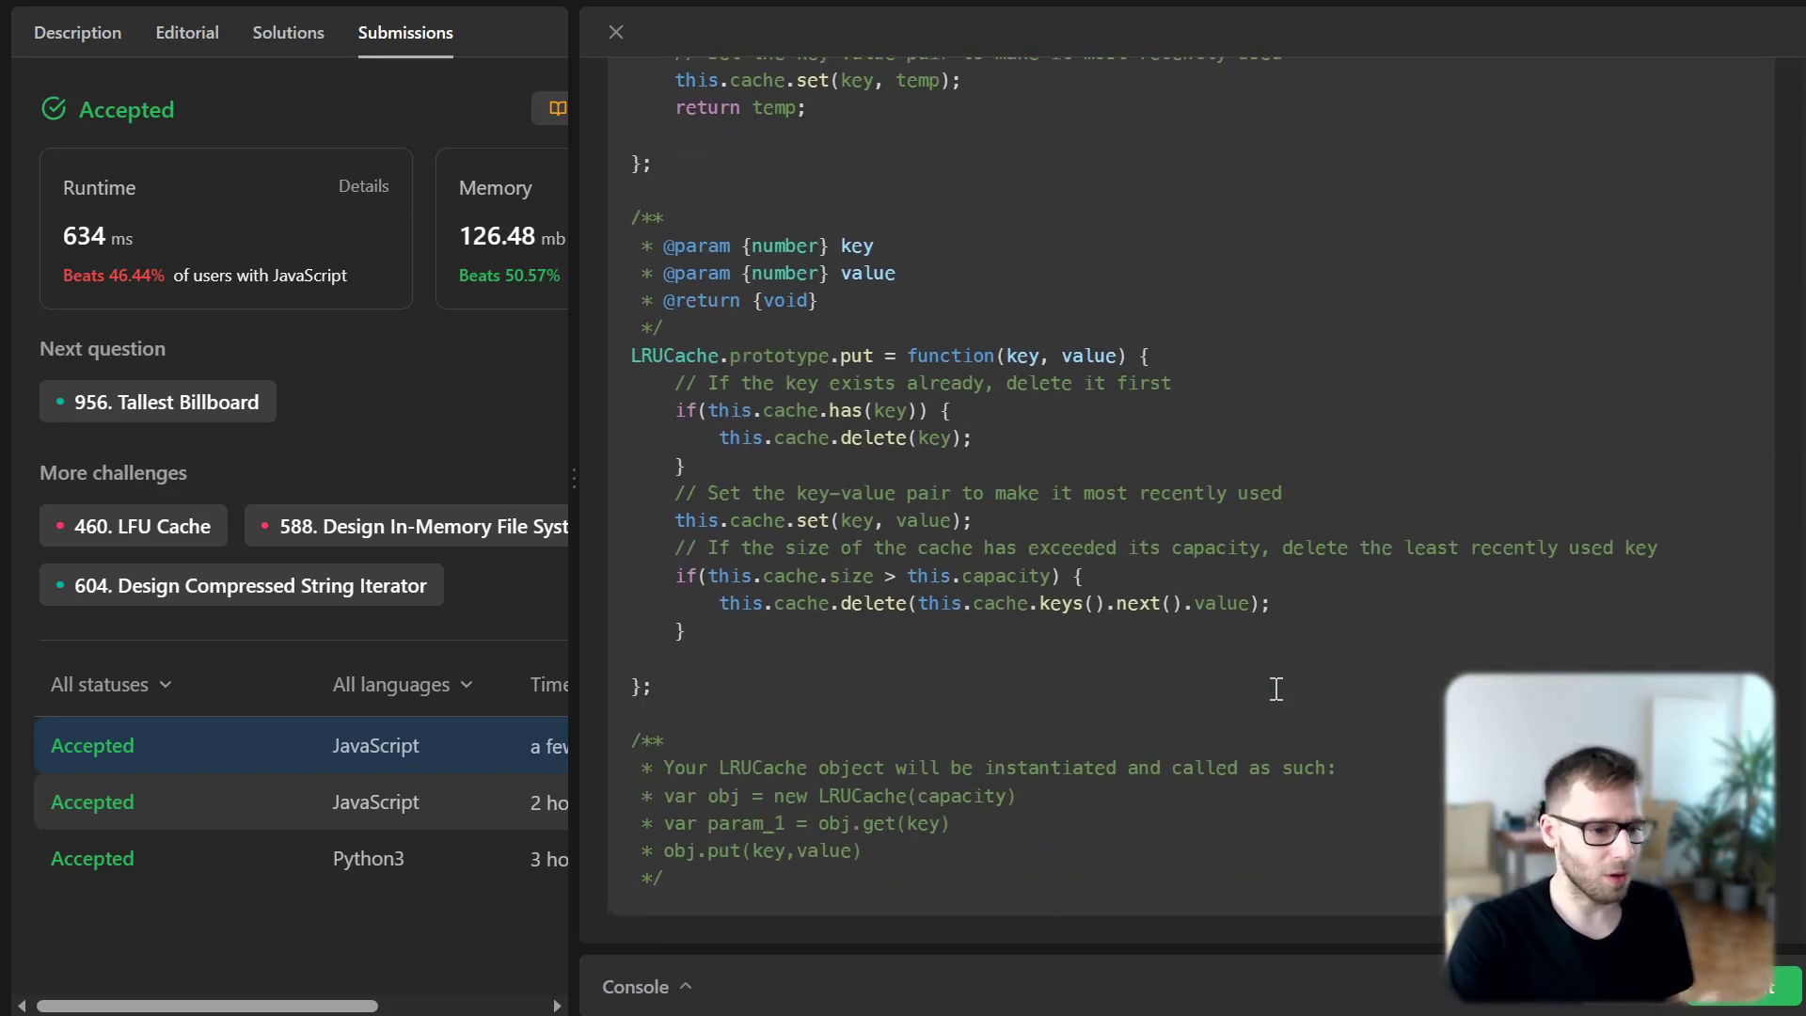
mouse_move(1281, 700)
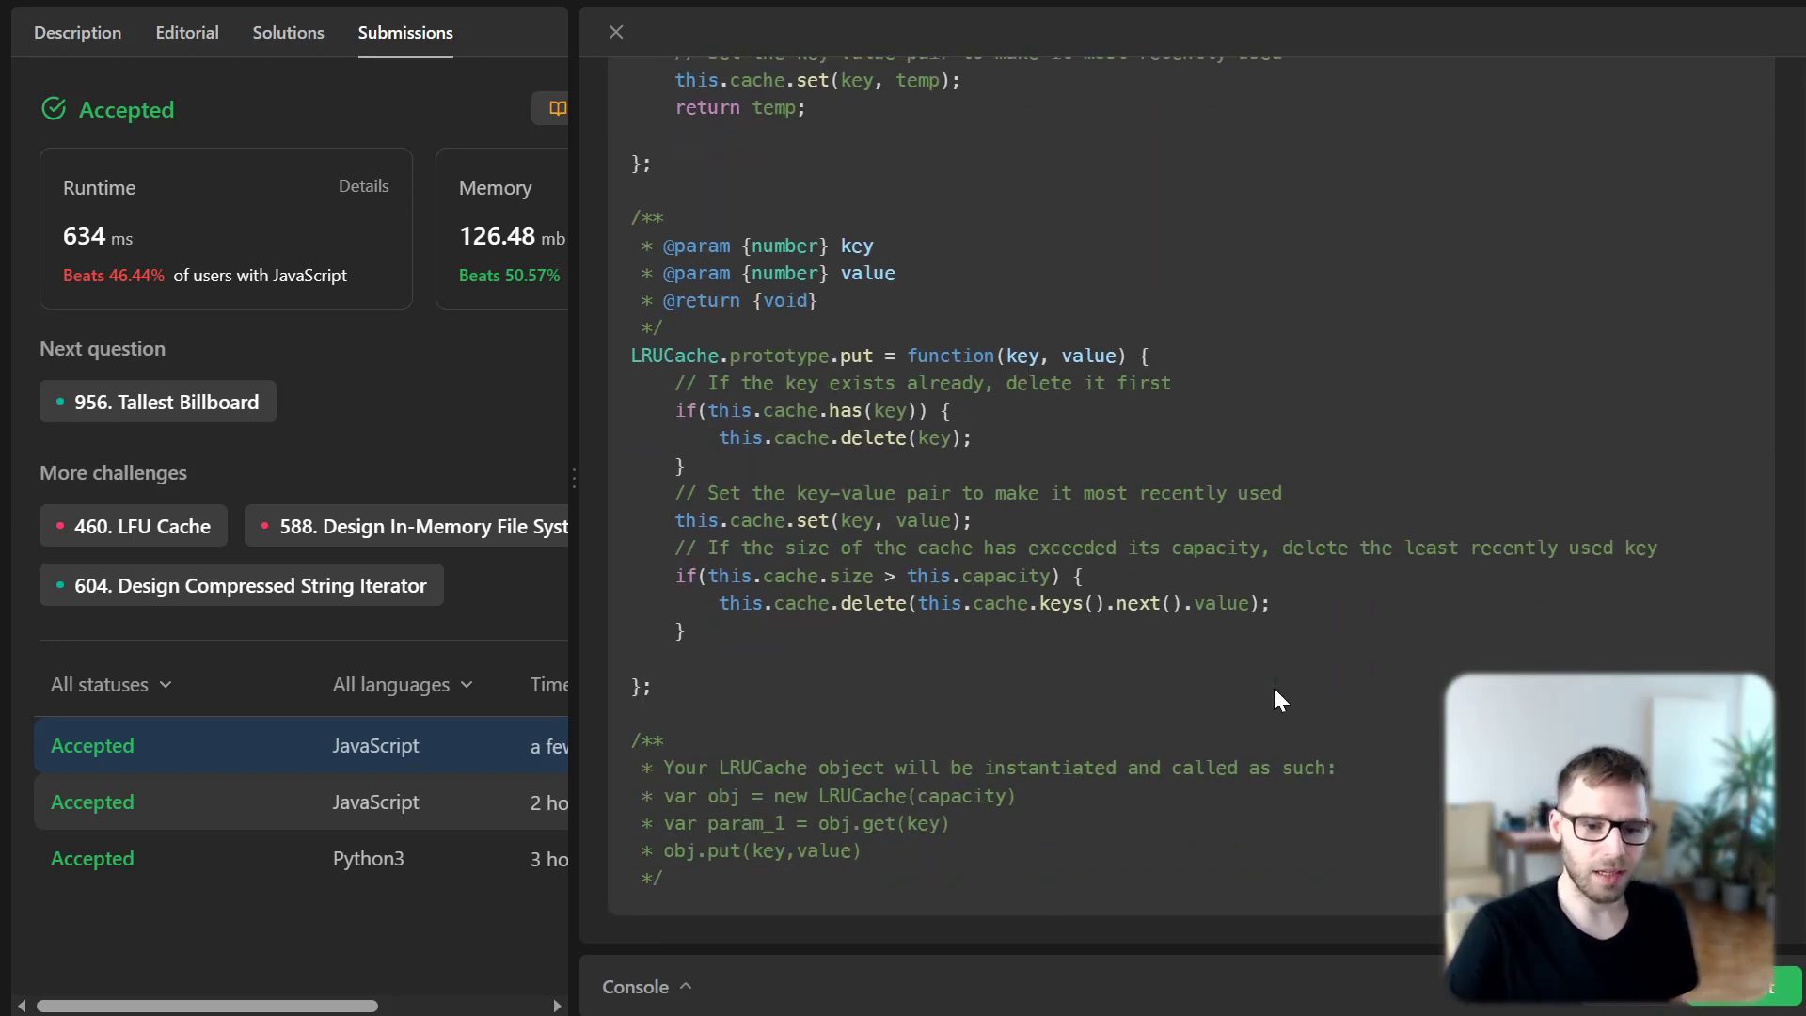